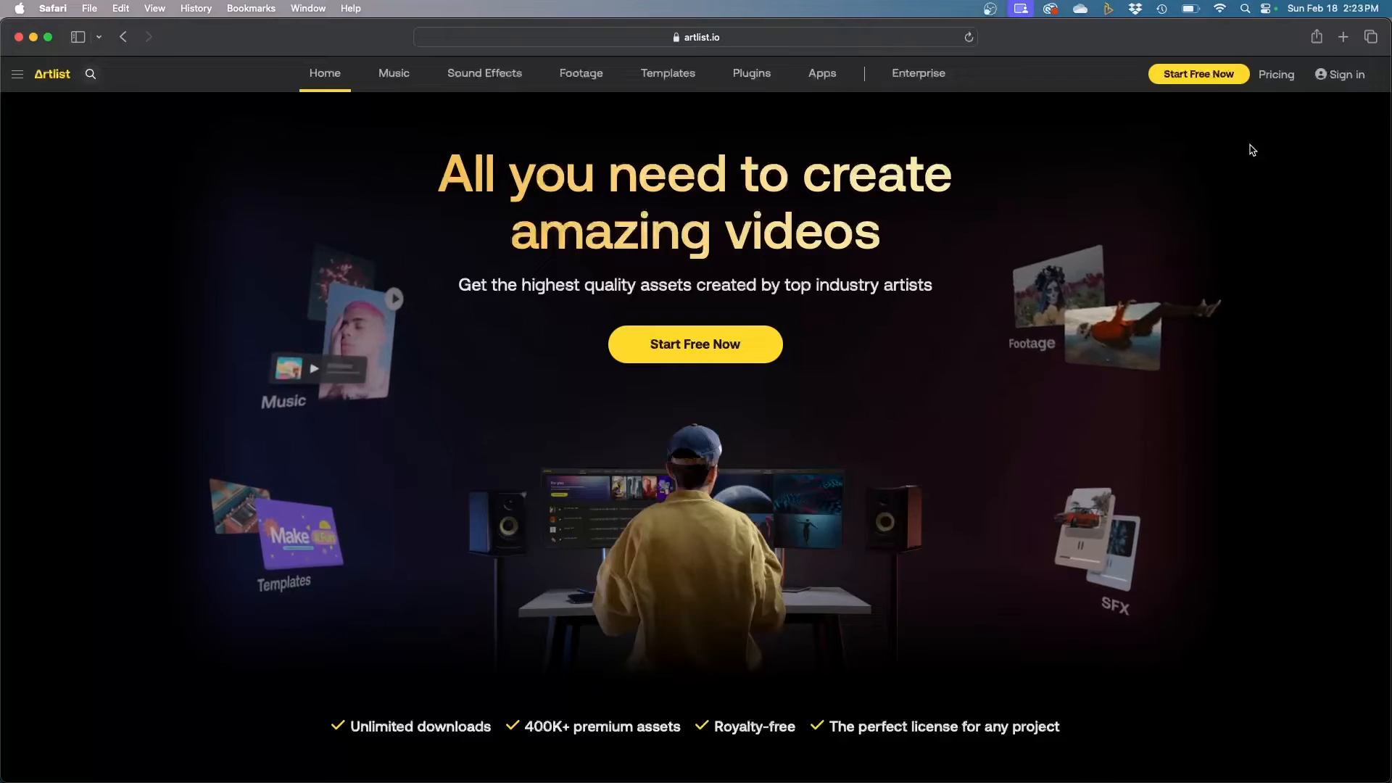
# - Open the Pricing page showing five subscription tiers, Music & SFX Social through Enterprise
pyautogui.click(1275, 74)
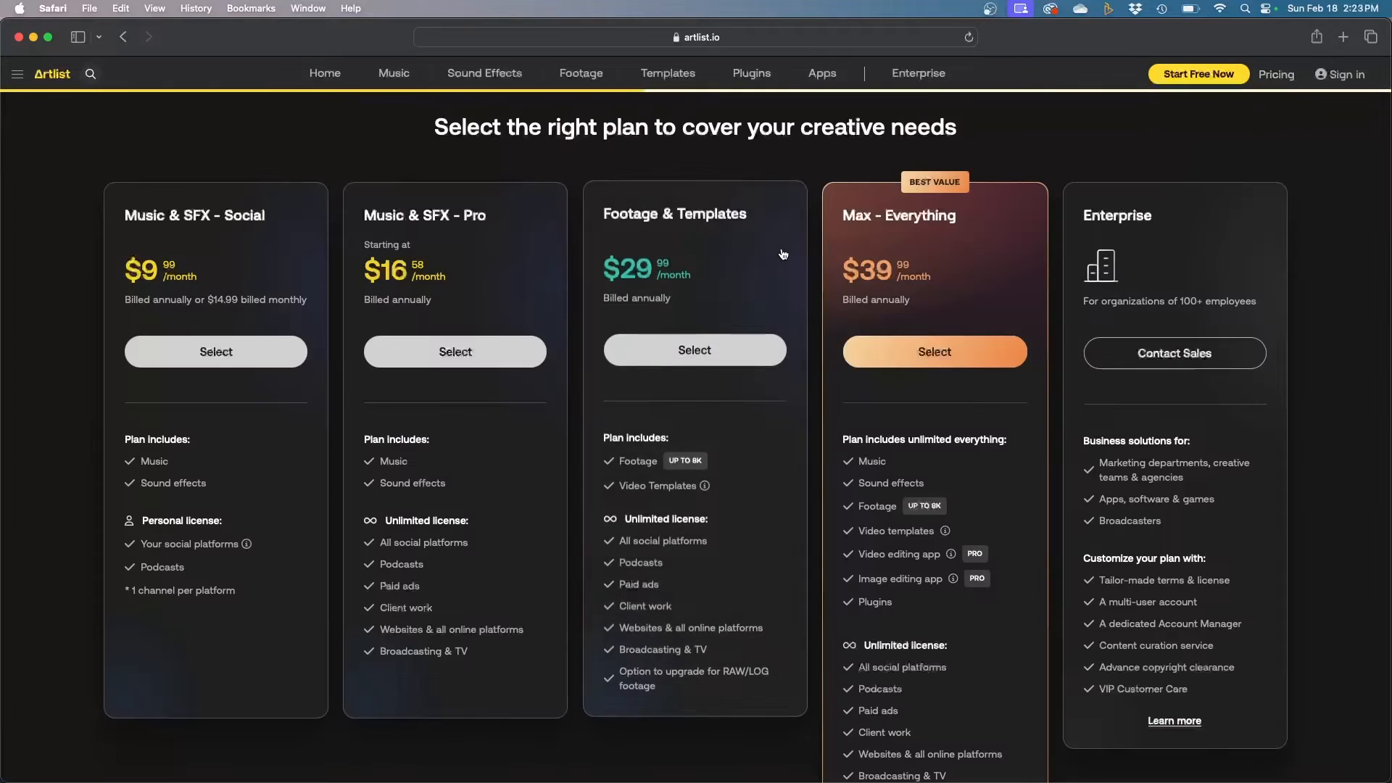
pyautogui.moveTo(388, 281)
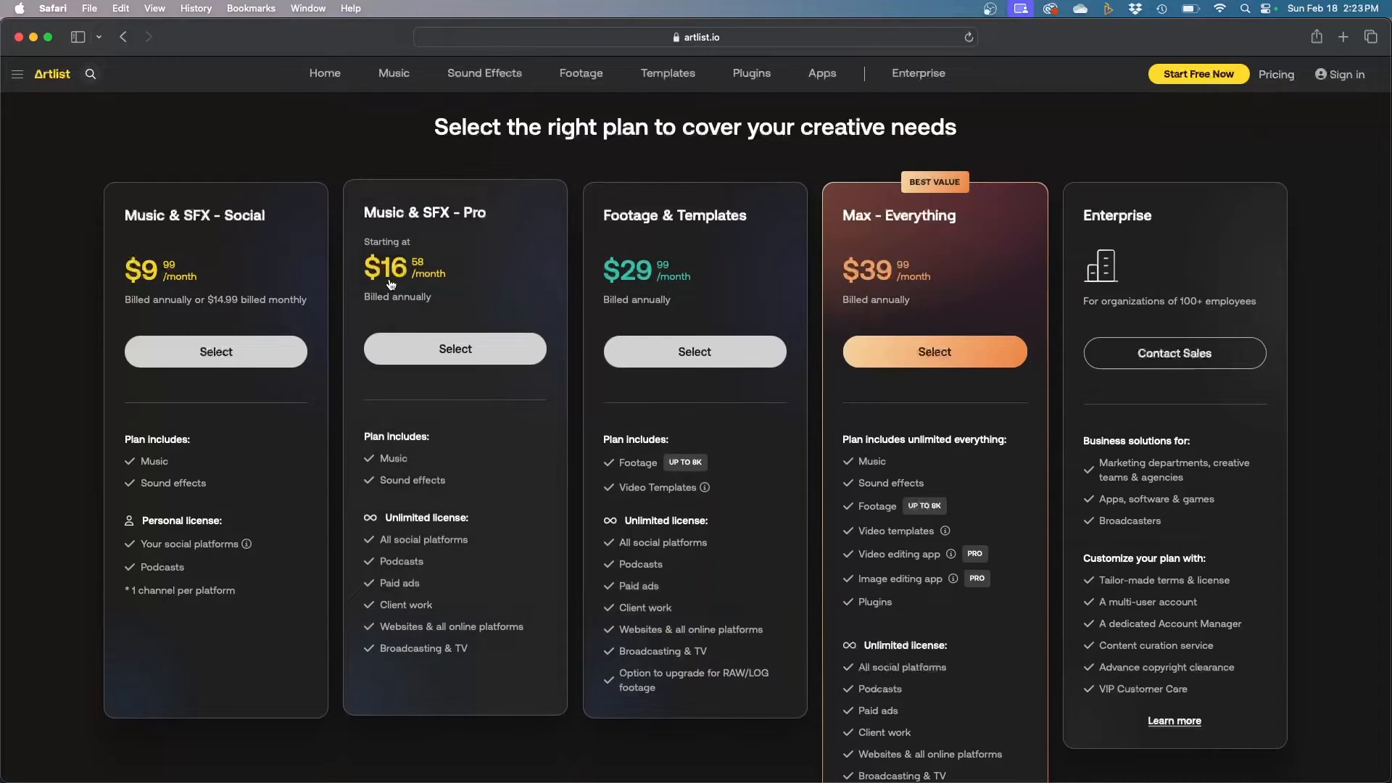
pyautogui.moveTo(206, 226)
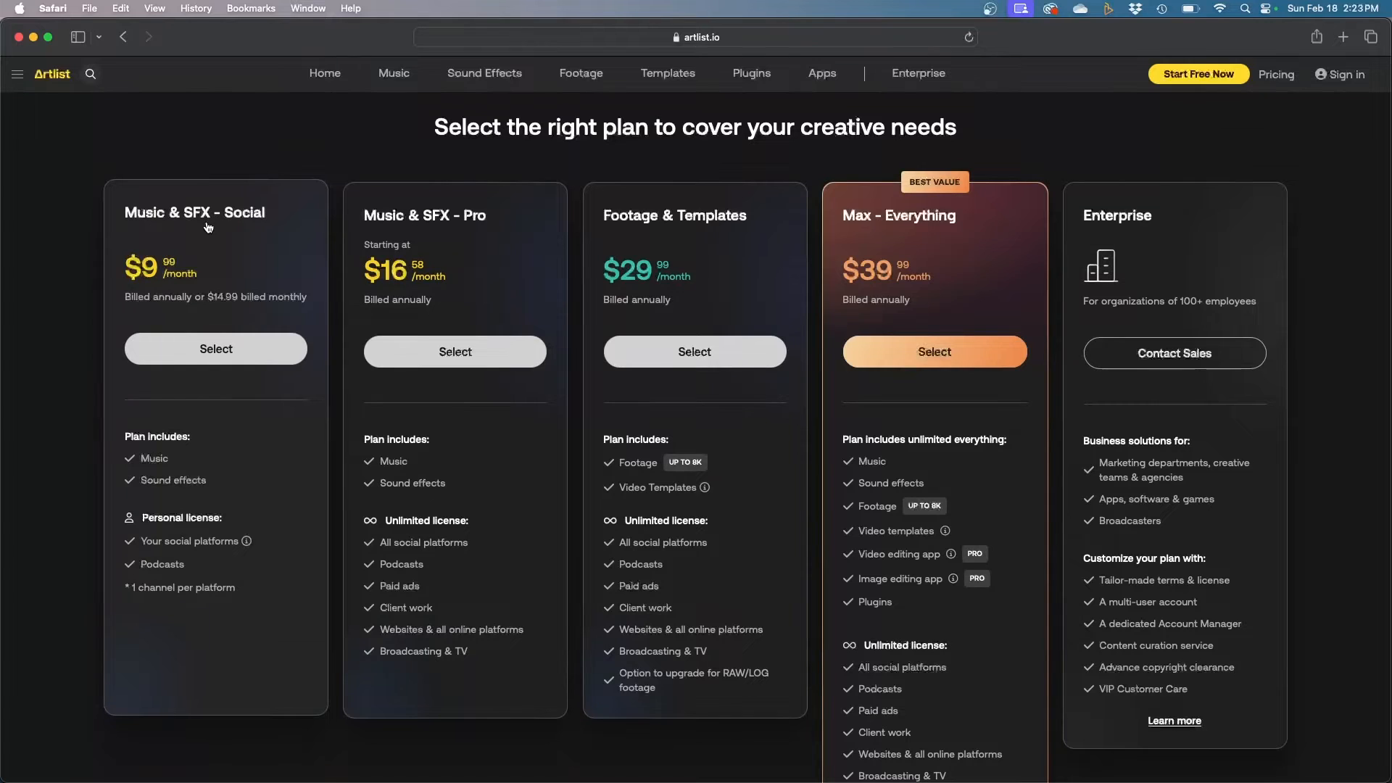
pyautogui.moveTo(293, 198)
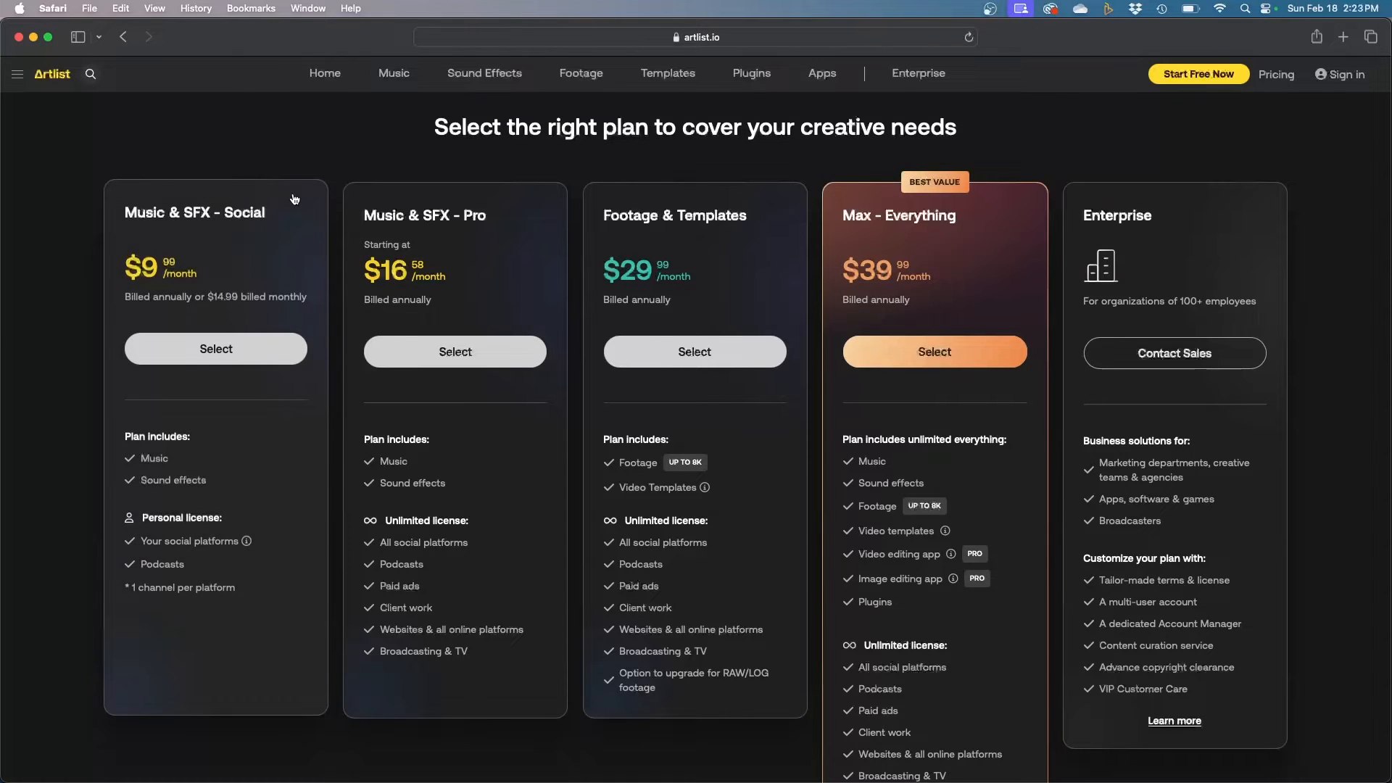
pyautogui.moveTo(364, 197)
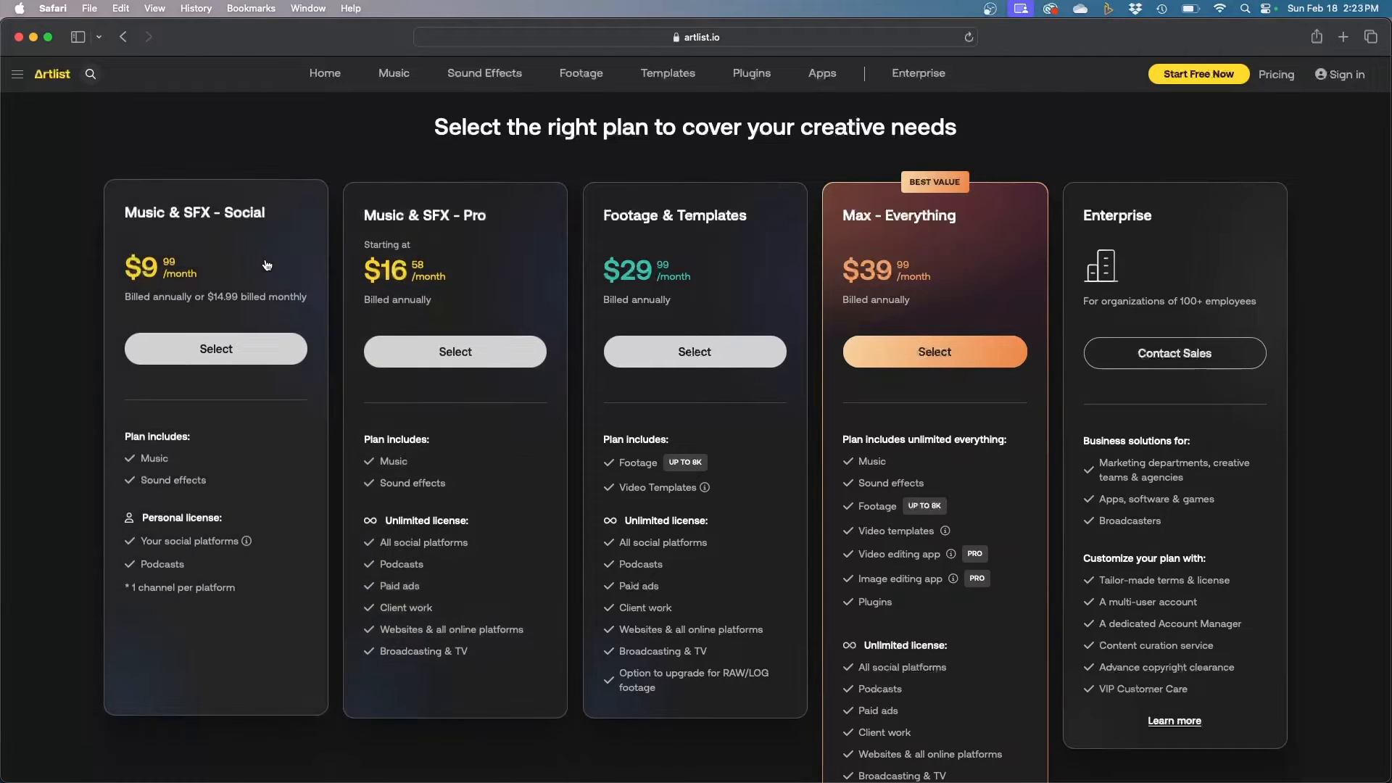
pyautogui.moveTo(206, 494)
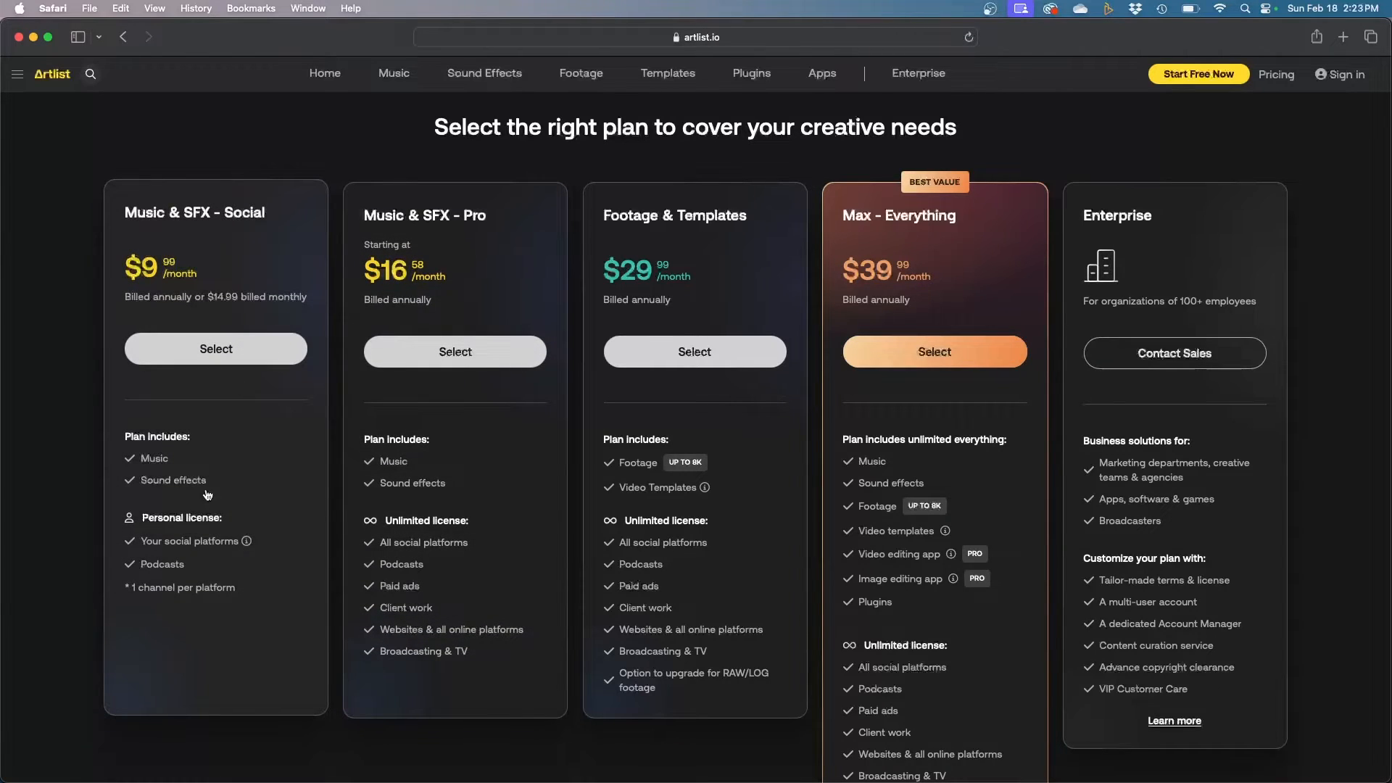
pyautogui.moveTo(237, 470)
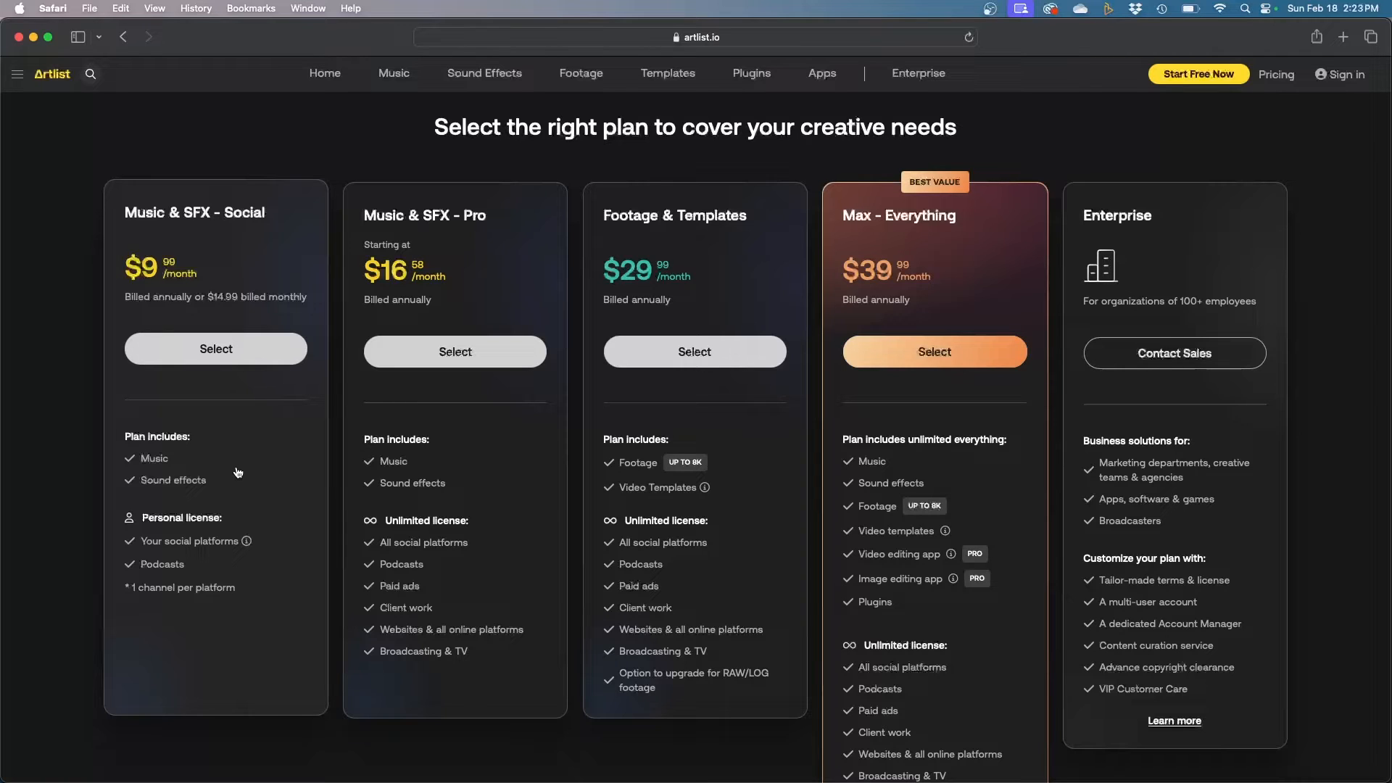
pyautogui.moveTo(293, 419)
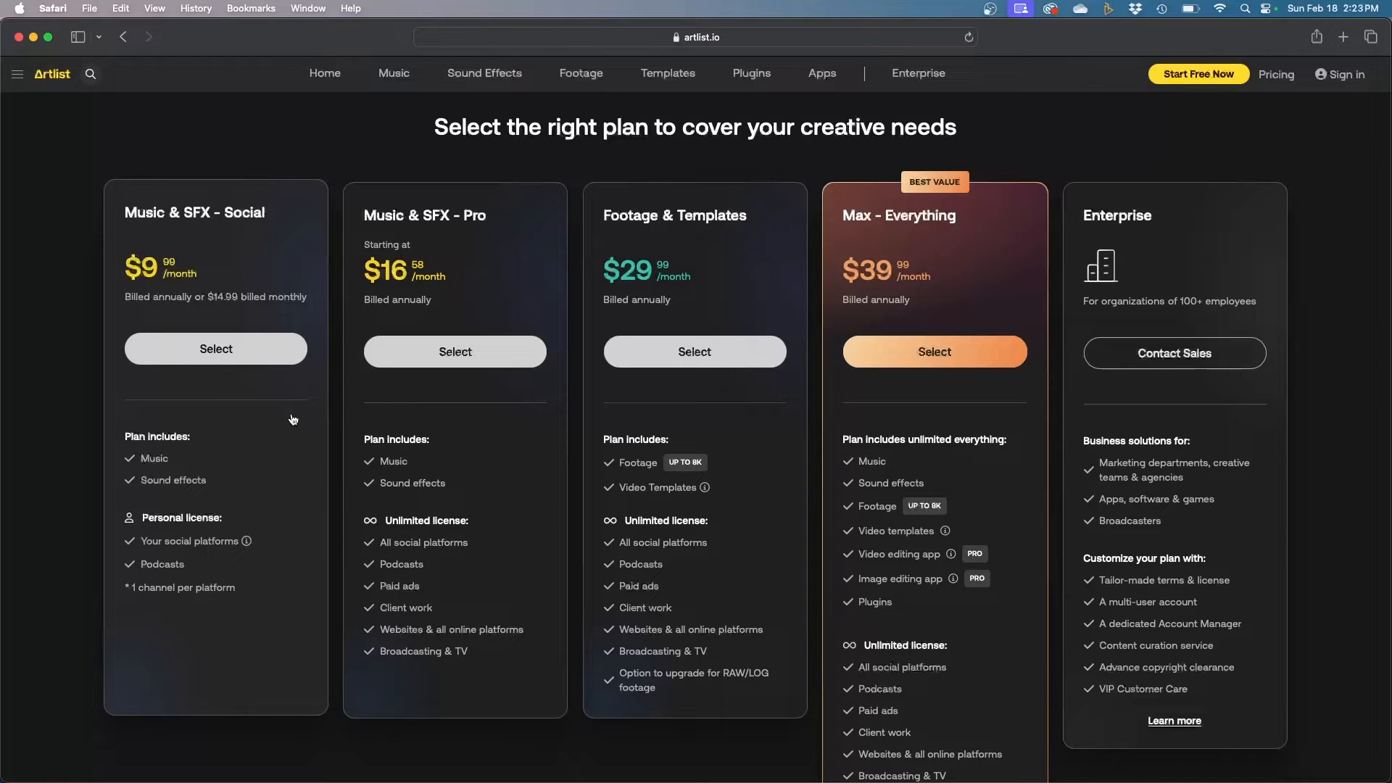
pyautogui.moveTo(289, 467)
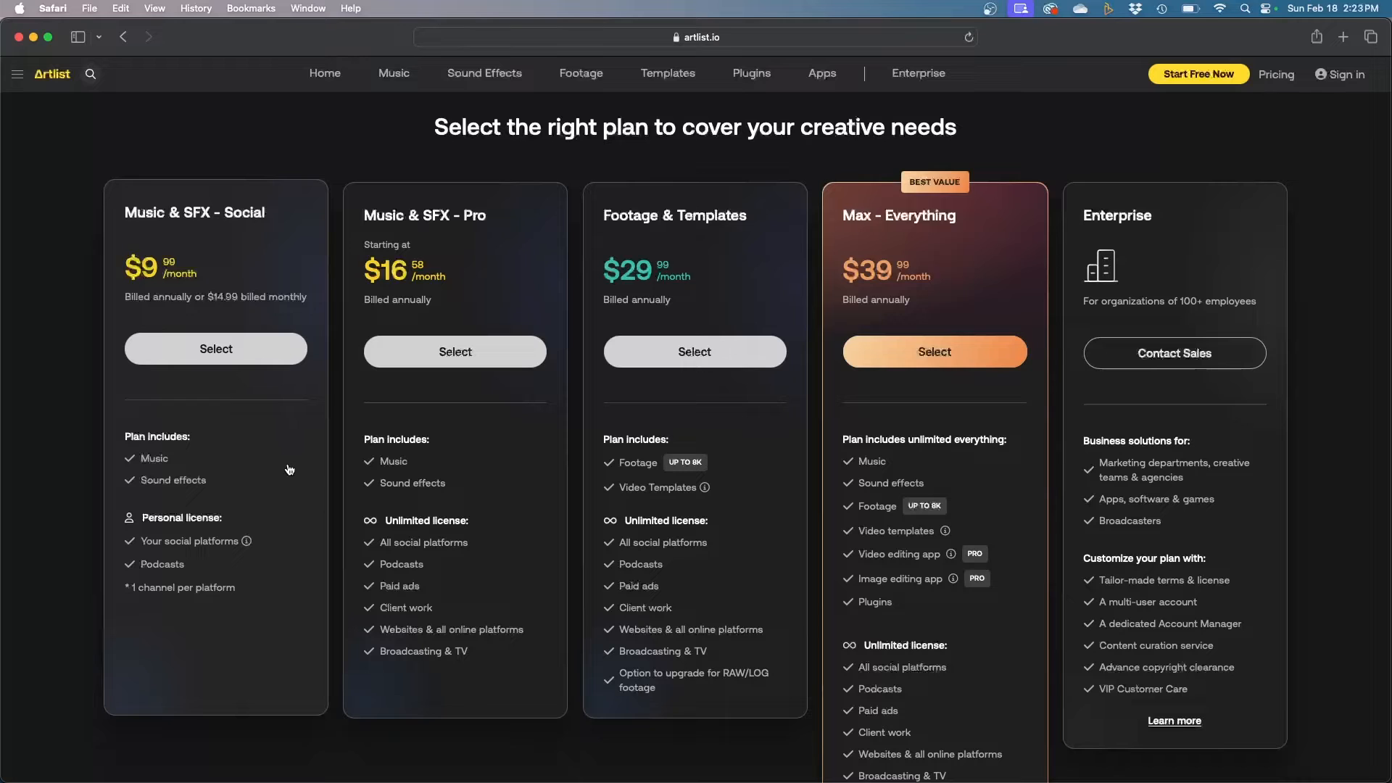
pyautogui.moveTo(289, 321)
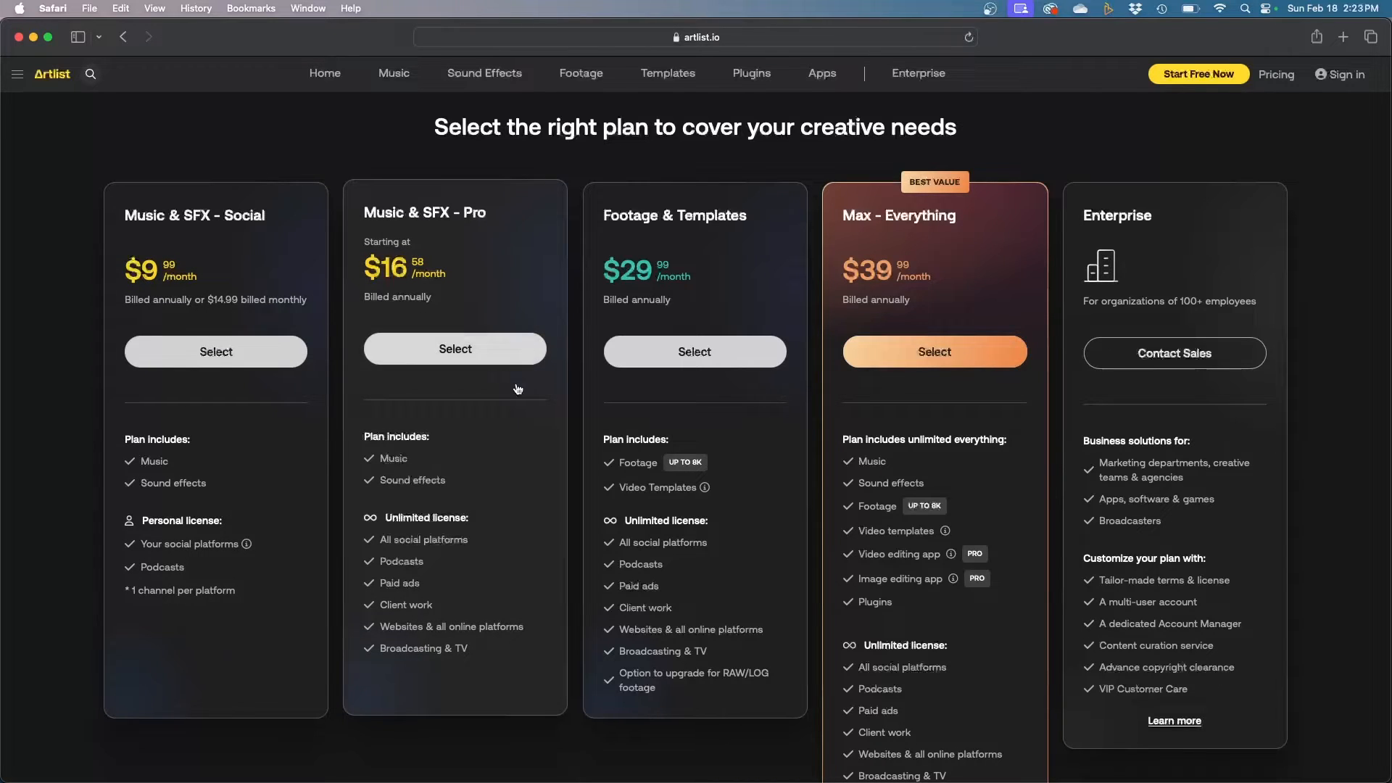
pyautogui.moveTo(420, 375)
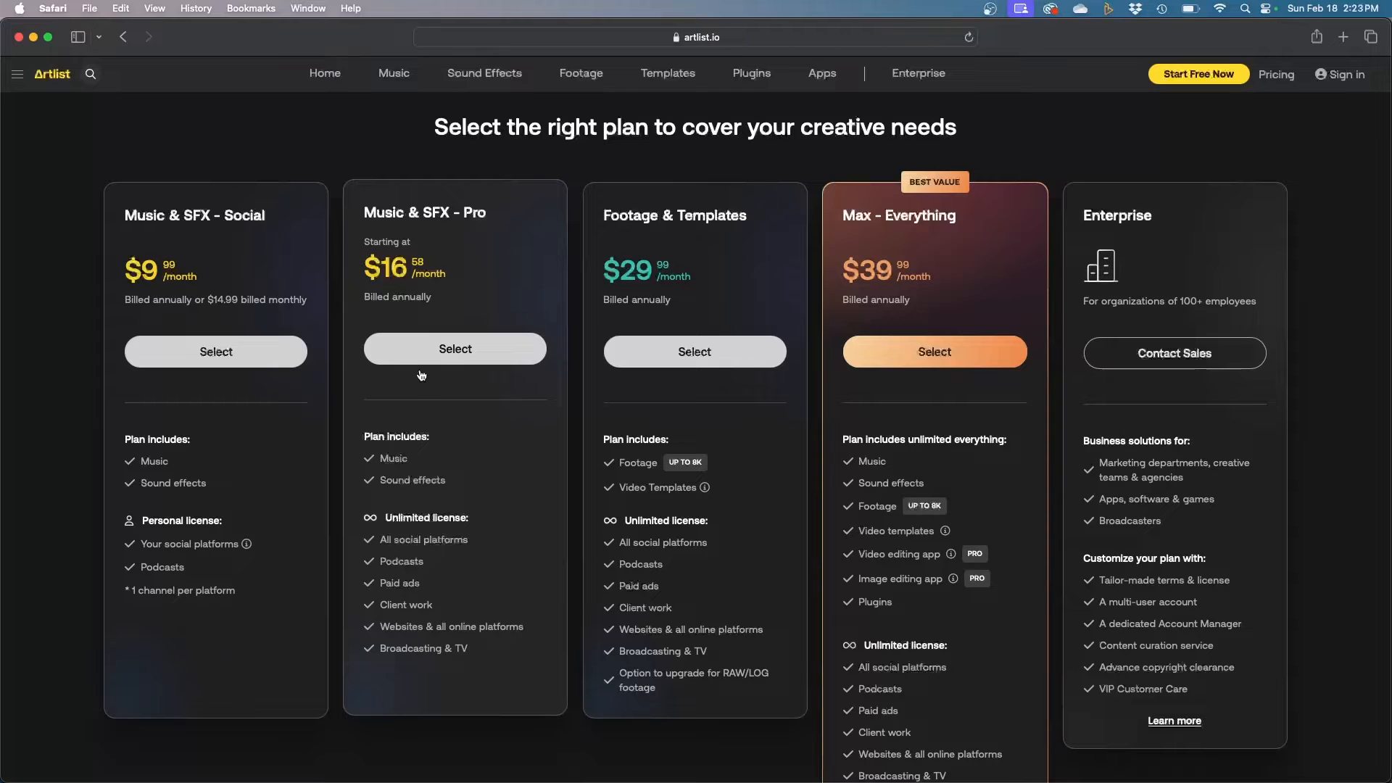
pyautogui.moveTo(476, 327)
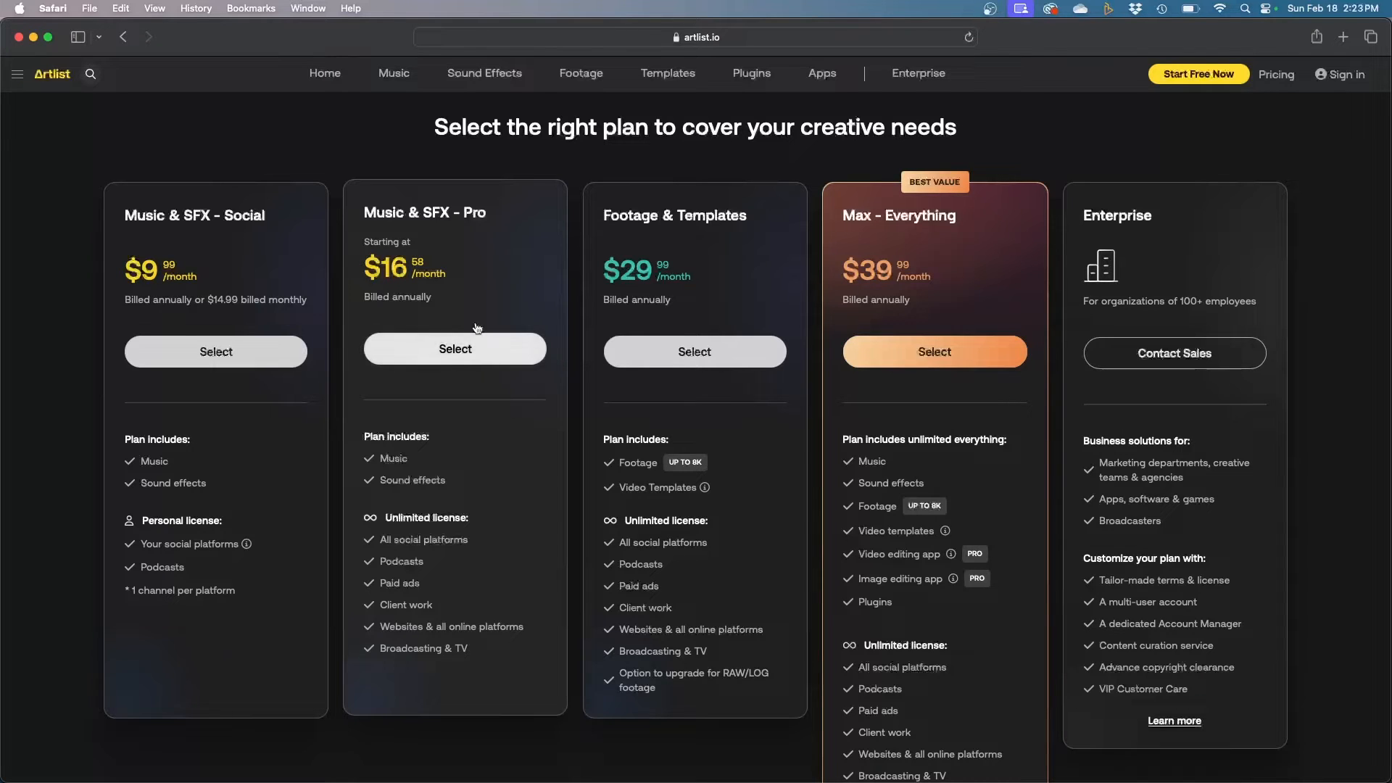
pyautogui.moveTo(517, 297)
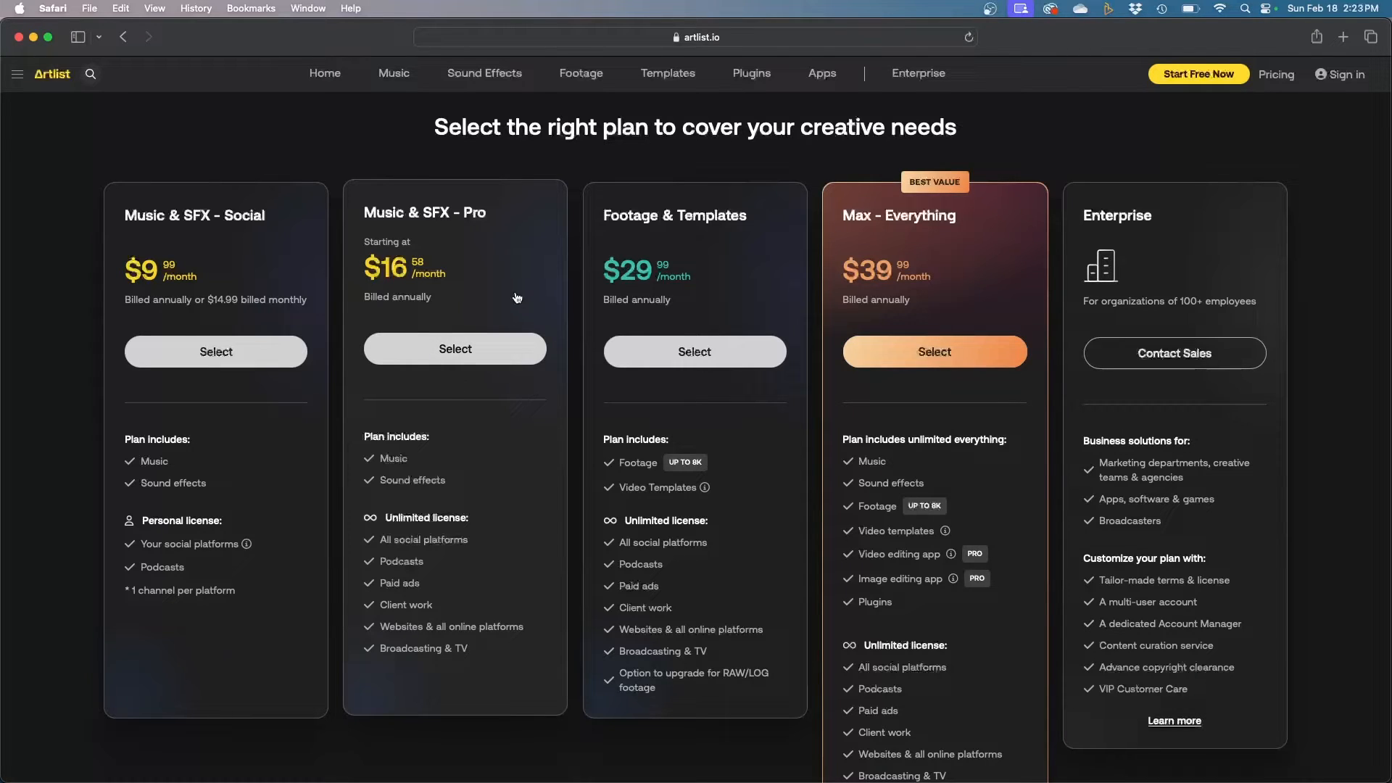
pyautogui.moveTo(495, 414)
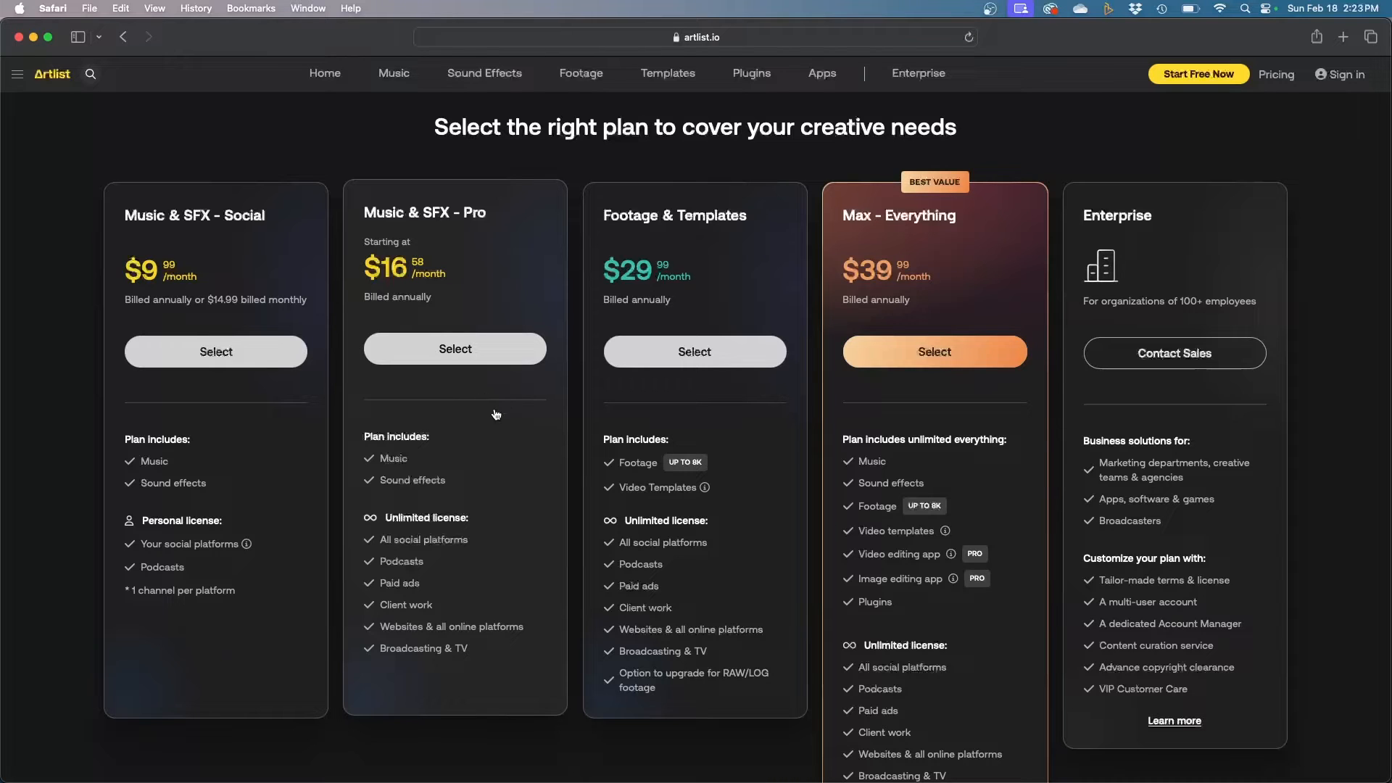
pyautogui.moveTo(485, 233)
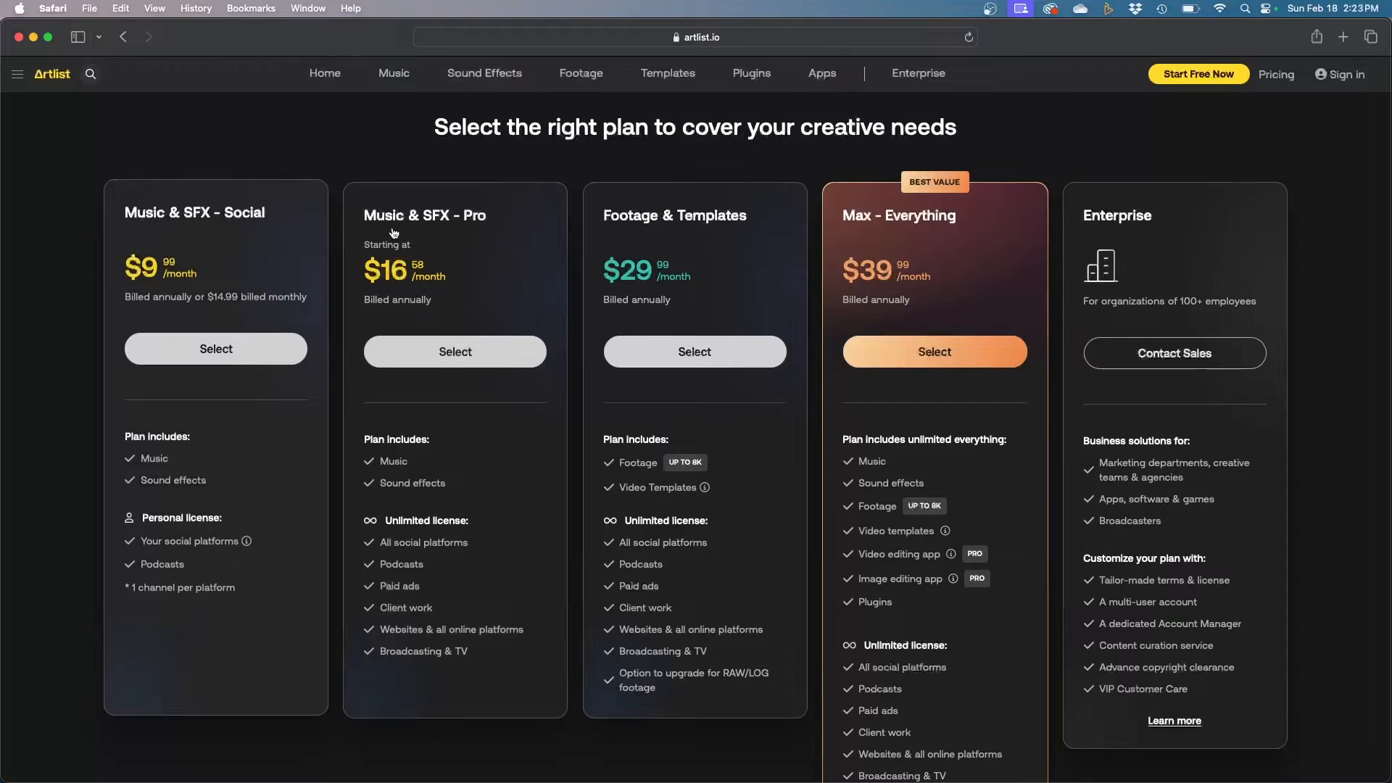
pyautogui.moveTo(269, 238)
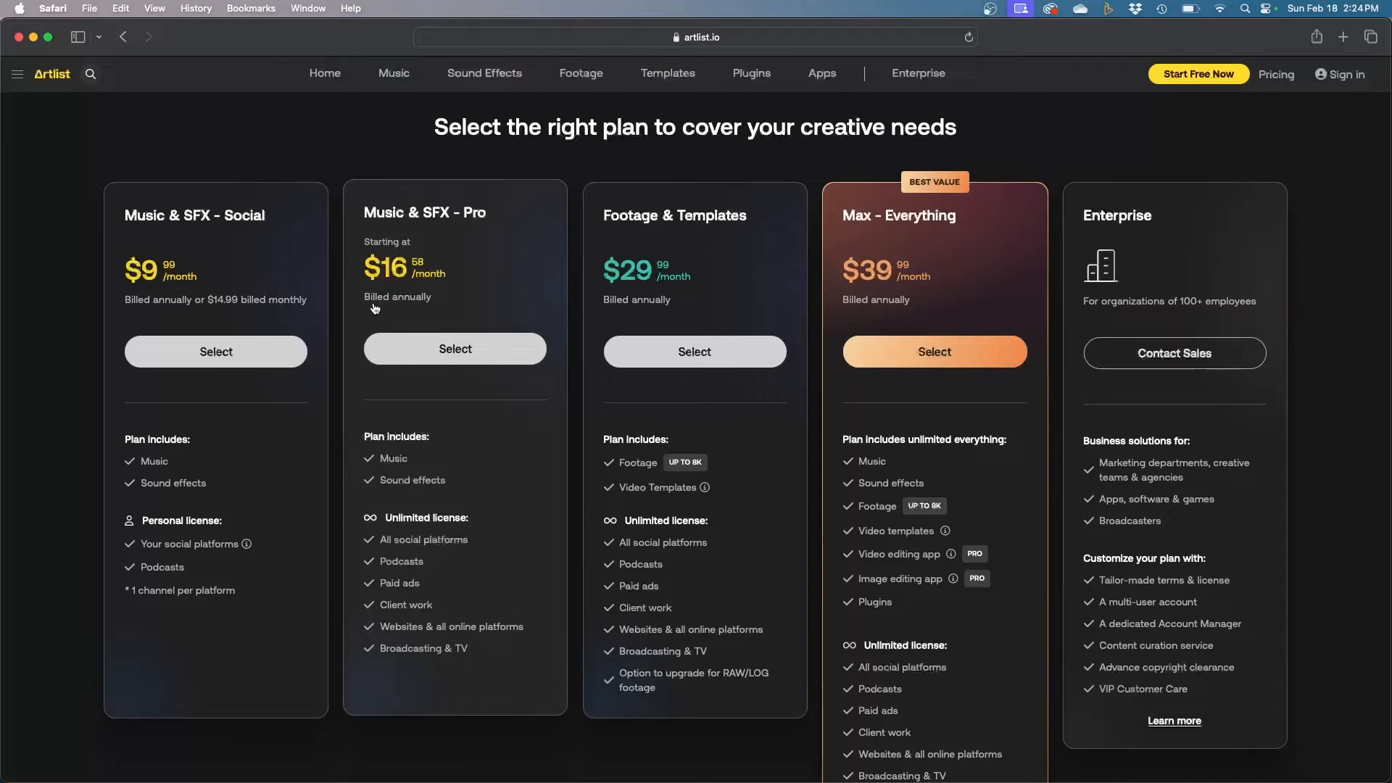
pyautogui.moveTo(383, 274)
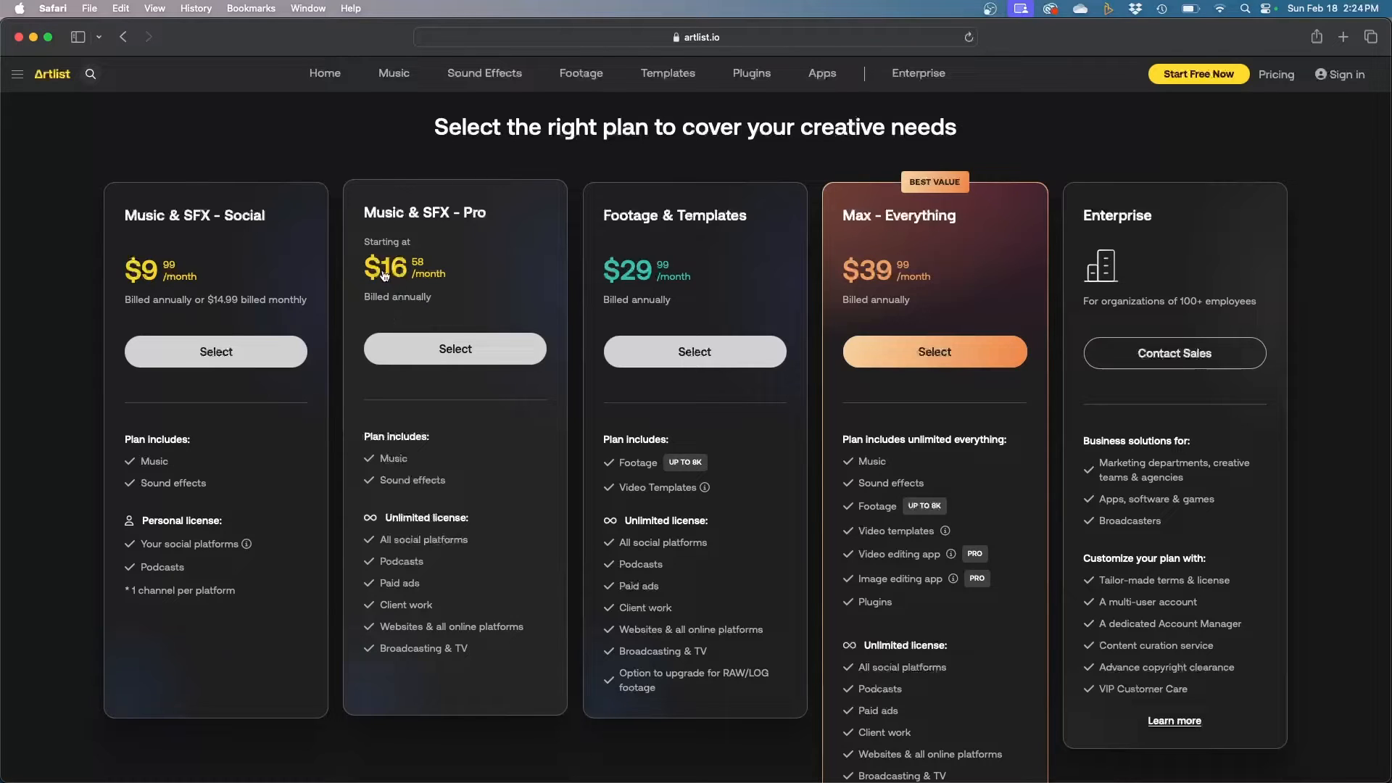
pyautogui.moveTo(411, 300)
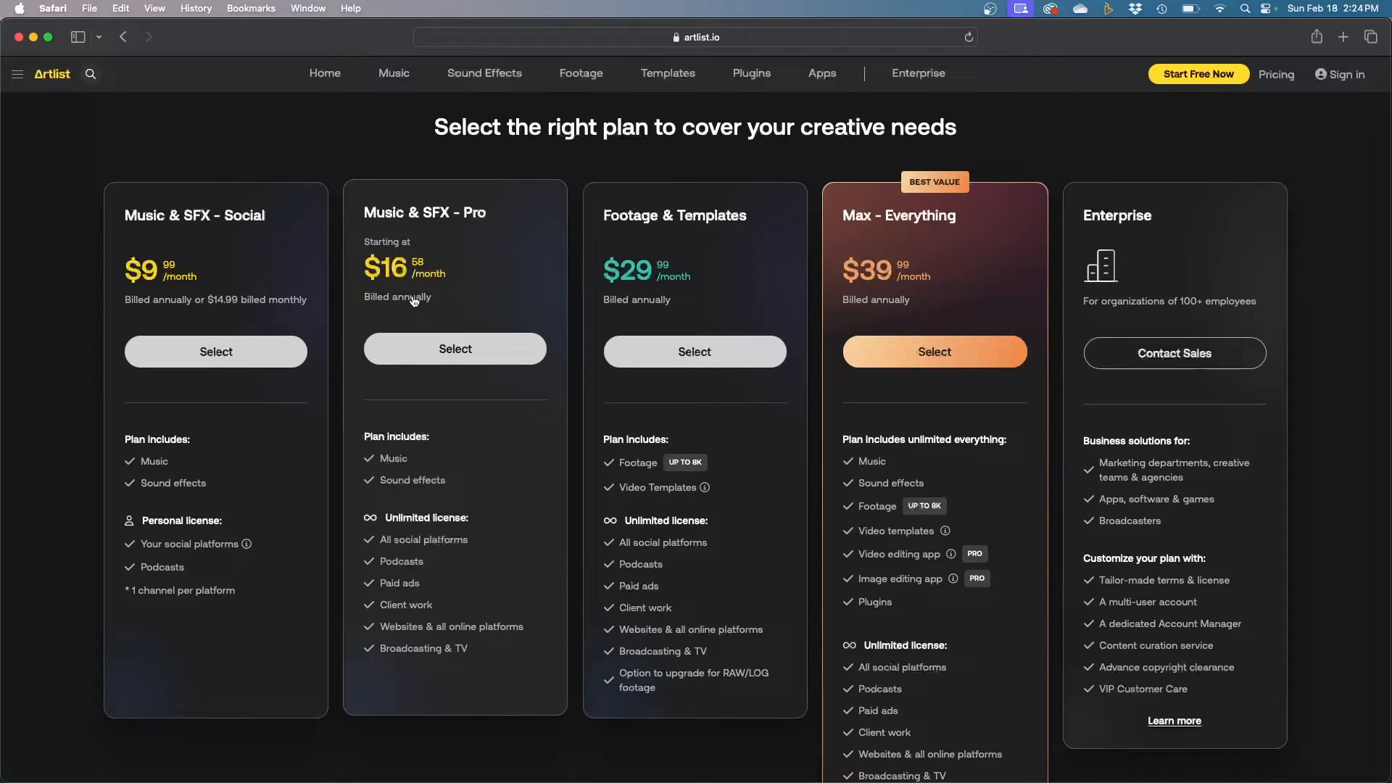
pyautogui.moveTo(503, 261)
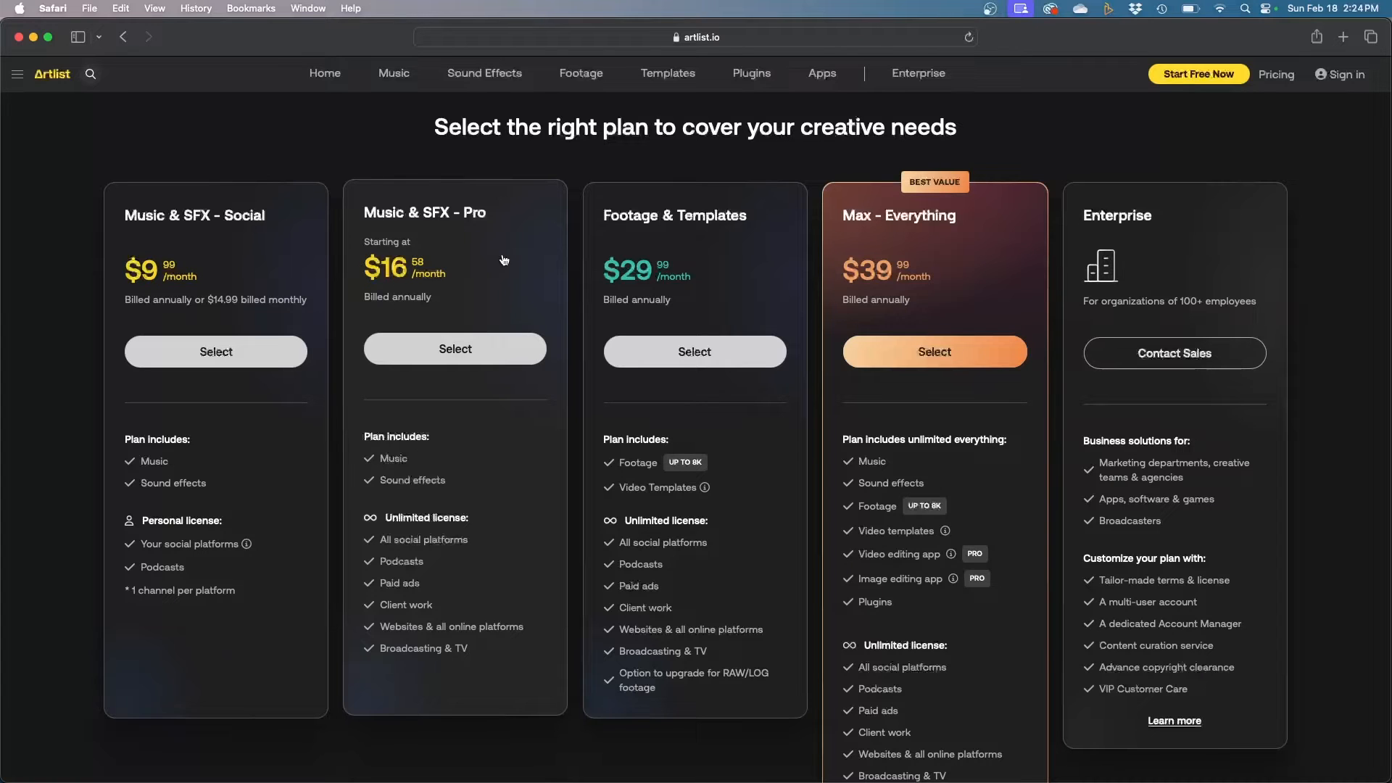
pyautogui.moveTo(257, 313)
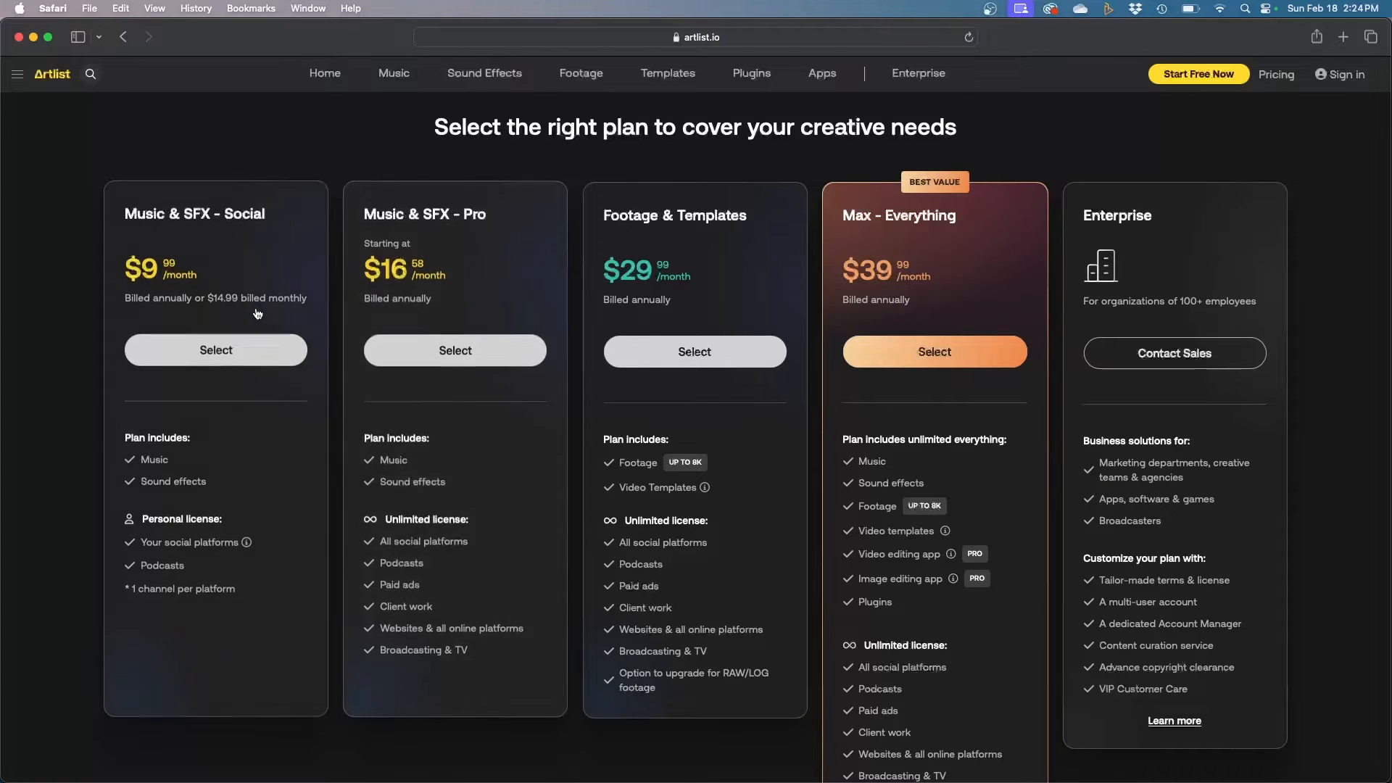
pyautogui.moveTo(213, 293)
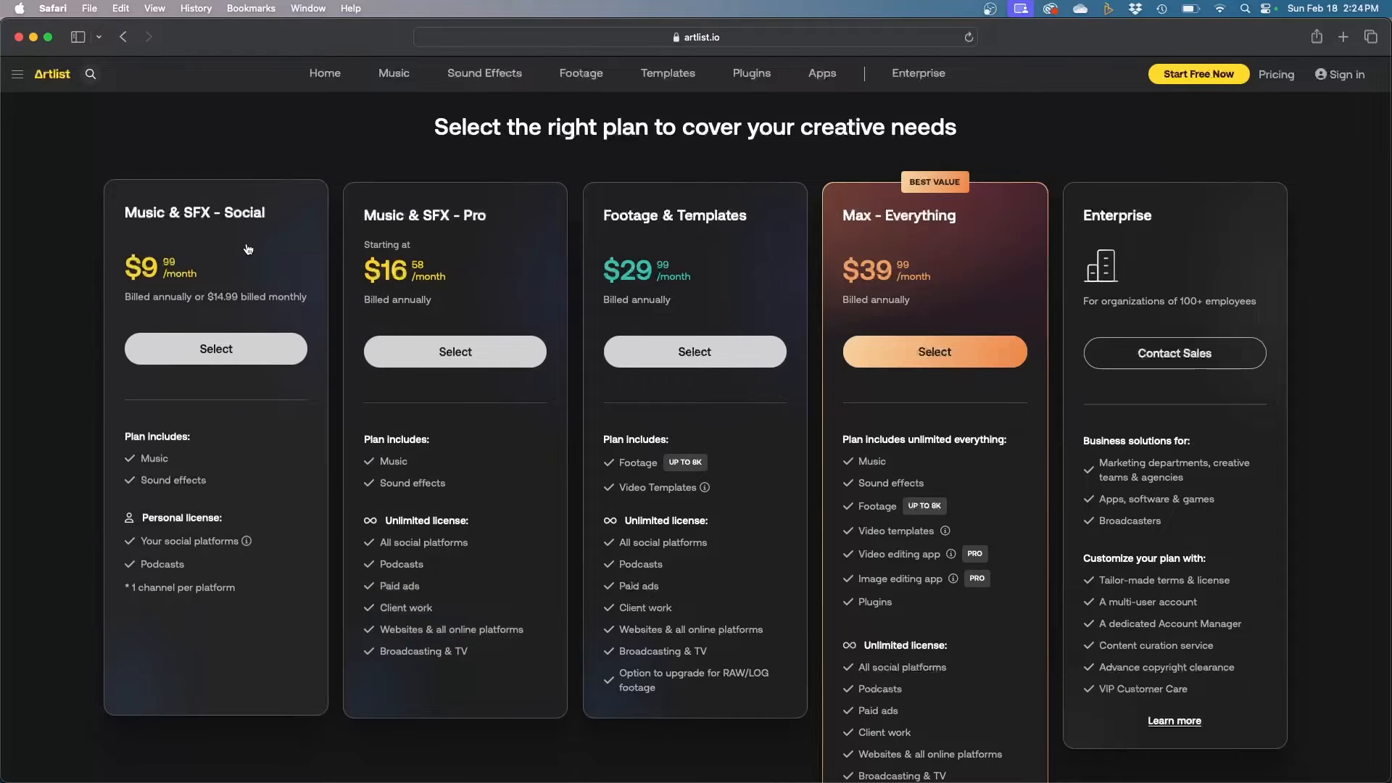
pyautogui.moveTo(218, 311)
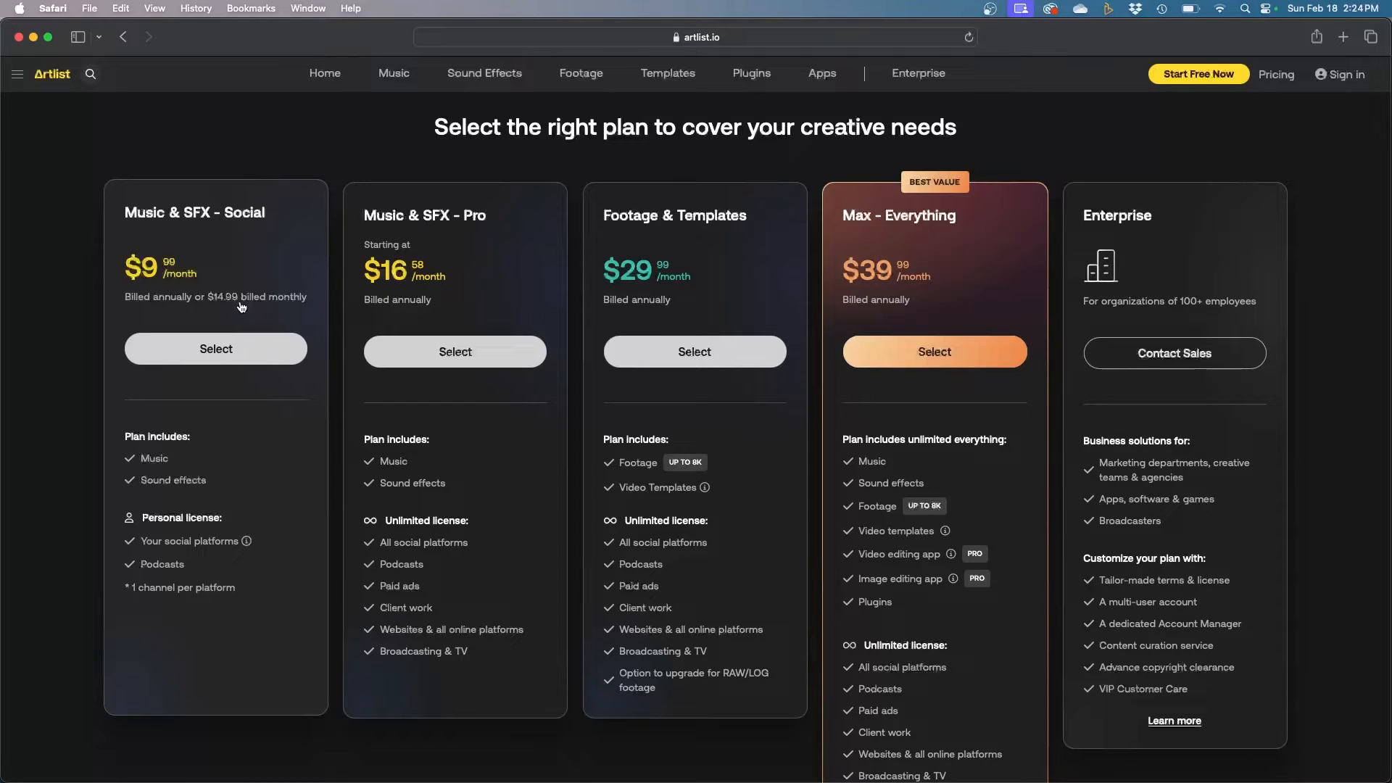
pyautogui.moveTo(183, 298)
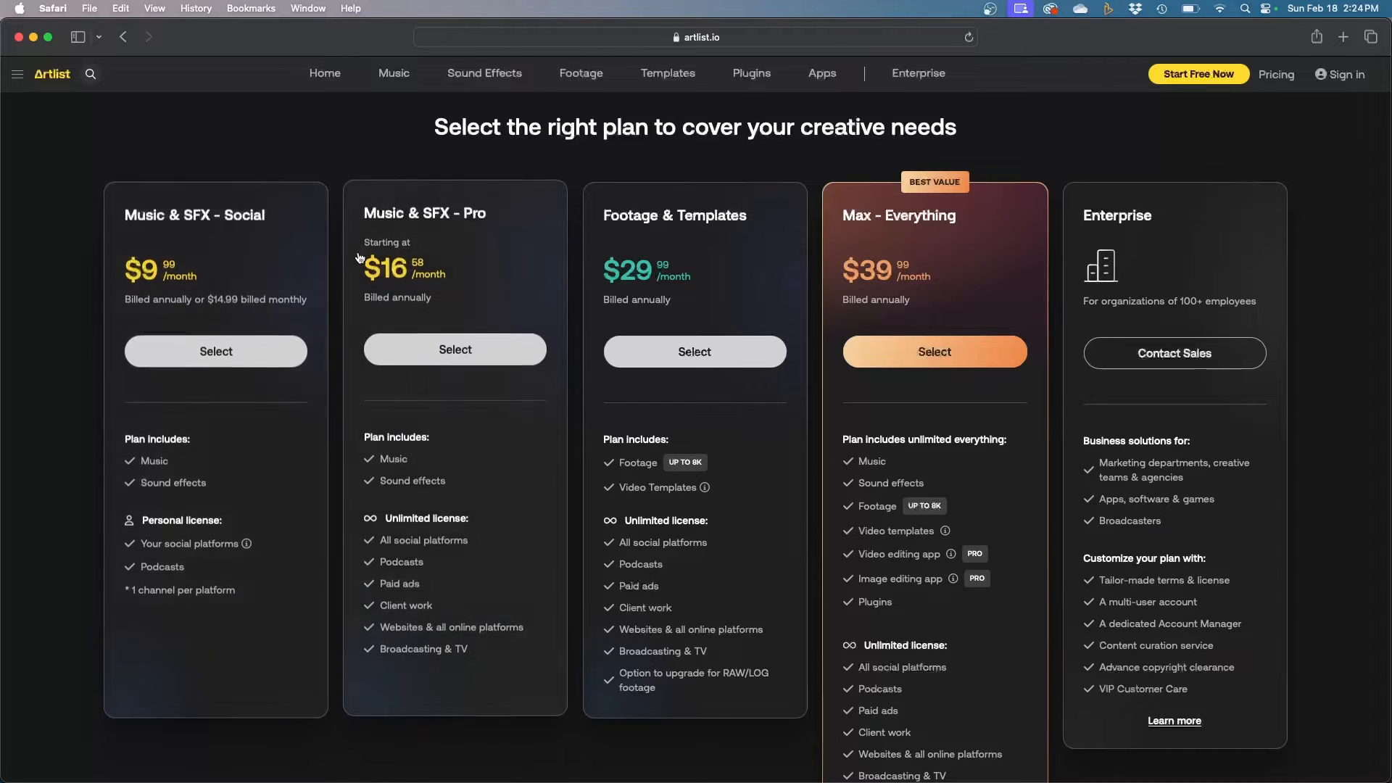
pyautogui.moveTo(696, 234)
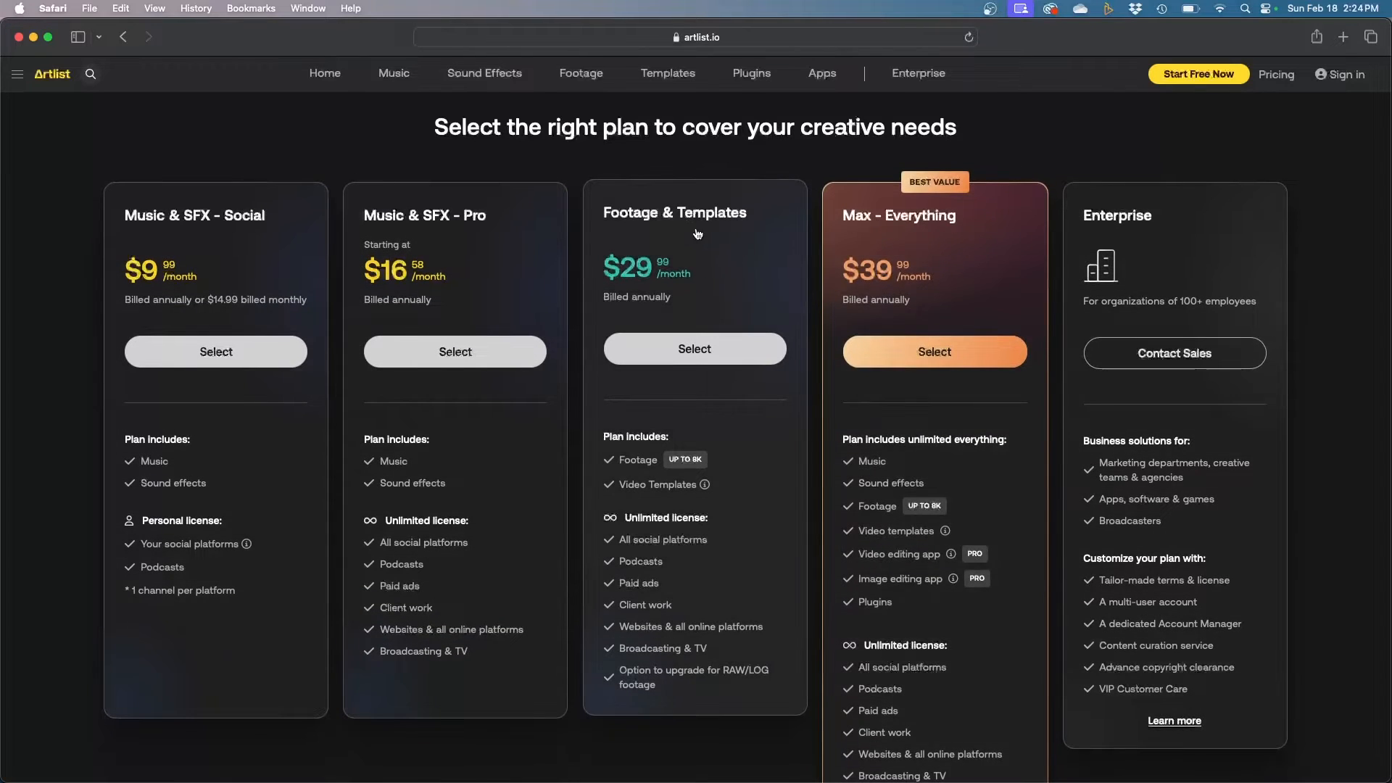
pyautogui.moveTo(744, 234)
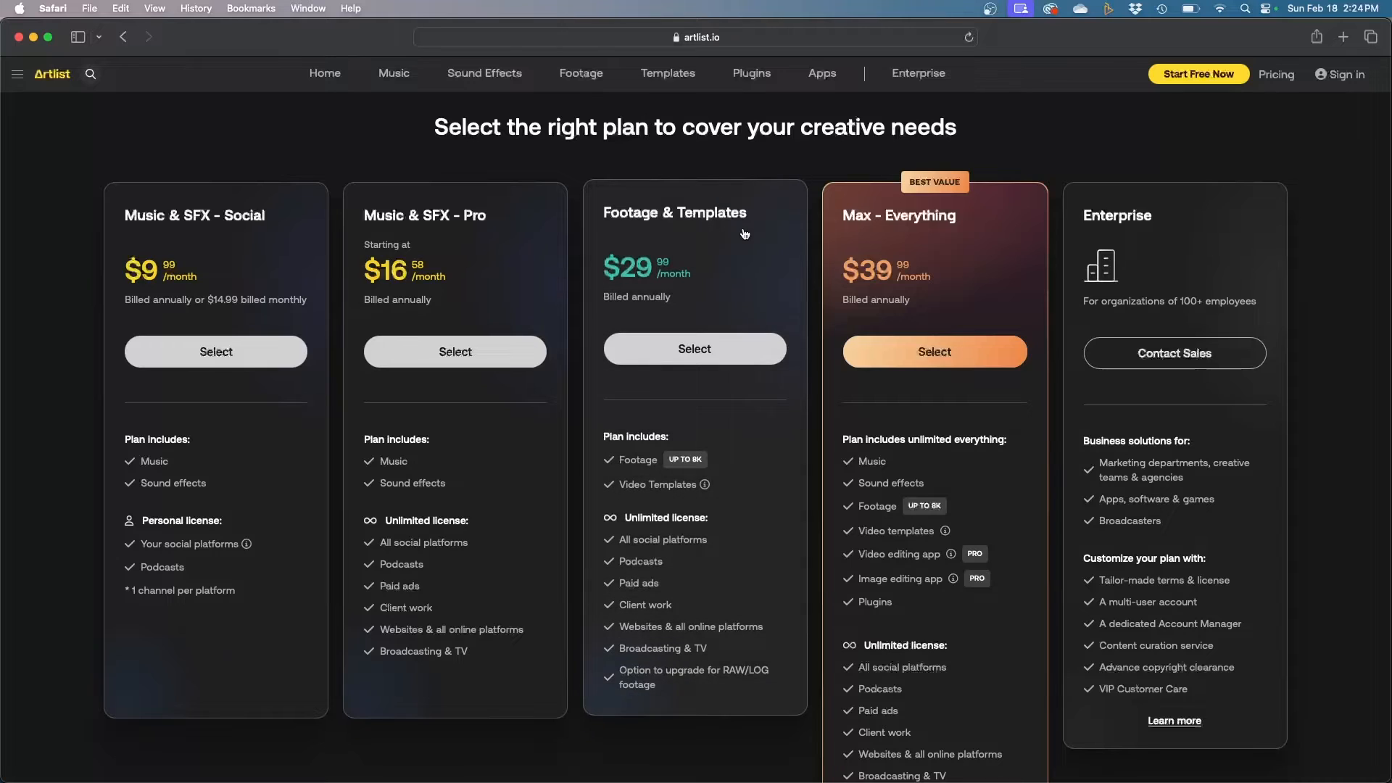
pyautogui.moveTo(701, 262)
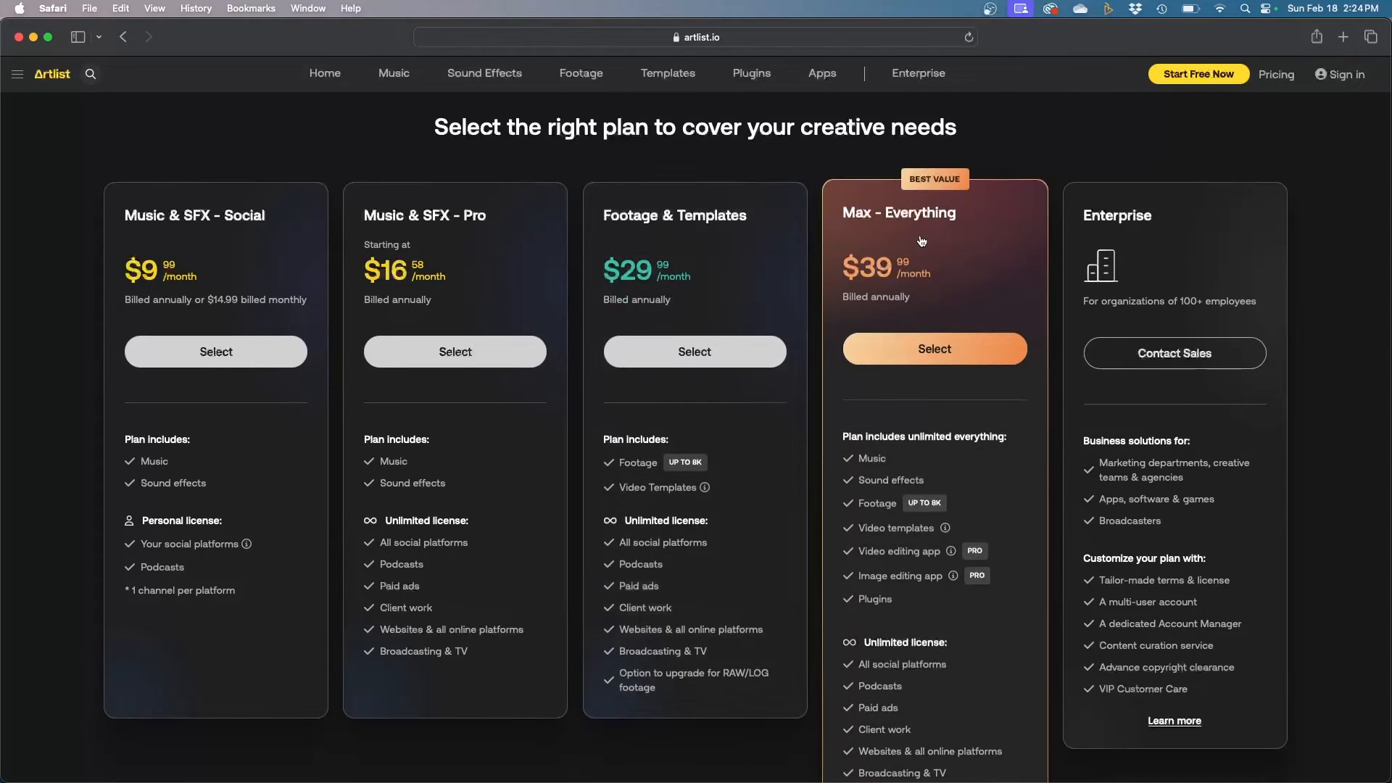
pyautogui.moveTo(470, 250)
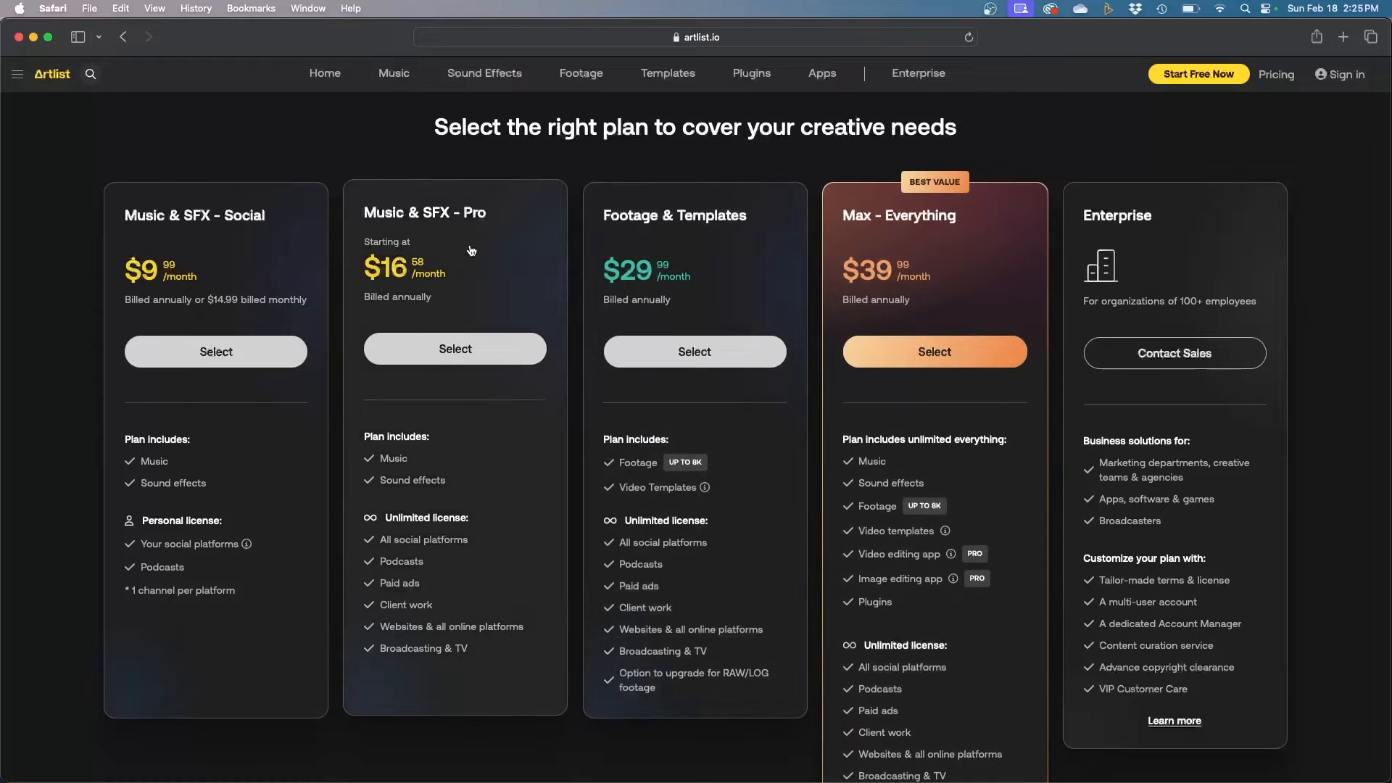
pyautogui.moveTo(727, 216)
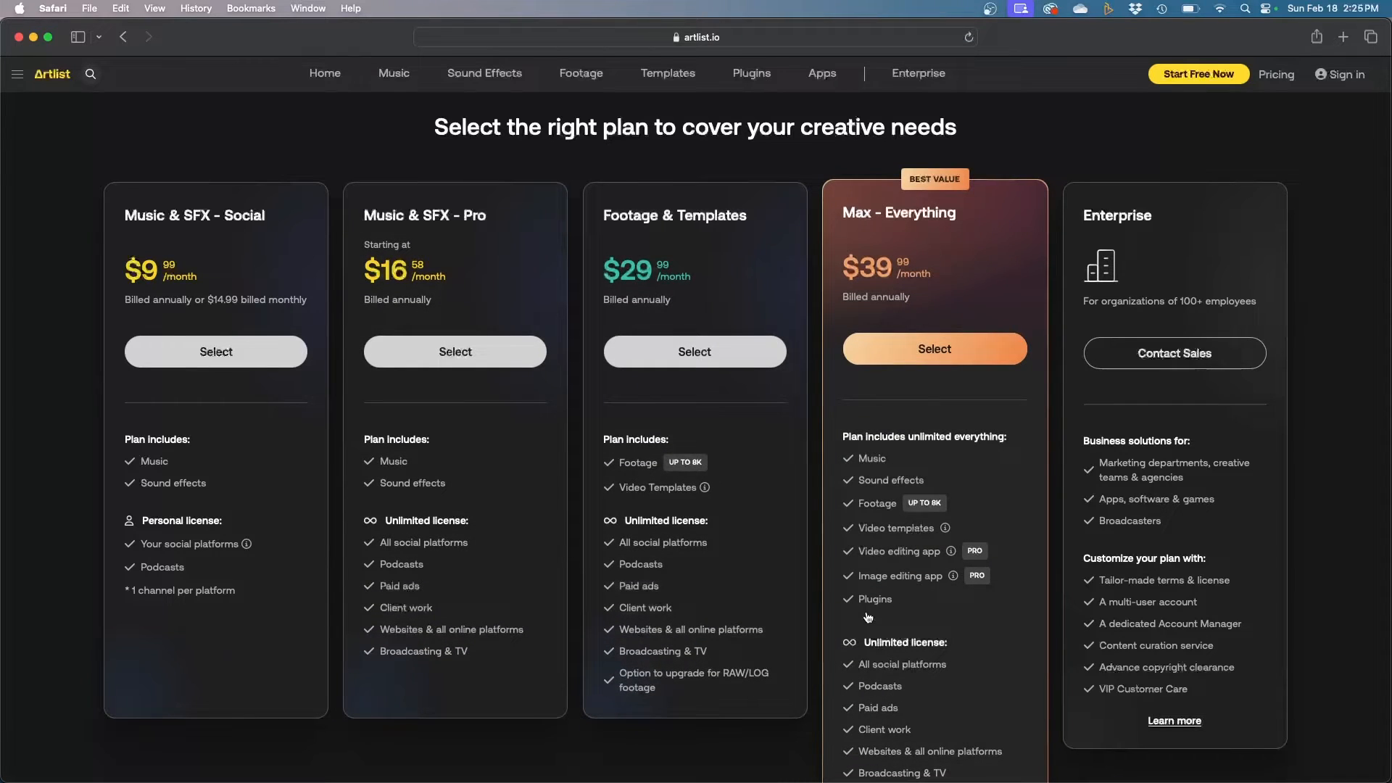
pyautogui.moveTo(893, 568)
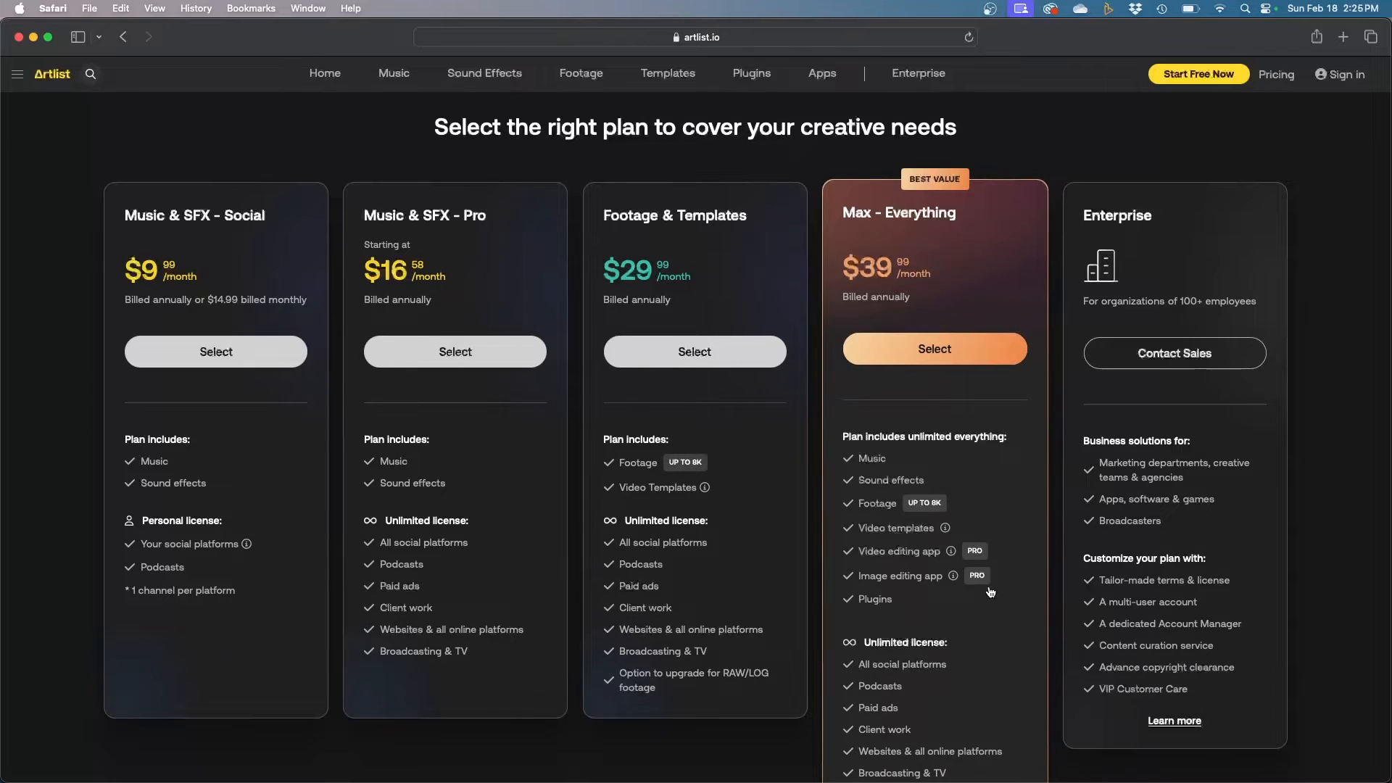
pyautogui.moveTo(1001, 398)
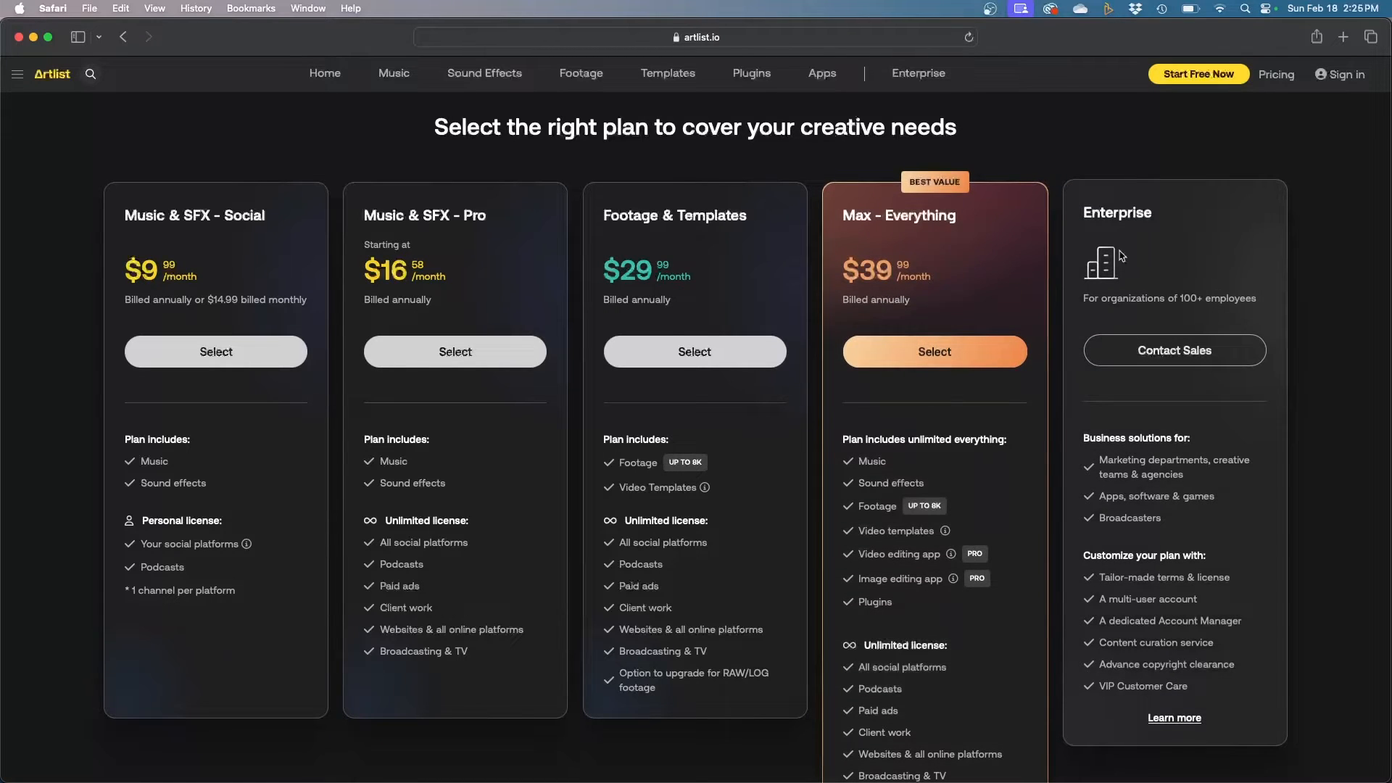
pyautogui.moveTo(1235, 289)
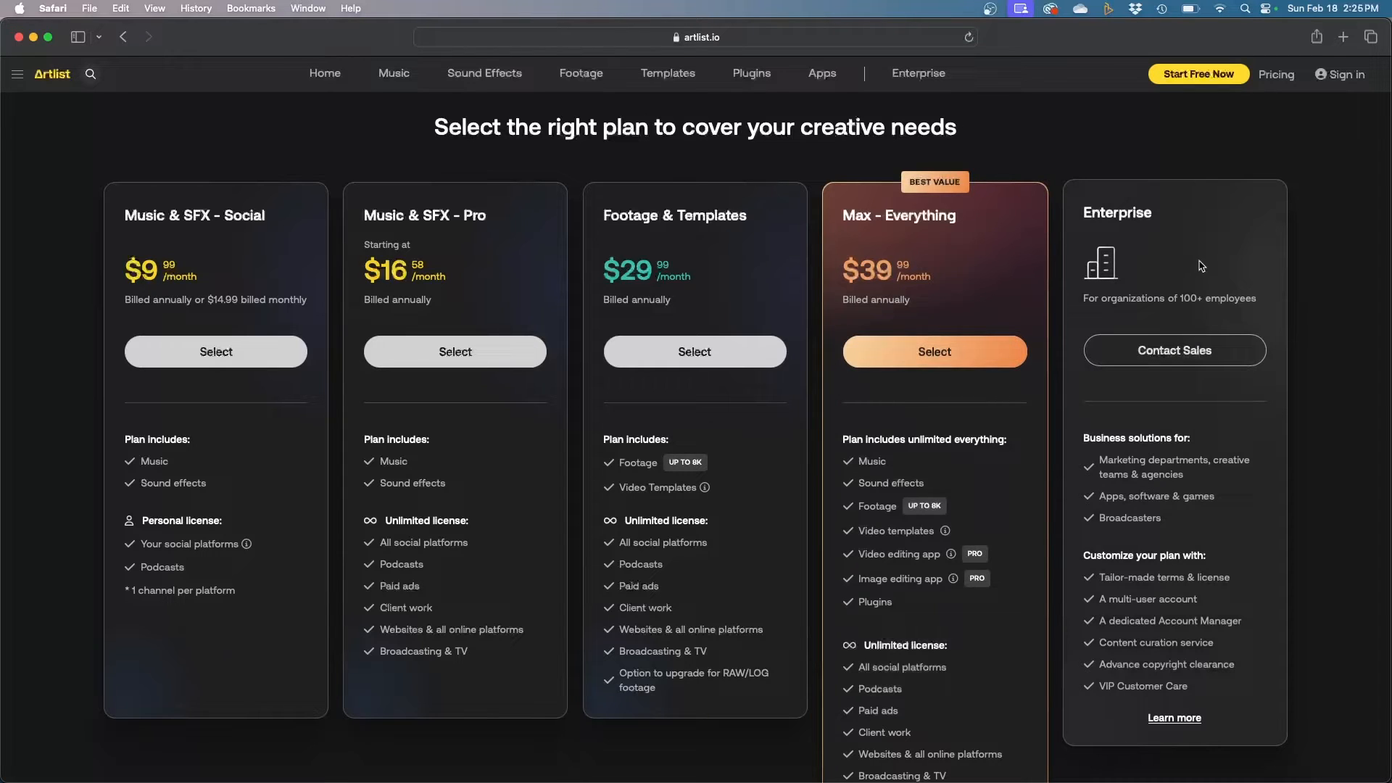
pyautogui.moveTo(1242, 289)
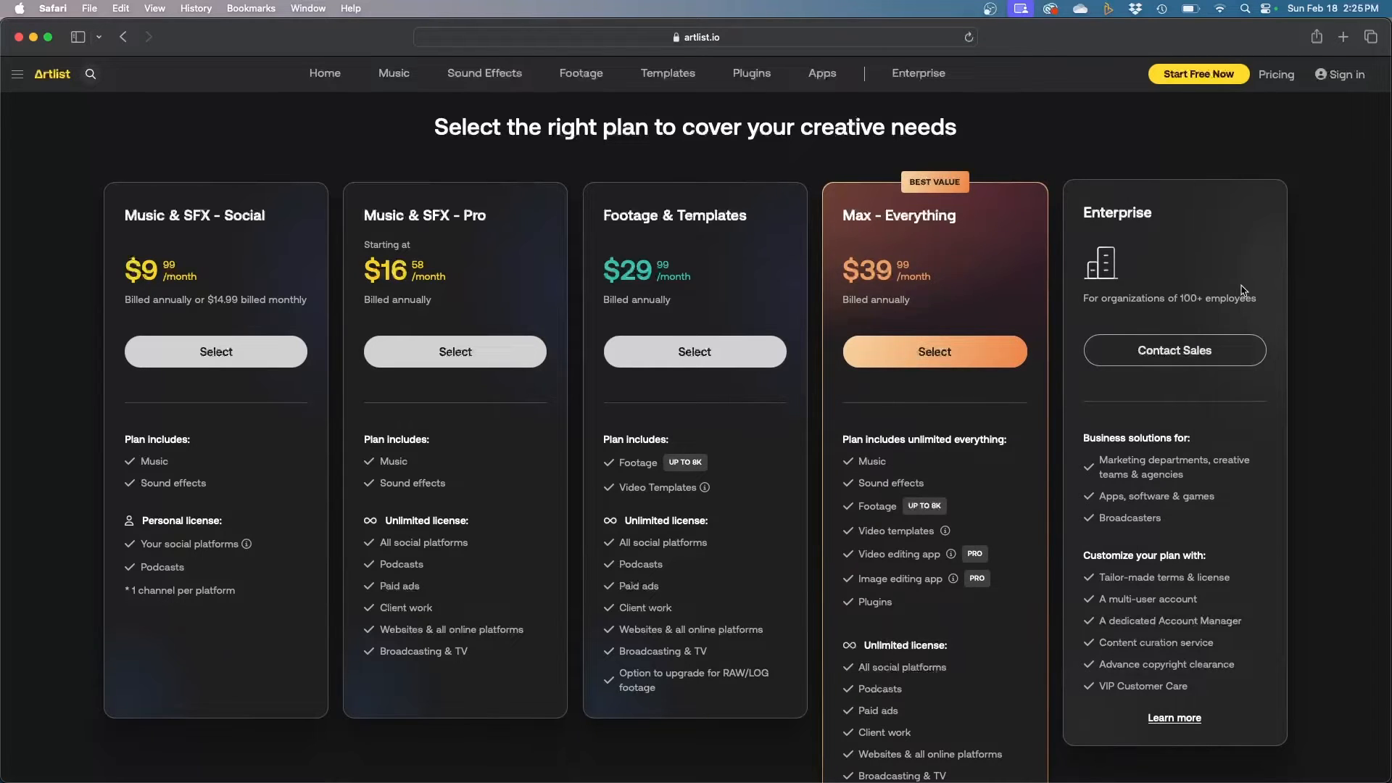
pyautogui.moveTo(1137, 300)
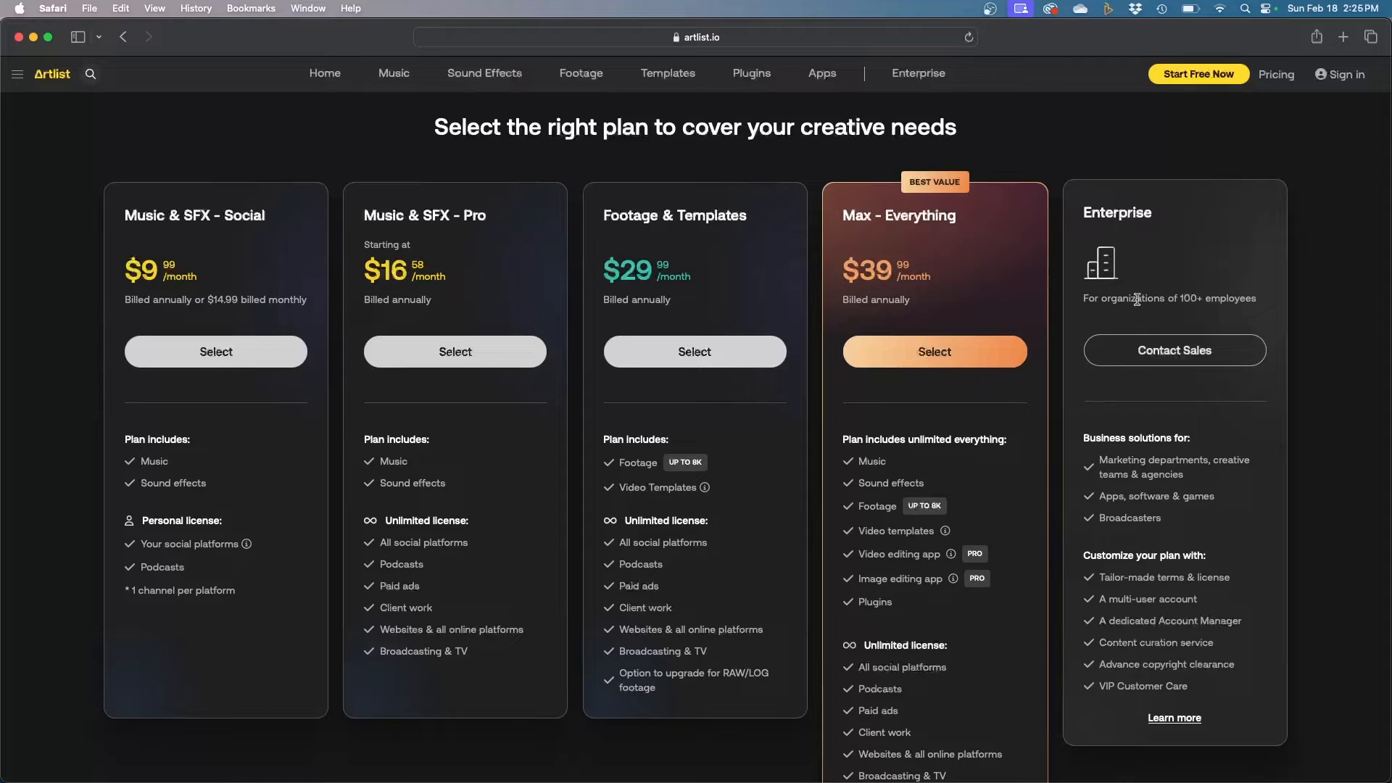
pyautogui.moveTo(1170, 288)
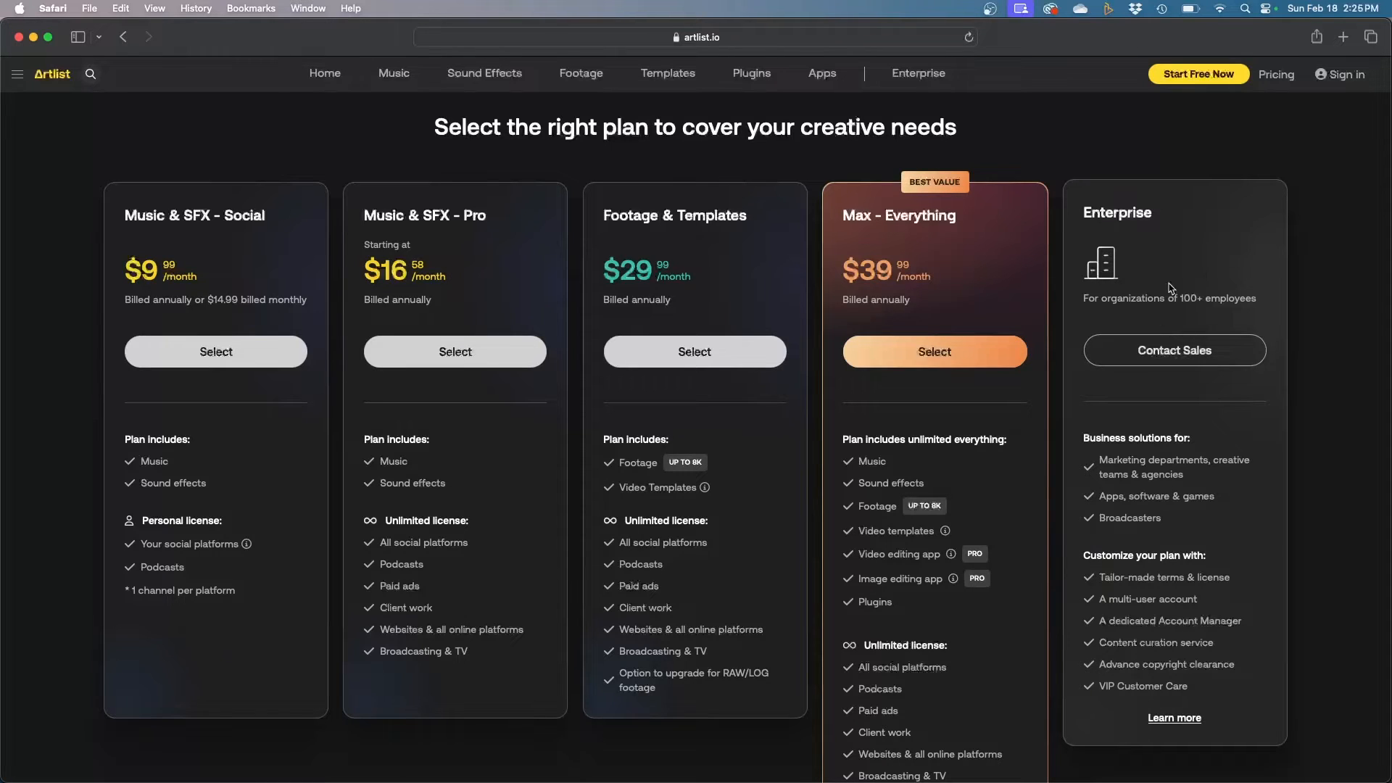
pyautogui.moveTo(1175, 256)
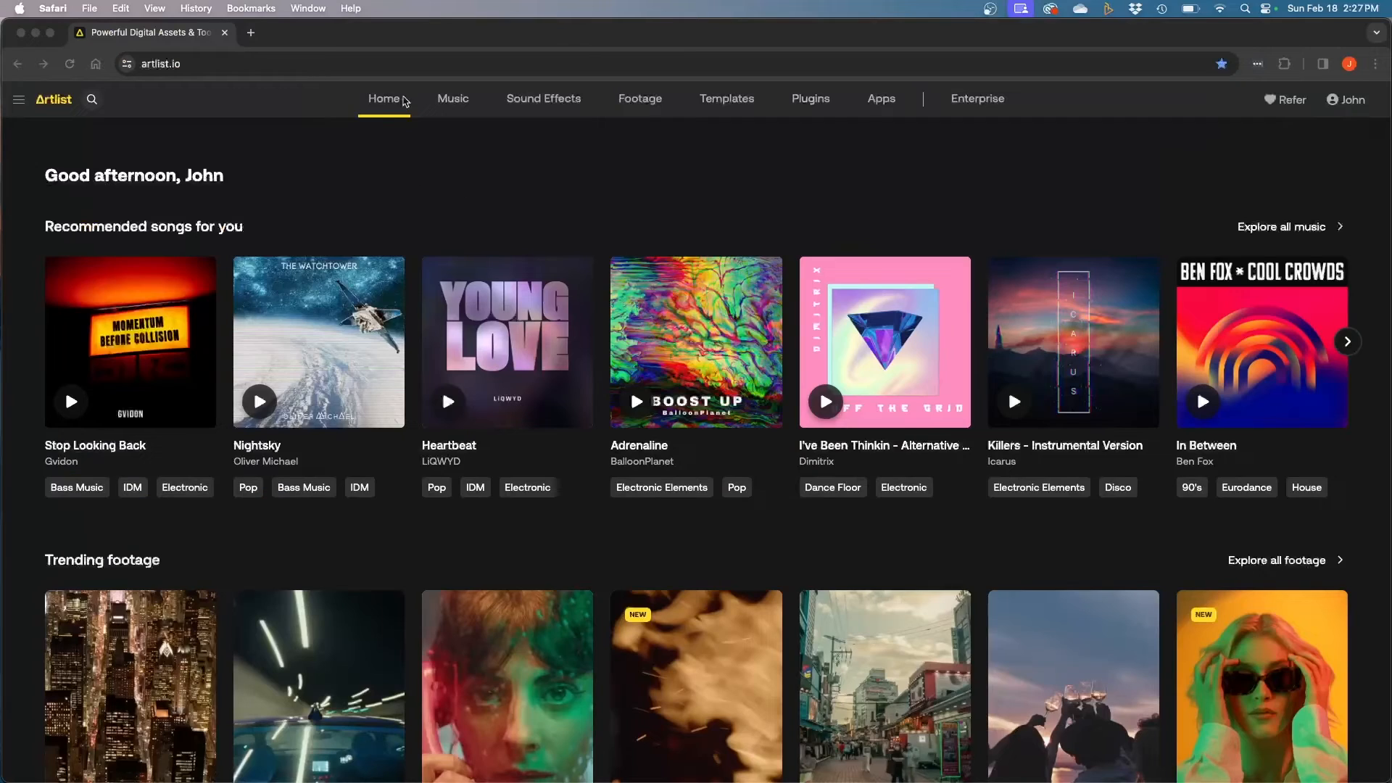
pyautogui.moveTo(107, 243)
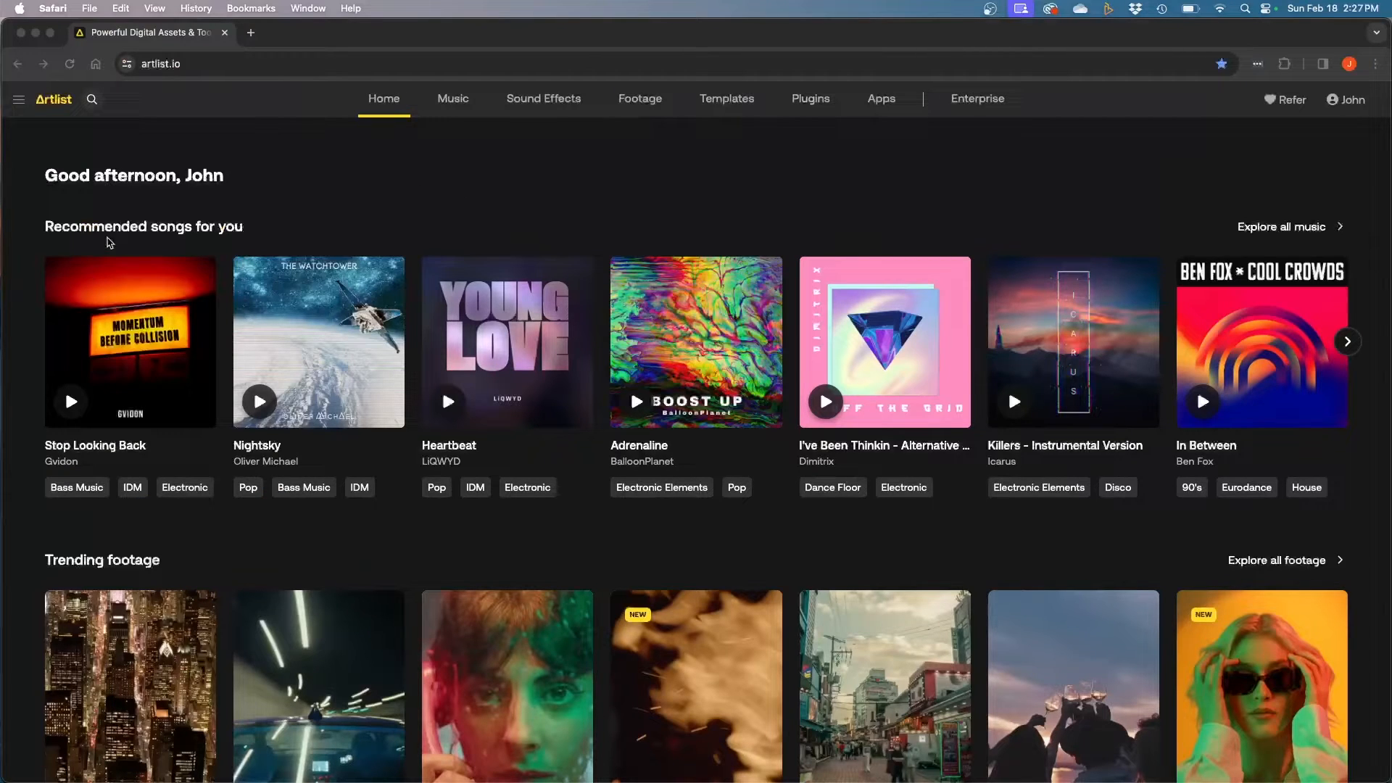
pyautogui.moveTo(509, 322)
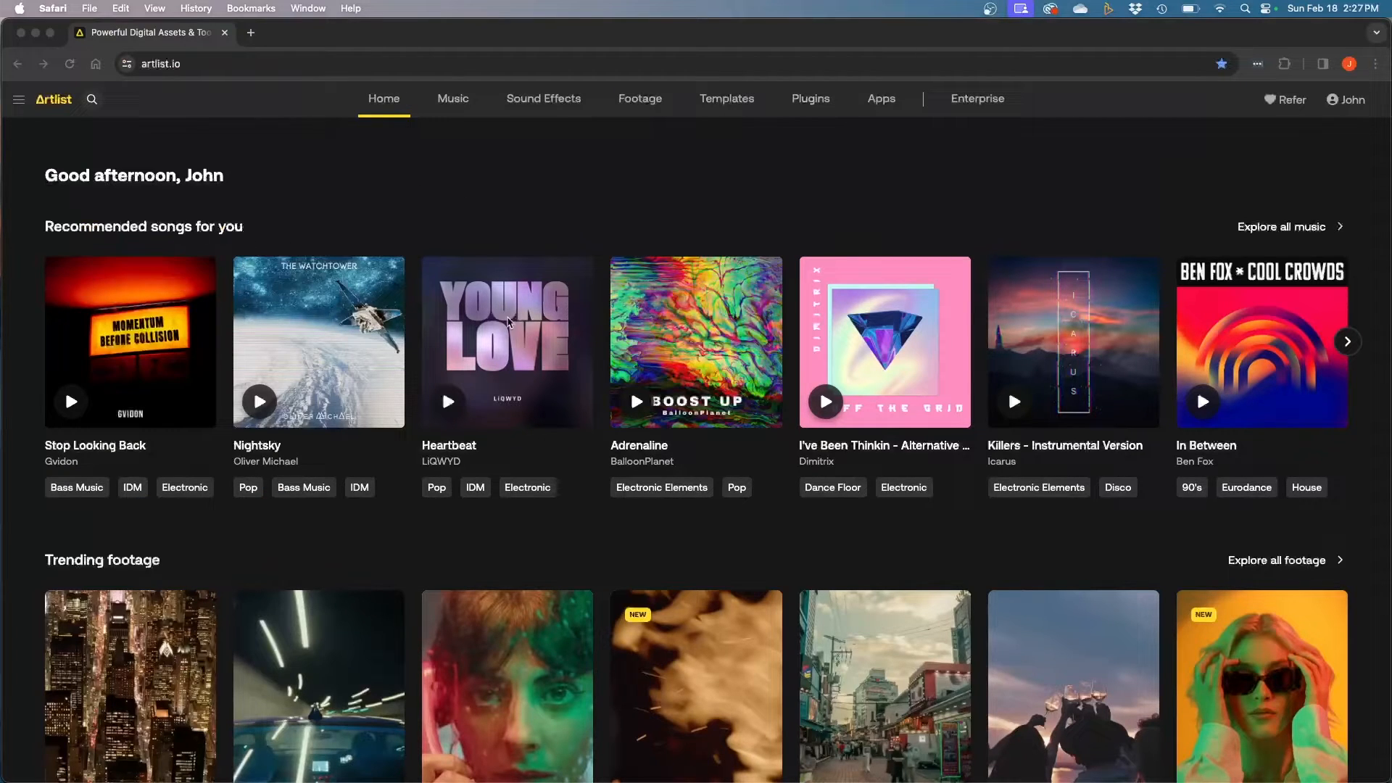
pyautogui.moveTo(608, 214)
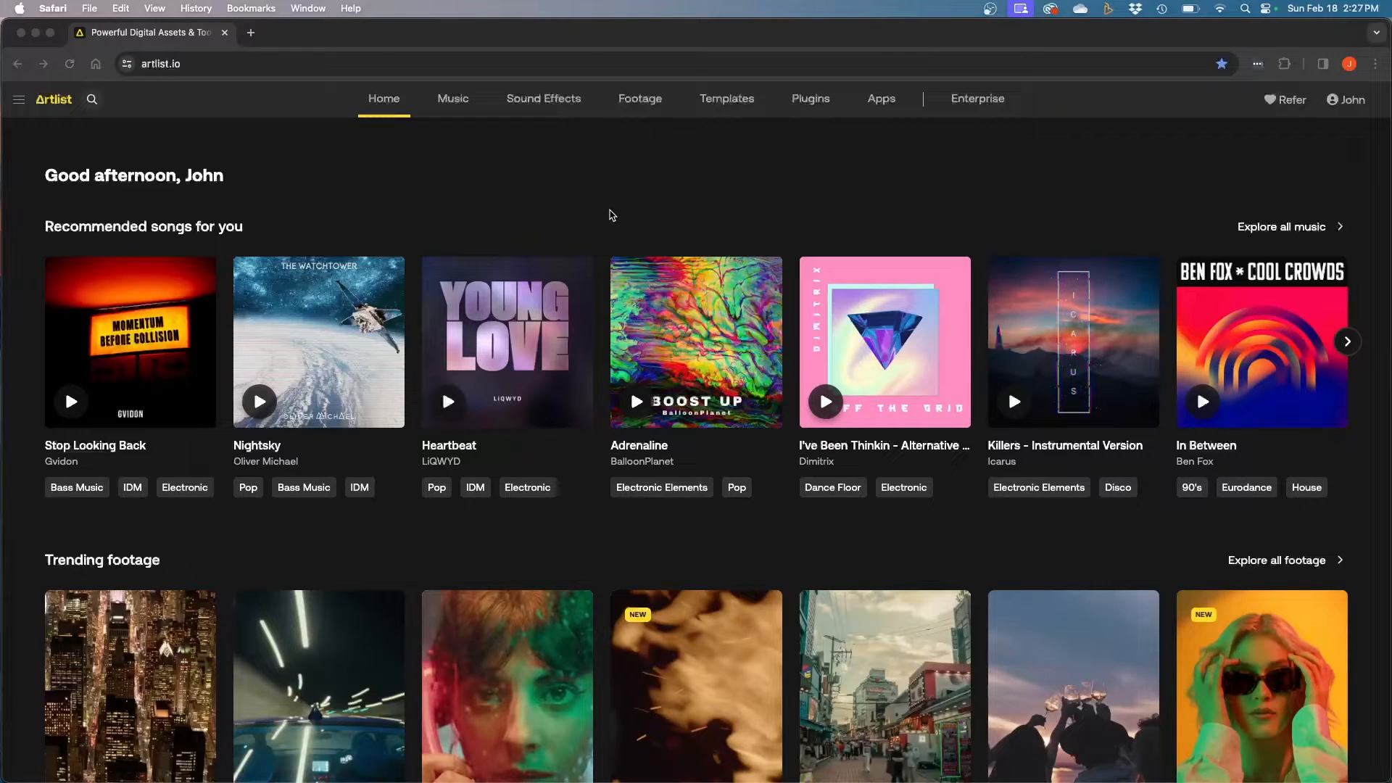
pyautogui.moveTo(723, 297)
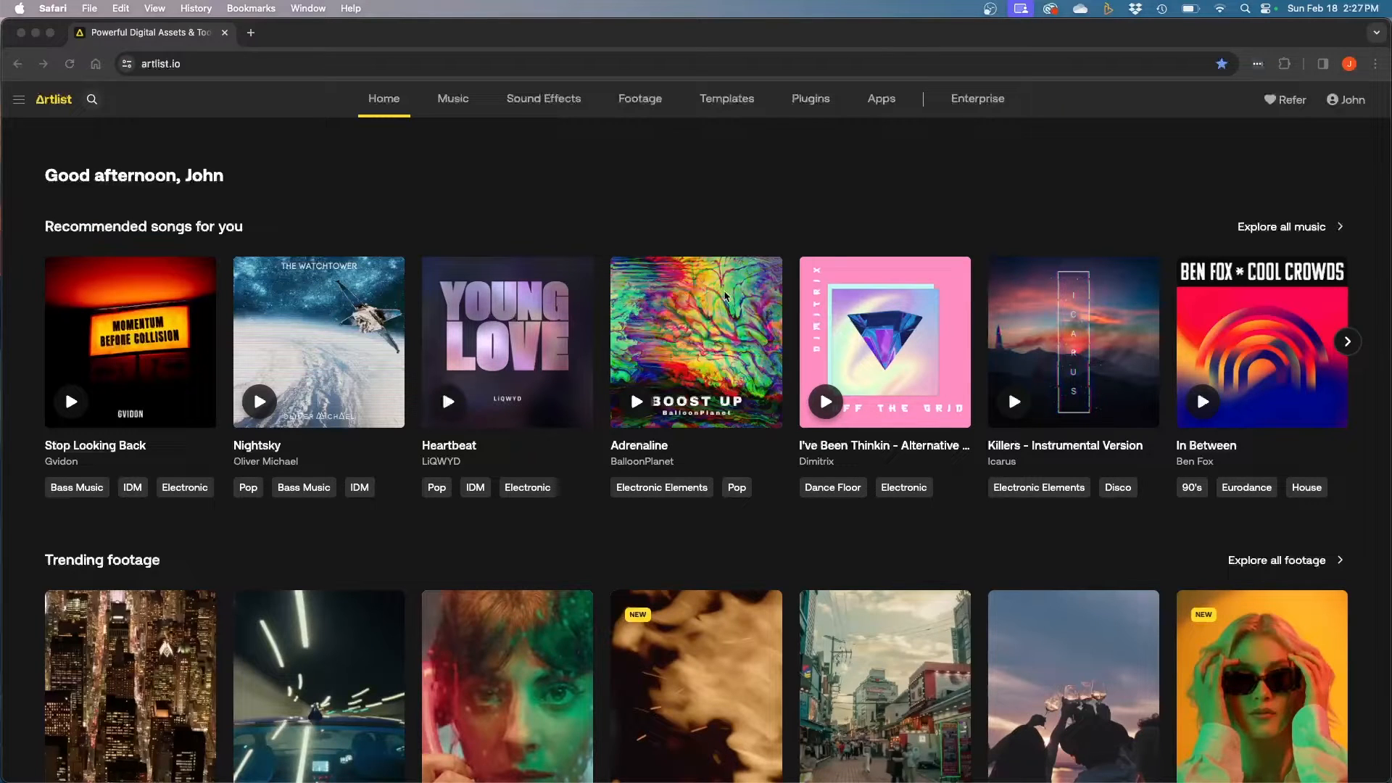
pyautogui.moveTo(894, 356)
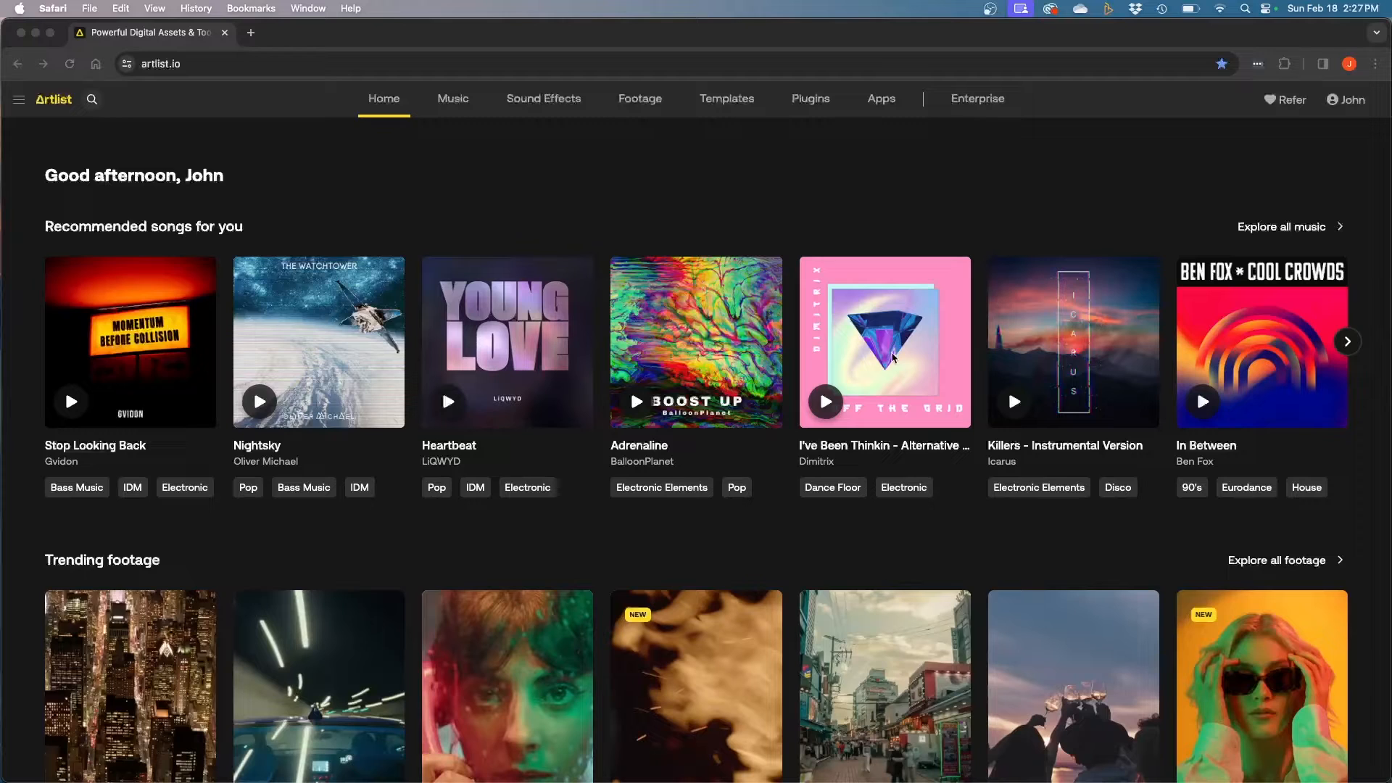
pyautogui.moveTo(719, 320)
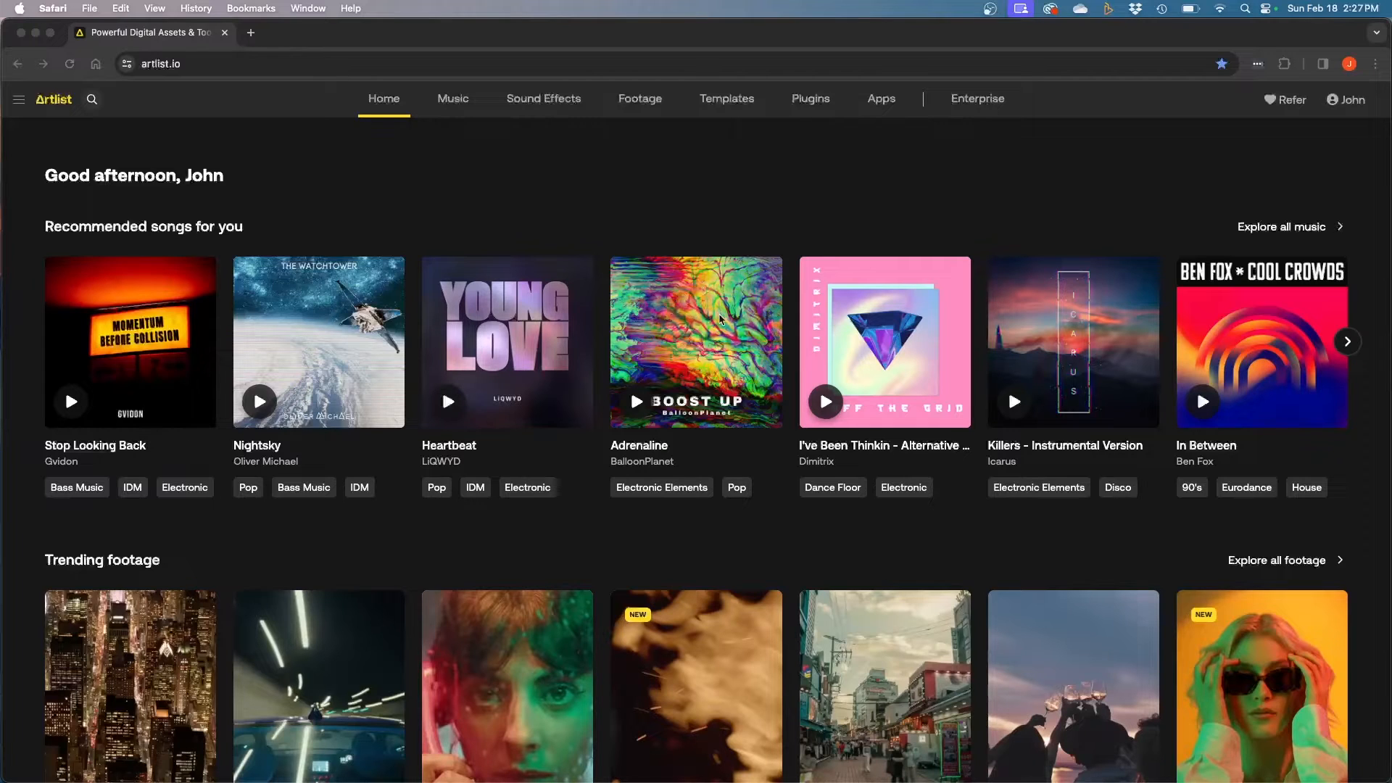
pyautogui.moveTo(493, 365)
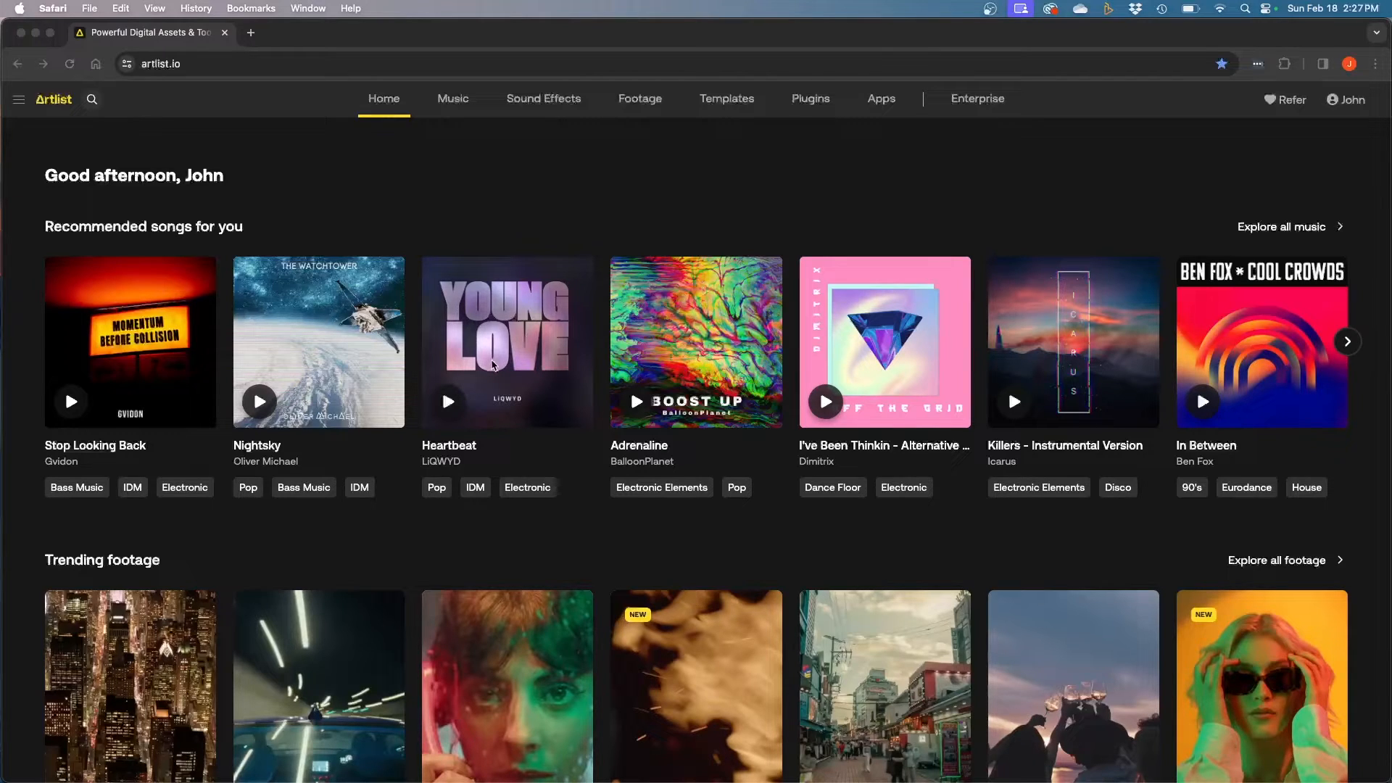
pyautogui.moveTo(462, 295)
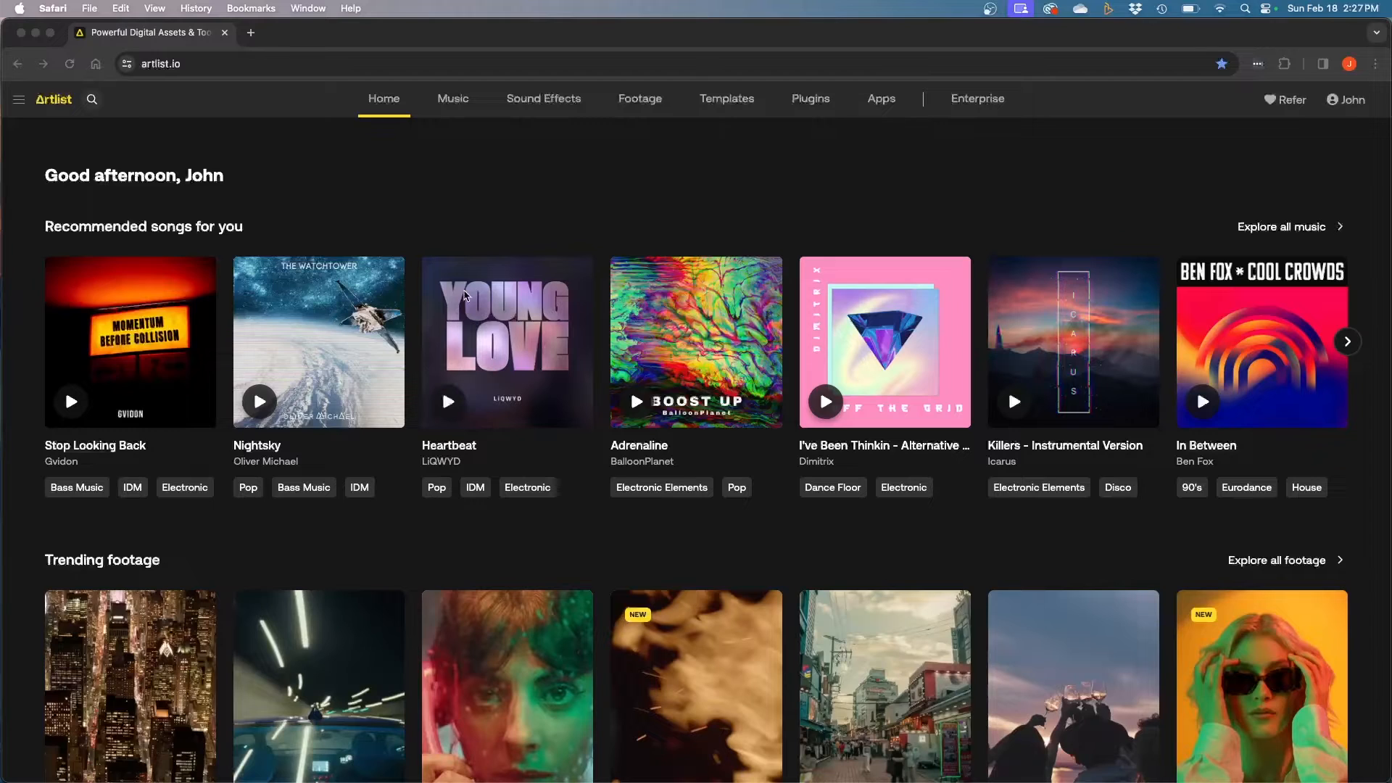
pyautogui.moveTo(308, 276)
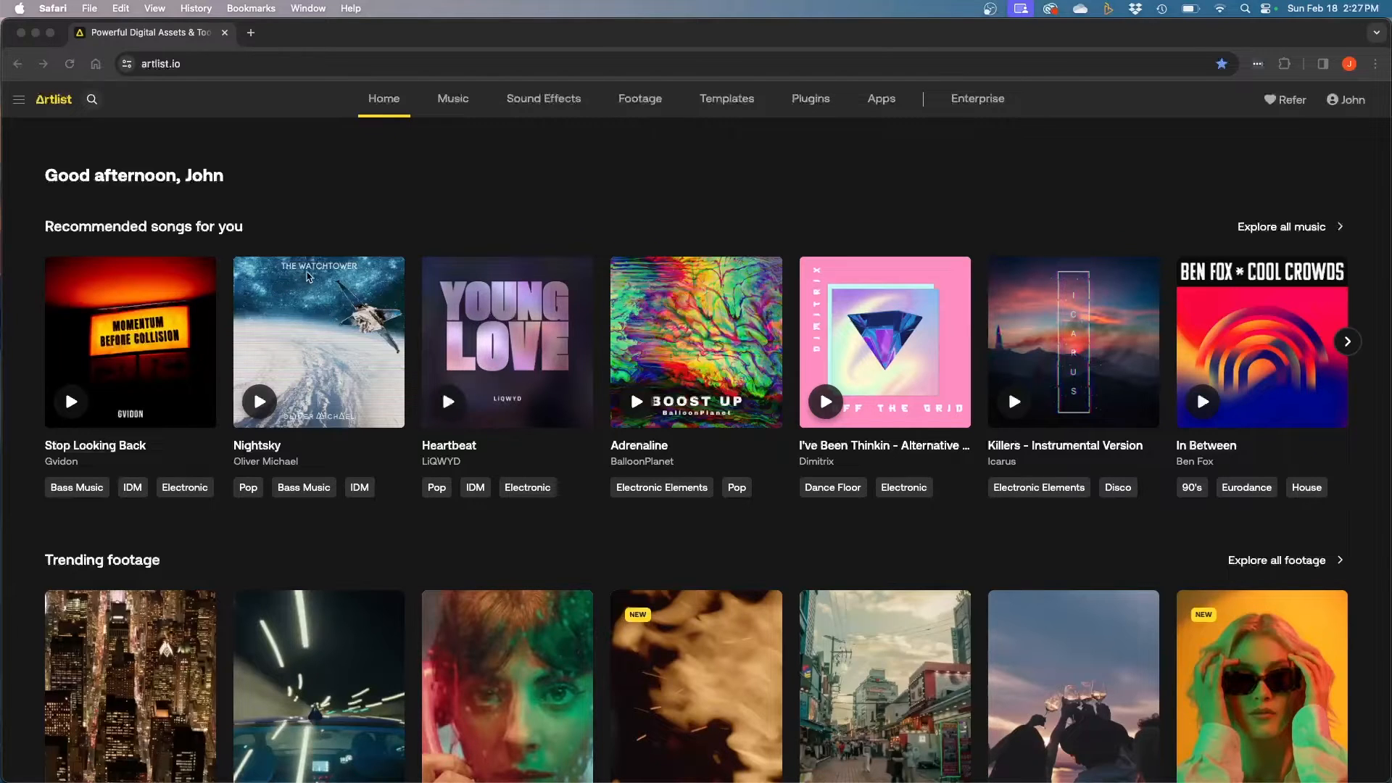
pyautogui.moveTo(546, 328)
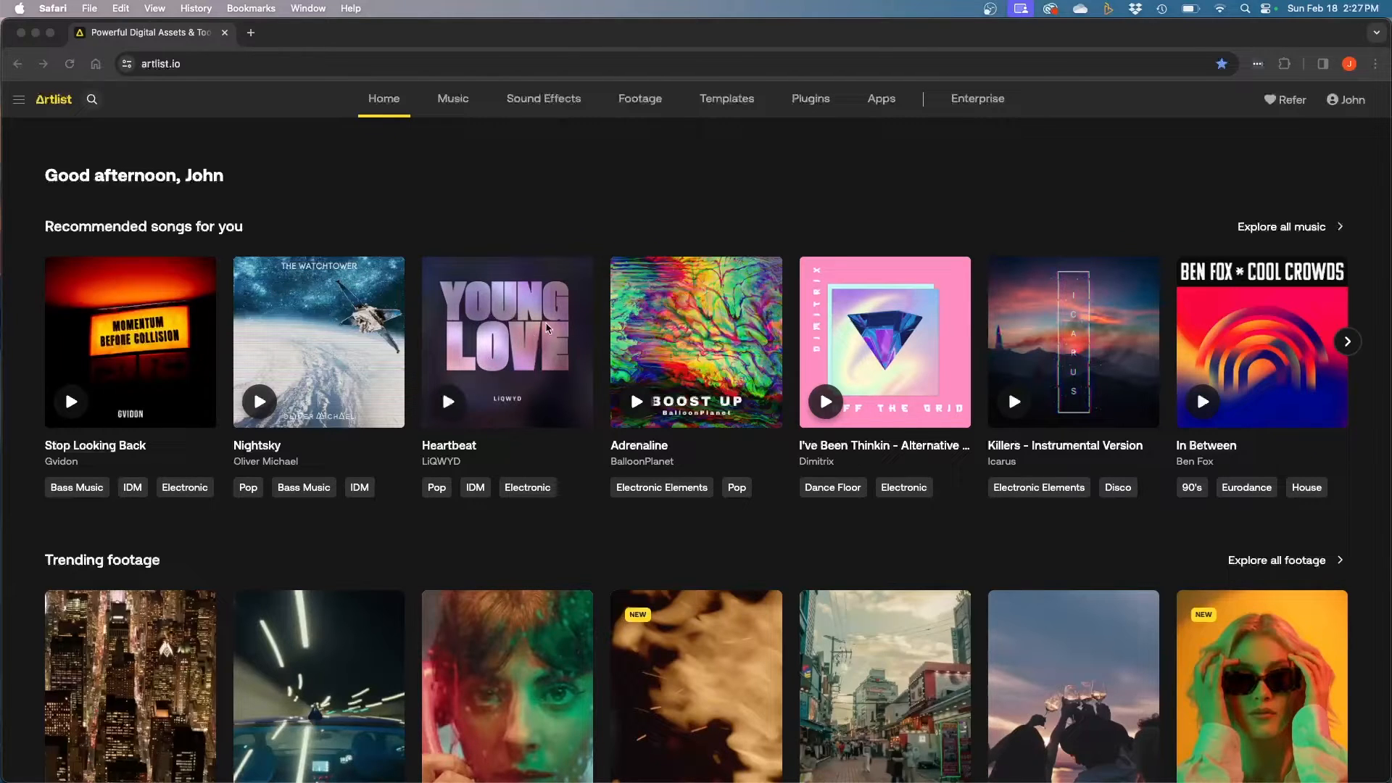
pyautogui.moveTo(923, 314)
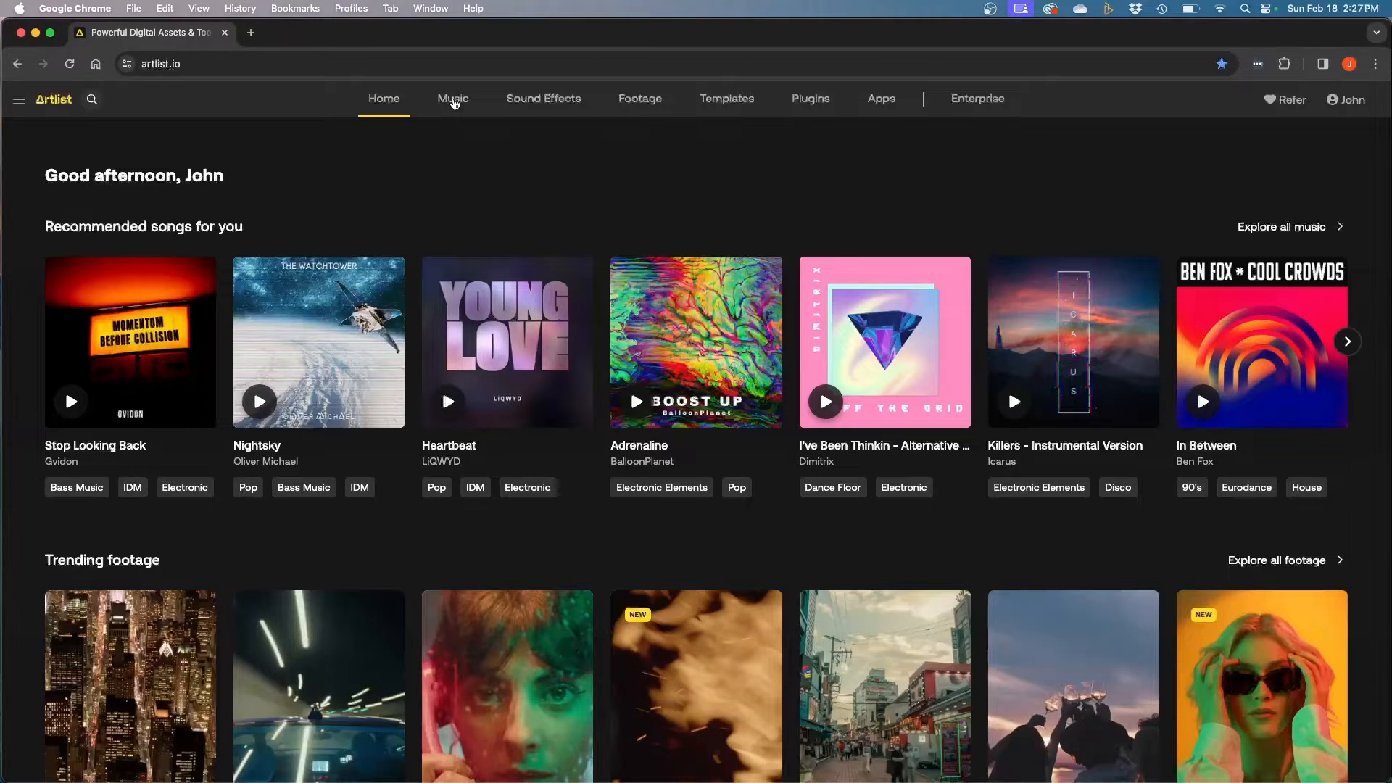
# - Open the Music library and scroll through the list of new tracks
pyautogui.click(452, 98)
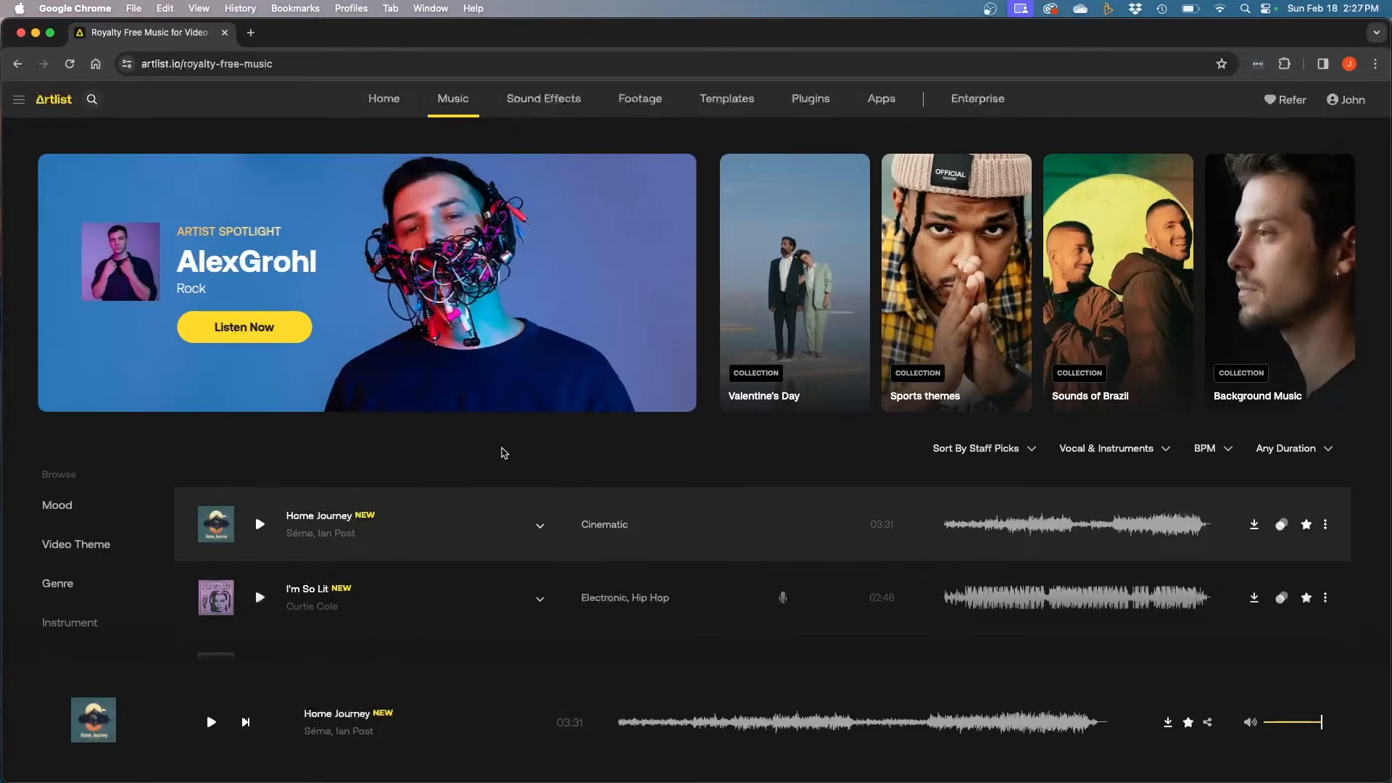
pyautogui.scroll(-3)
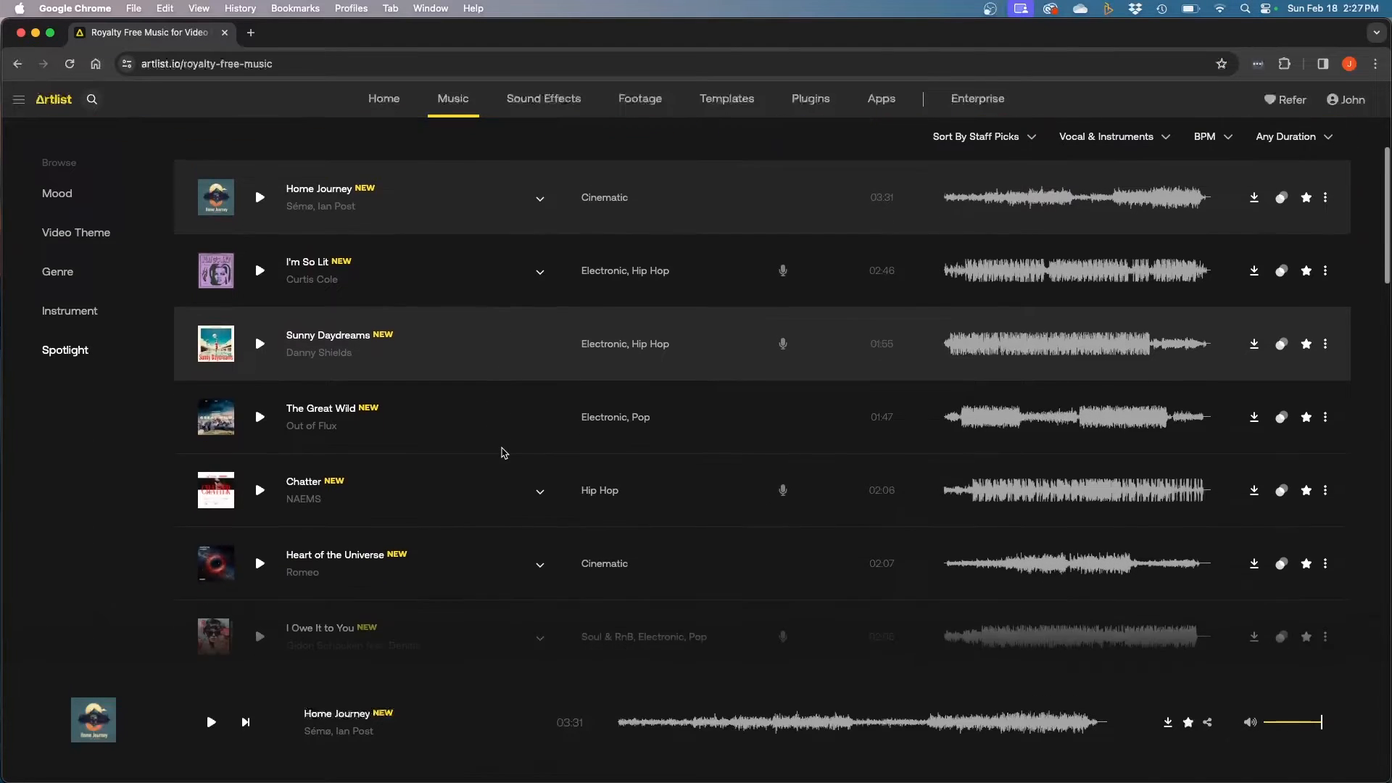
pyautogui.scroll(3)
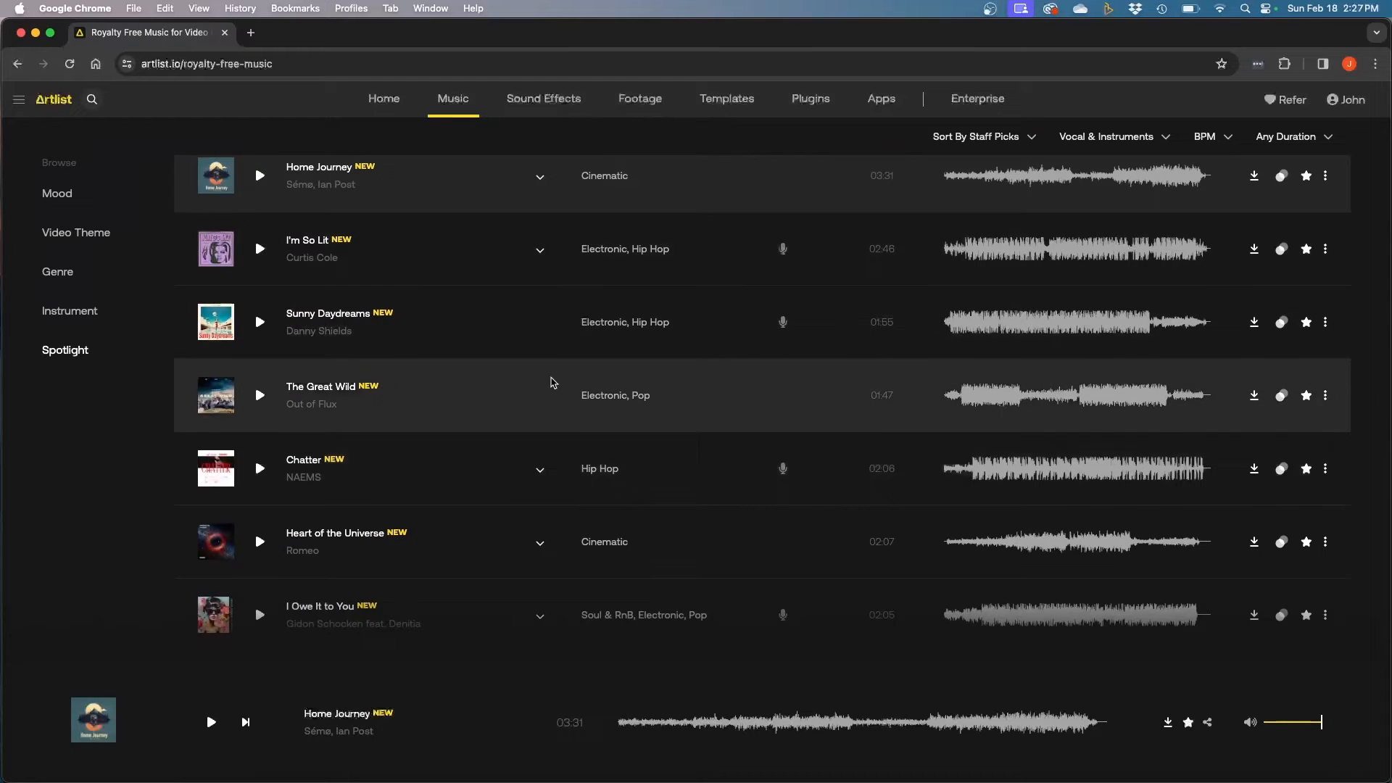
pyautogui.moveTo(1292, 274)
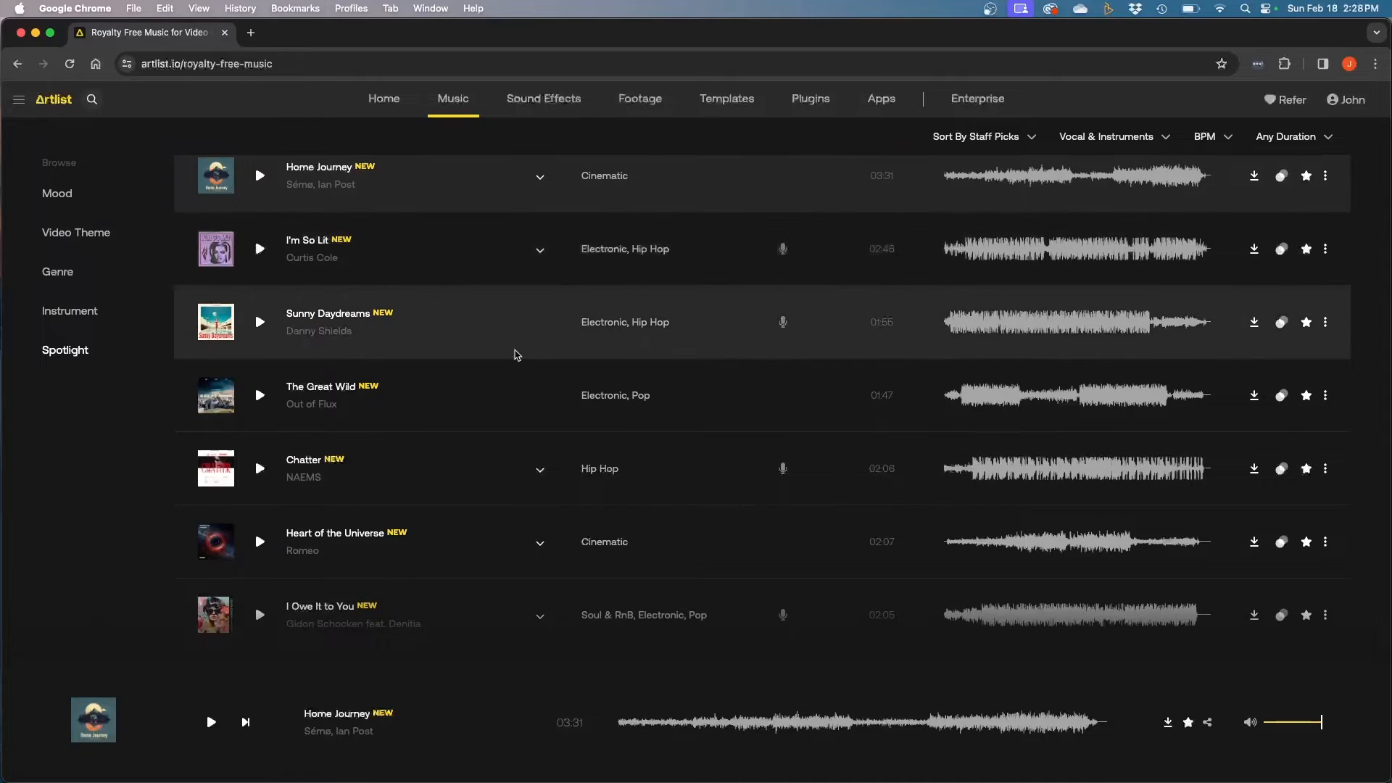
pyautogui.scroll(3)
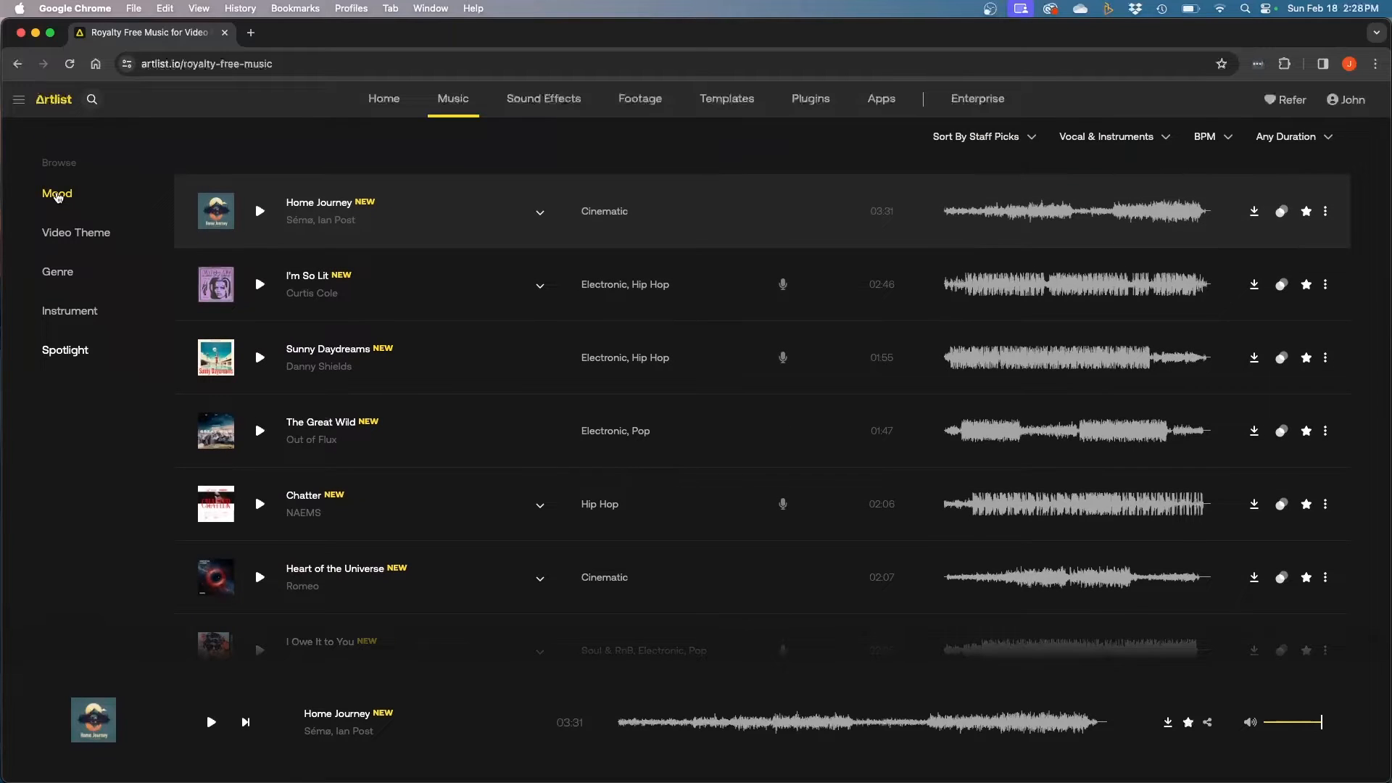
# - Filter by Mood: include Powerful, exclude Happy, then close the mood list
pyautogui.click(56, 194)
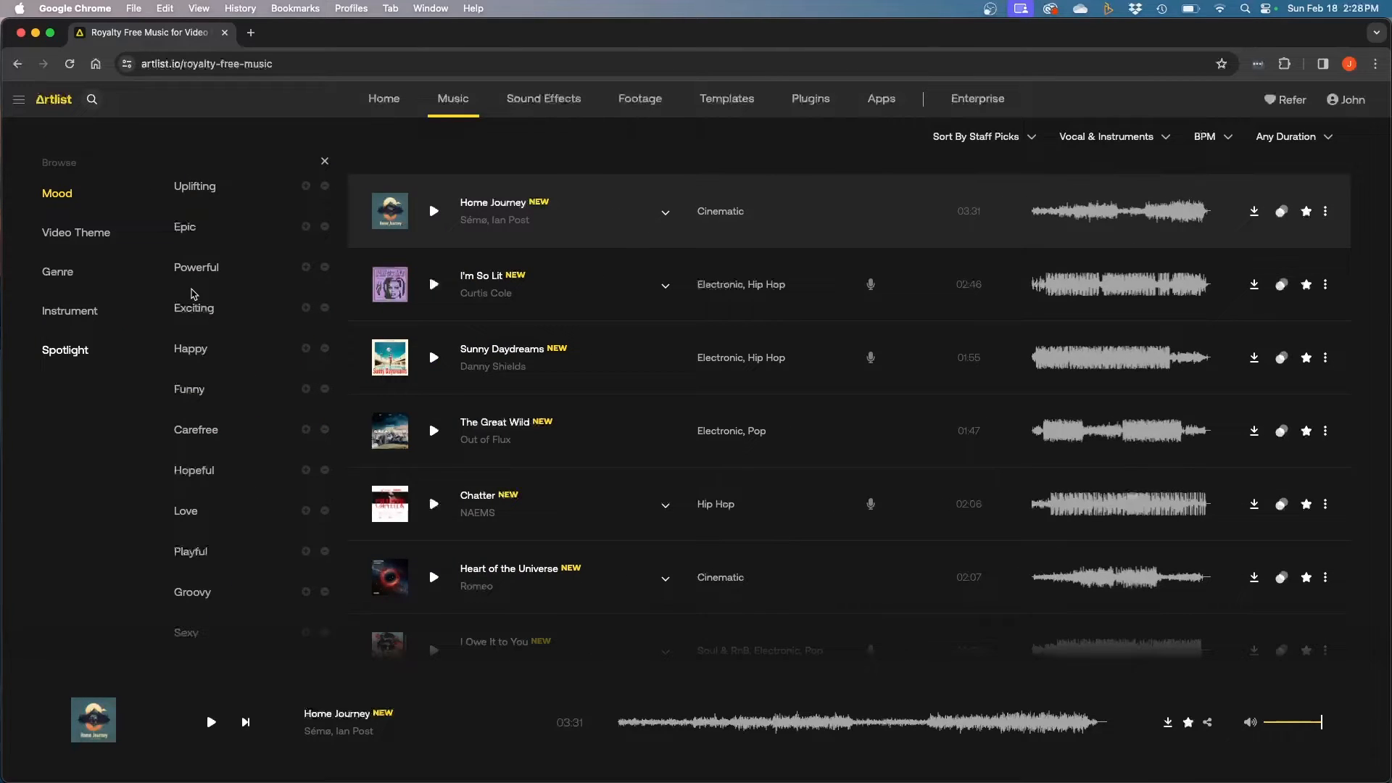
pyautogui.moveTo(307, 224)
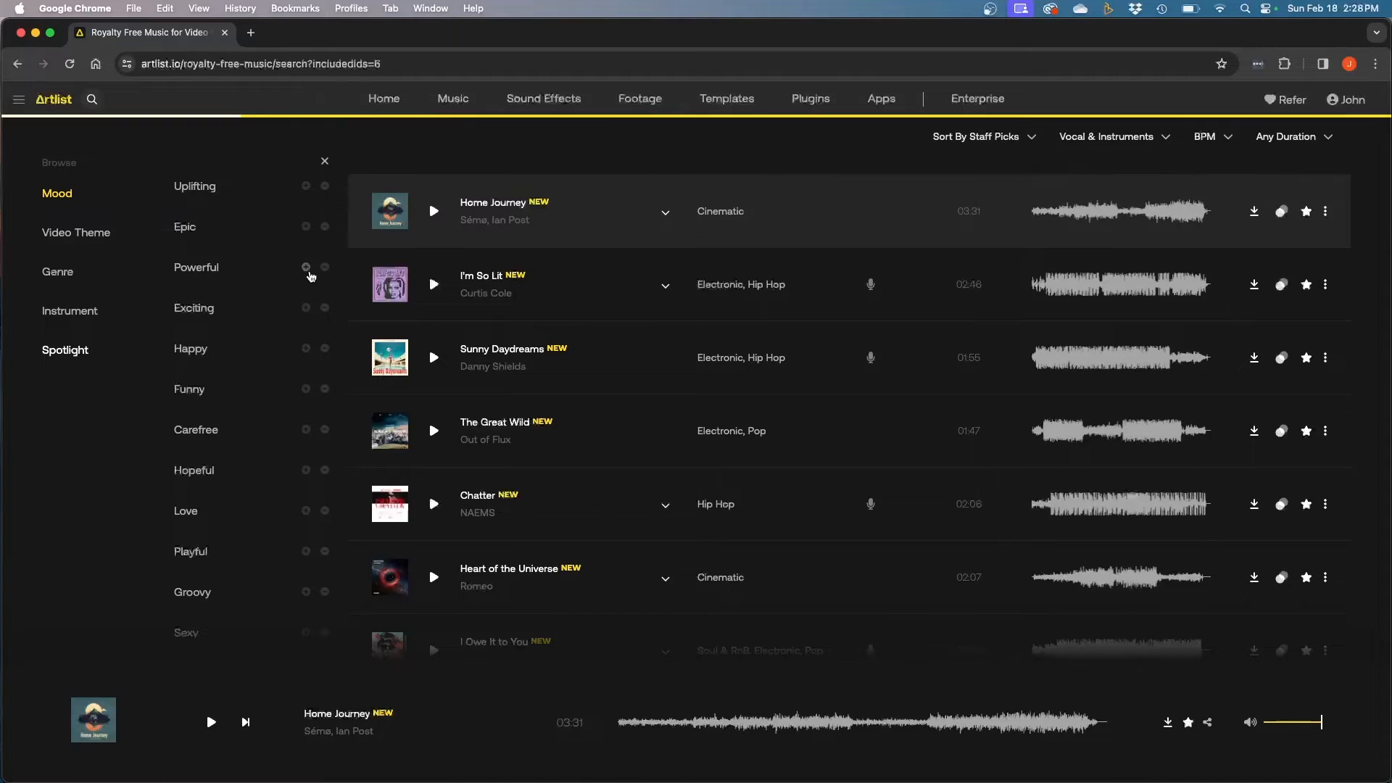
pyautogui.click(305, 268)
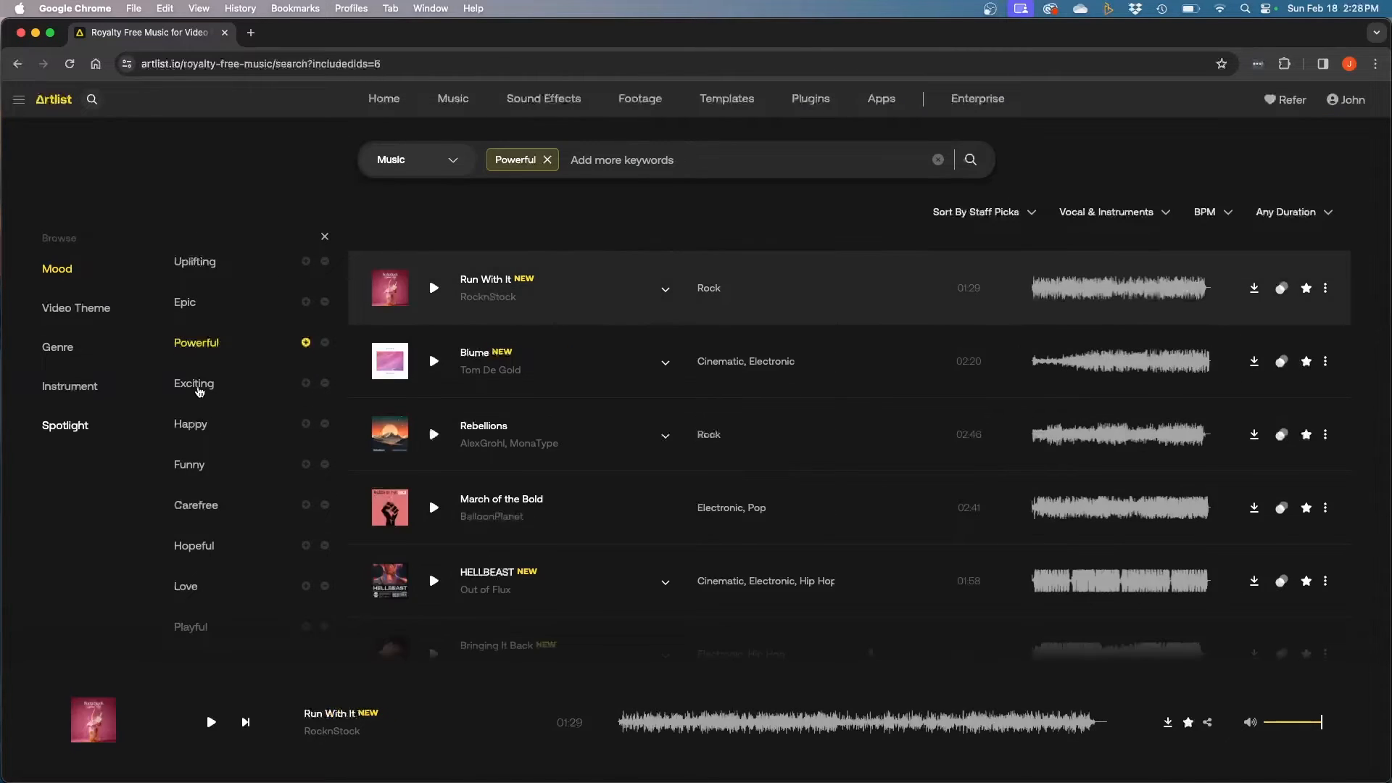
pyautogui.moveTo(305, 426)
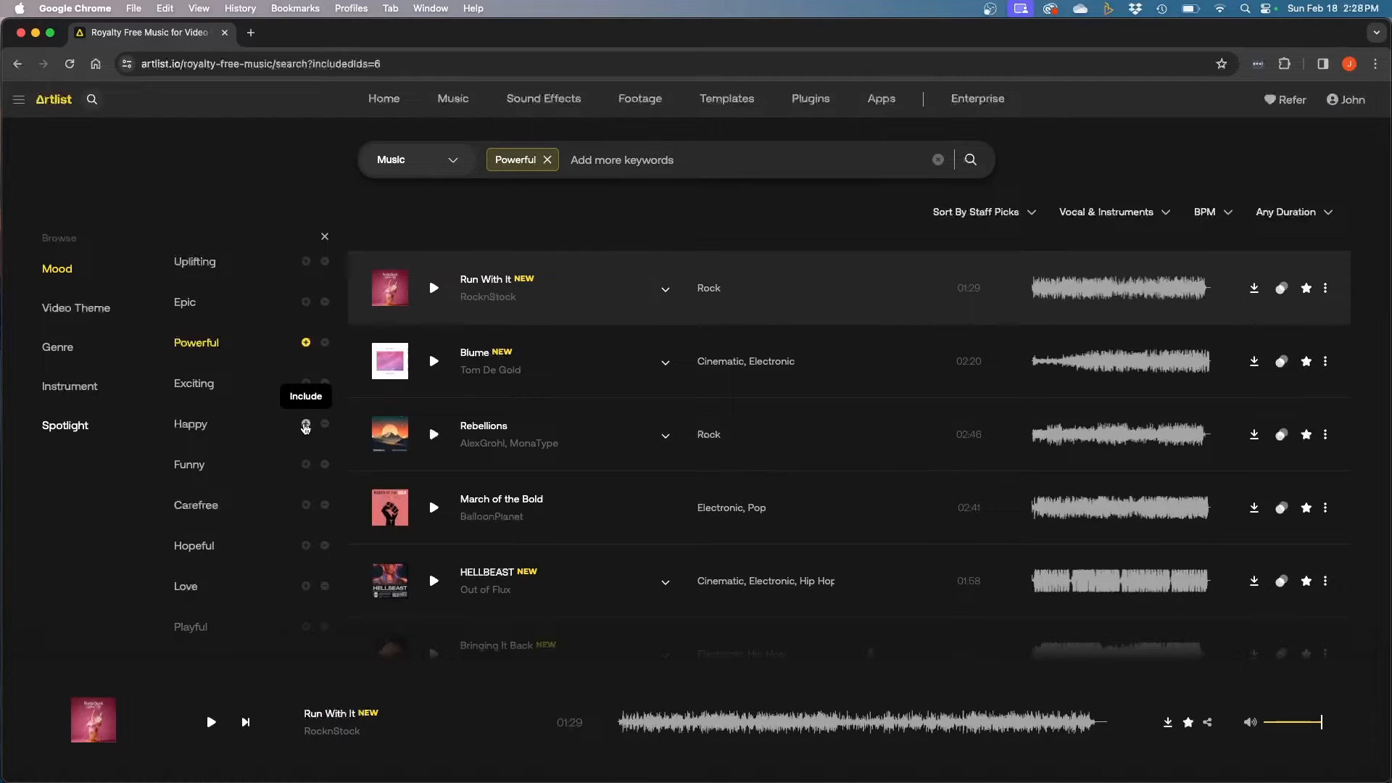
pyautogui.click(324, 423)
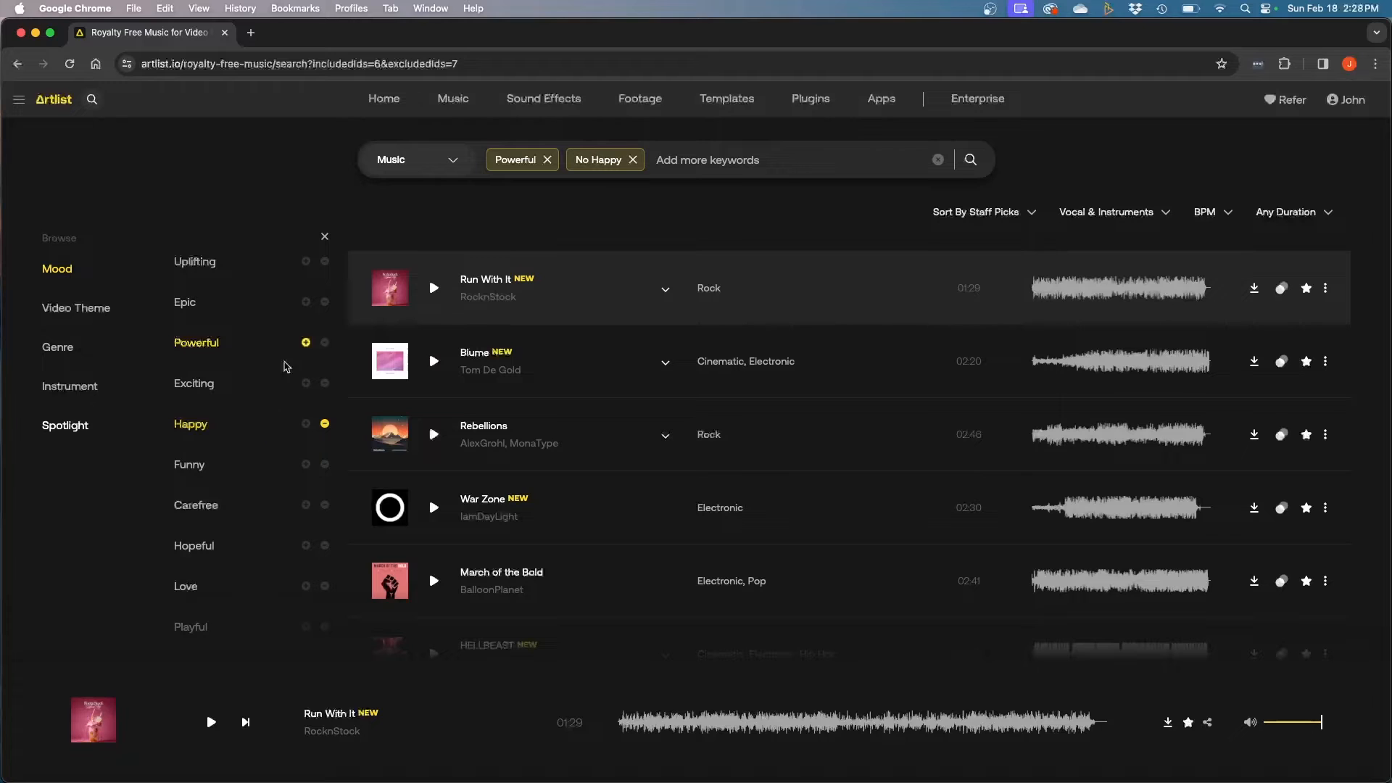
pyautogui.click(324, 236)
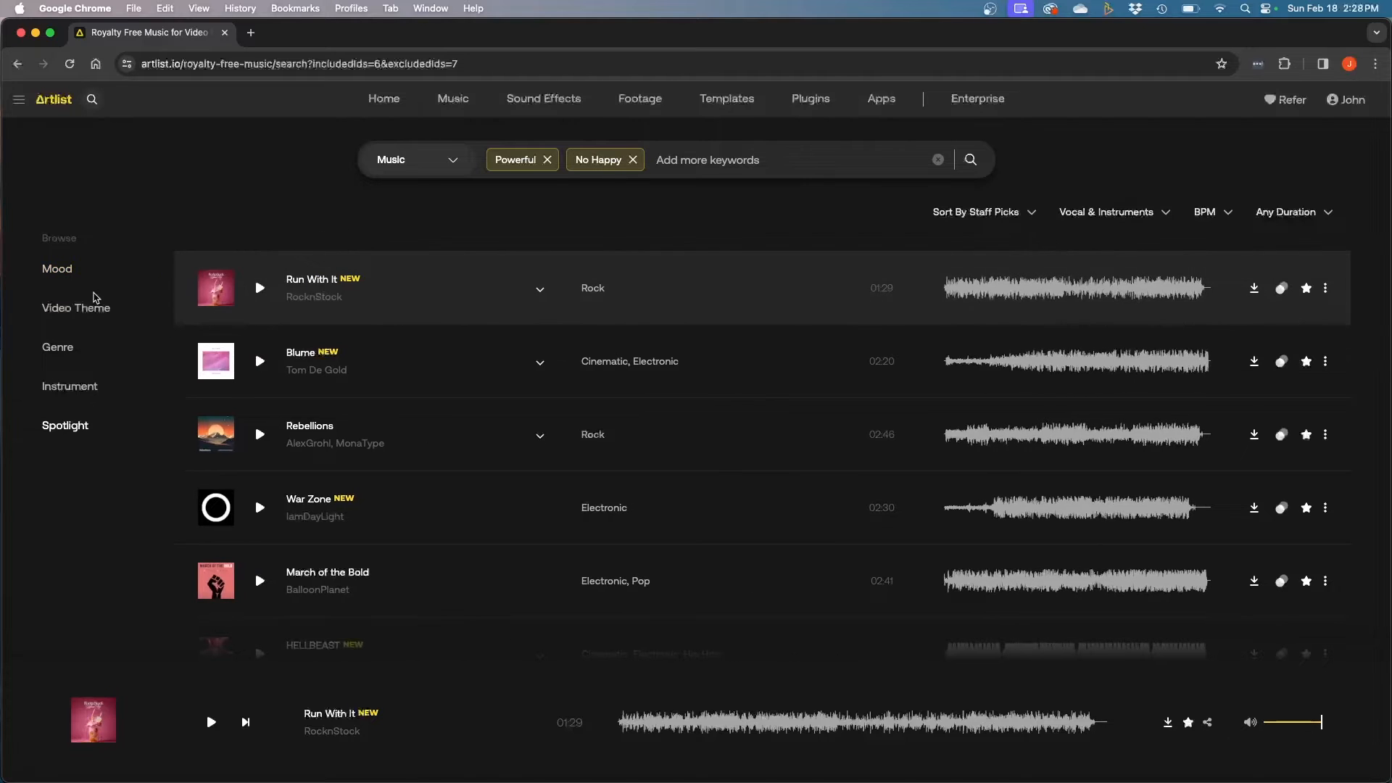
# - Add the Weddings video theme, then remove Powerful and clear all search filters
pyautogui.click(76, 307)
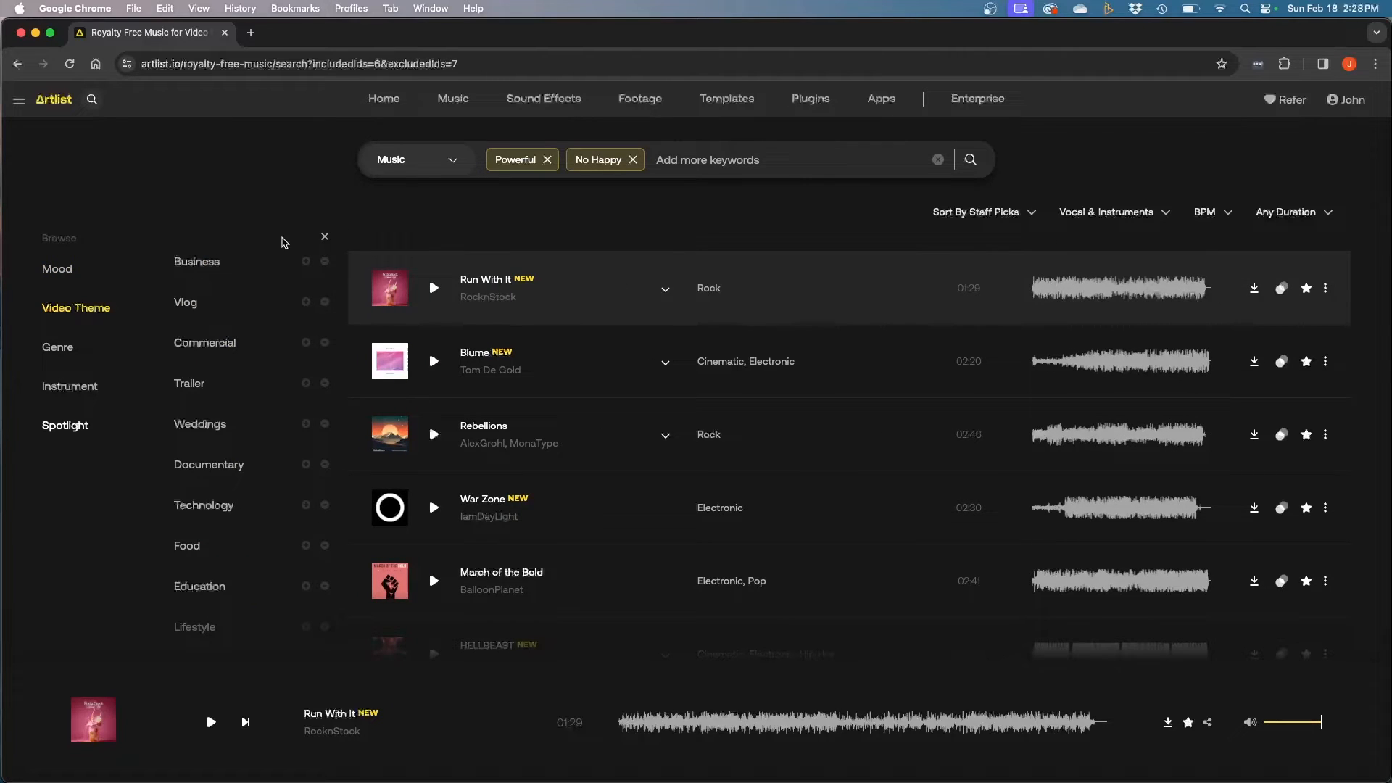
pyautogui.moveTo(210, 265)
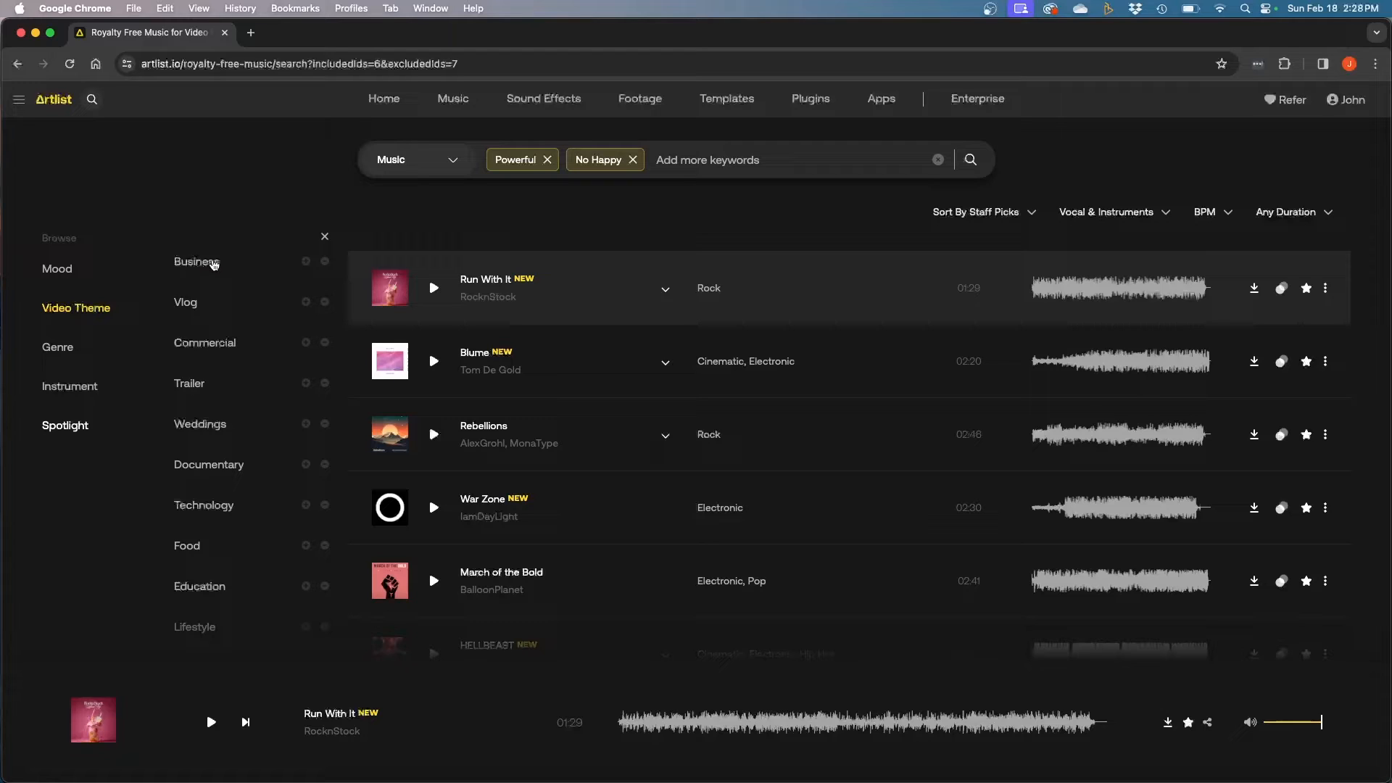
pyautogui.moveTo(202, 345)
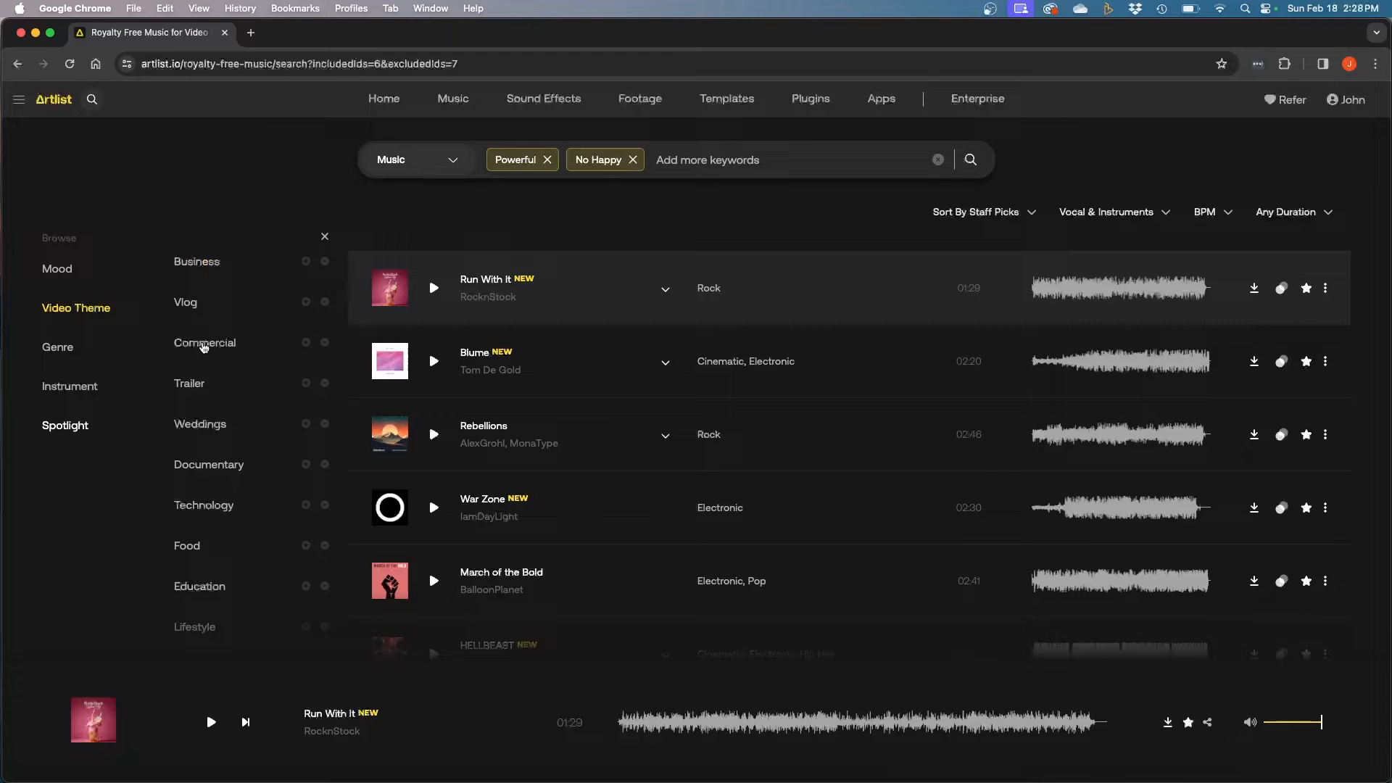
pyautogui.moveTo(200, 423)
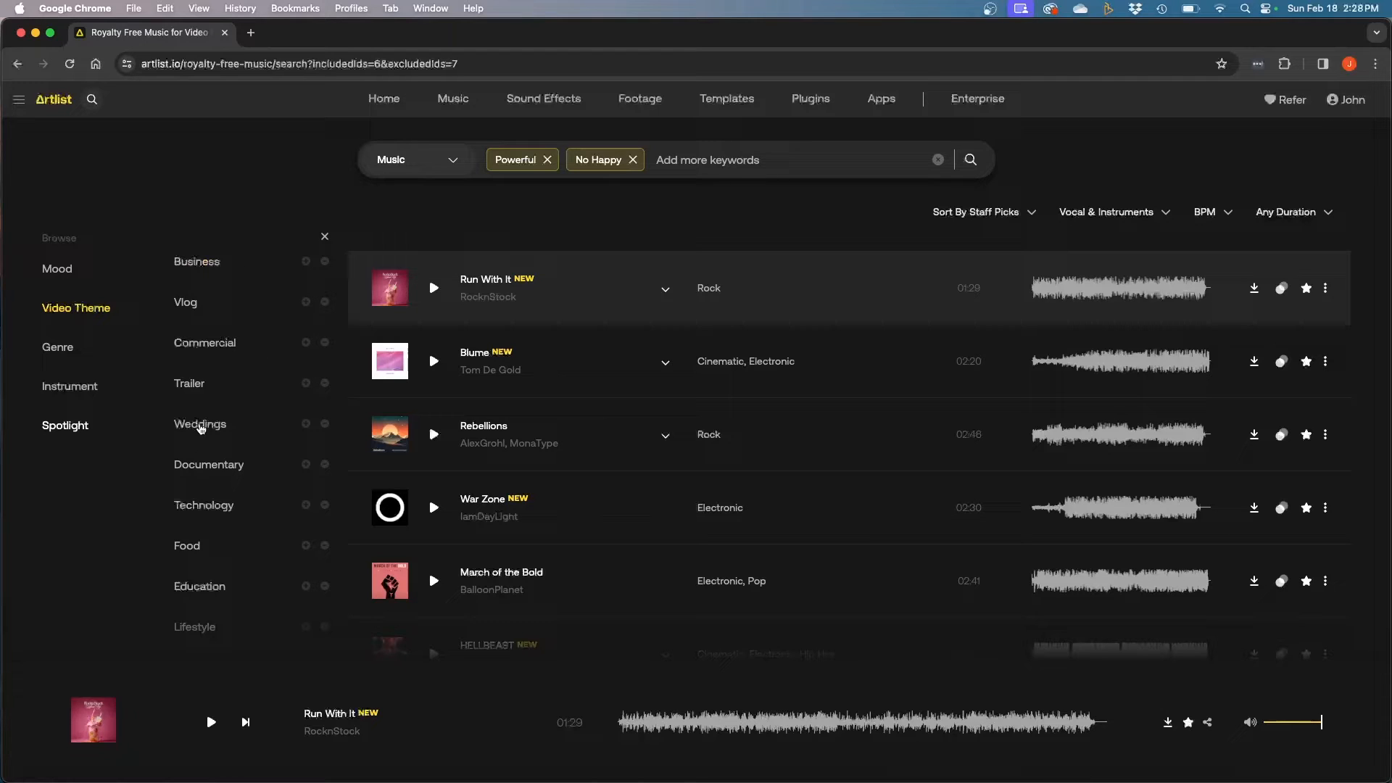
pyautogui.click(200, 424)
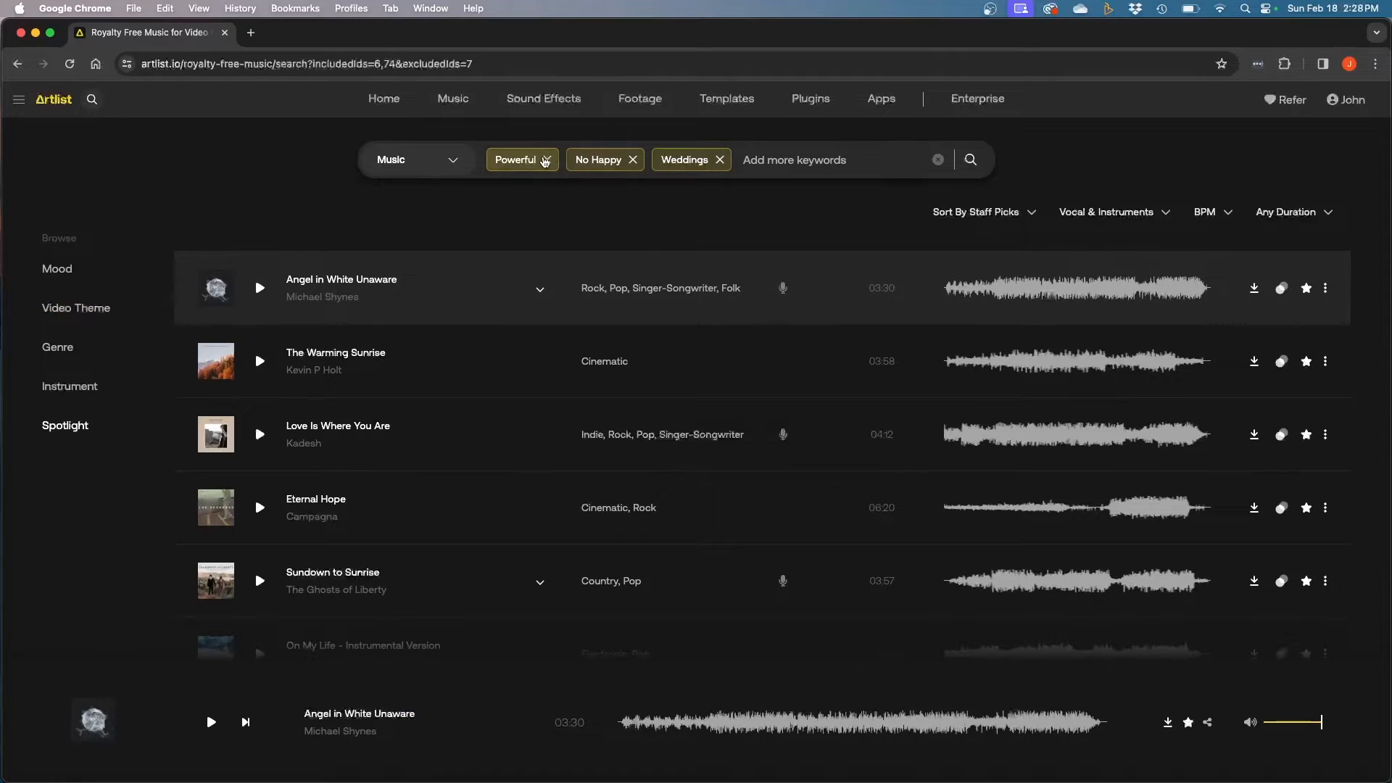
pyautogui.click(546, 160)
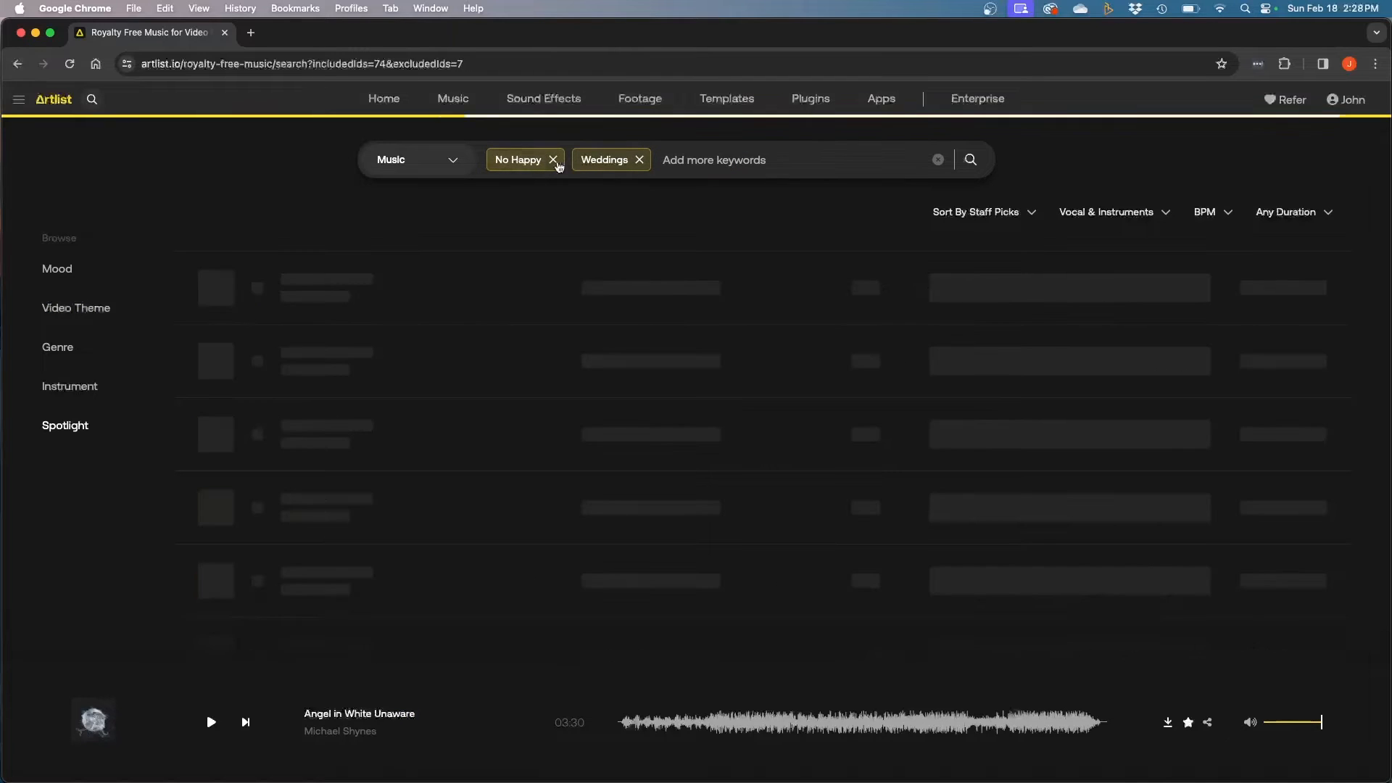
pyautogui.click(552, 160)
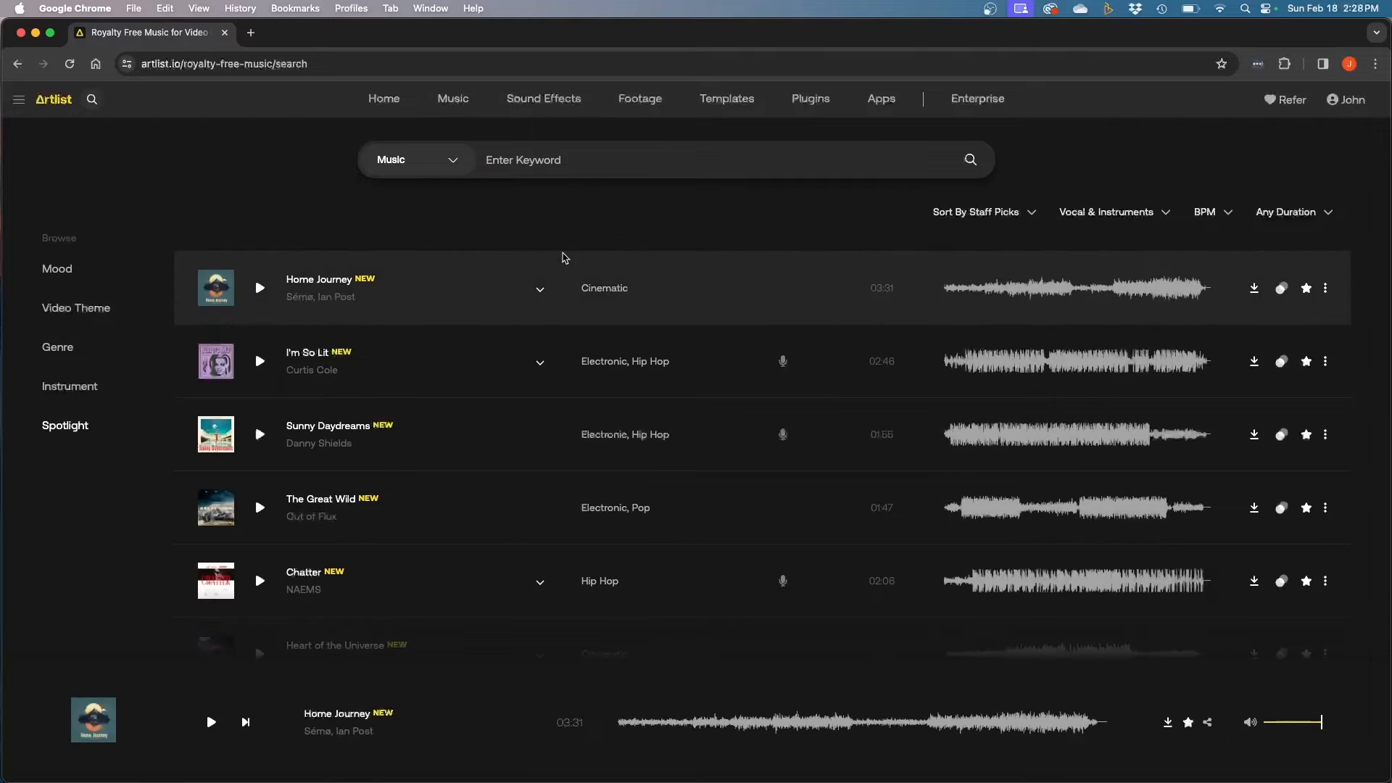
pyautogui.moveTo(781, 183)
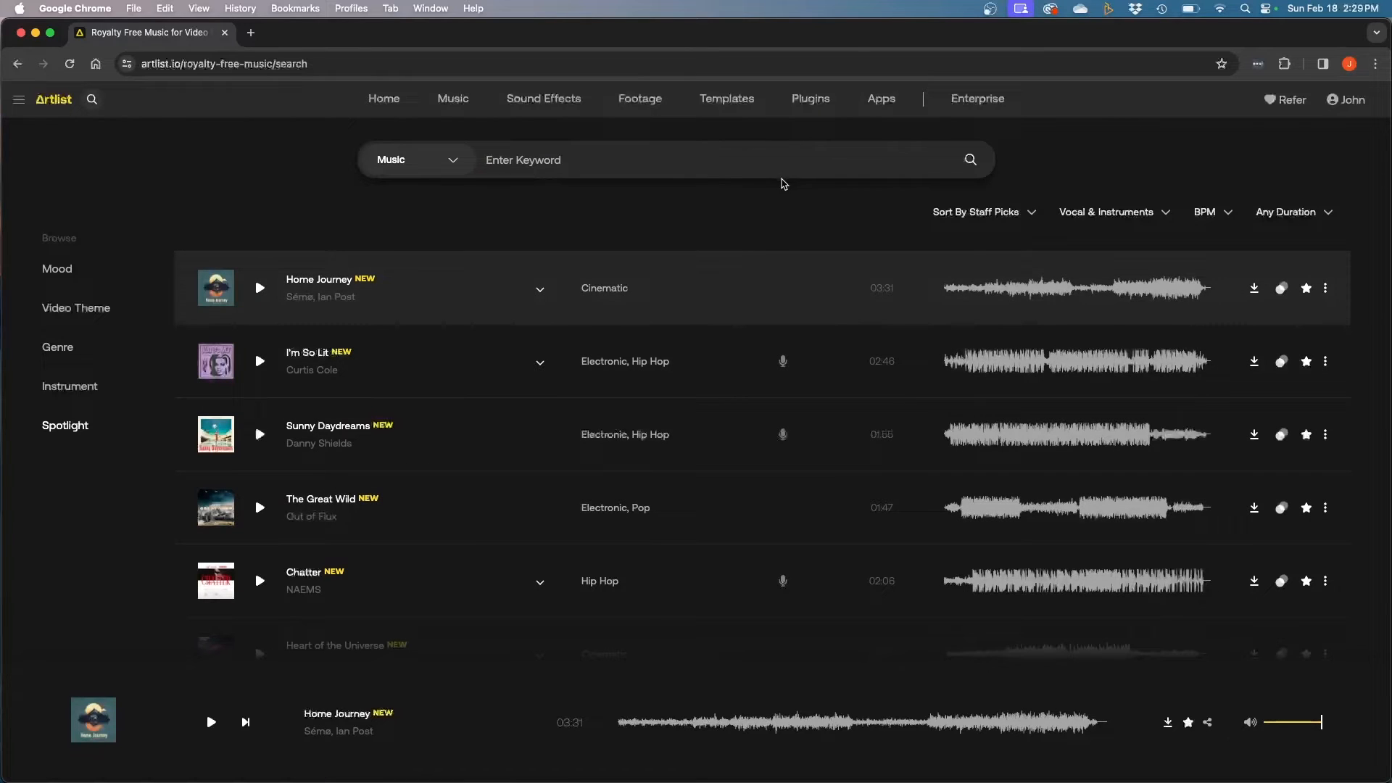
pyautogui.moveTo(203, 285)
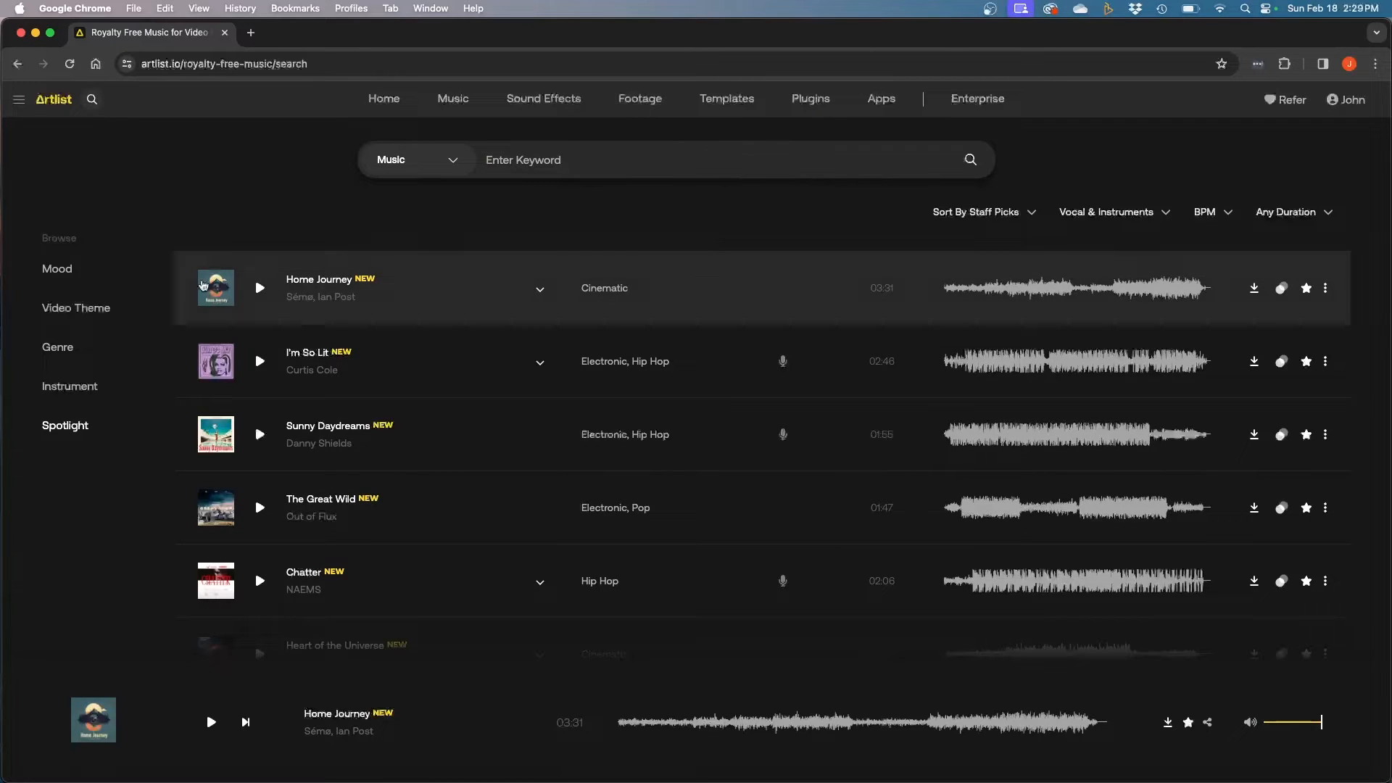
# - Scroll the Genre categories, then the Instrument list from Claps & Snaps to Woodwinds
pyautogui.click(56, 349)
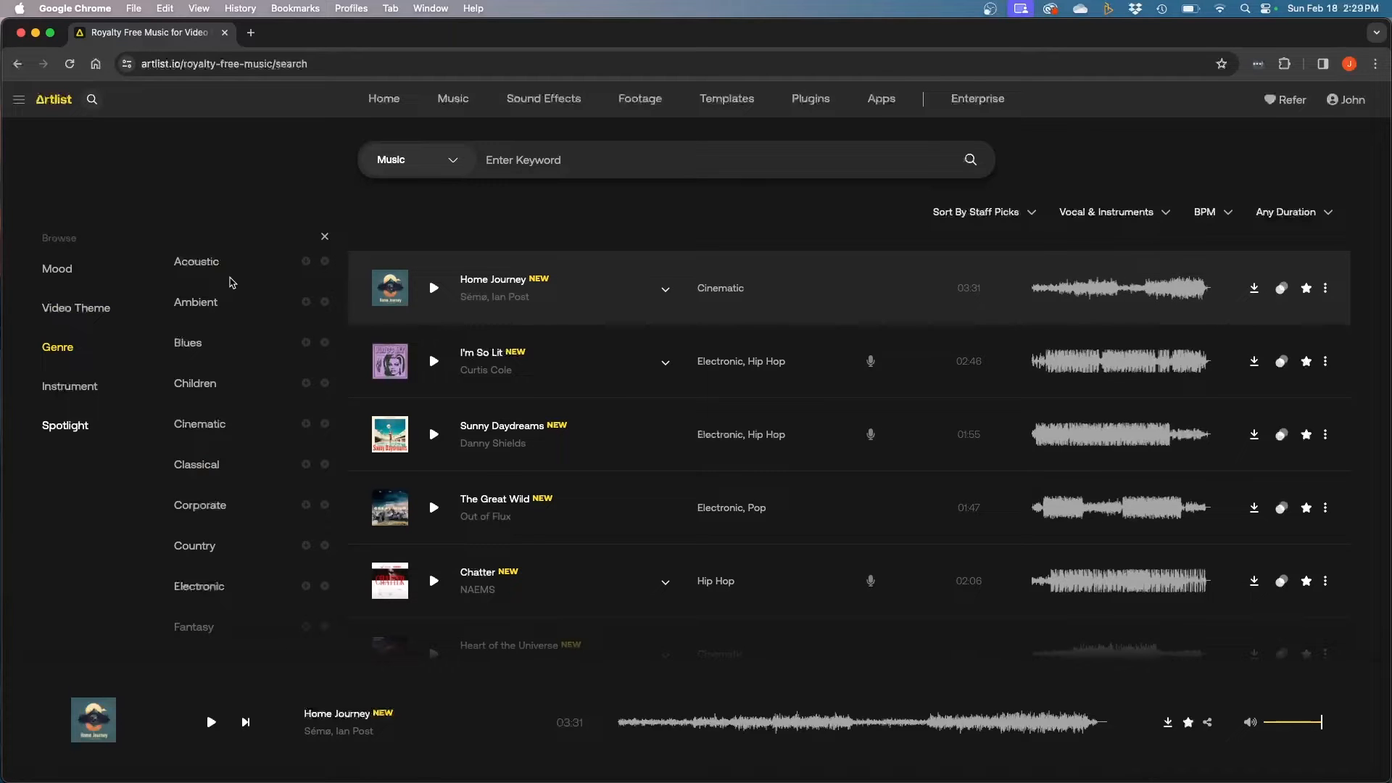
pyautogui.scroll(-3)
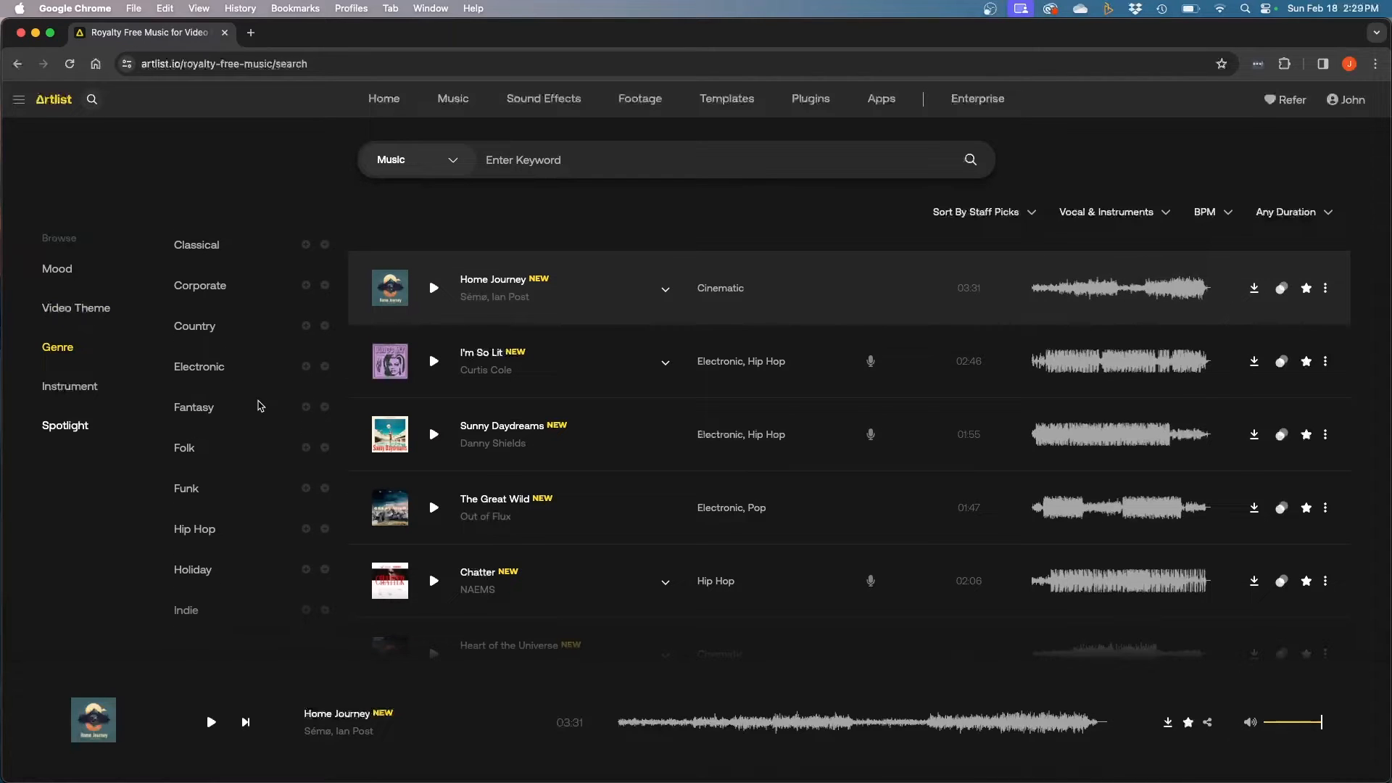
pyautogui.click(69, 385)
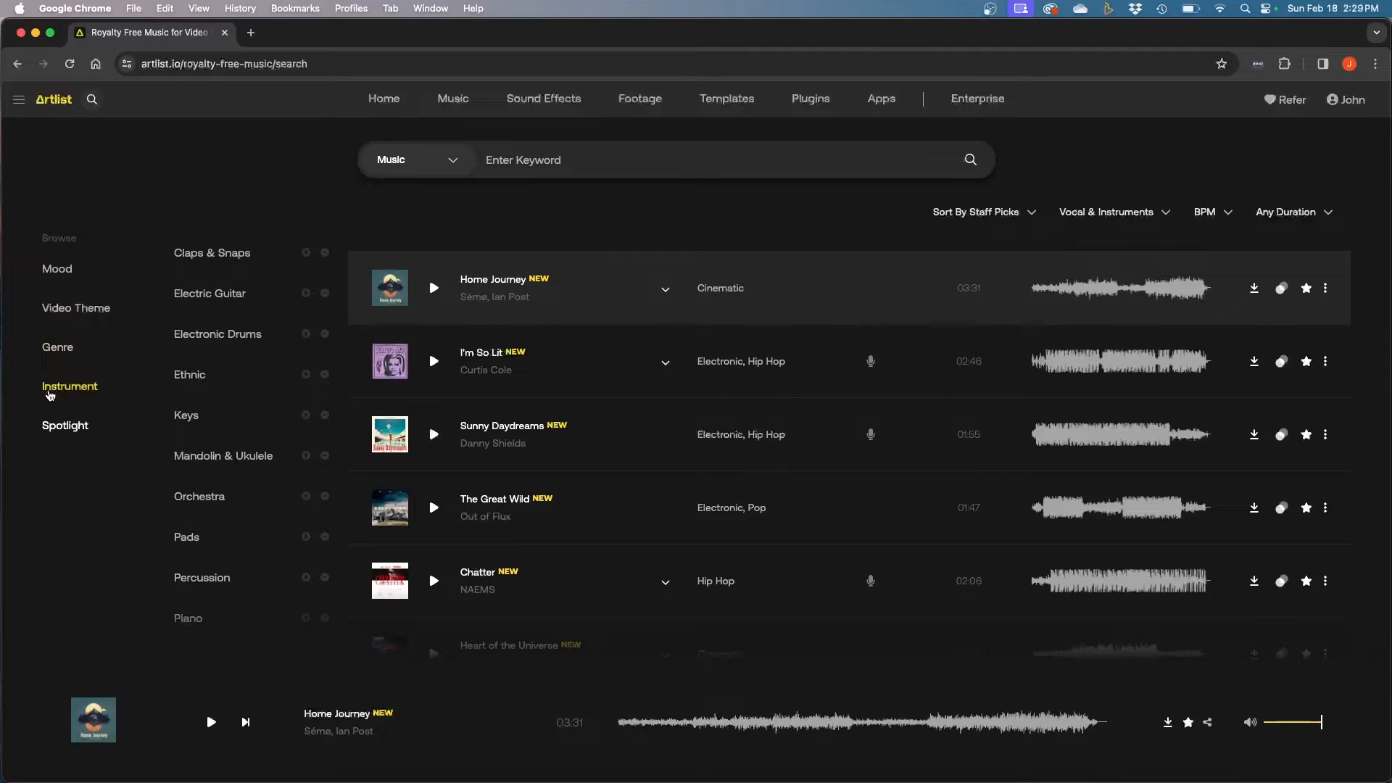
pyautogui.moveTo(176, 392)
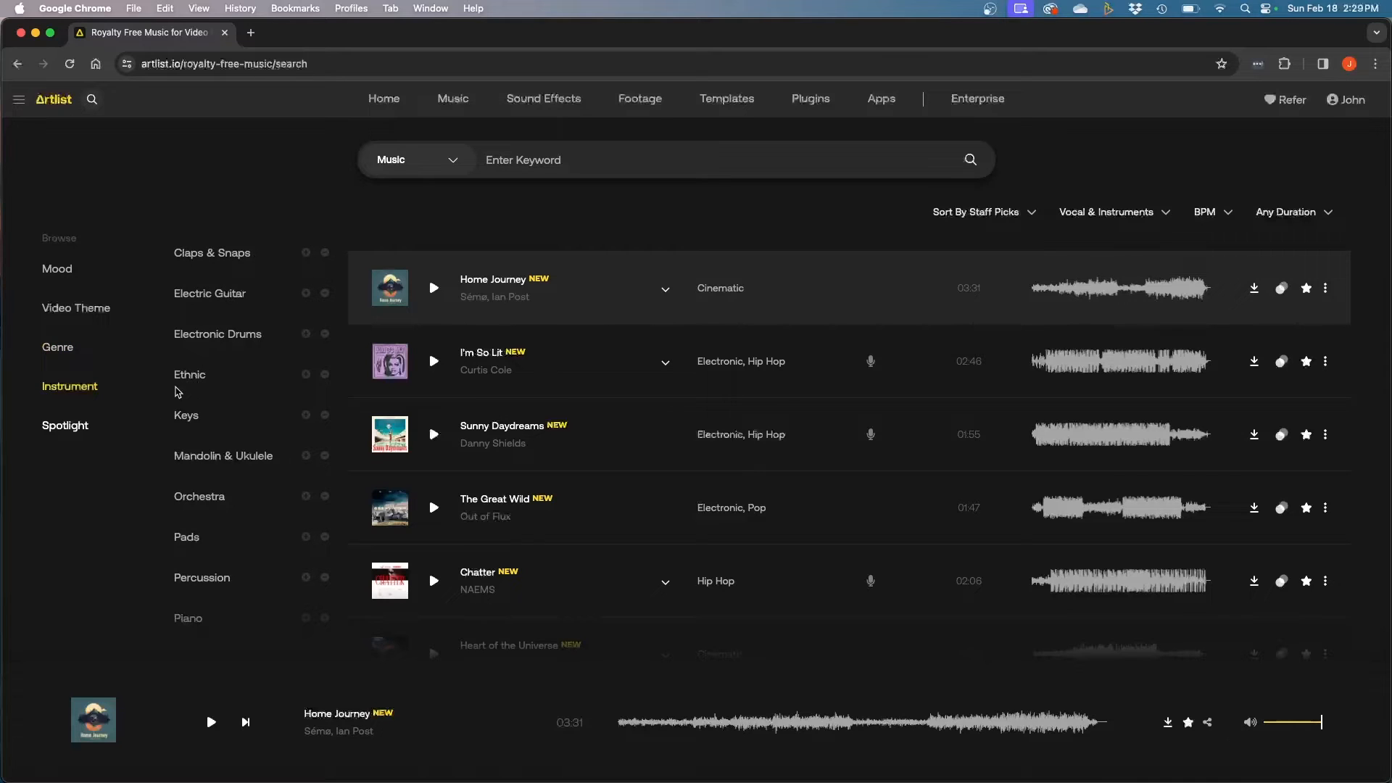
pyautogui.moveTo(198, 509)
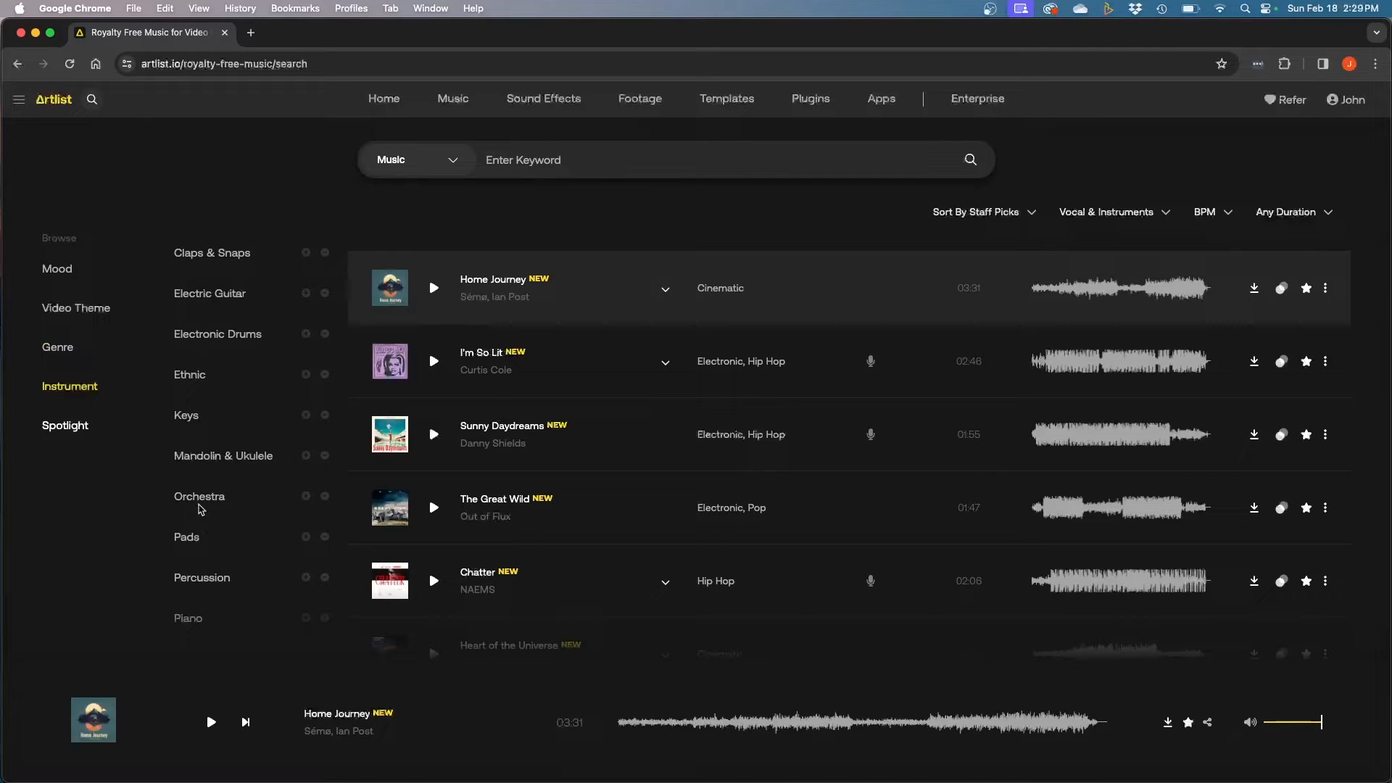
pyautogui.moveTo(241, 495)
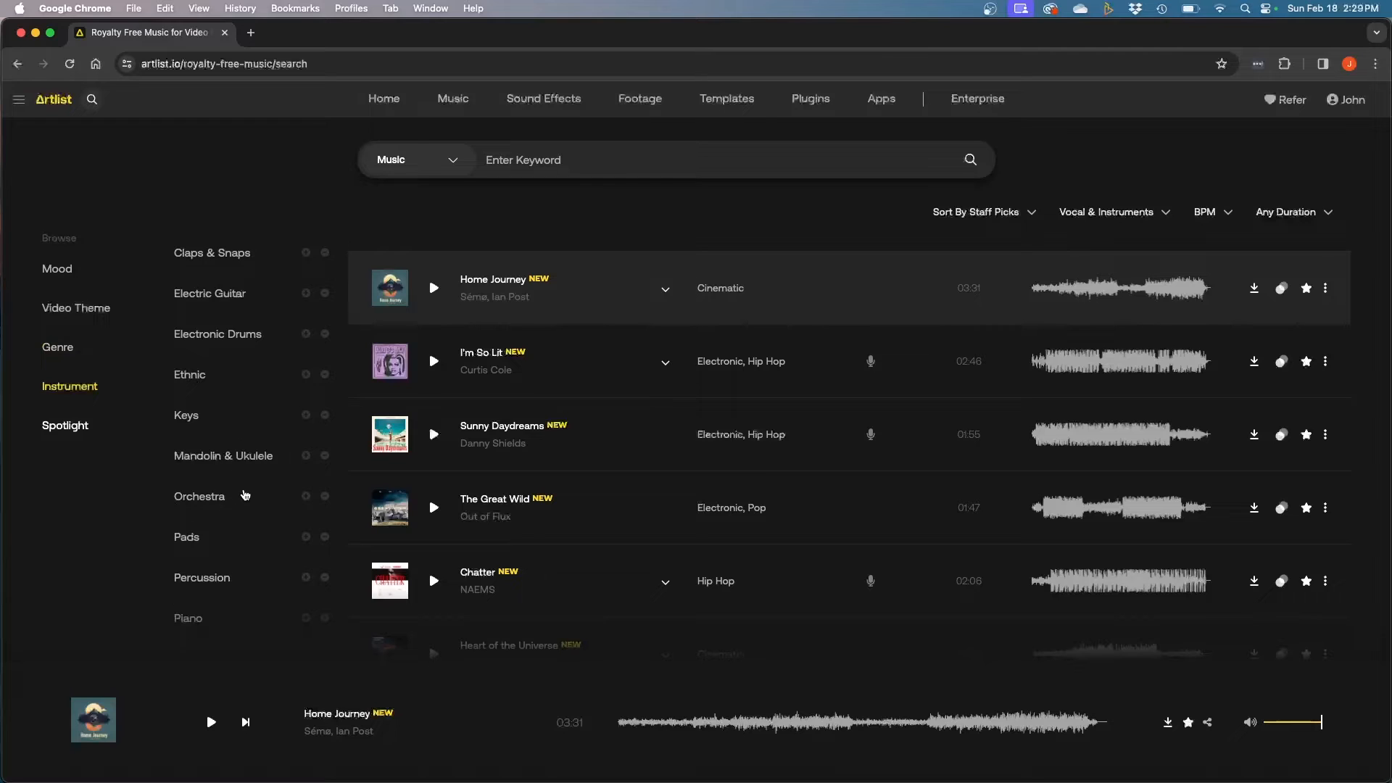
pyautogui.scroll(-3)
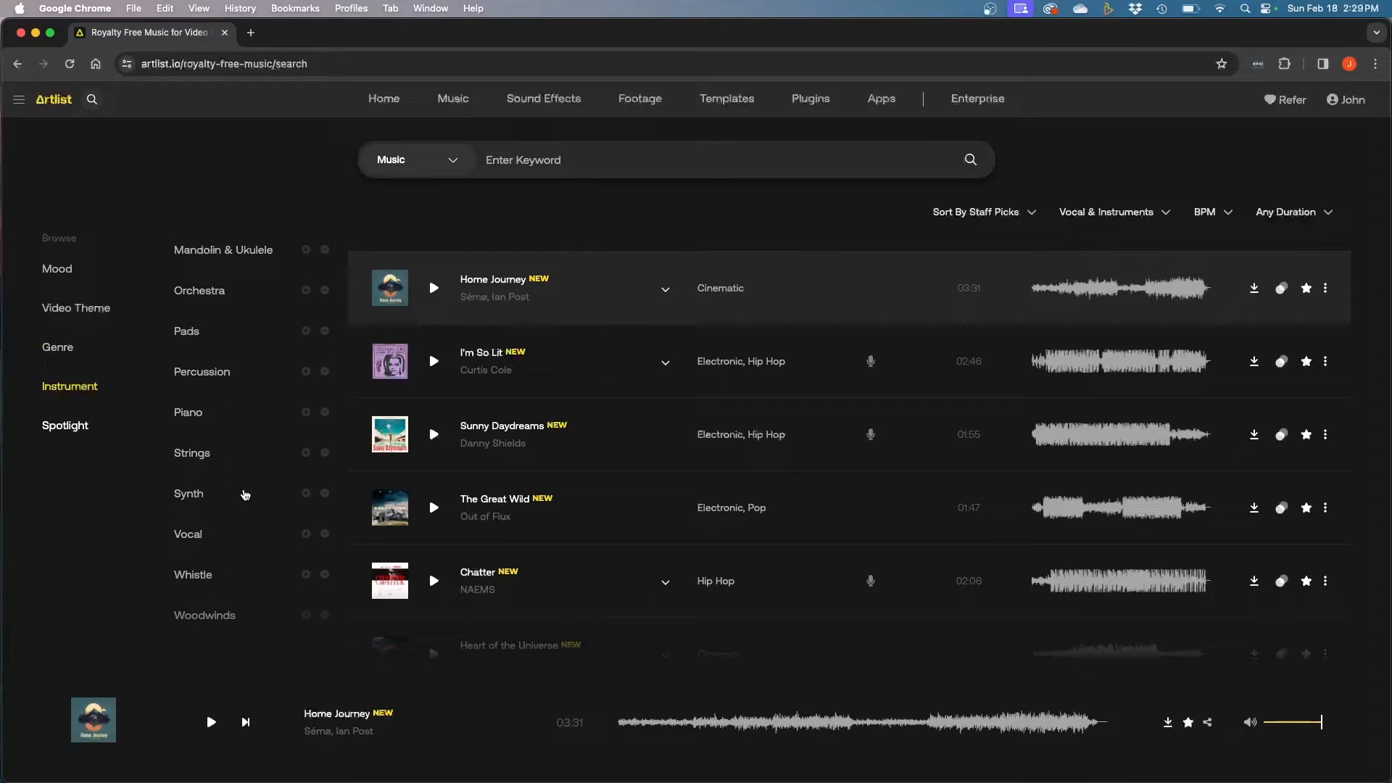
pyautogui.moveTo(64, 428)
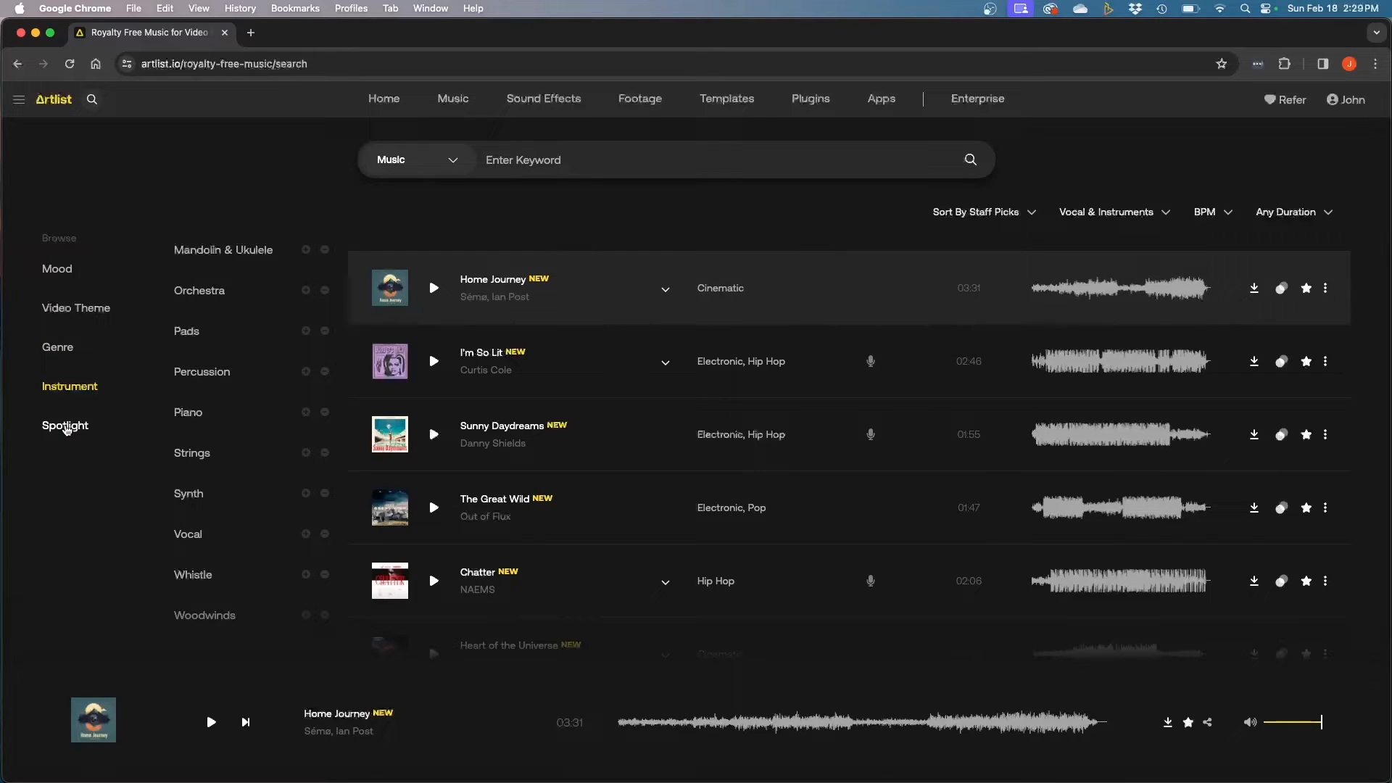
# - Open Spotlight, pick the Best commercial music 2023 collection, and scroll its tracks
pyautogui.click(64, 425)
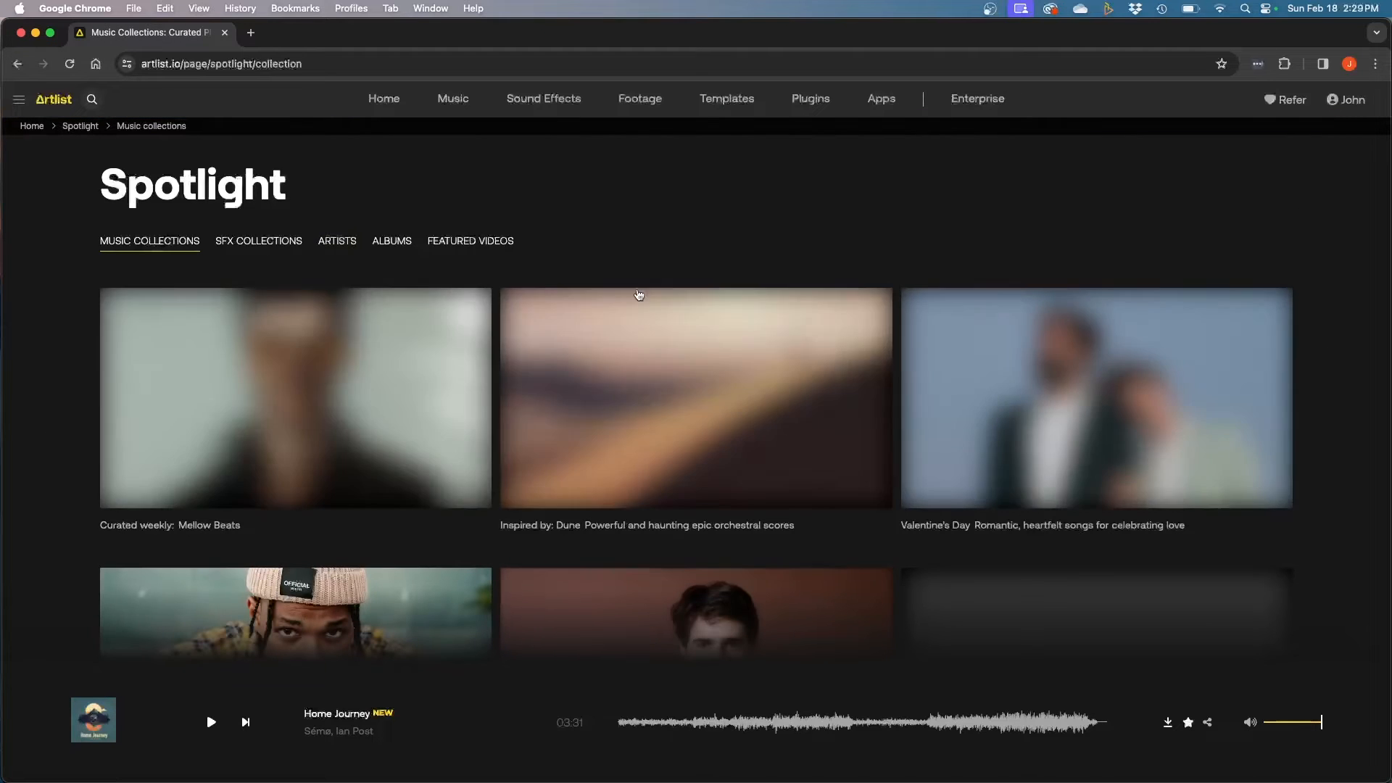
pyautogui.moveTo(865, 281)
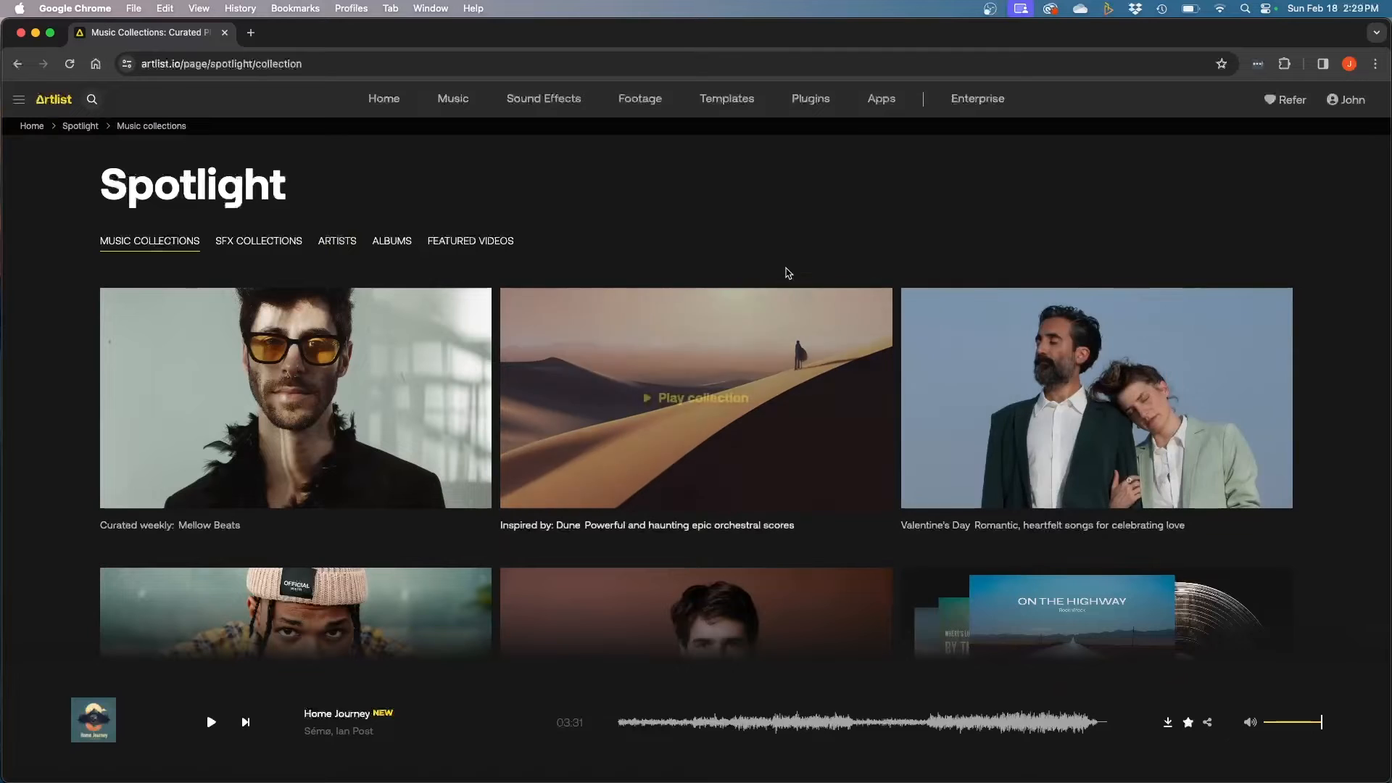
pyautogui.moveTo(784, 209)
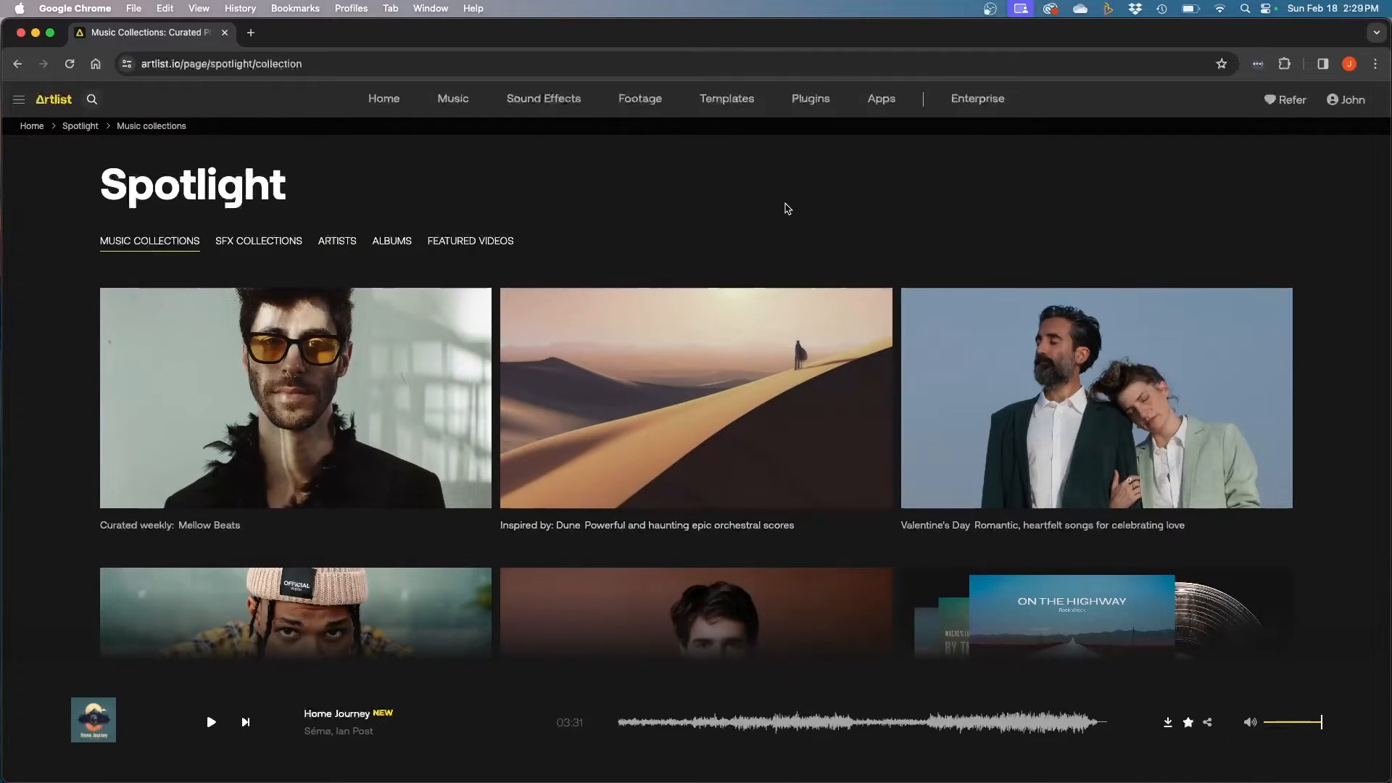
pyautogui.moveTo(778, 269)
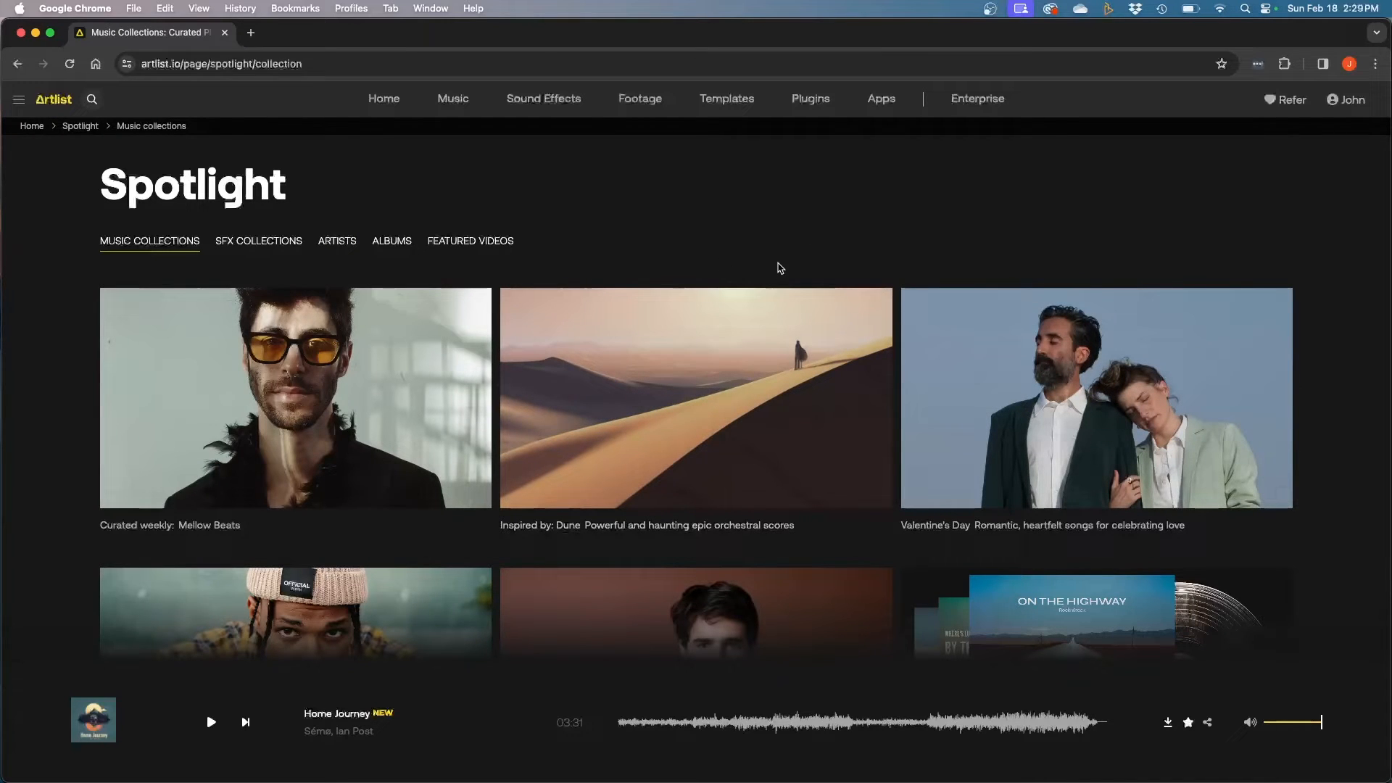
pyautogui.scroll(-3)
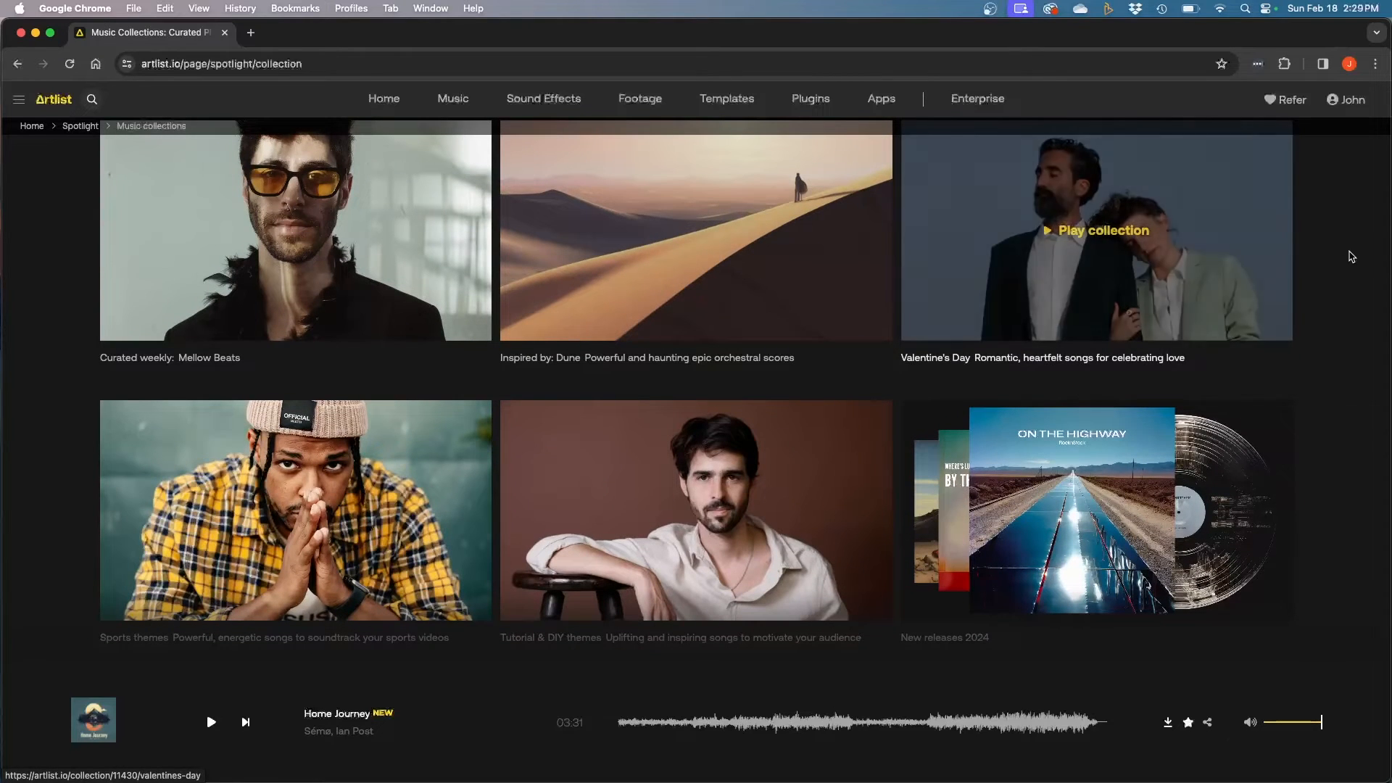
pyautogui.scroll(-3)
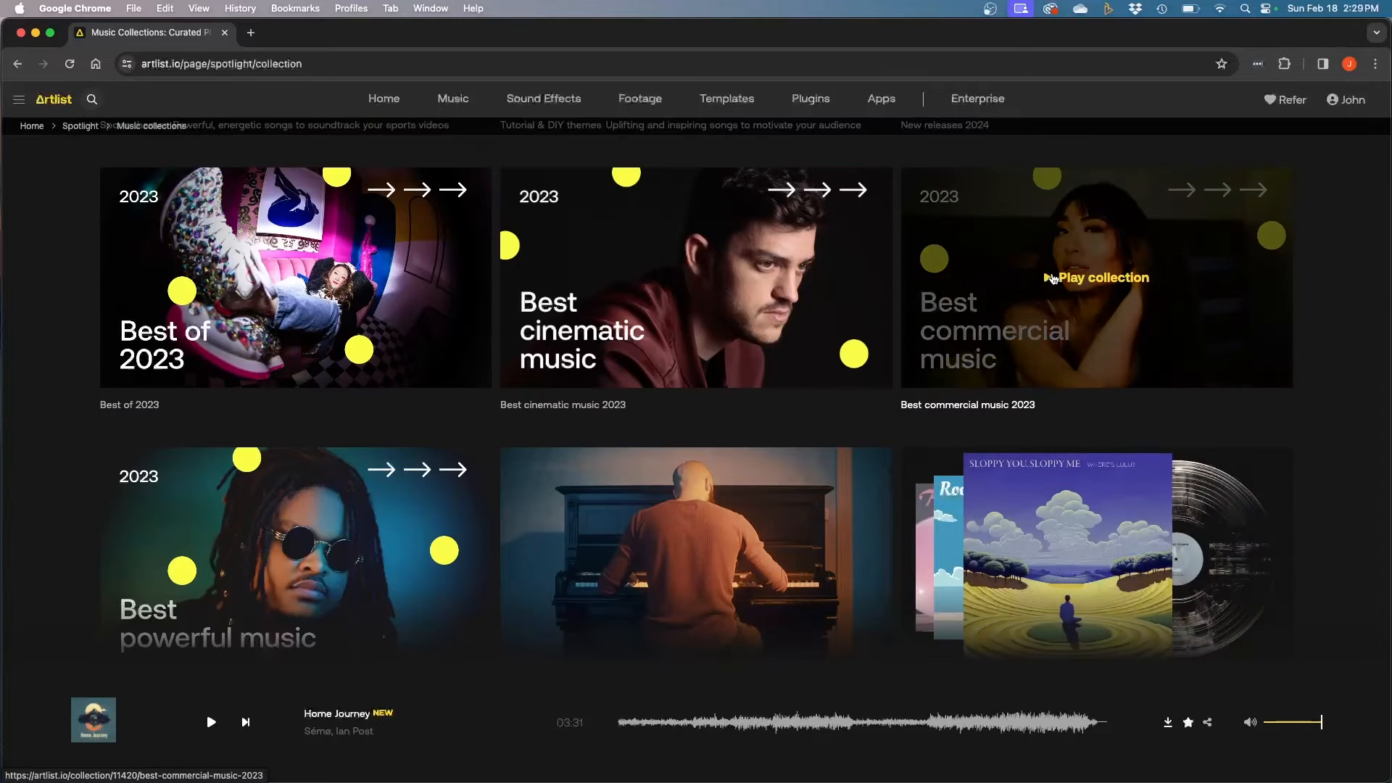
pyautogui.moveTo(1096, 203)
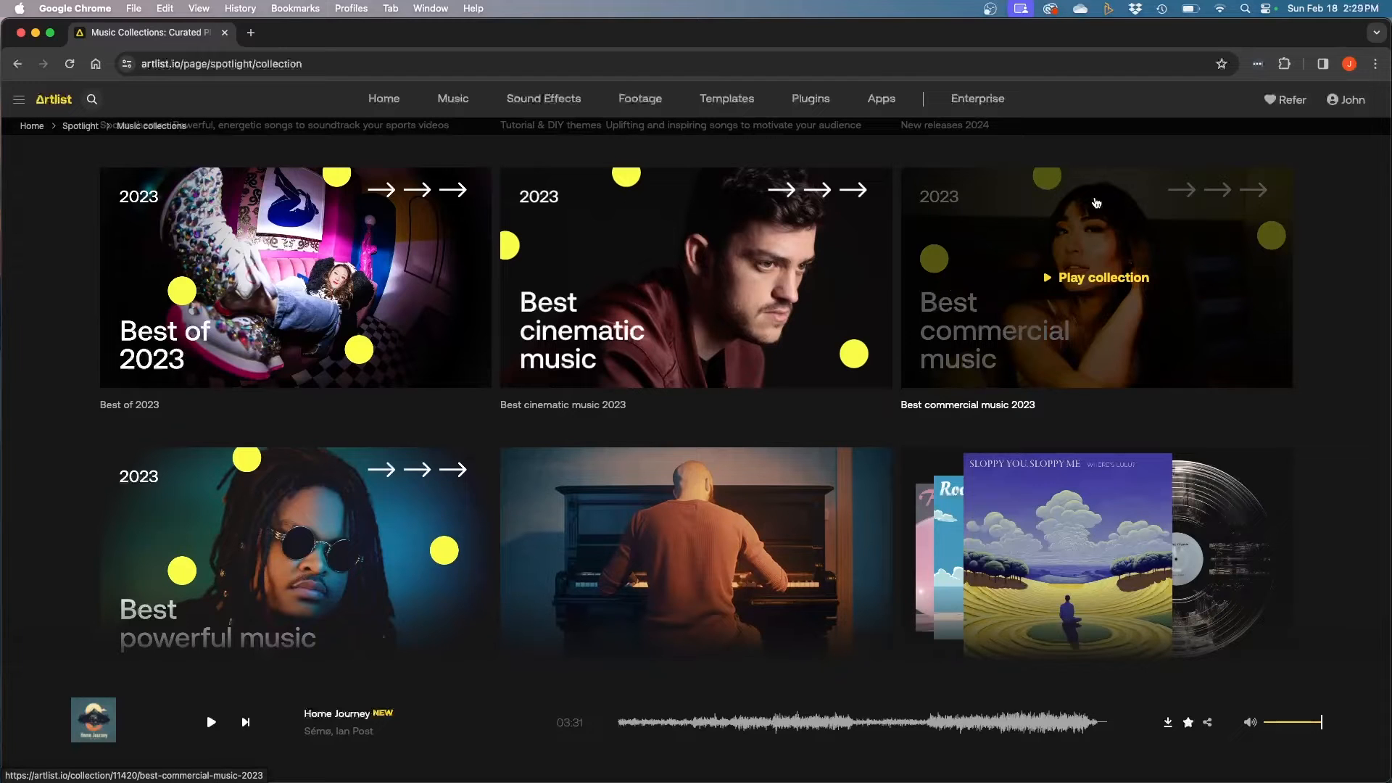
pyautogui.moveTo(1092, 282)
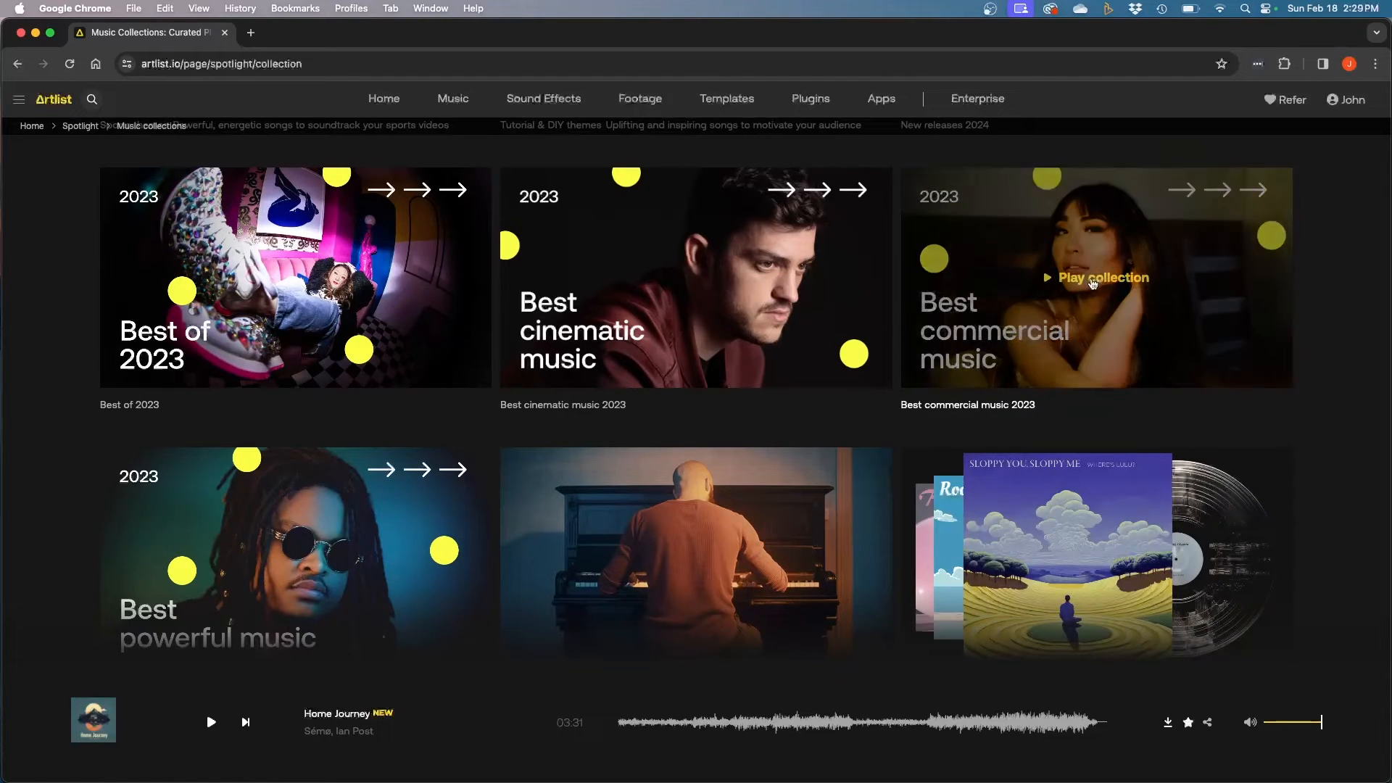
pyautogui.click(1103, 277)
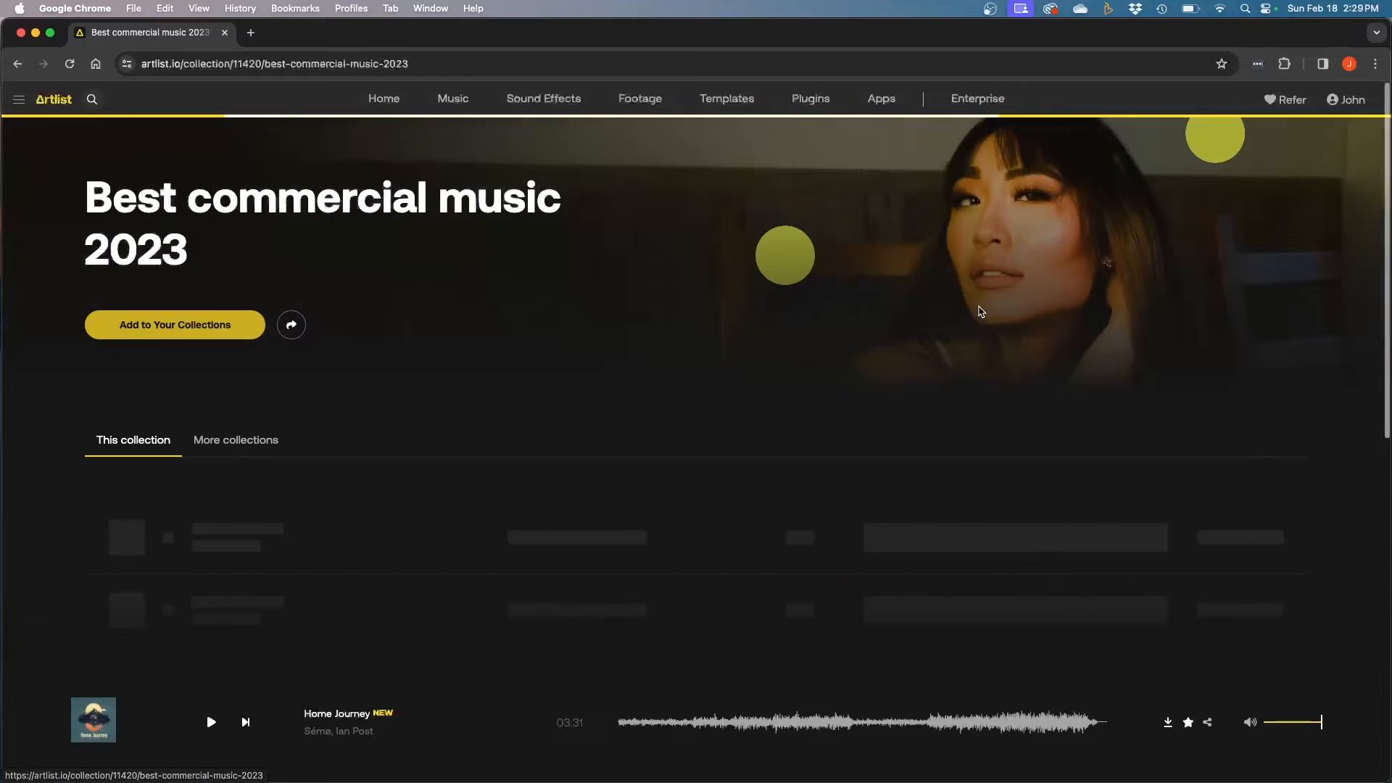
pyautogui.scroll(-3)
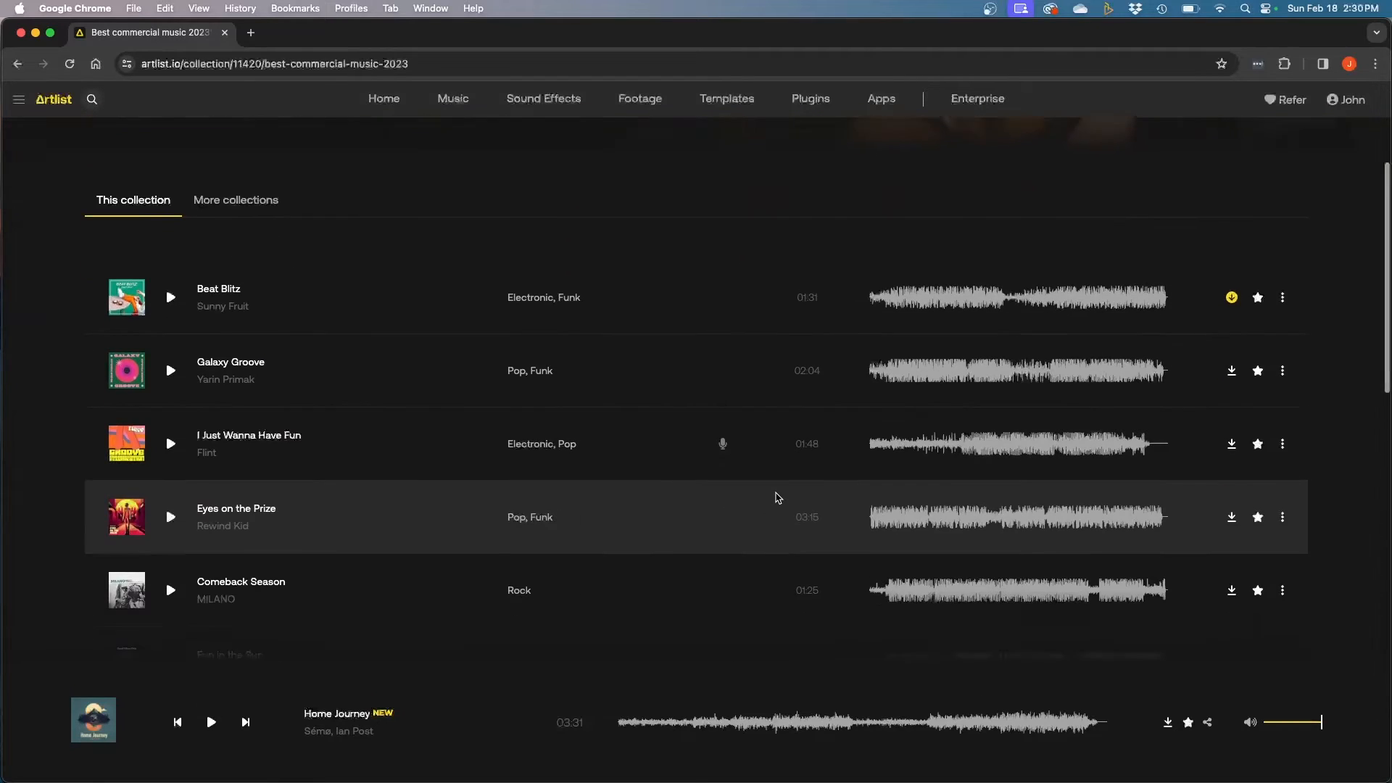
pyautogui.scroll(3)
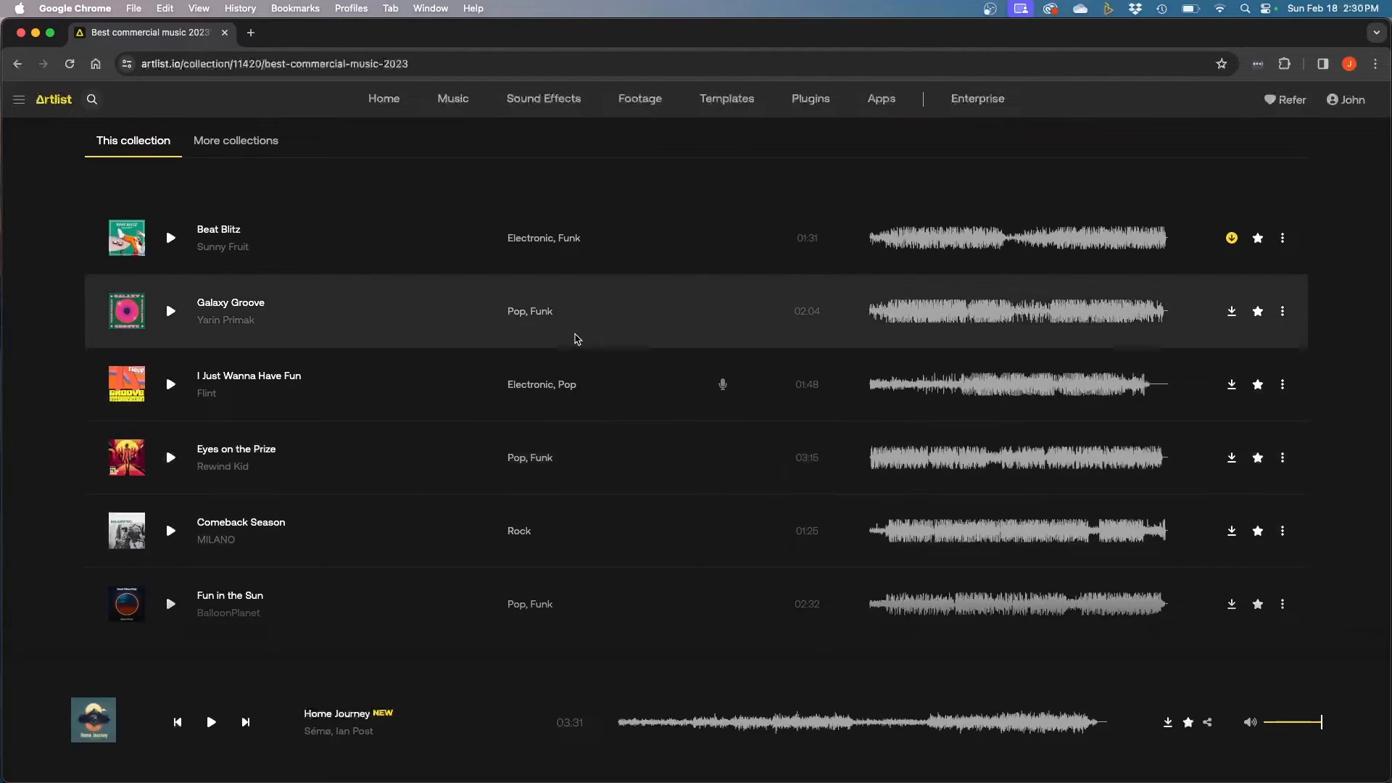
pyautogui.moveTo(722, 349)
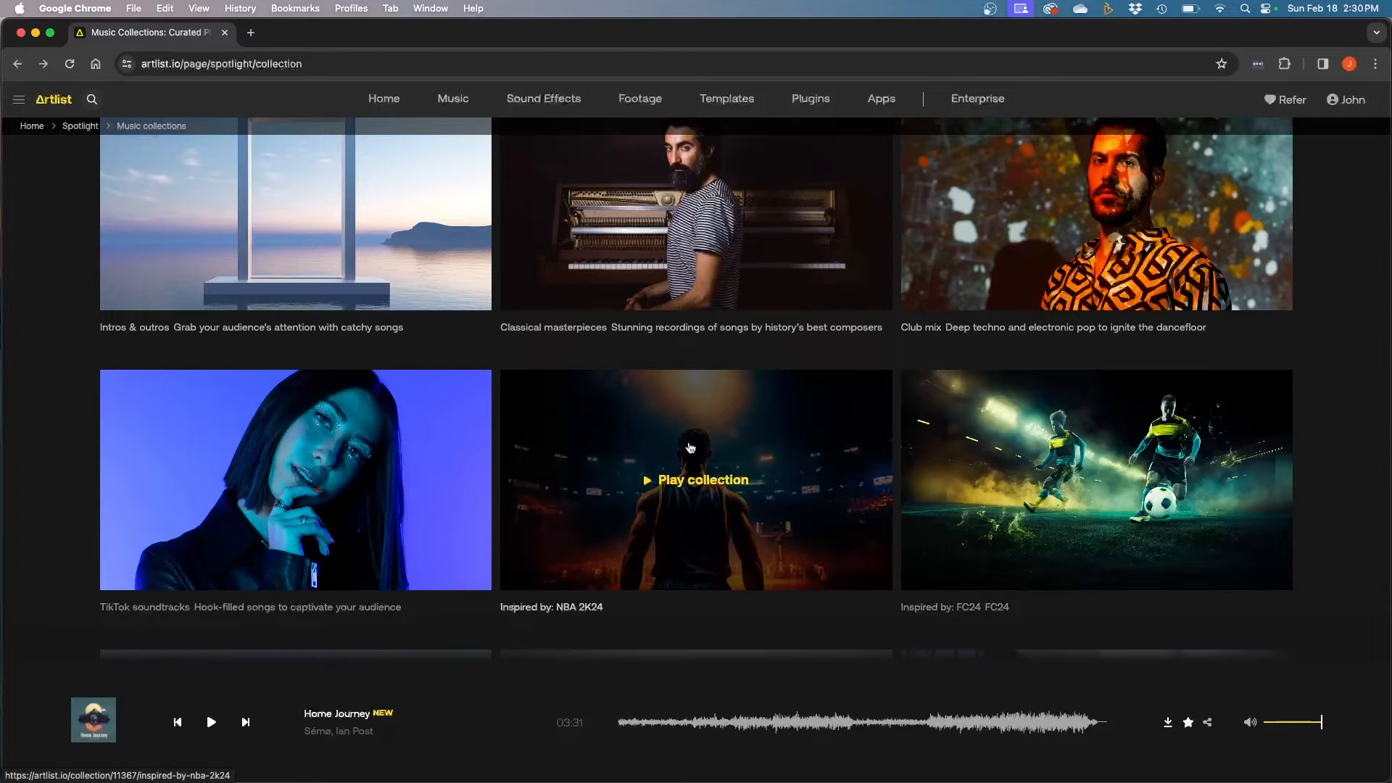
# - Scroll the Spotlight collections grid past Mellow Beats and Inspired by: Dune
pyautogui.scroll(-3)
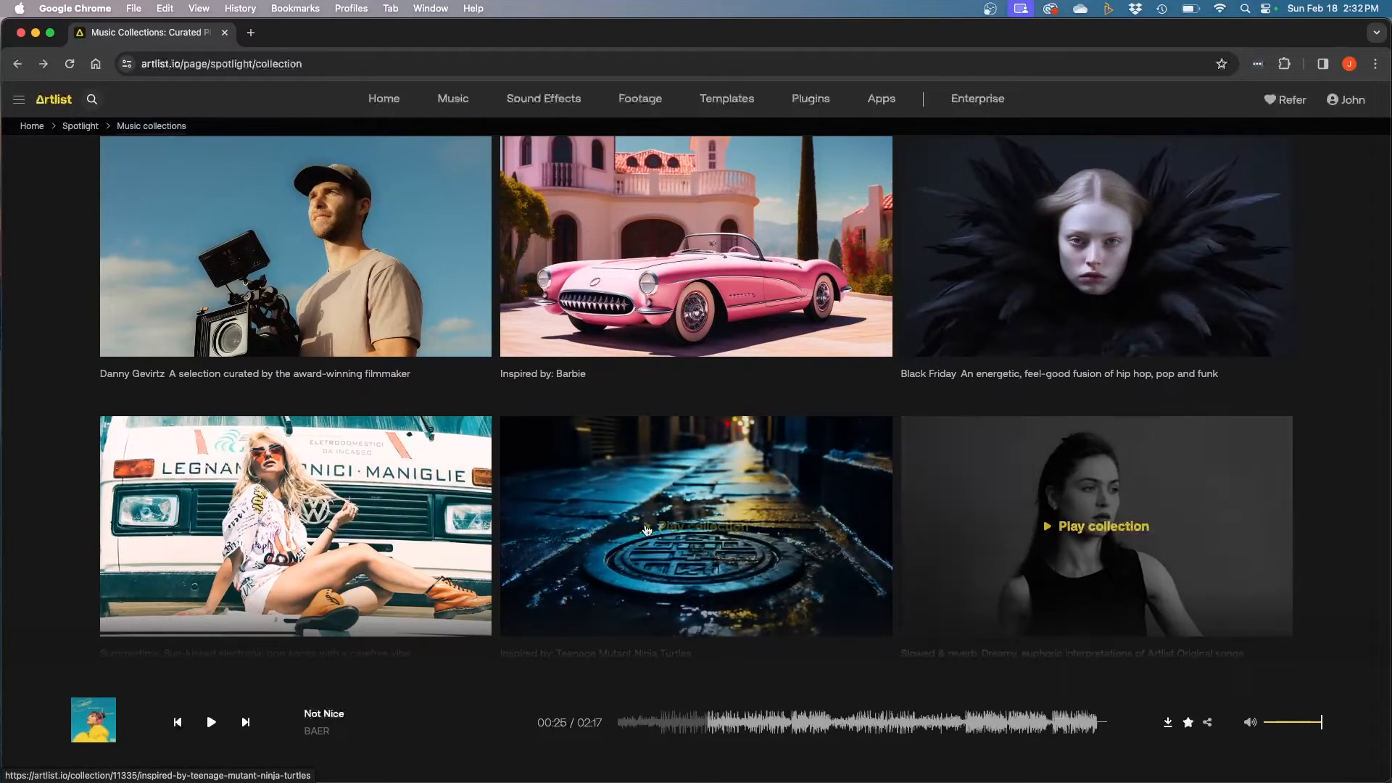
pyautogui.moveTo(710, 316)
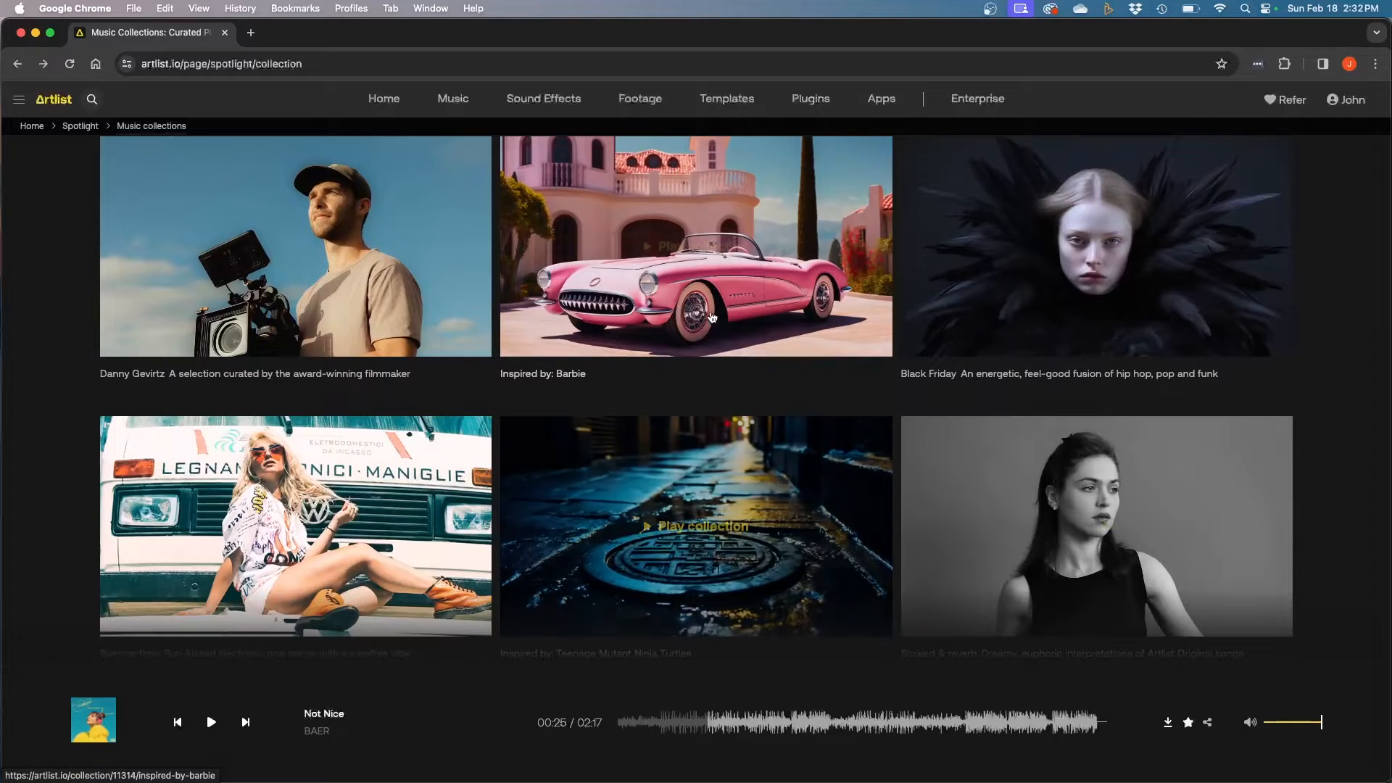
pyautogui.moveTo(766, 256)
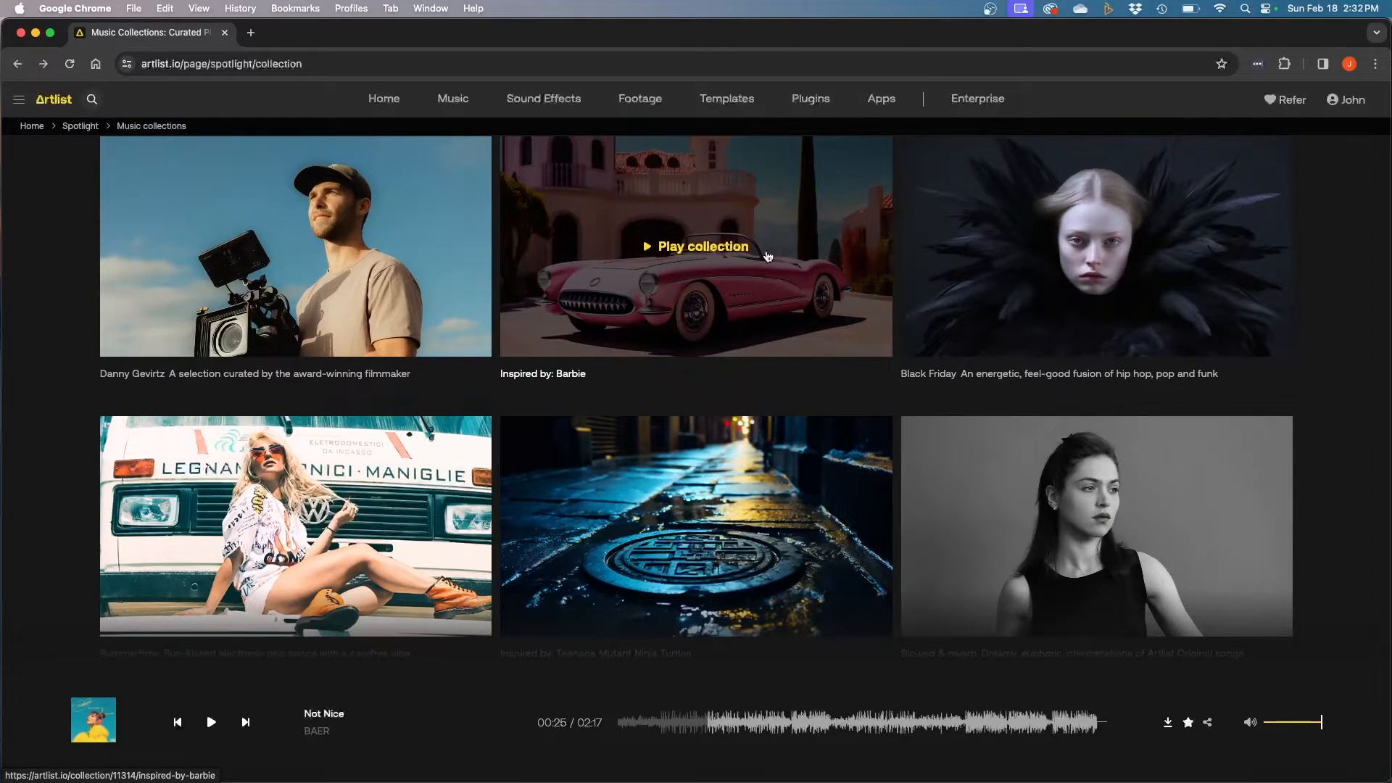
pyautogui.moveTo(573, 394)
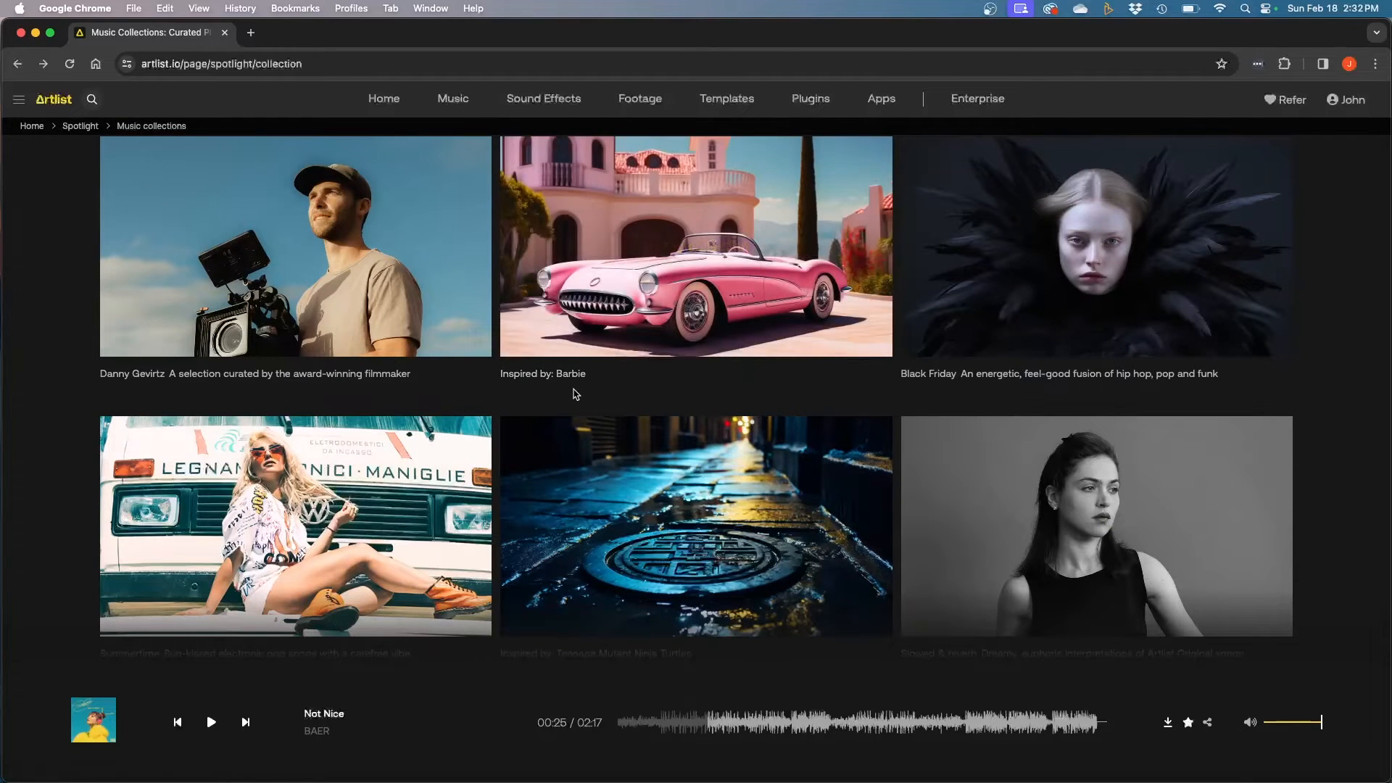
pyautogui.moveTo(696, 311)
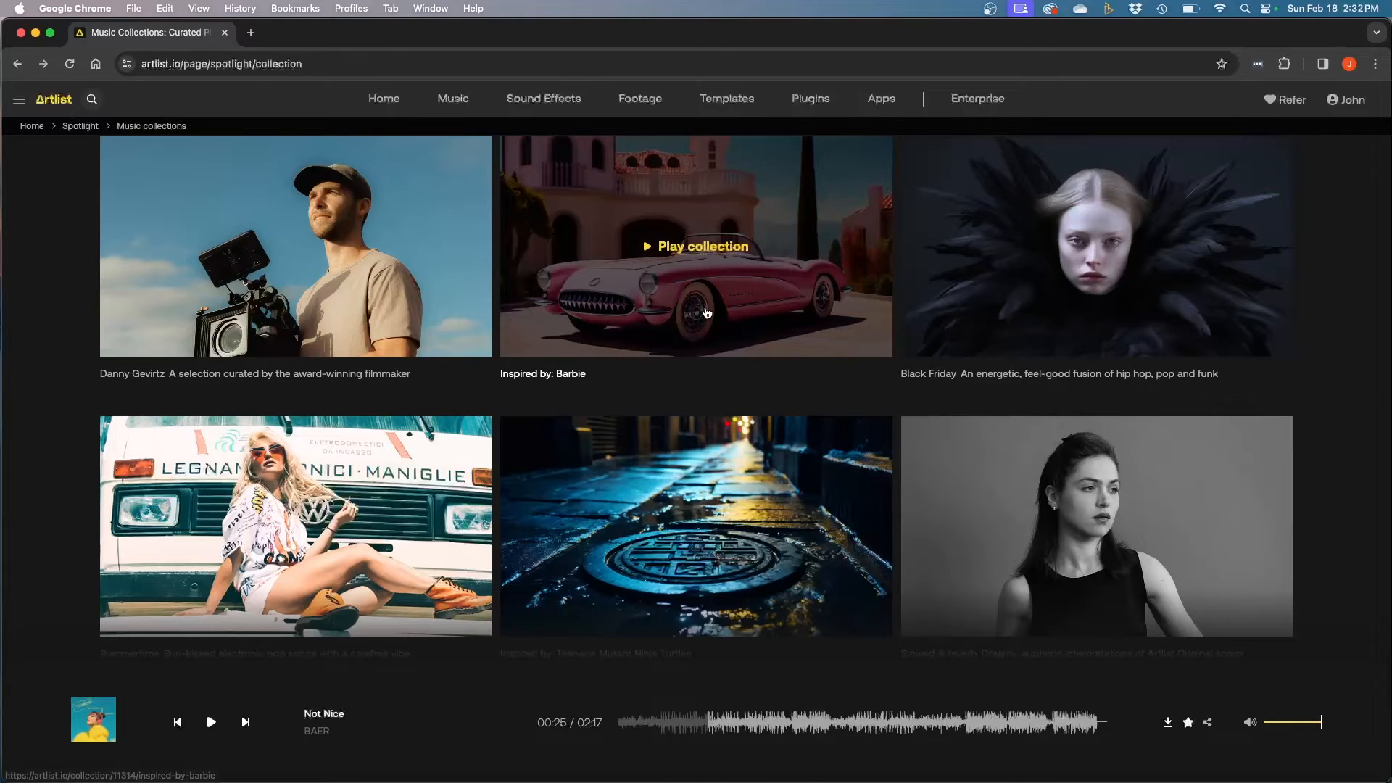
pyautogui.scroll(-3)
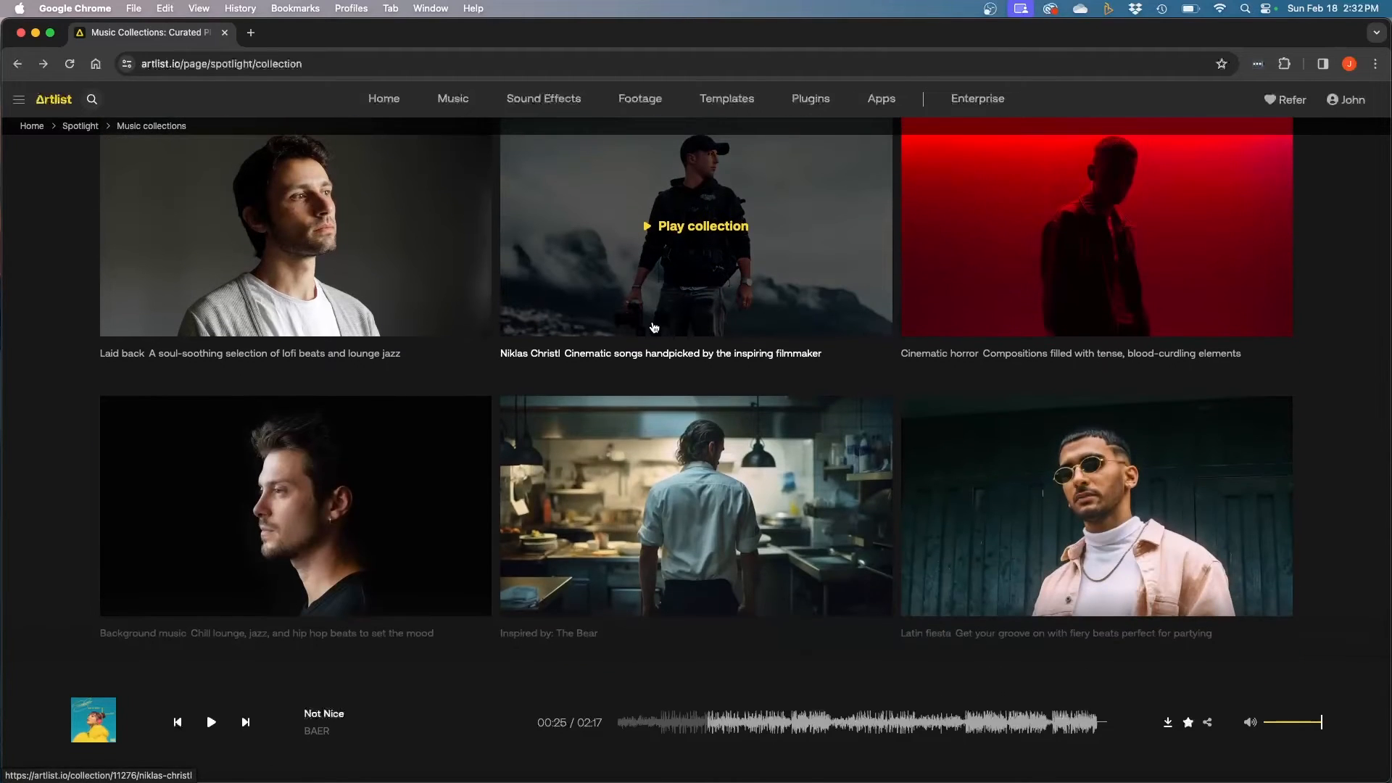
pyautogui.moveTo(1094, 226)
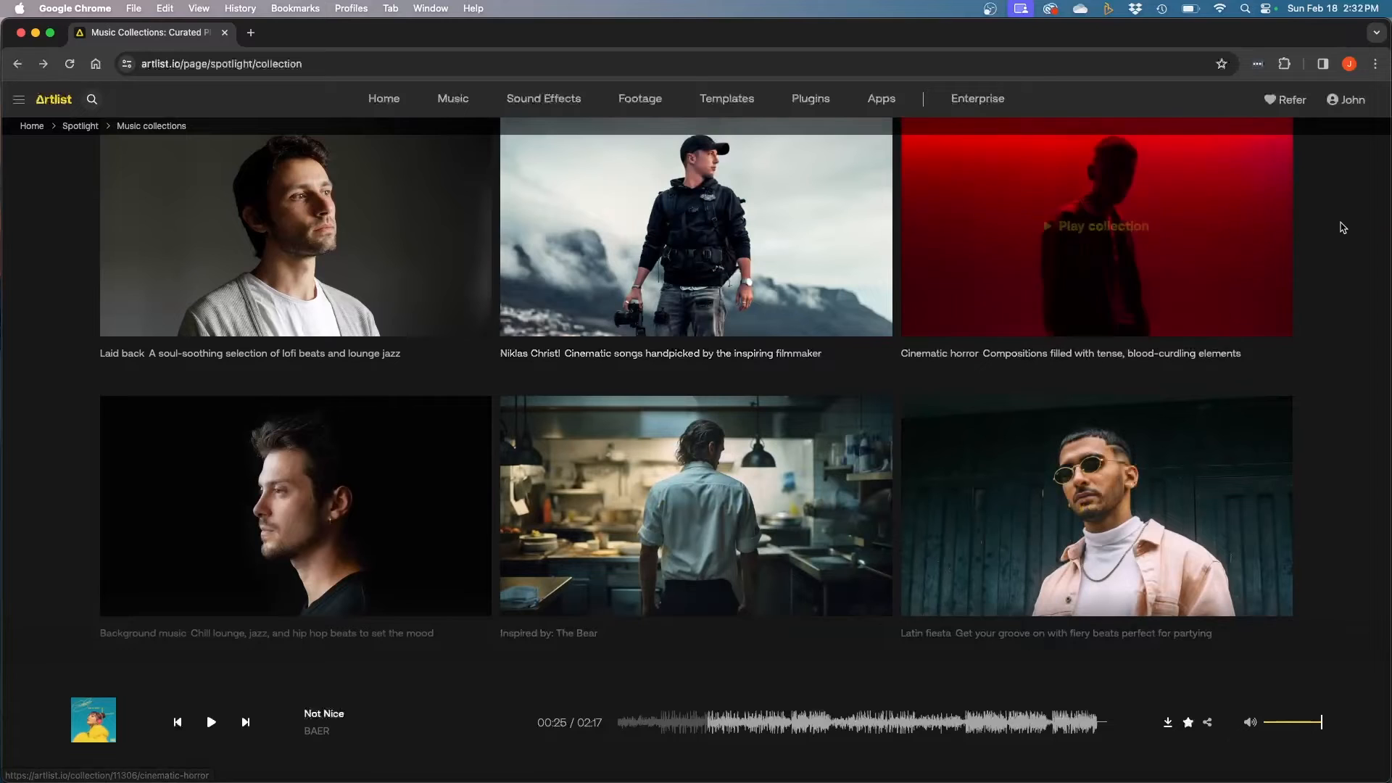
pyautogui.scroll(-3)
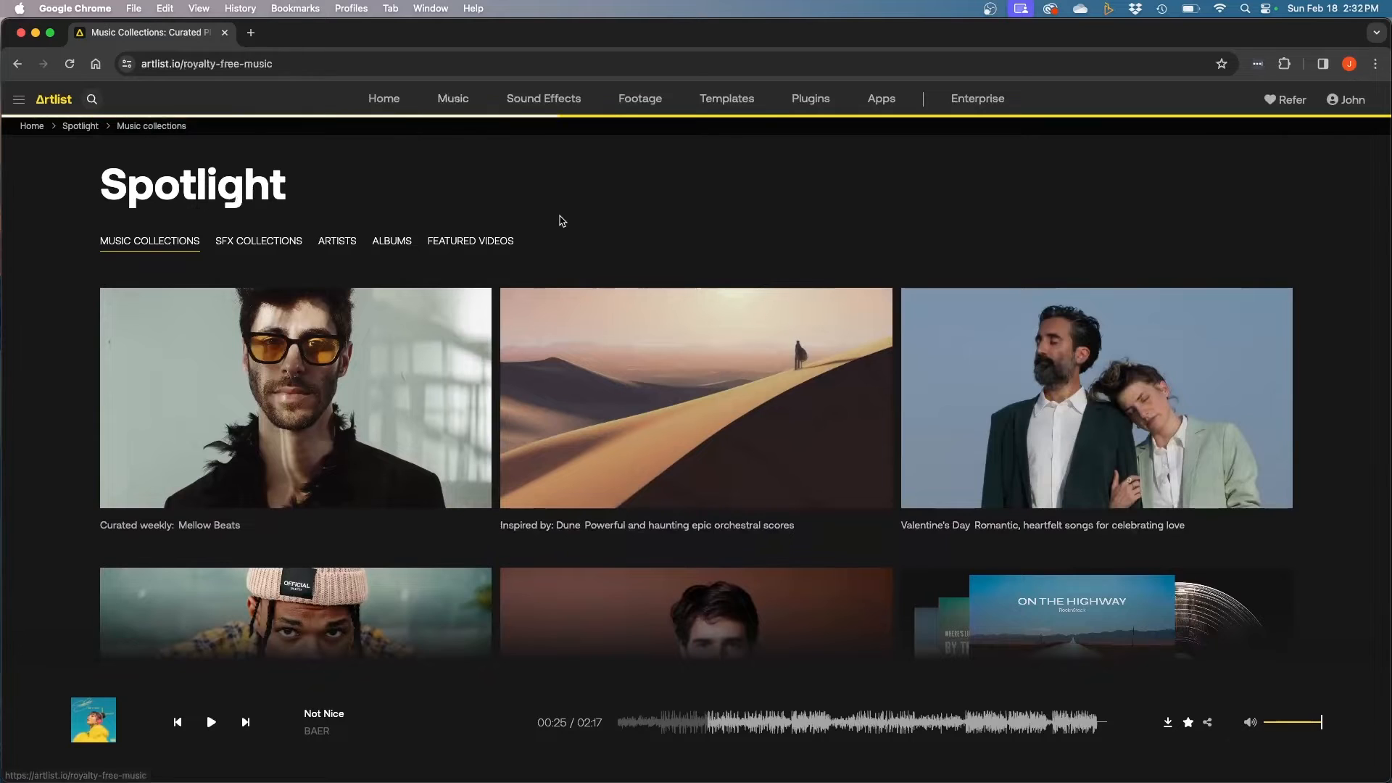
# - Return to the Music library and play the Home Journey track
pyautogui.click(452, 99)
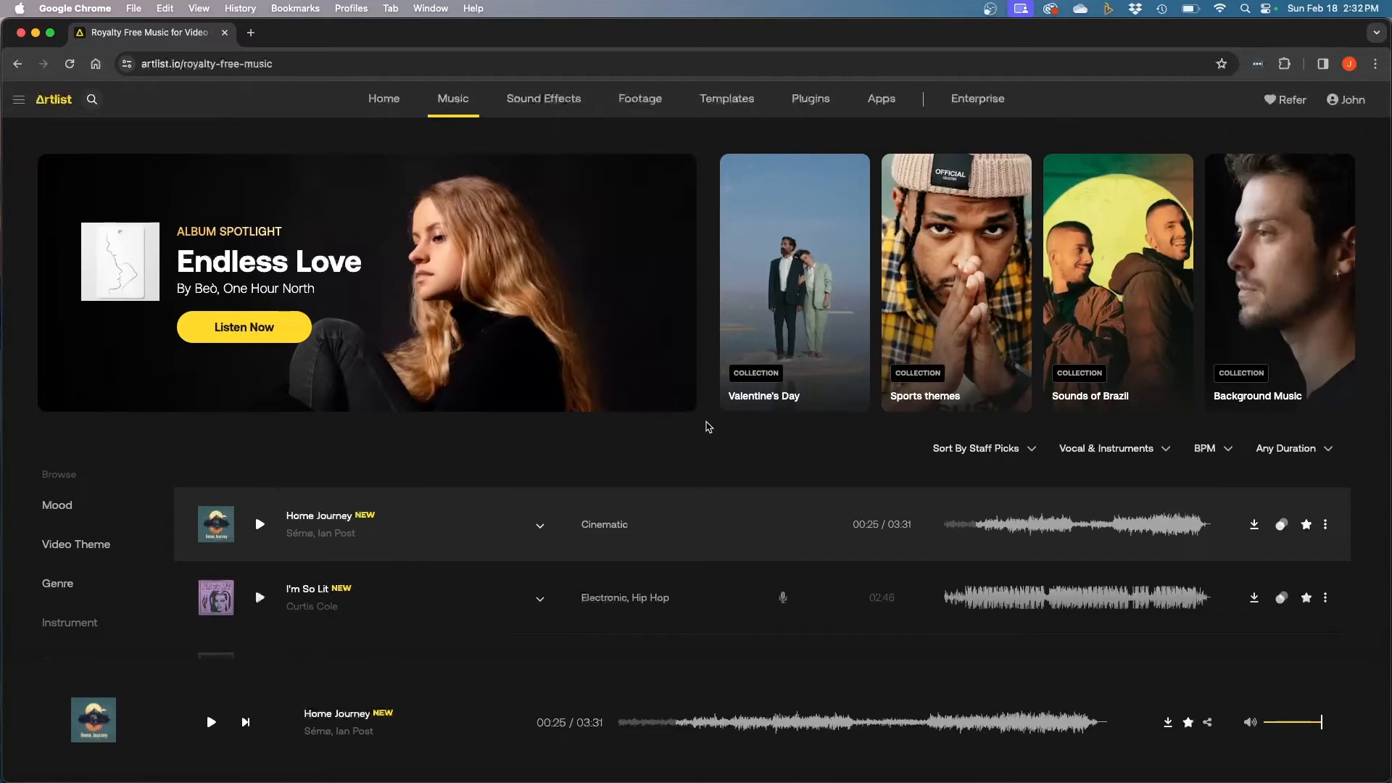
pyautogui.scroll(-3)
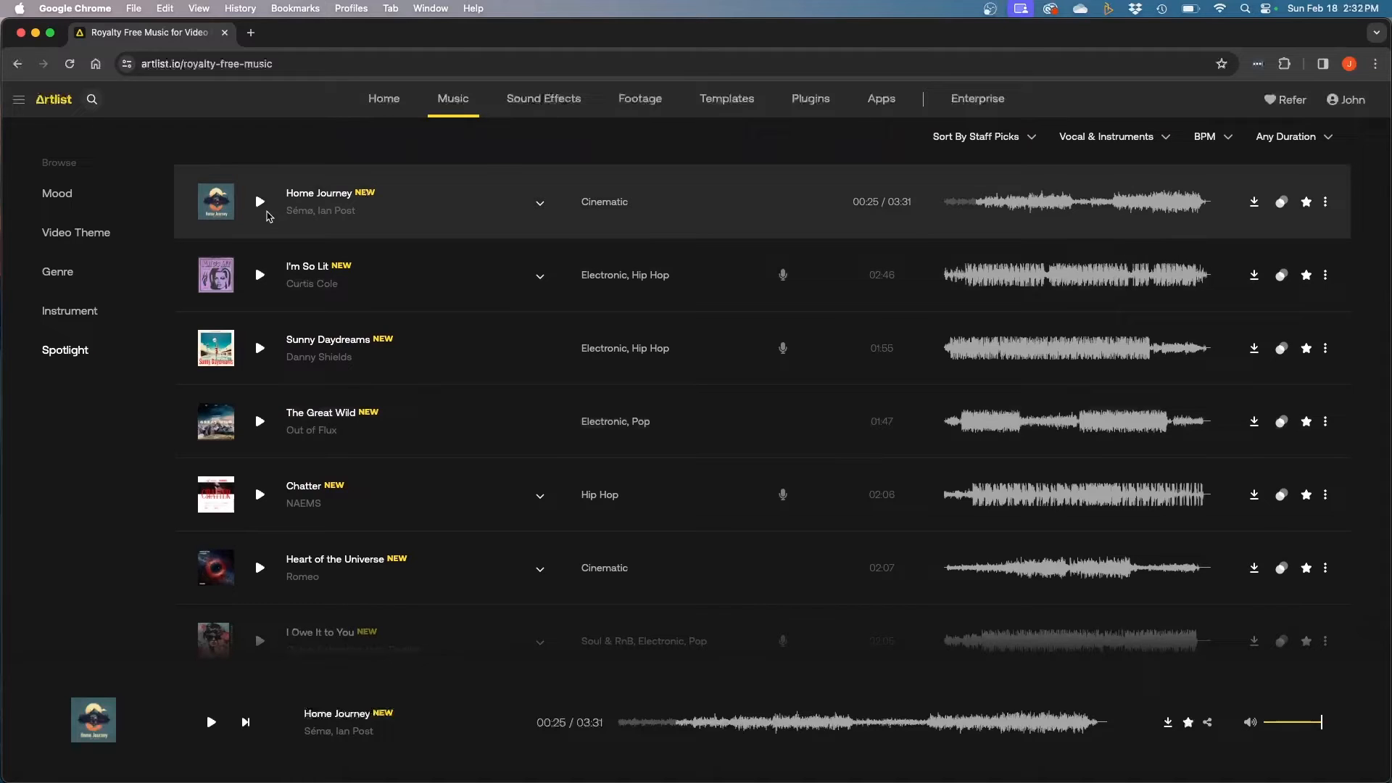
pyautogui.click(259, 201)
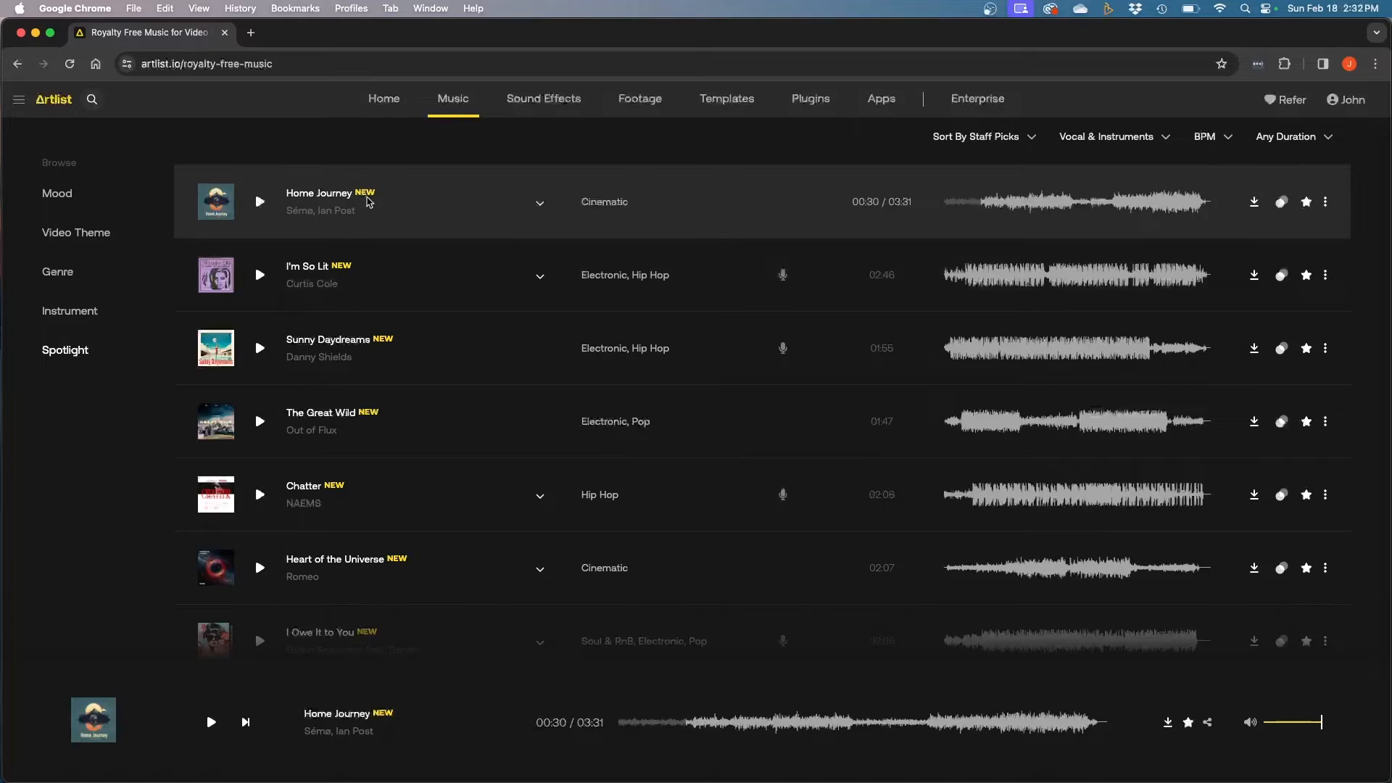
pyautogui.moveTo(468, 321)
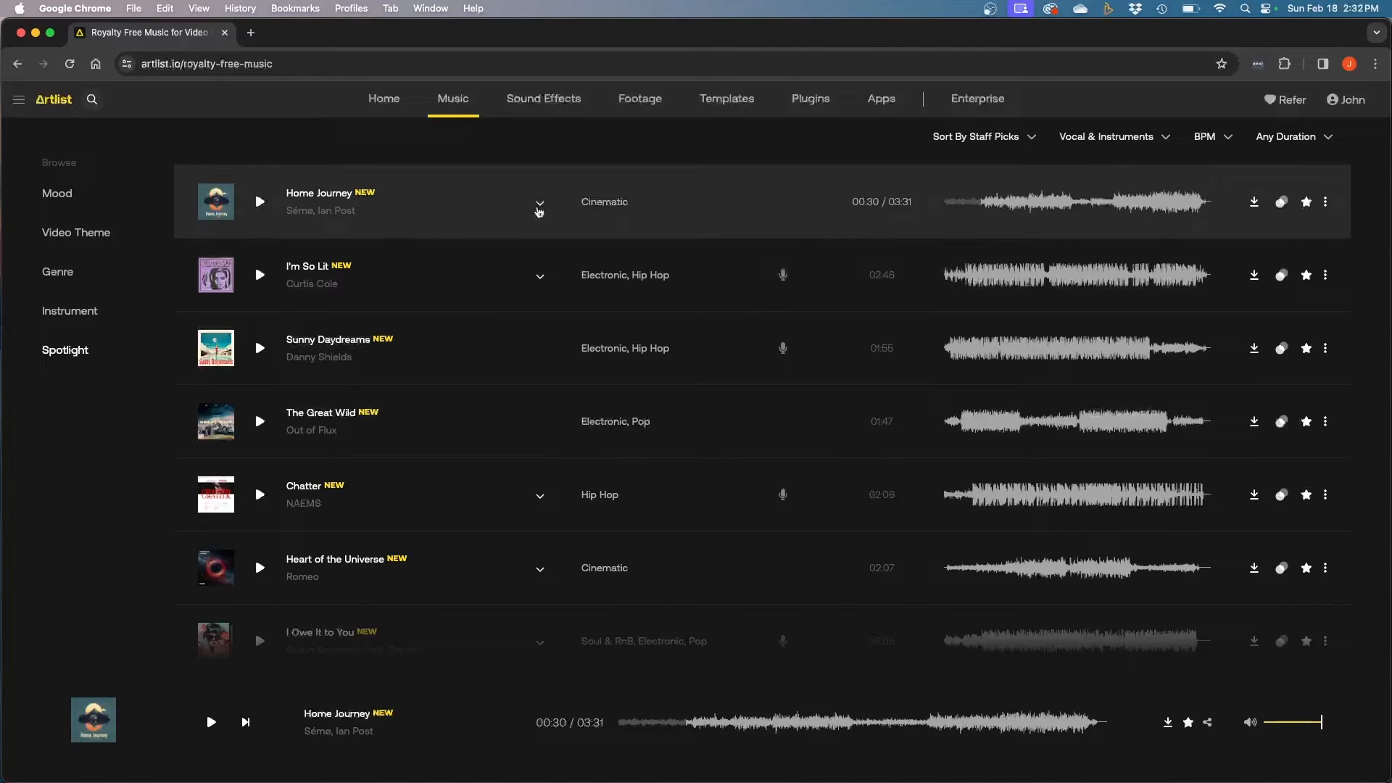
pyautogui.moveTo(538, 208)
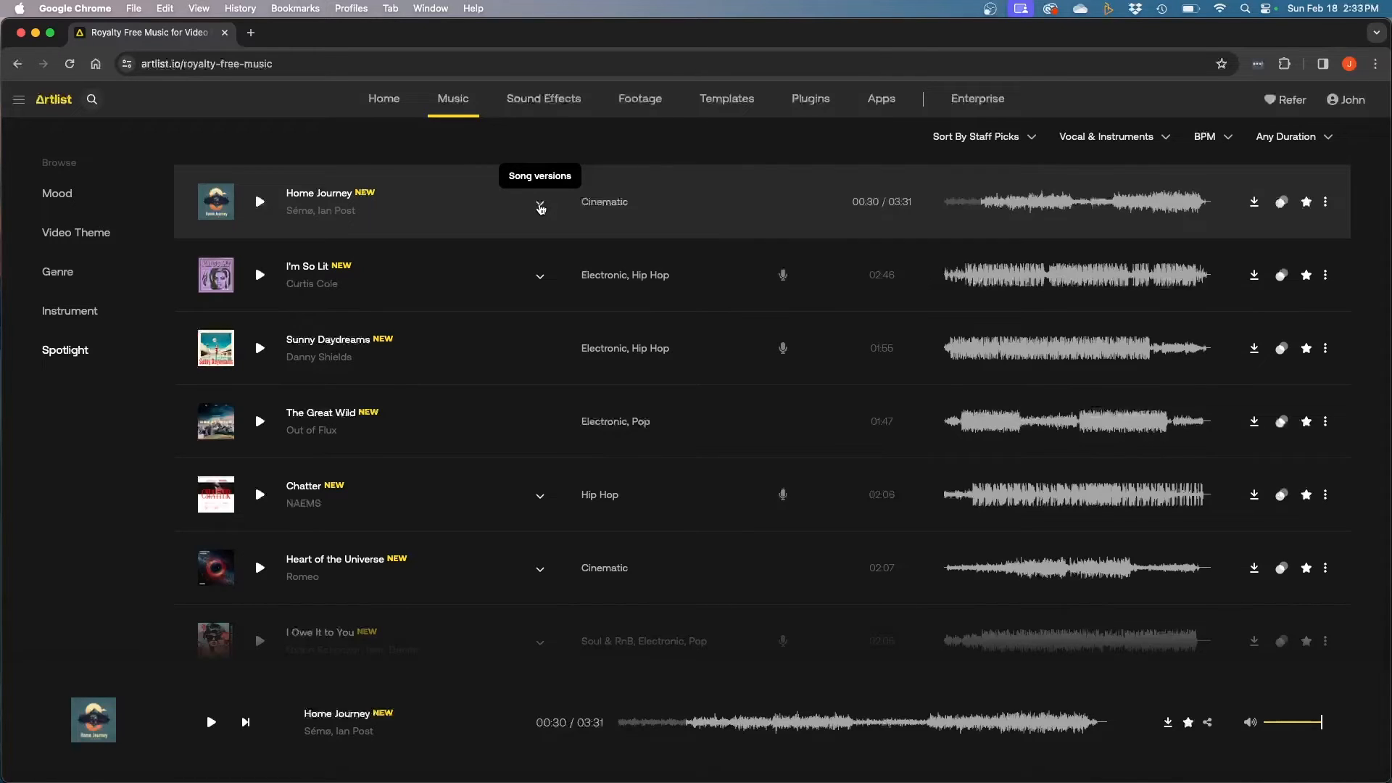
pyautogui.moveTo(584, 175)
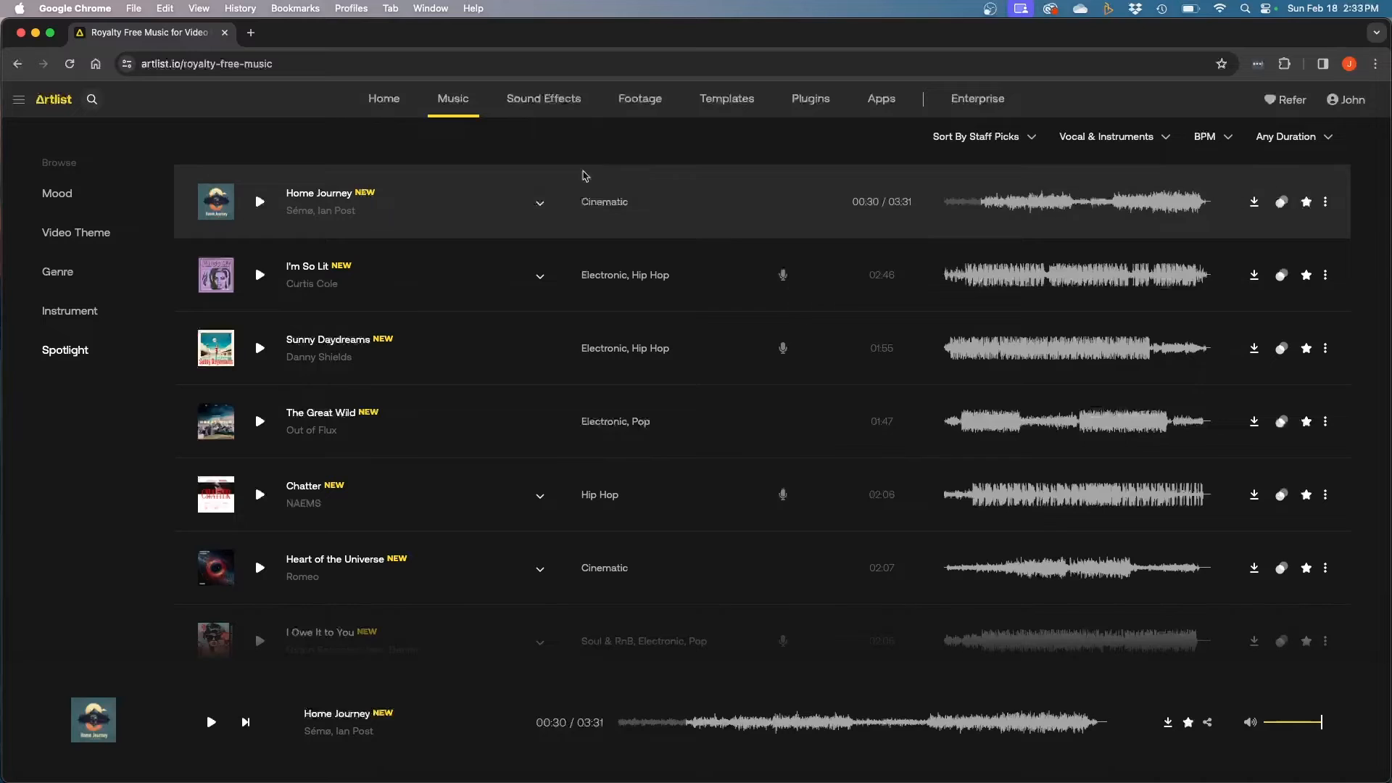
pyautogui.click(538, 202)
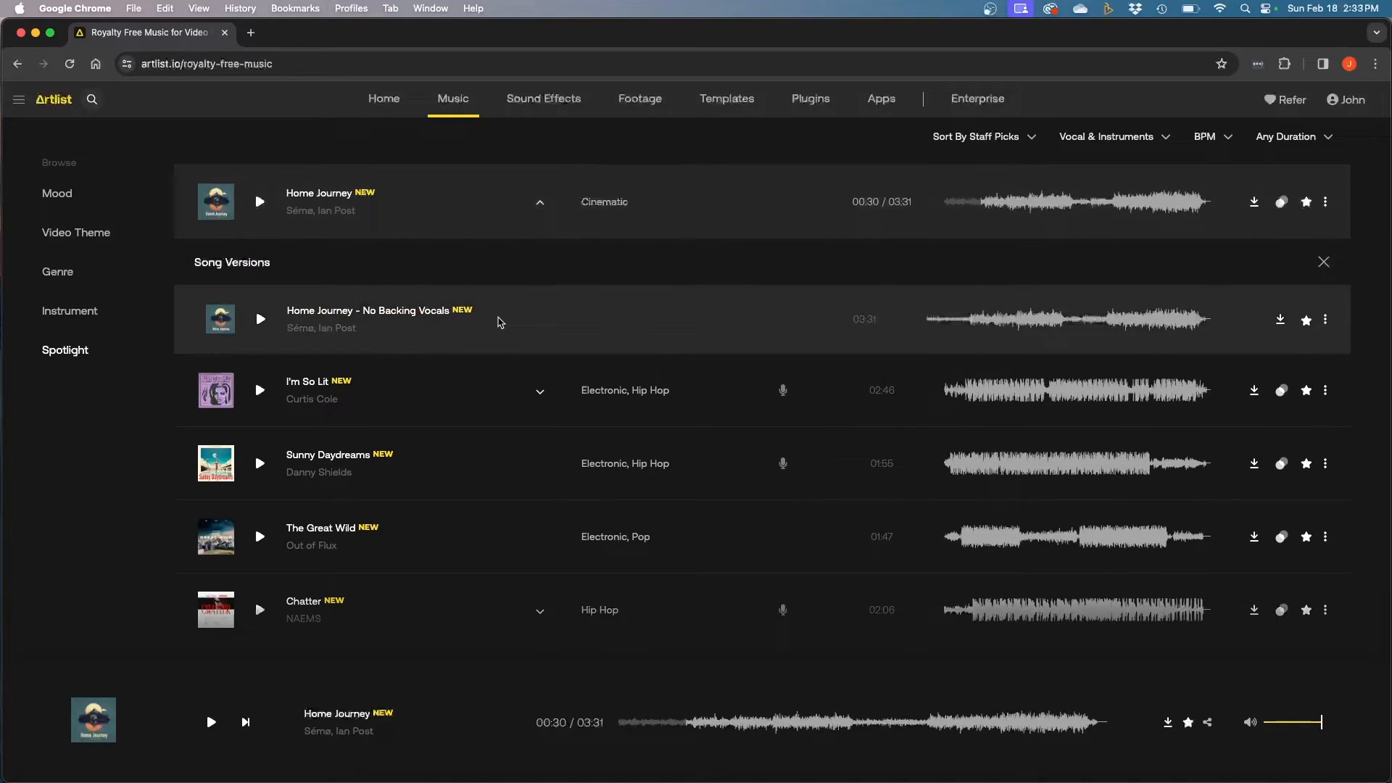
pyautogui.moveTo(389, 308)
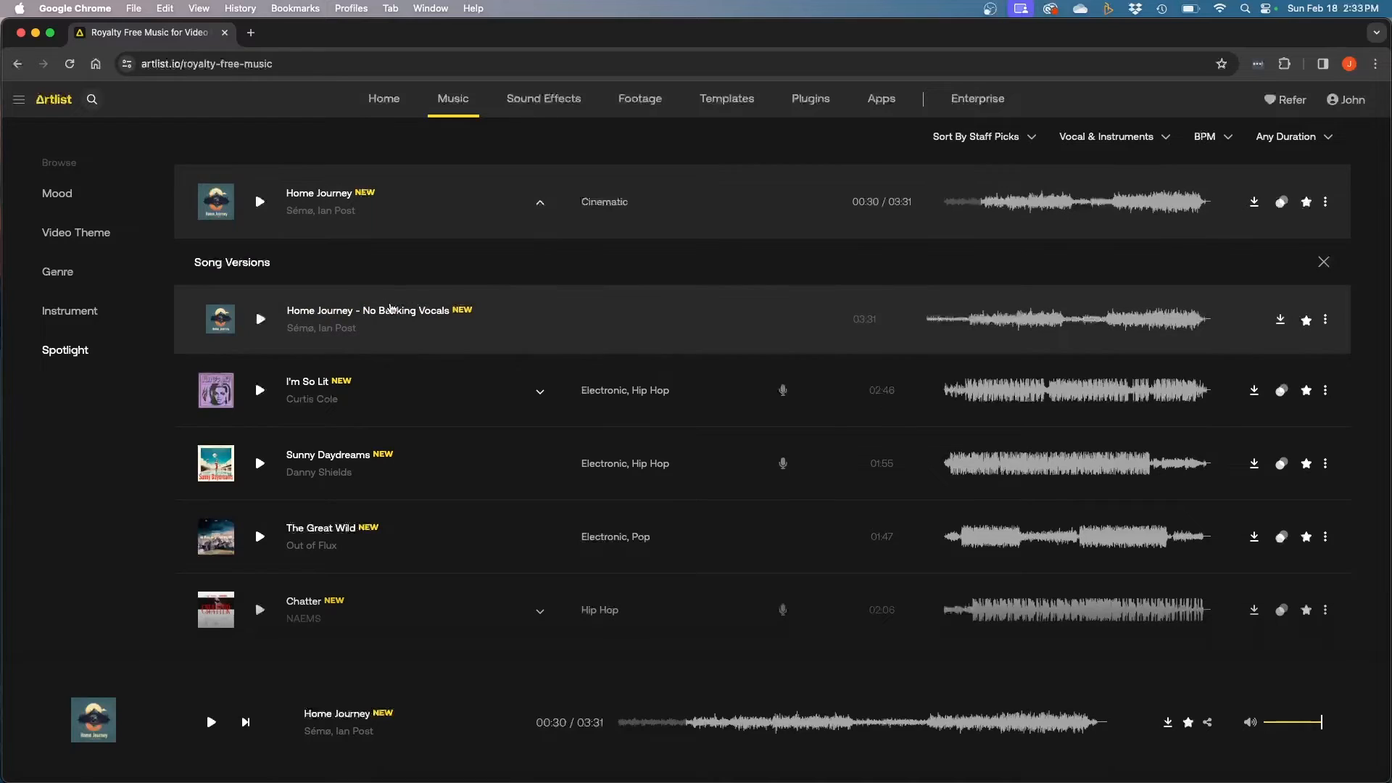
pyautogui.moveTo(371, 319)
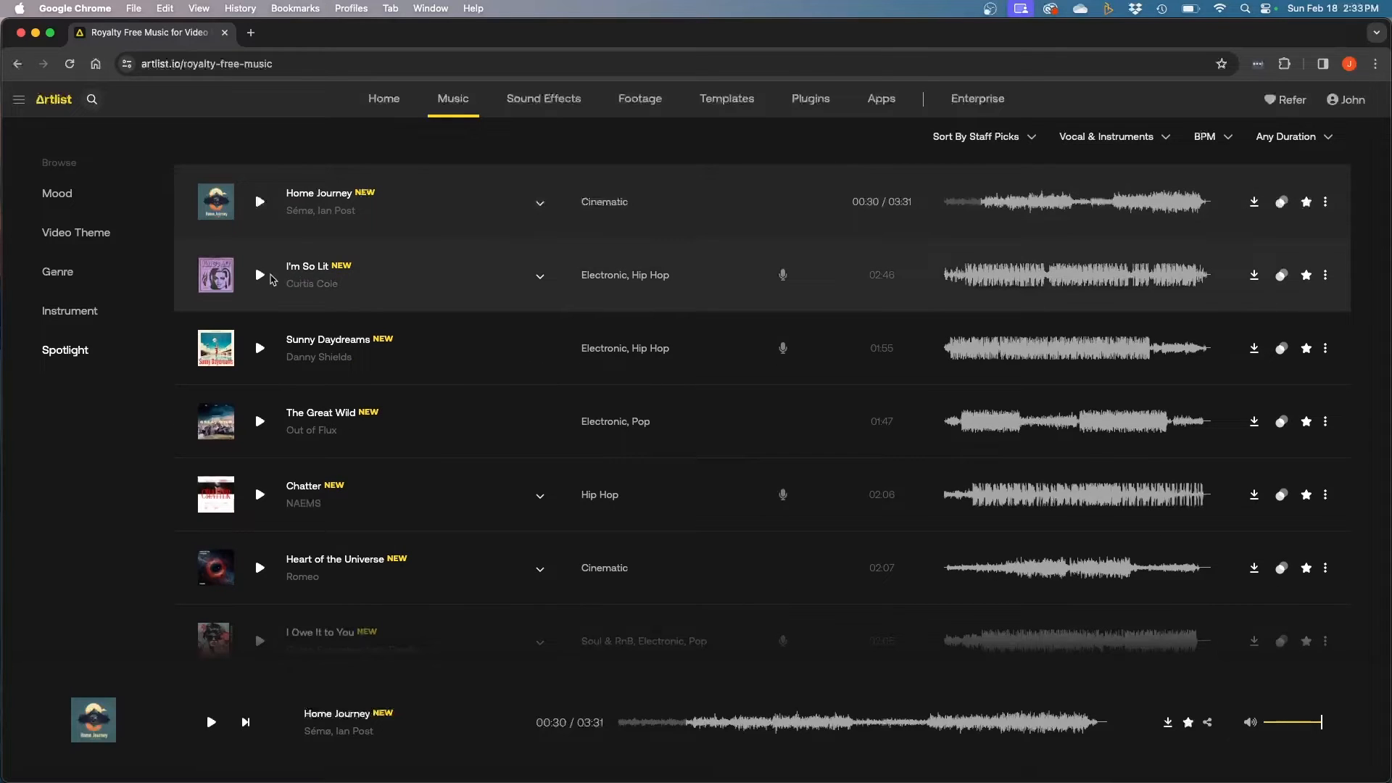
# - Play I'm So Lit, expand its song versions, and play the Instrumental Version
pyautogui.click(260, 274)
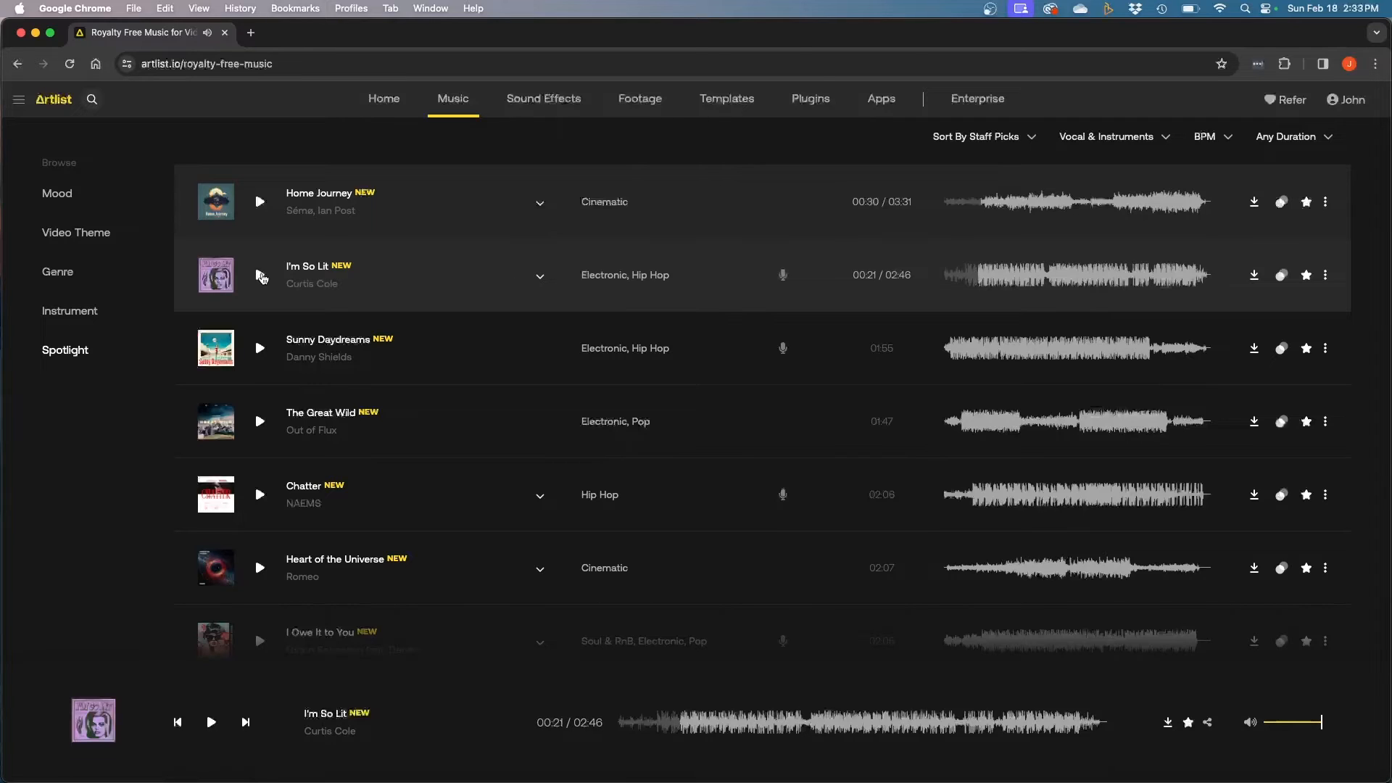
pyautogui.moveTo(917, 305)
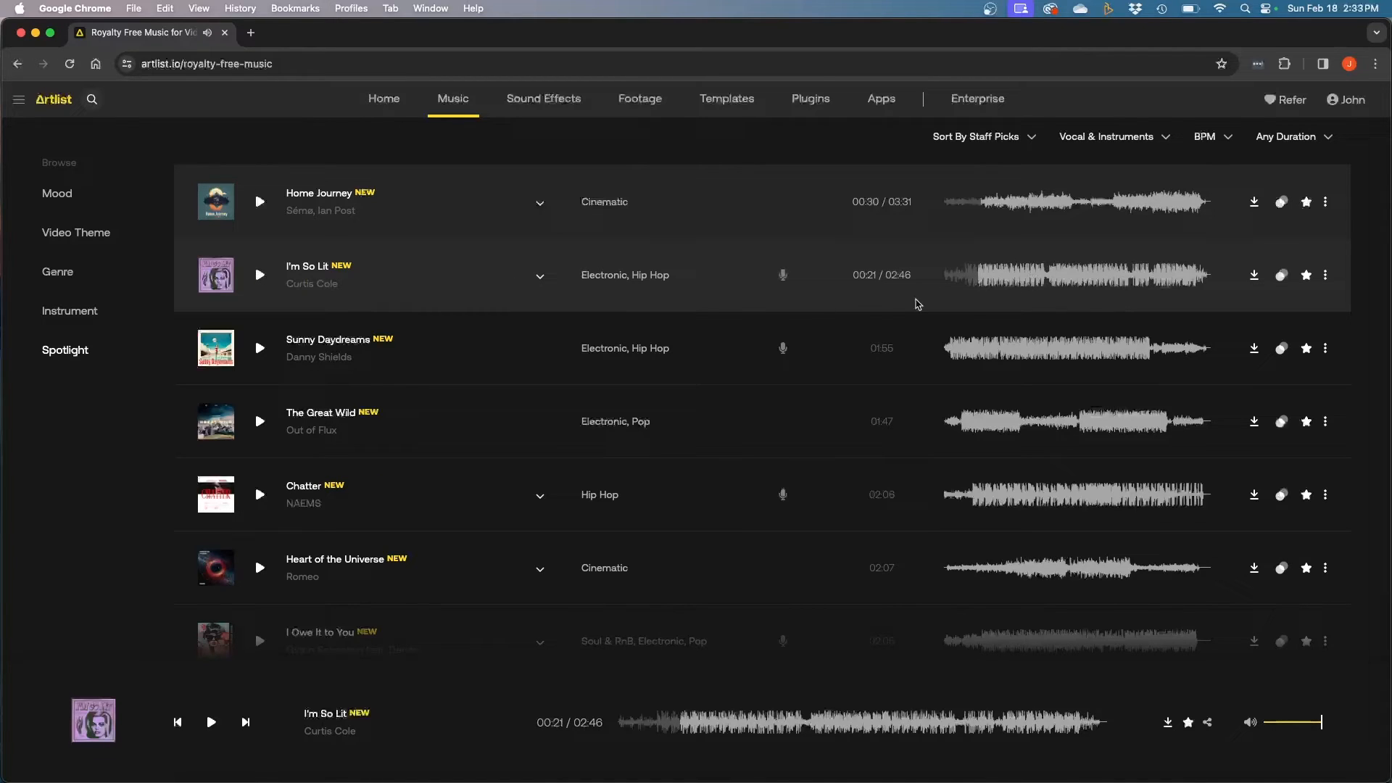
pyautogui.moveTo(558, 293)
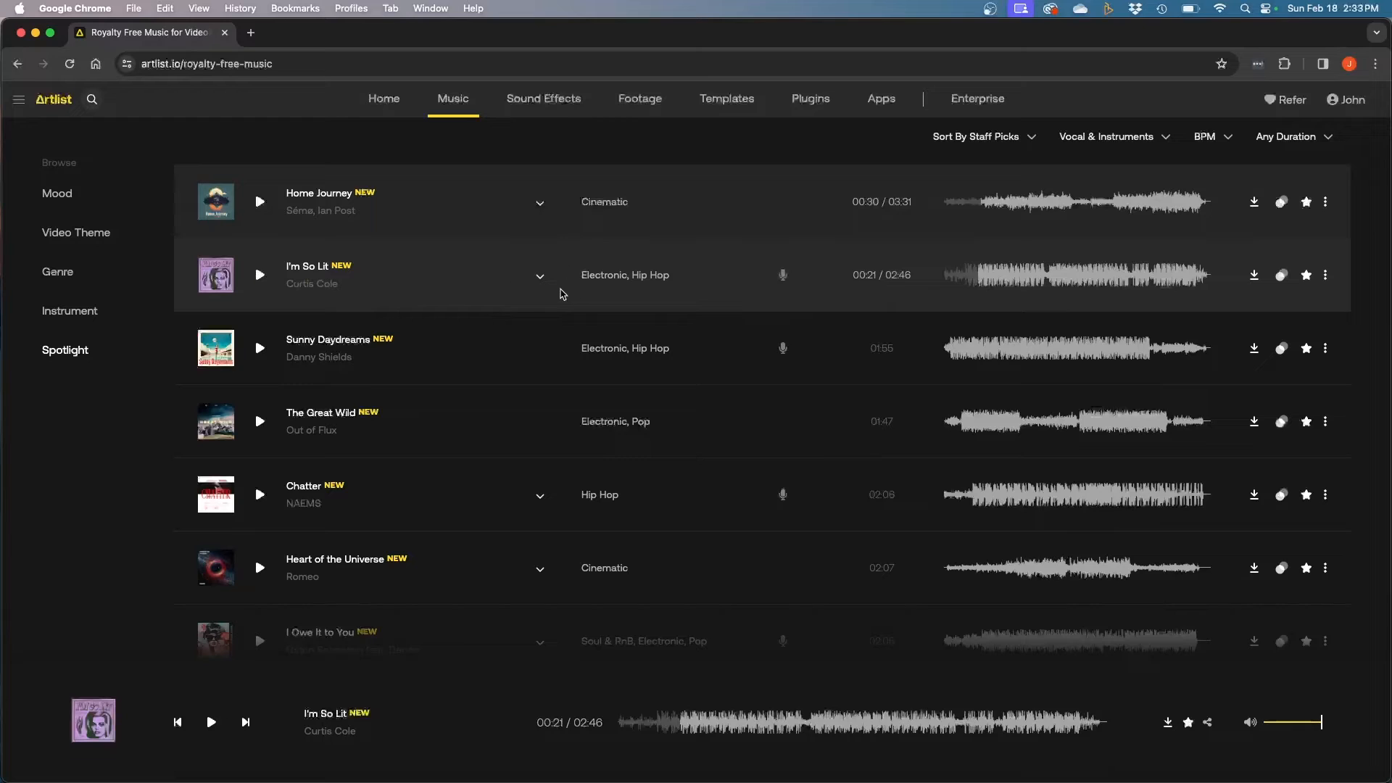
pyautogui.click(539, 275)
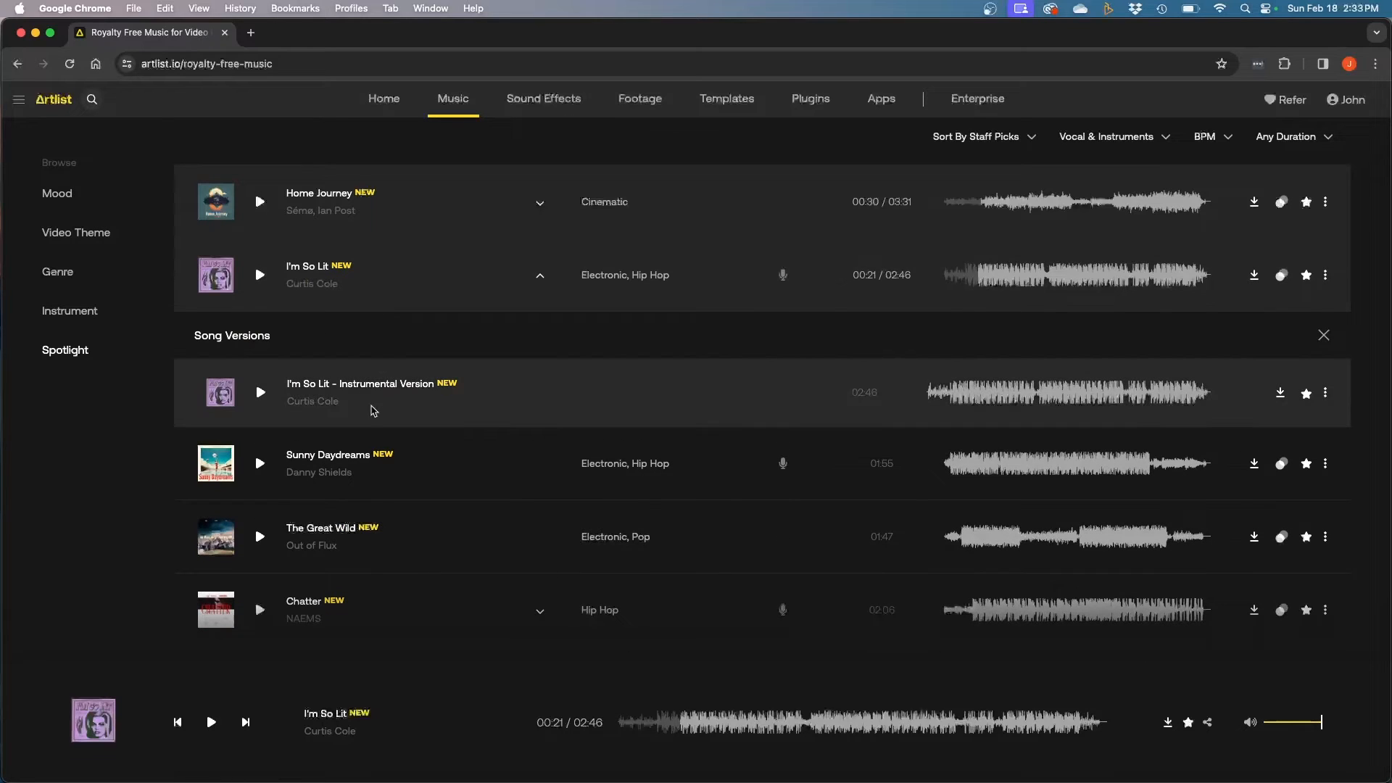
pyautogui.moveTo(954, 401)
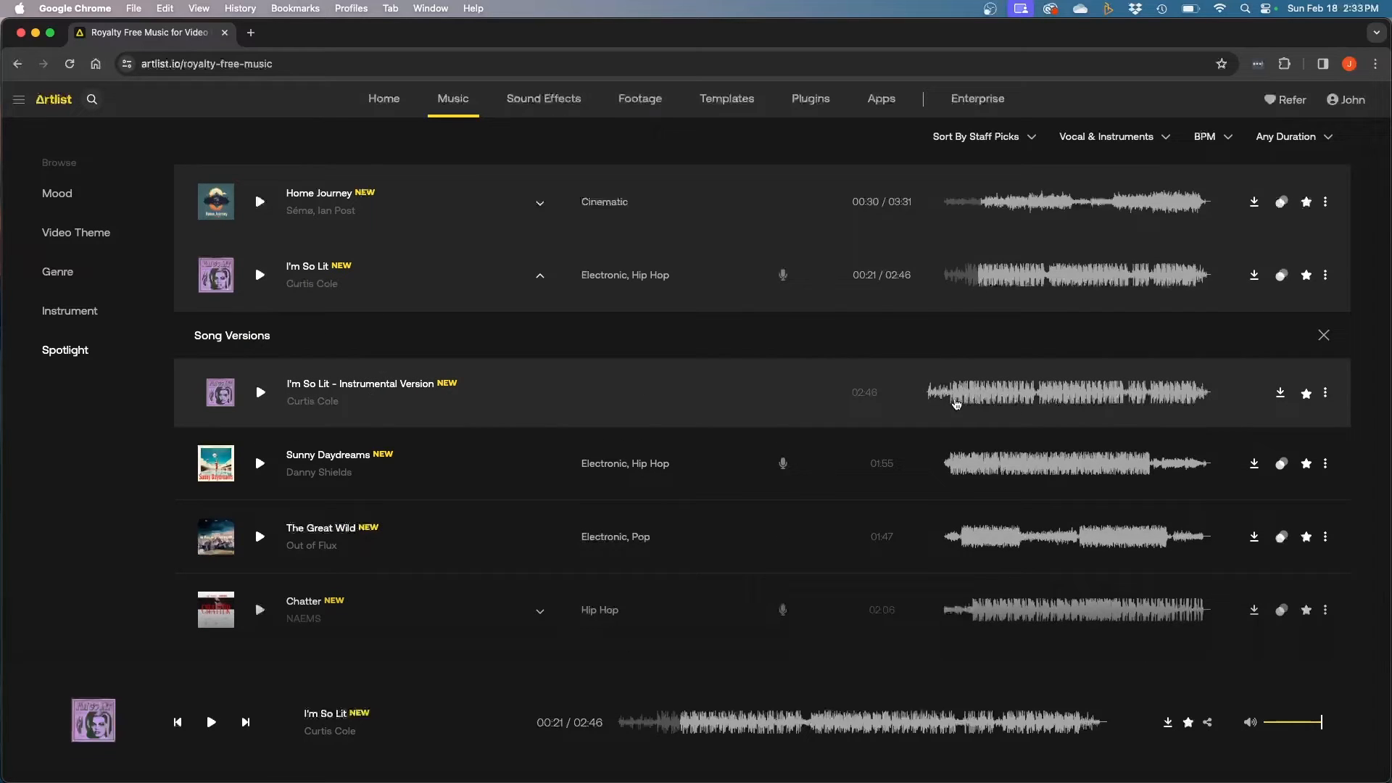
pyautogui.click(260, 392)
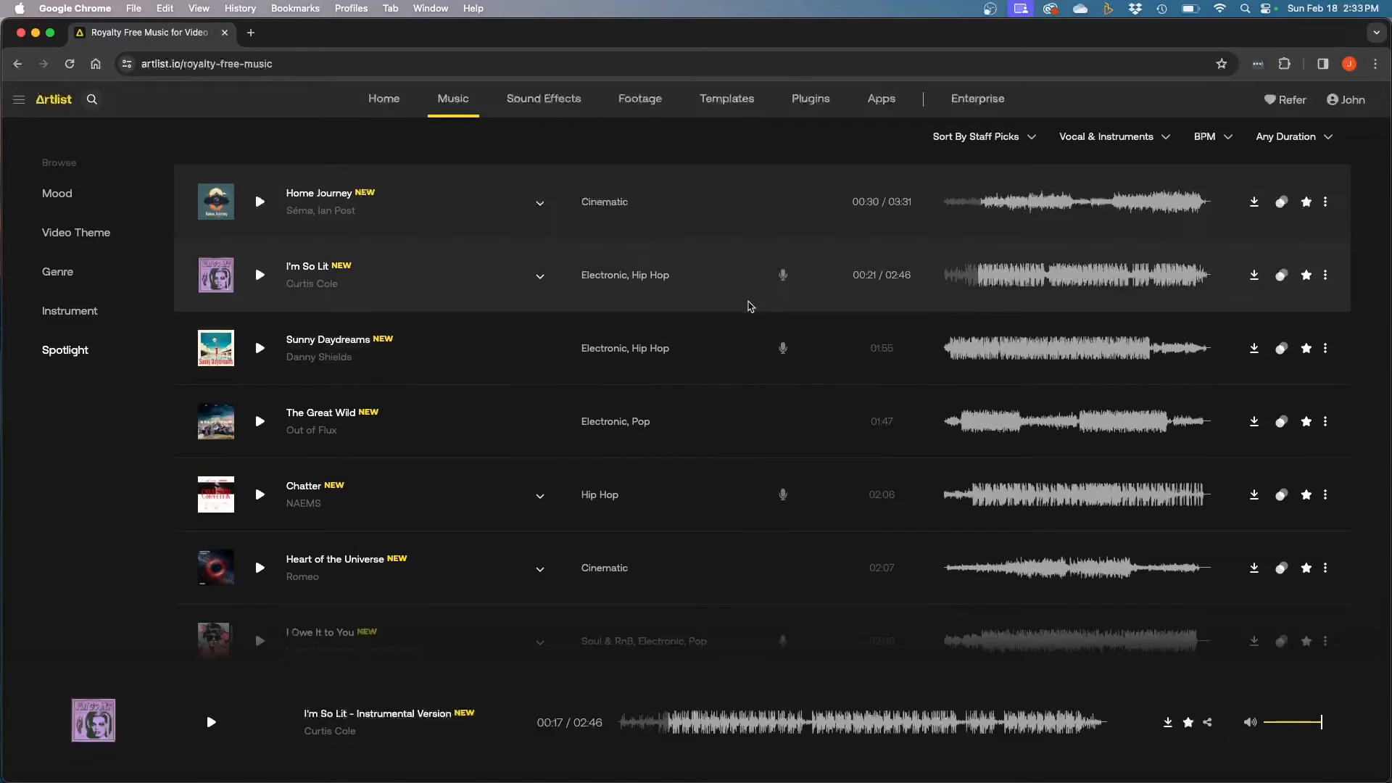
pyautogui.moveTo(540, 278)
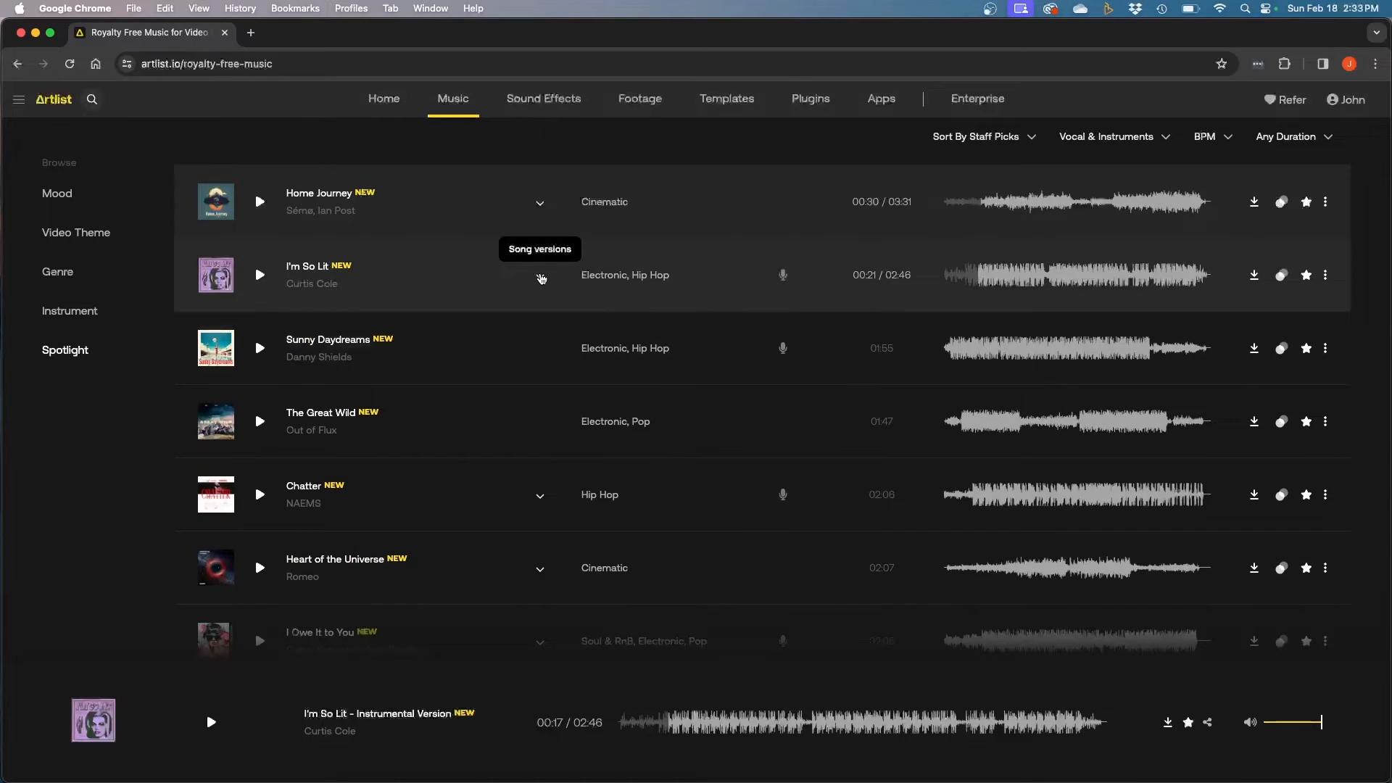
pyautogui.moveTo(490, 237)
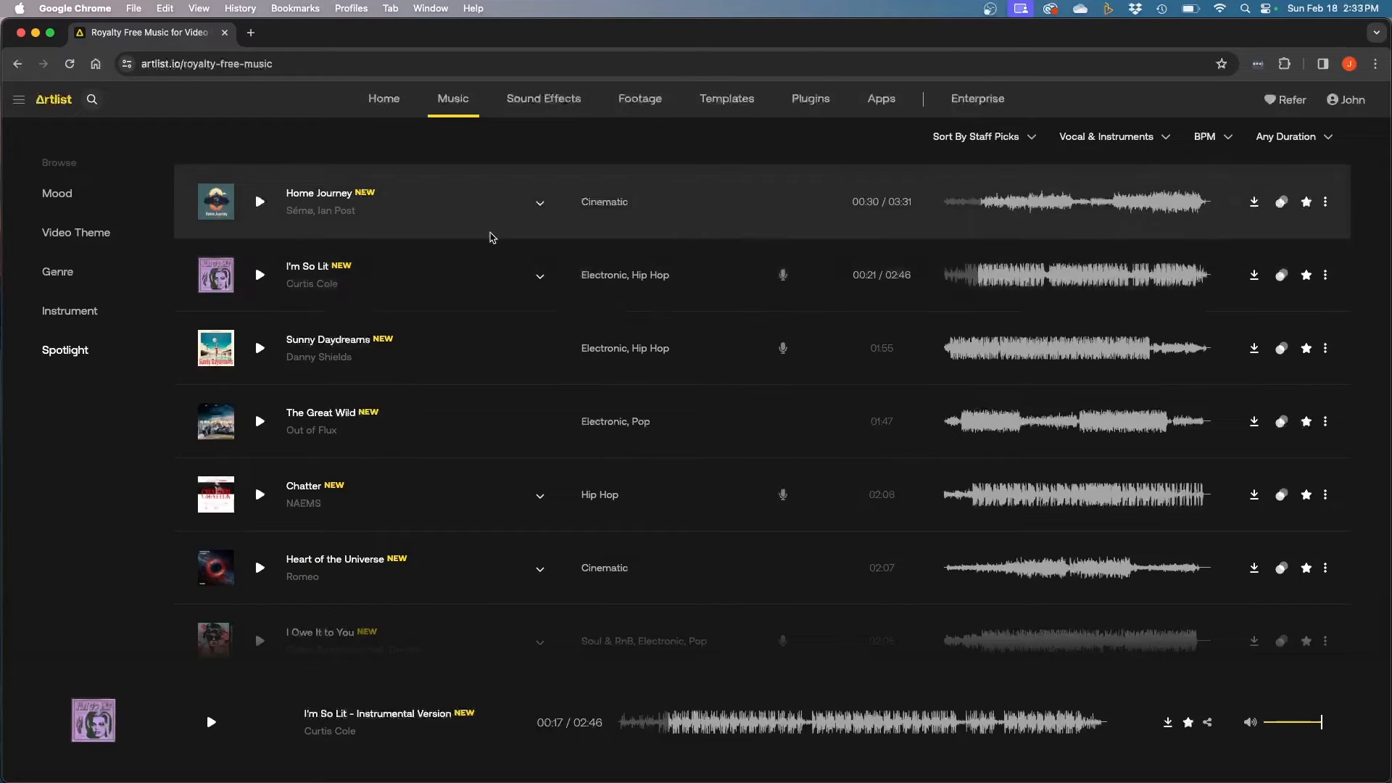
pyautogui.moveTo(558, 270)
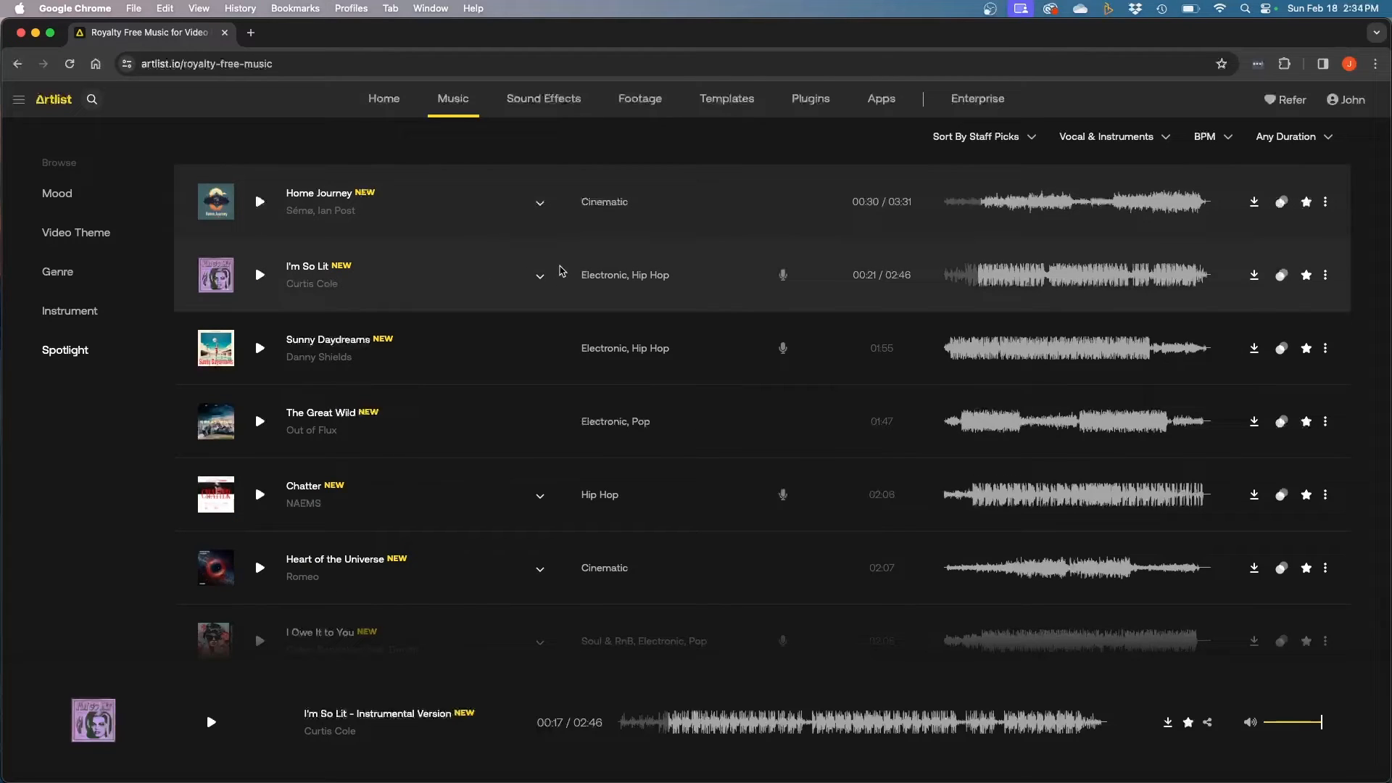
pyautogui.moveTo(541, 278)
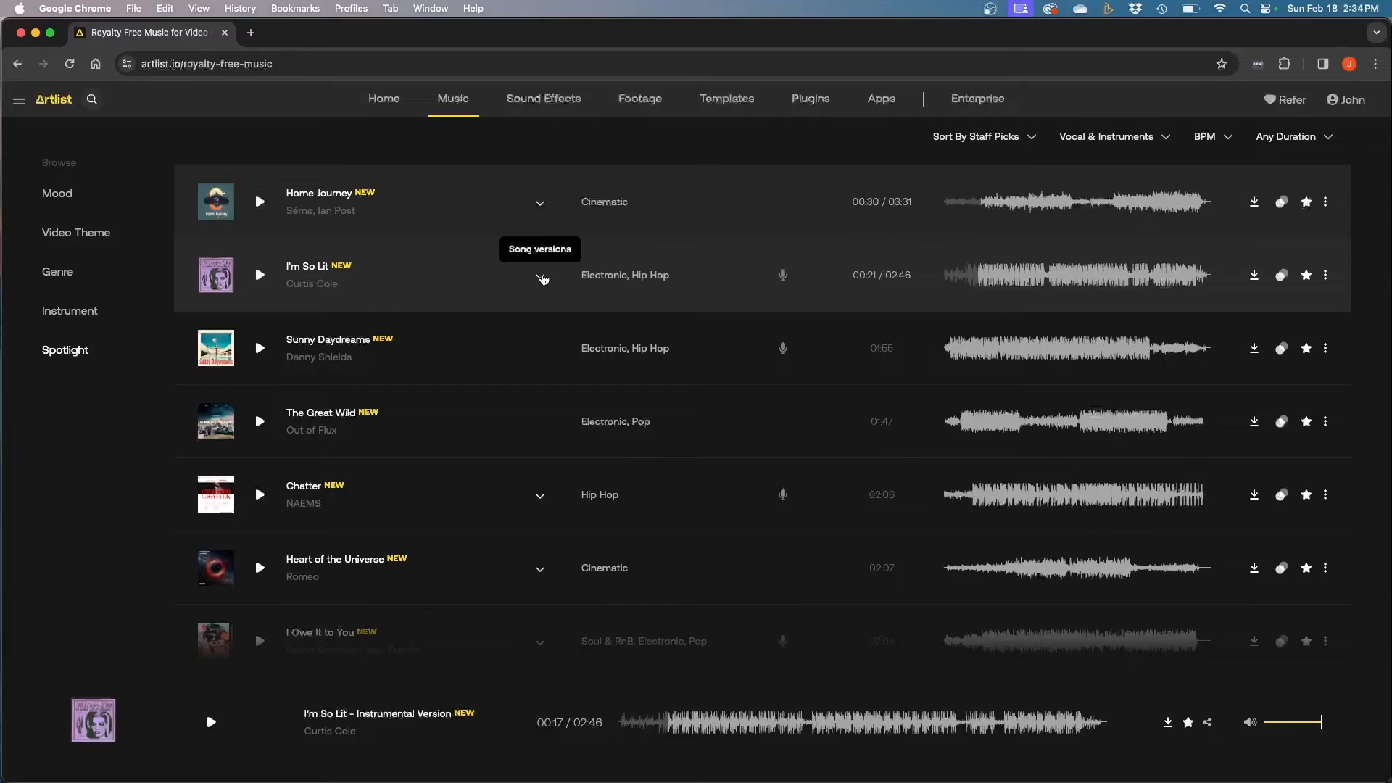
# - Toggle I'm So Lit's song versions panel, leaving the Instrumental Version shown
pyautogui.click(539, 274)
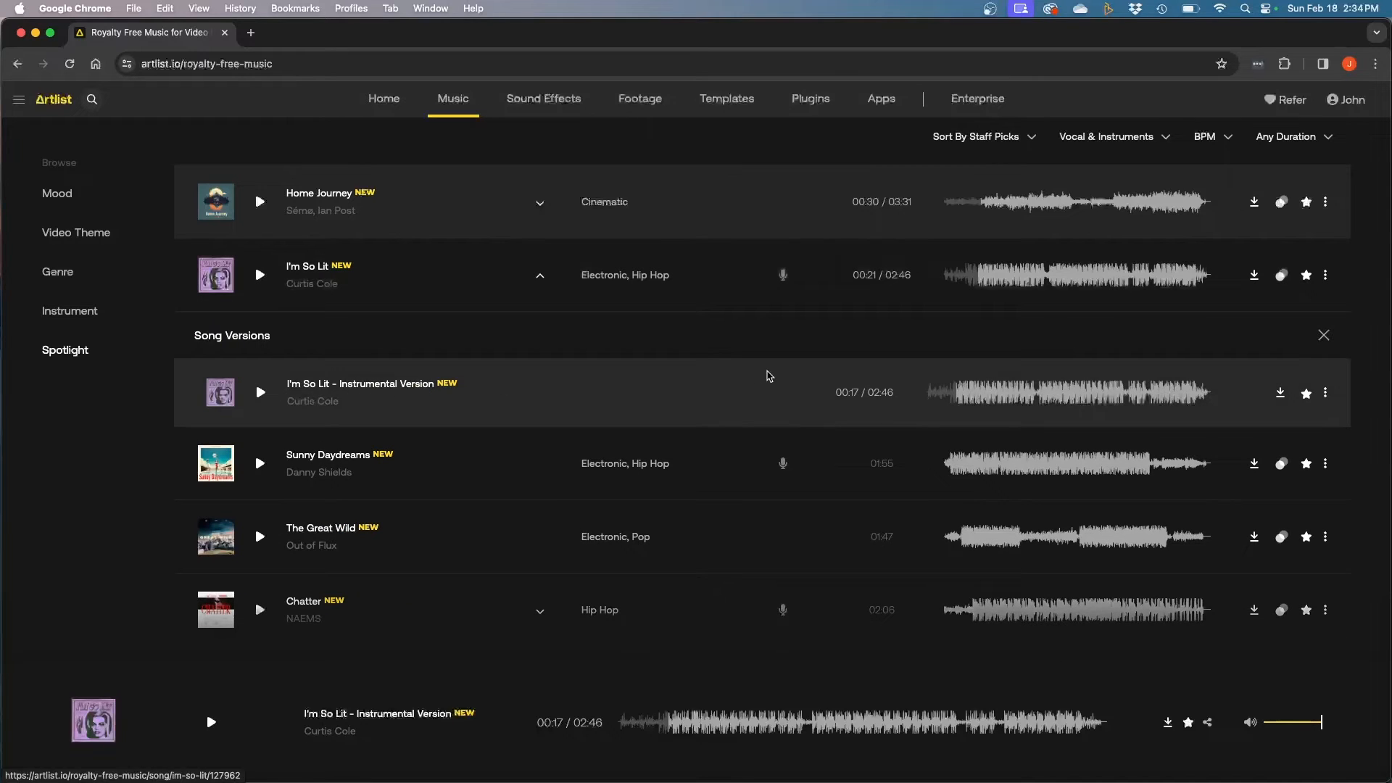
pyautogui.moveTo(652, 394)
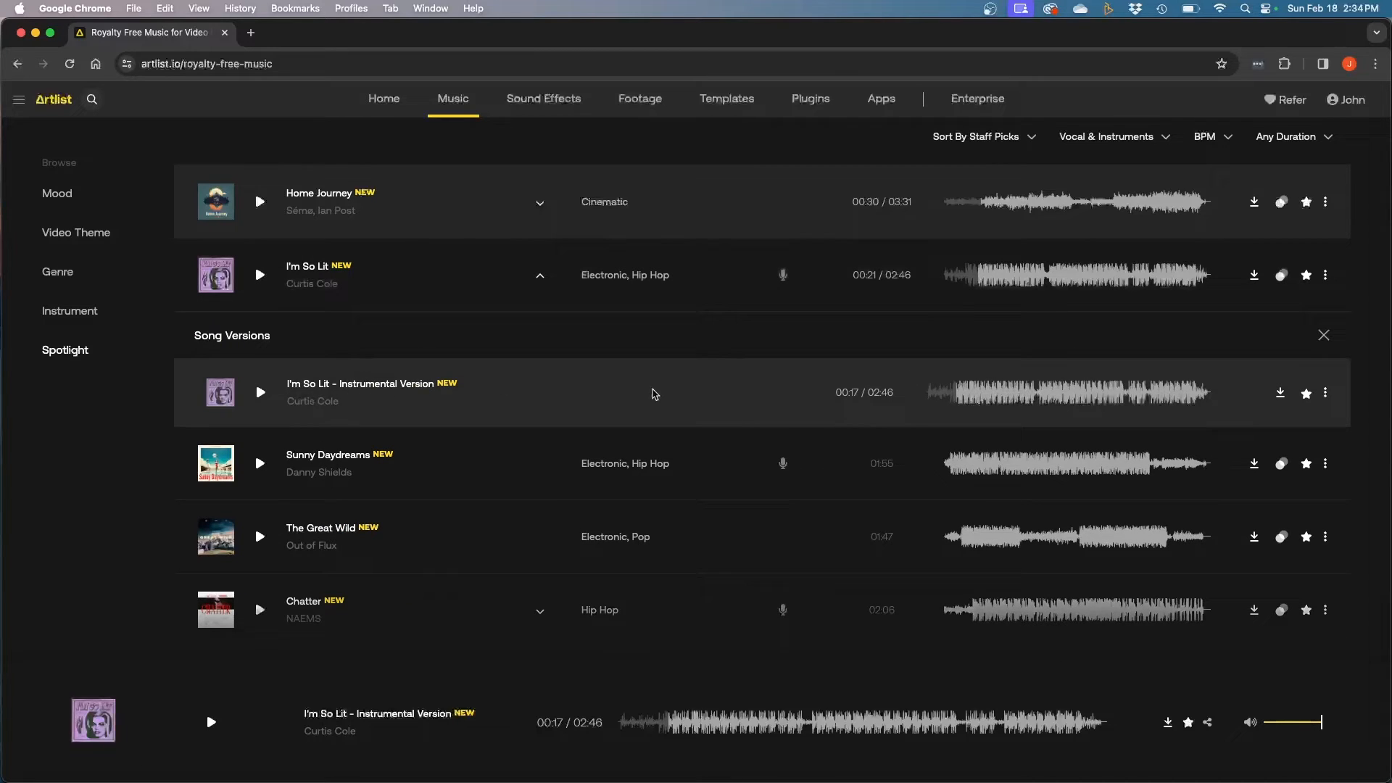
pyautogui.moveTo(383, 266)
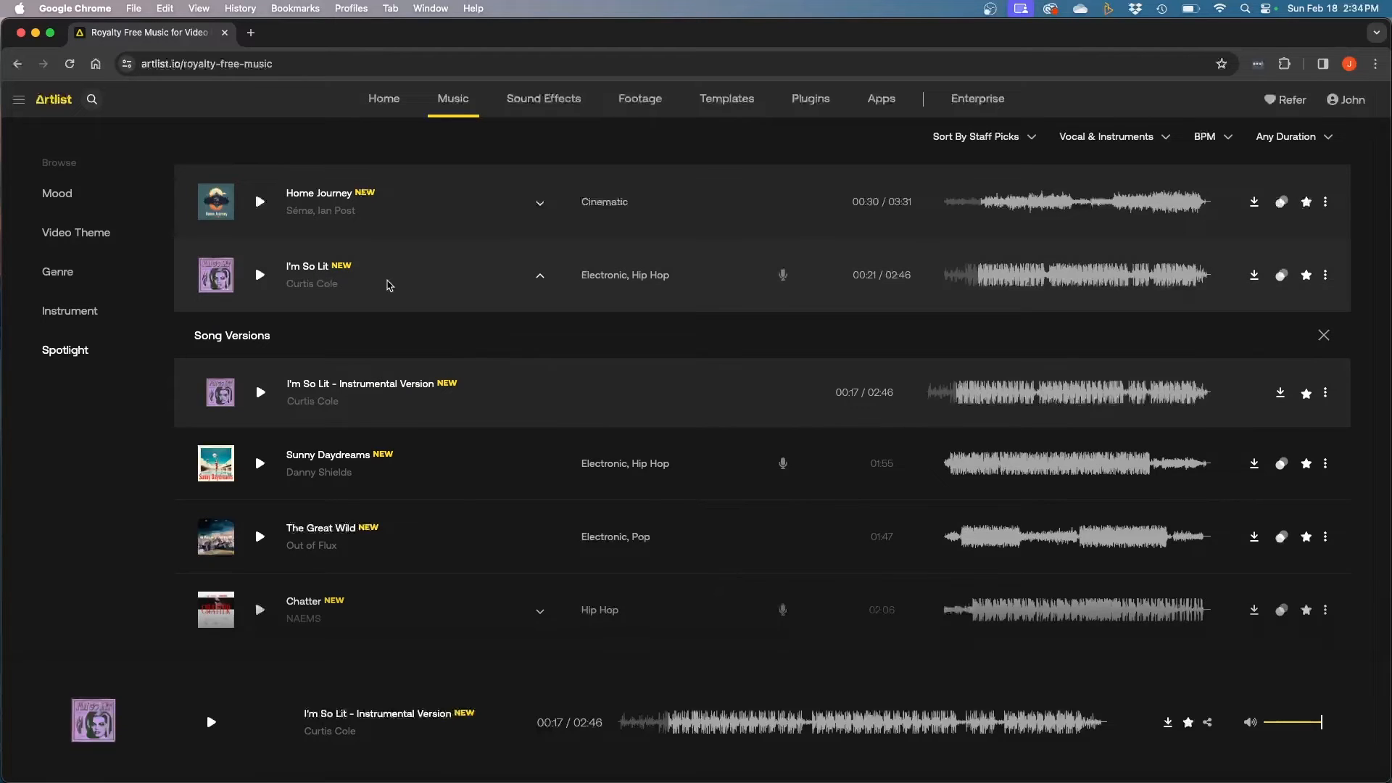
pyautogui.moveTo(312, 299)
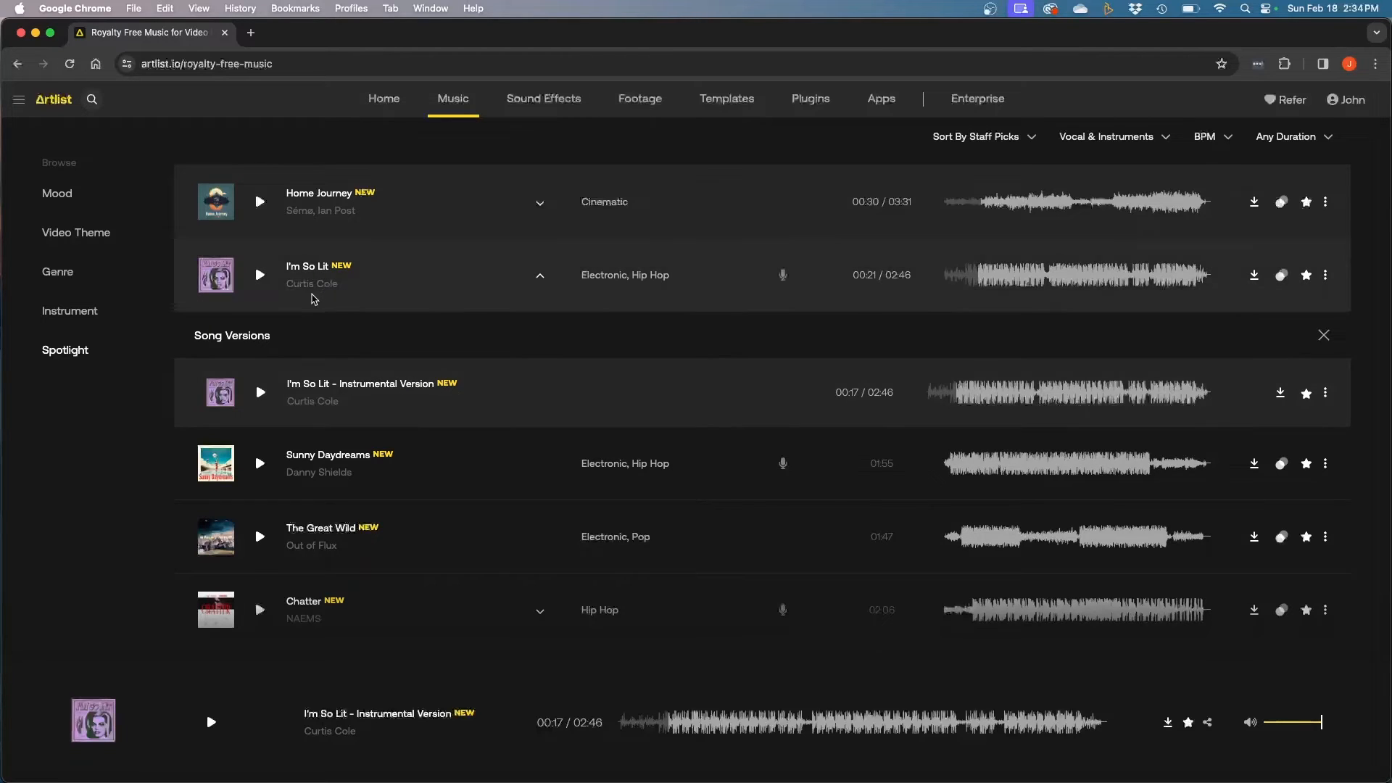
pyautogui.moveTo(444, 266)
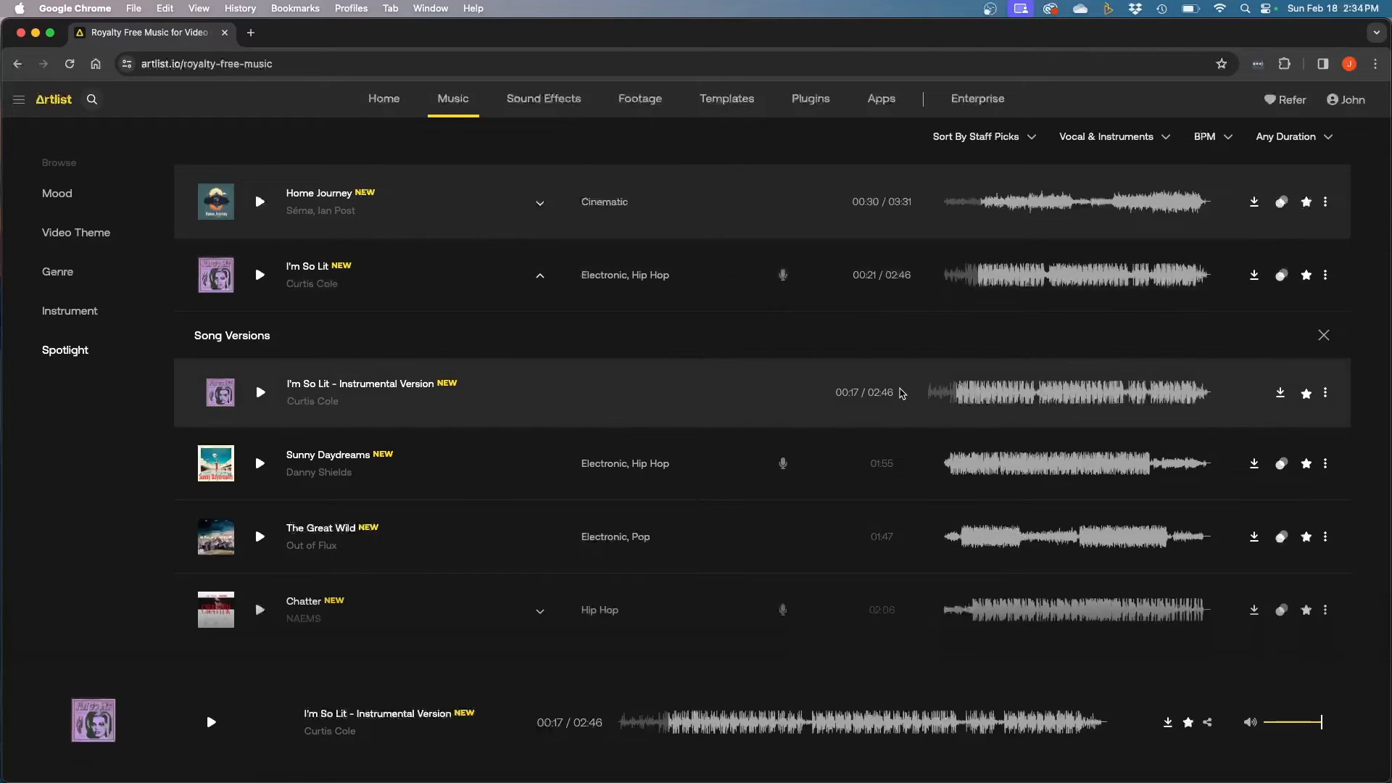
pyautogui.moveTo(957, 319)
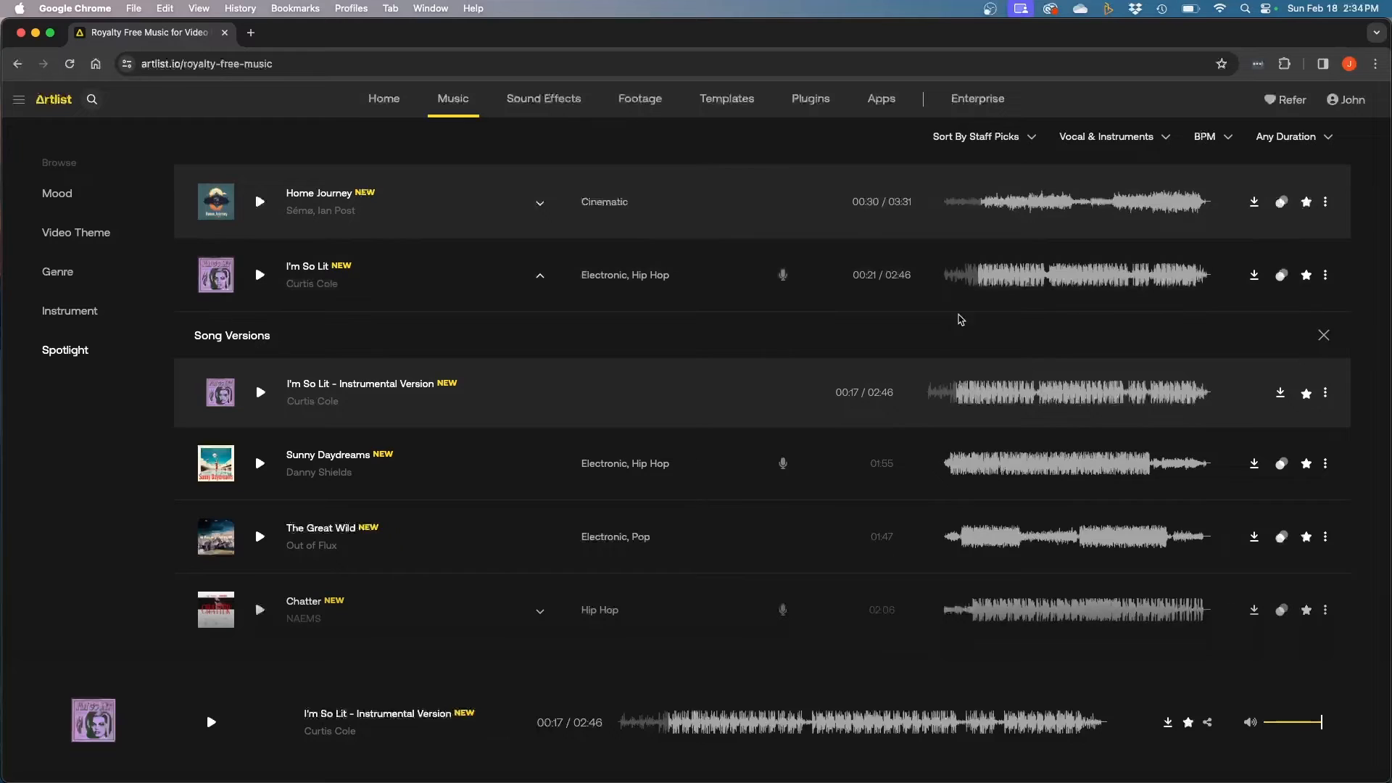
pyautogui.moveTo(810, 281)
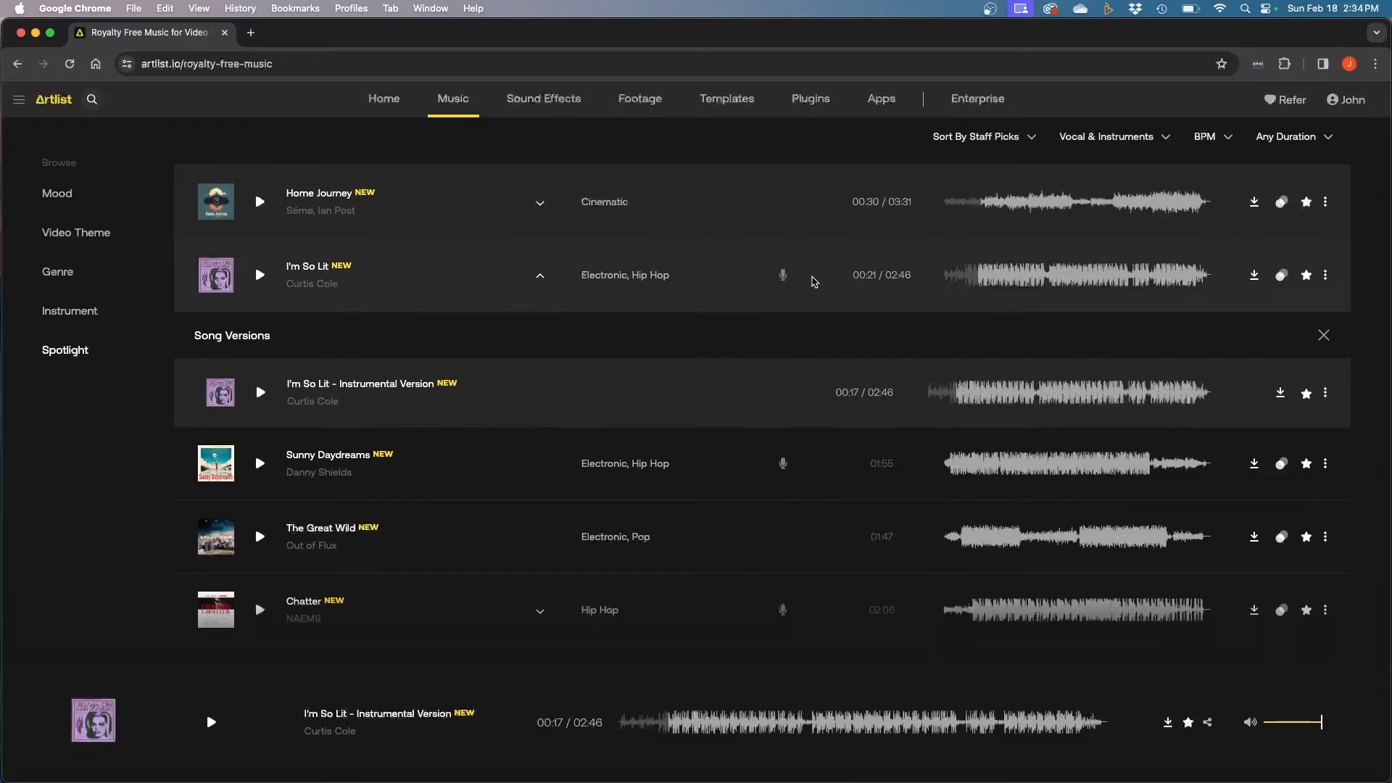
pyautogui.moveTo(691, 364)
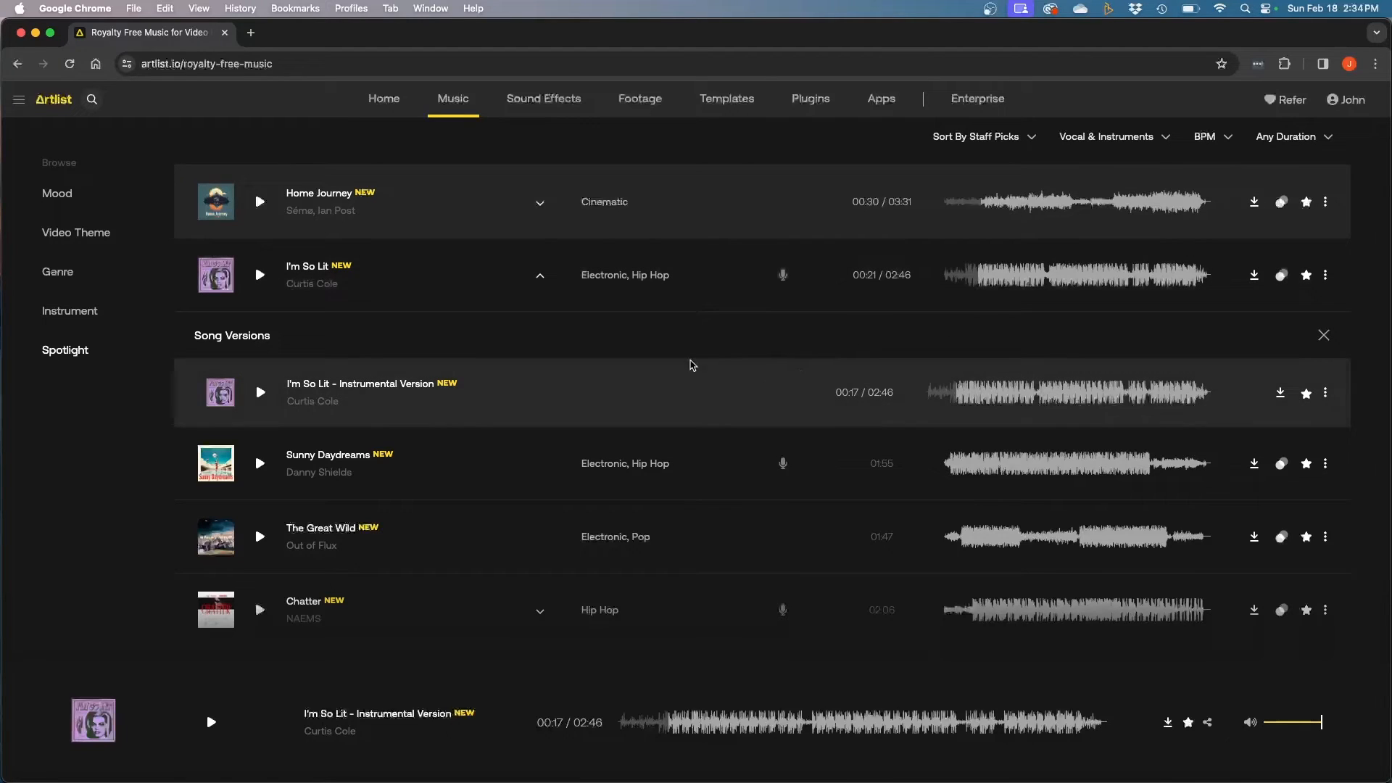
pyautogui.moveTo(525, 403)
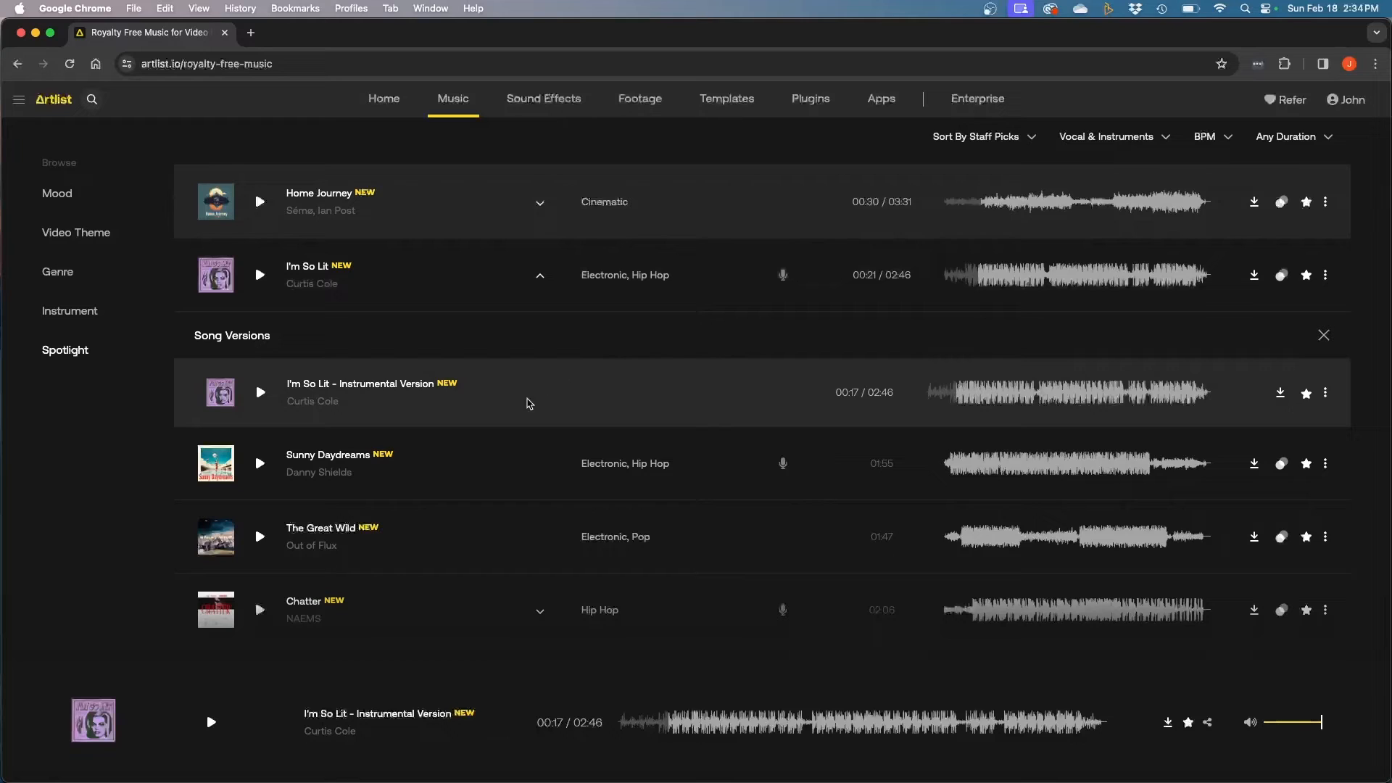
pyautogui.moveTo(866, 377)
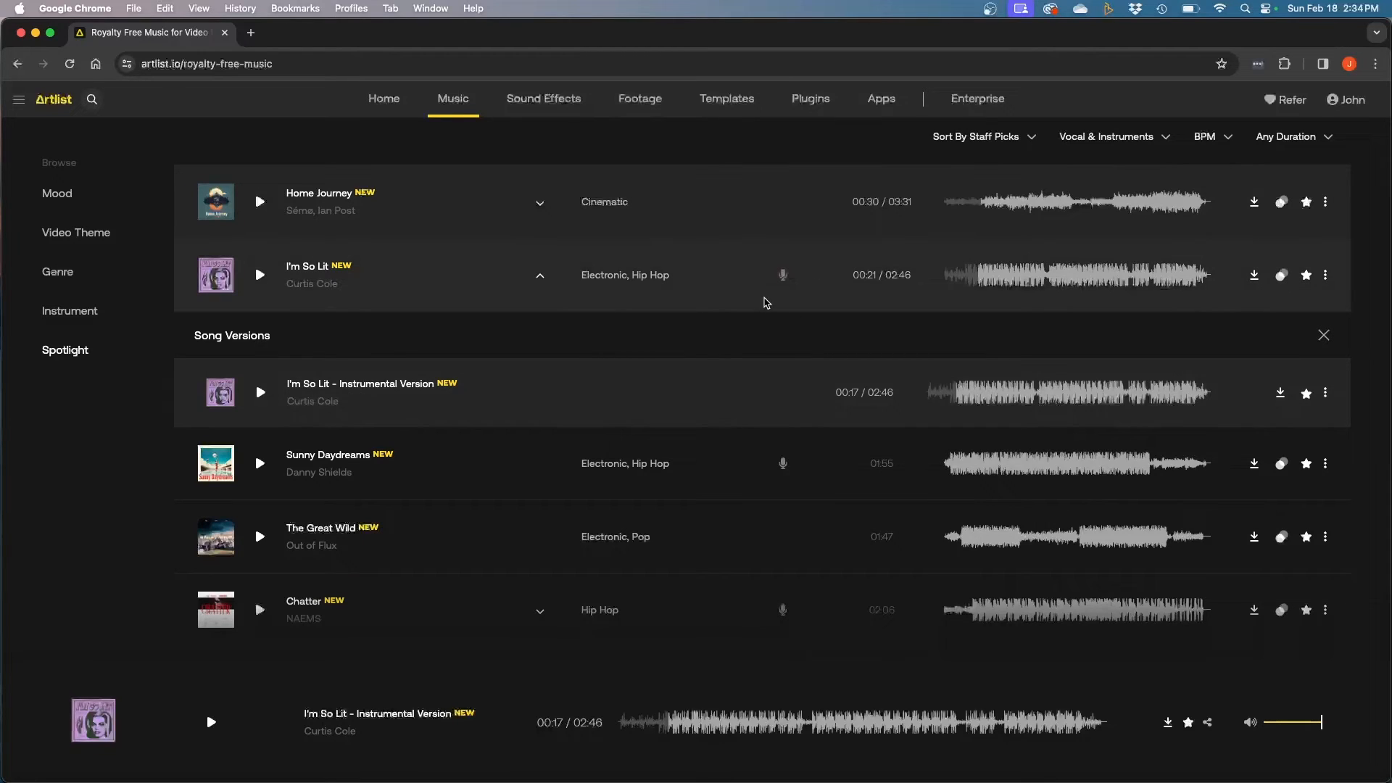
pyautogui.moveTo(538, 281)
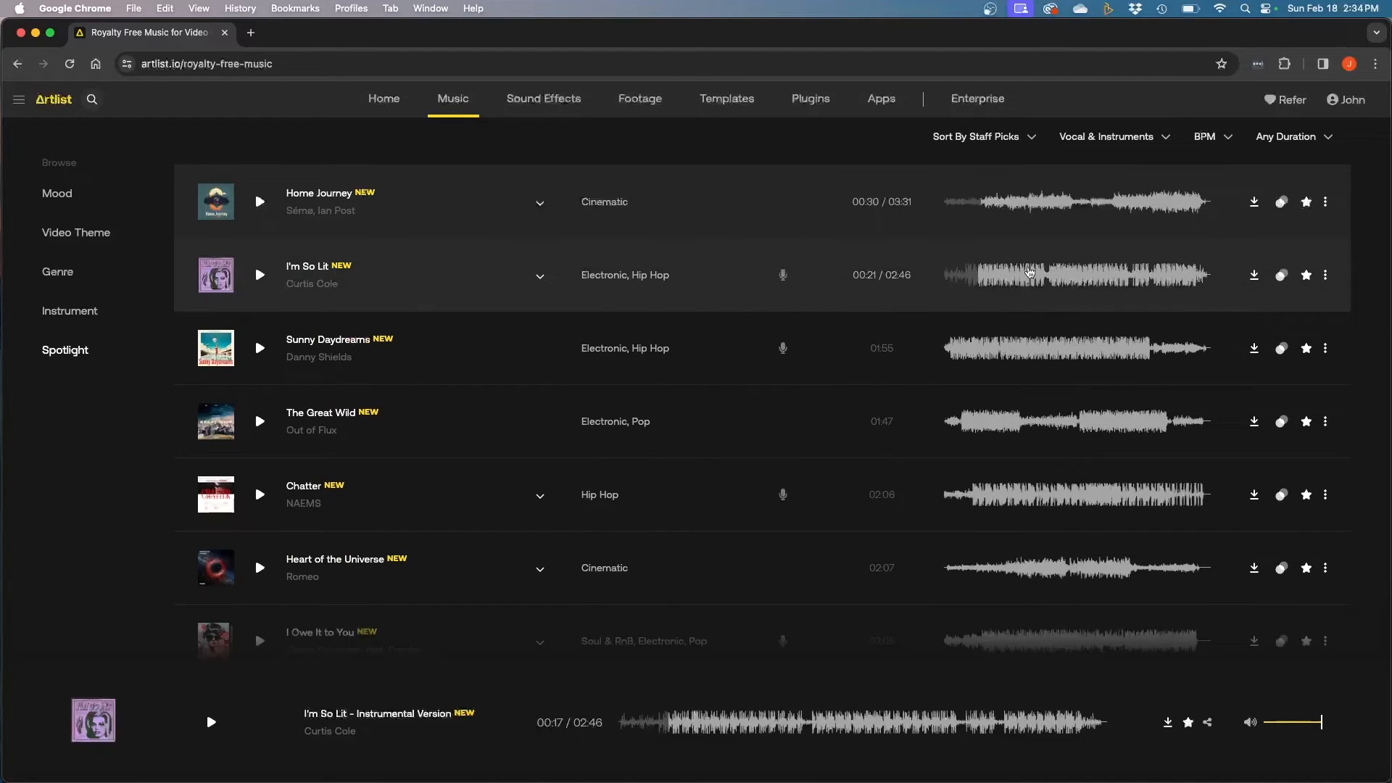
pyautogui.moveTo(1285, 300)
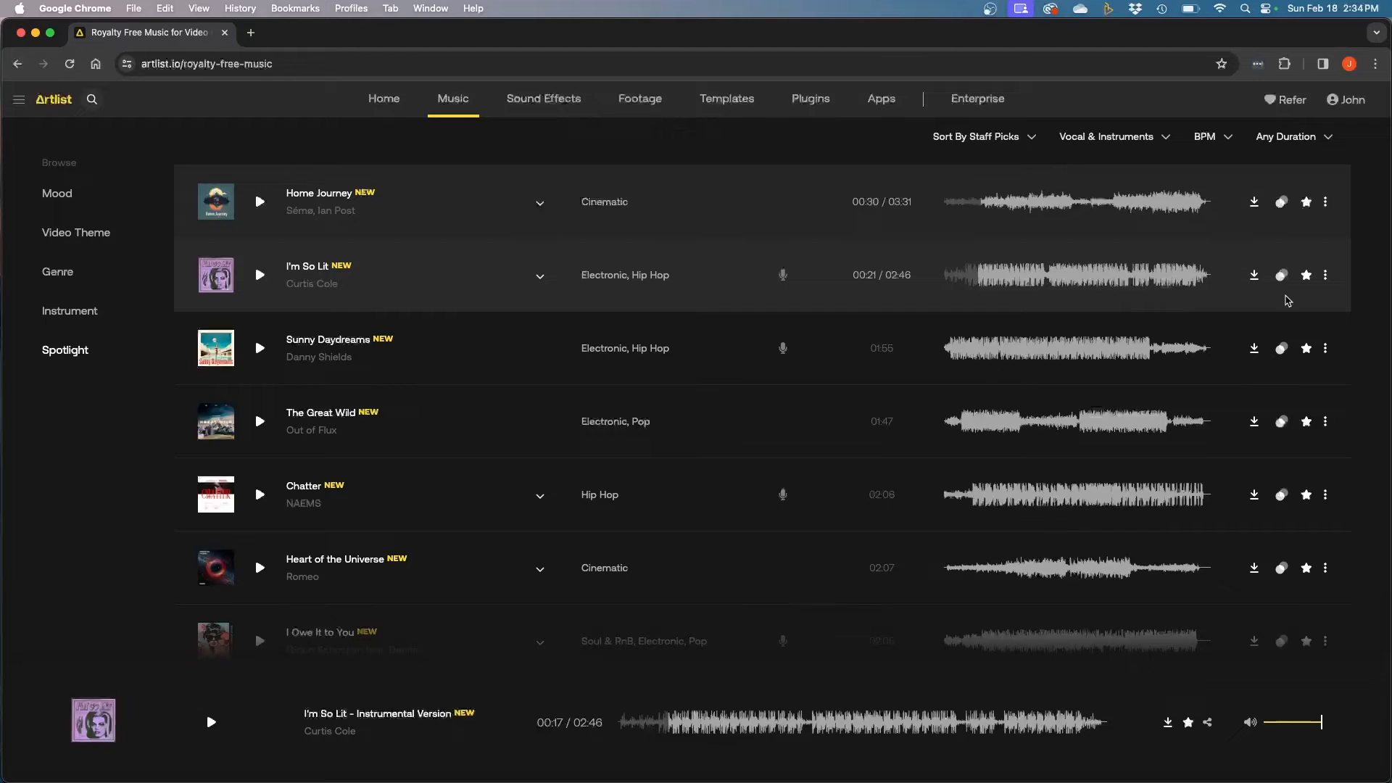
pyautogui.moveTo(1281, 275)
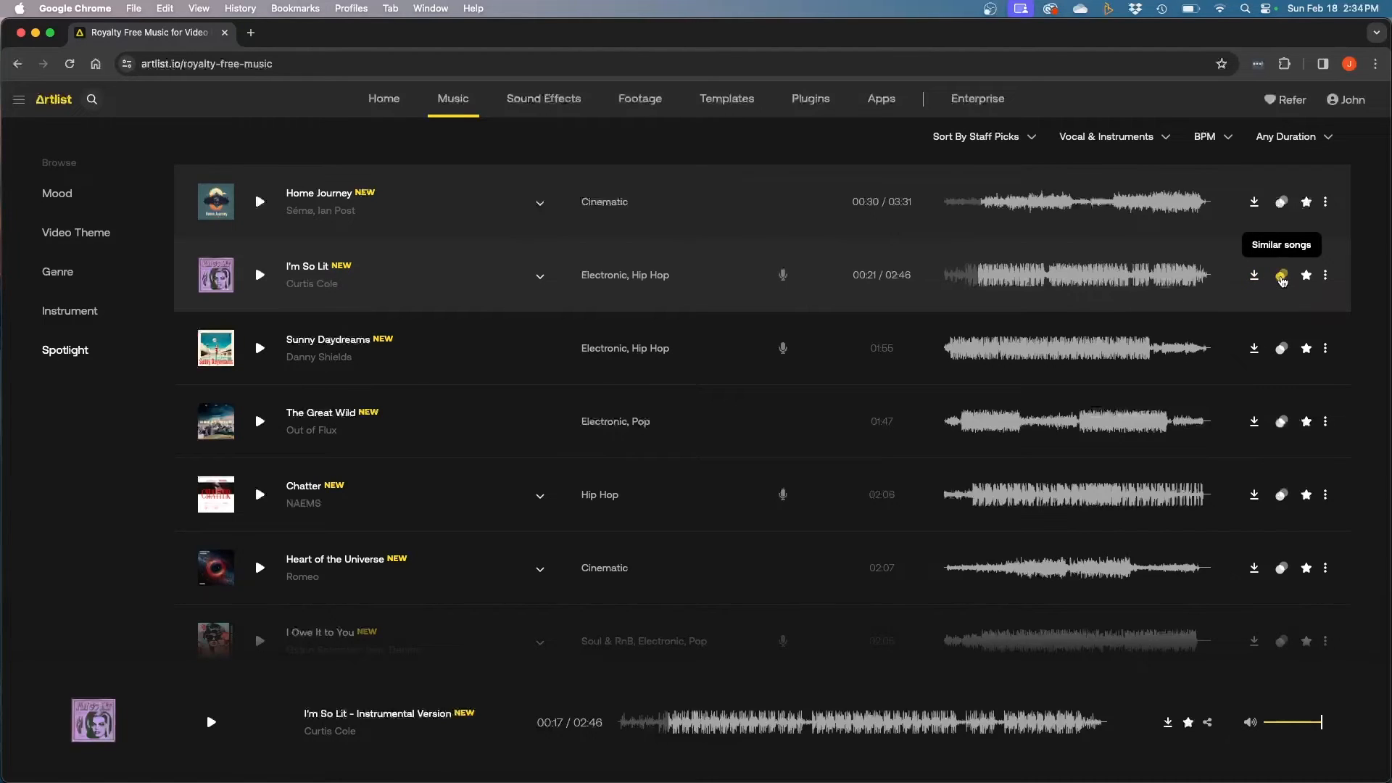
# - Show songs similar to I'm So Lit and play Let It Out by Captain Joz
pyautogui.click(1280, 276)
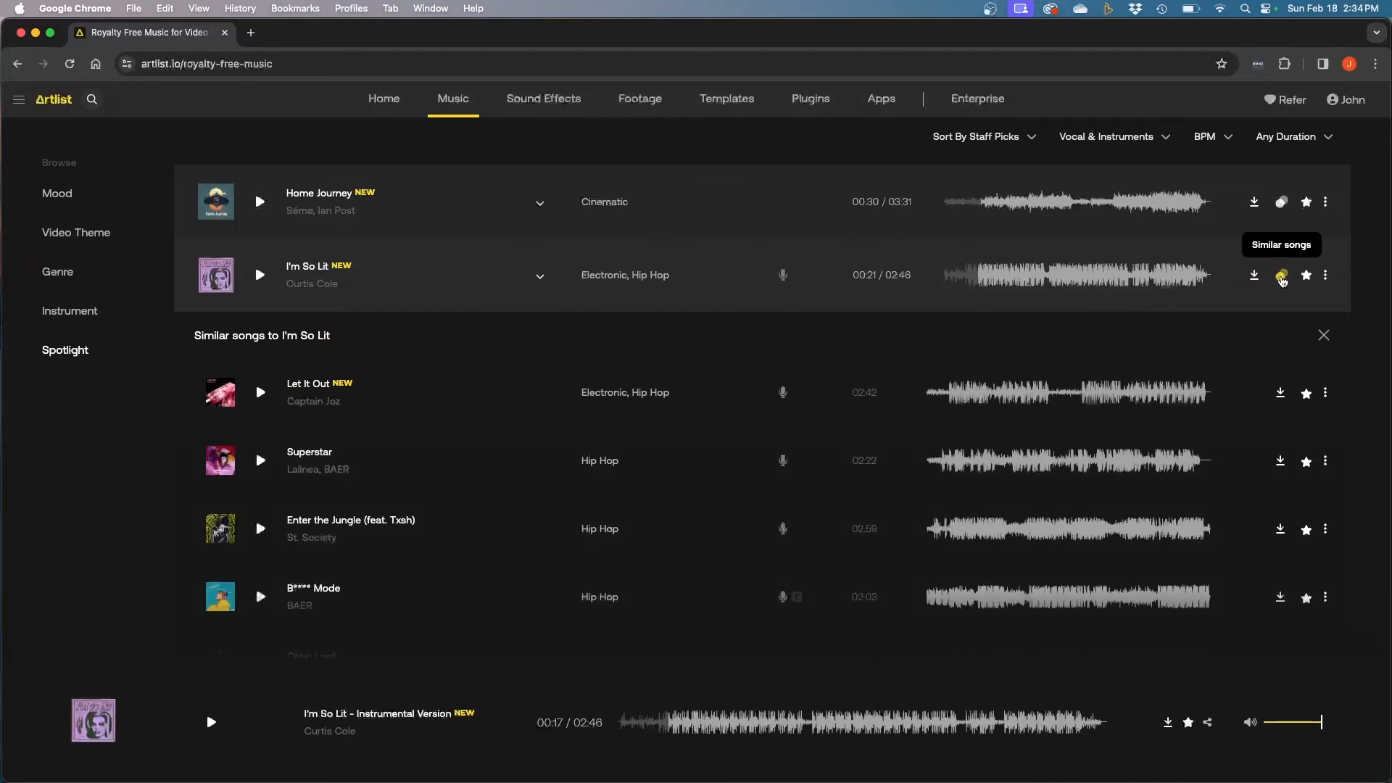
pyautogui.moveTo(445, 401)
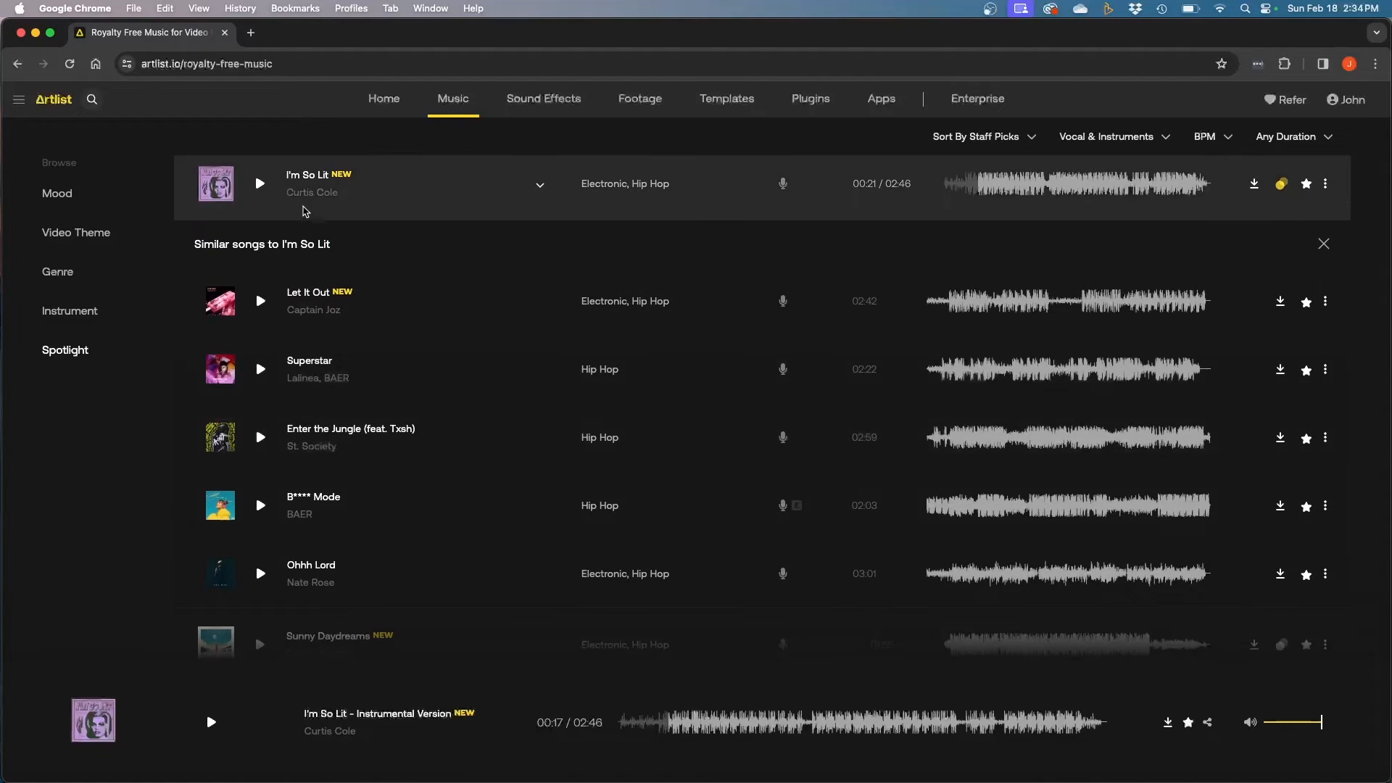
pyautogui.moveTo(380, 197)
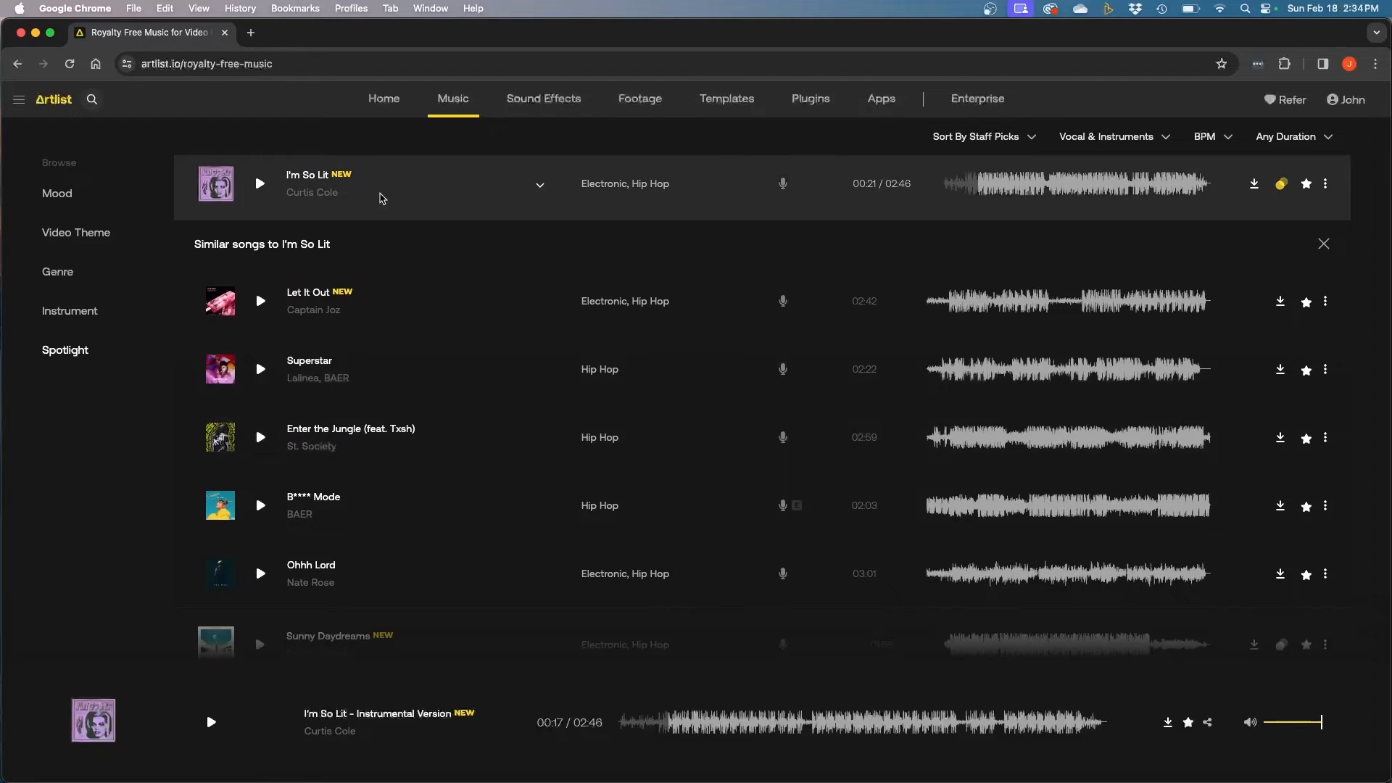
pyautogui.moveTo(422, 435)
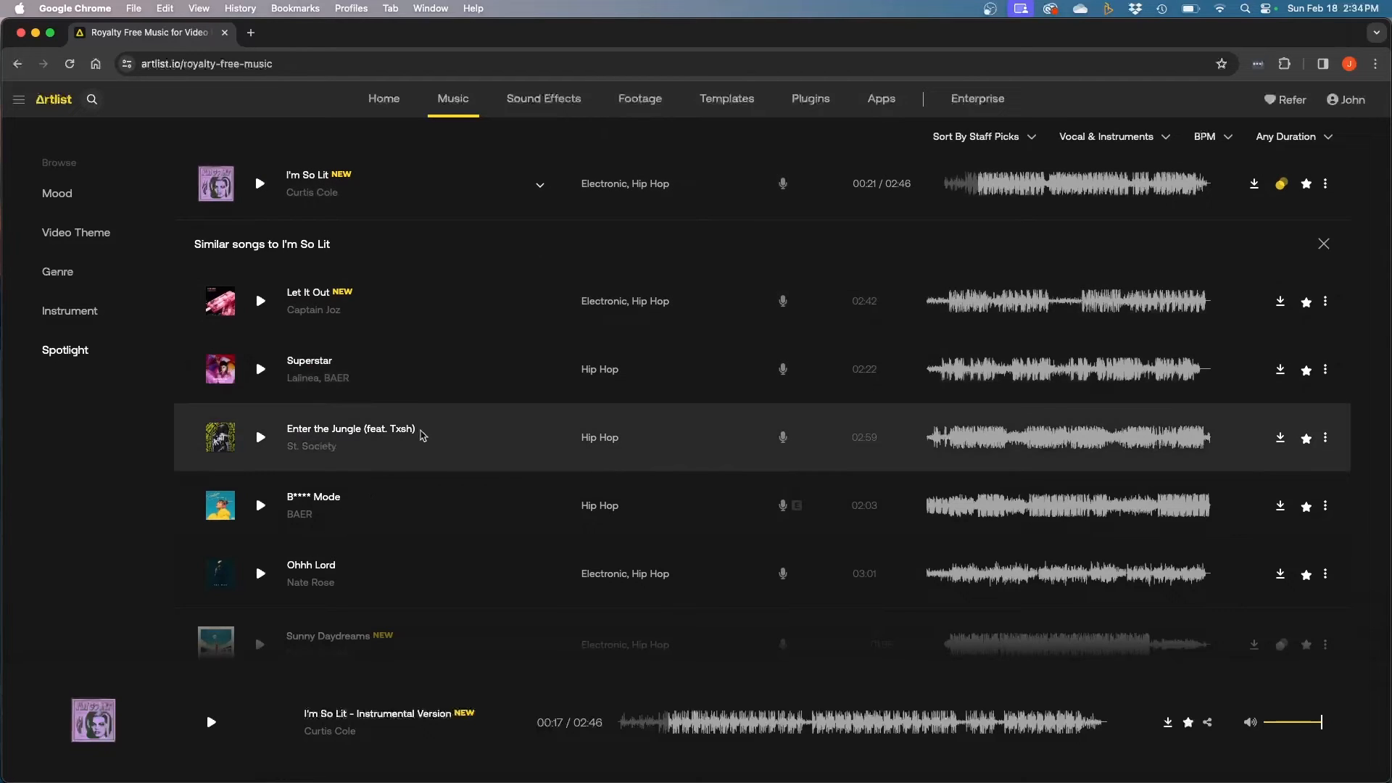
pyautogui.moveTo(258, 304)
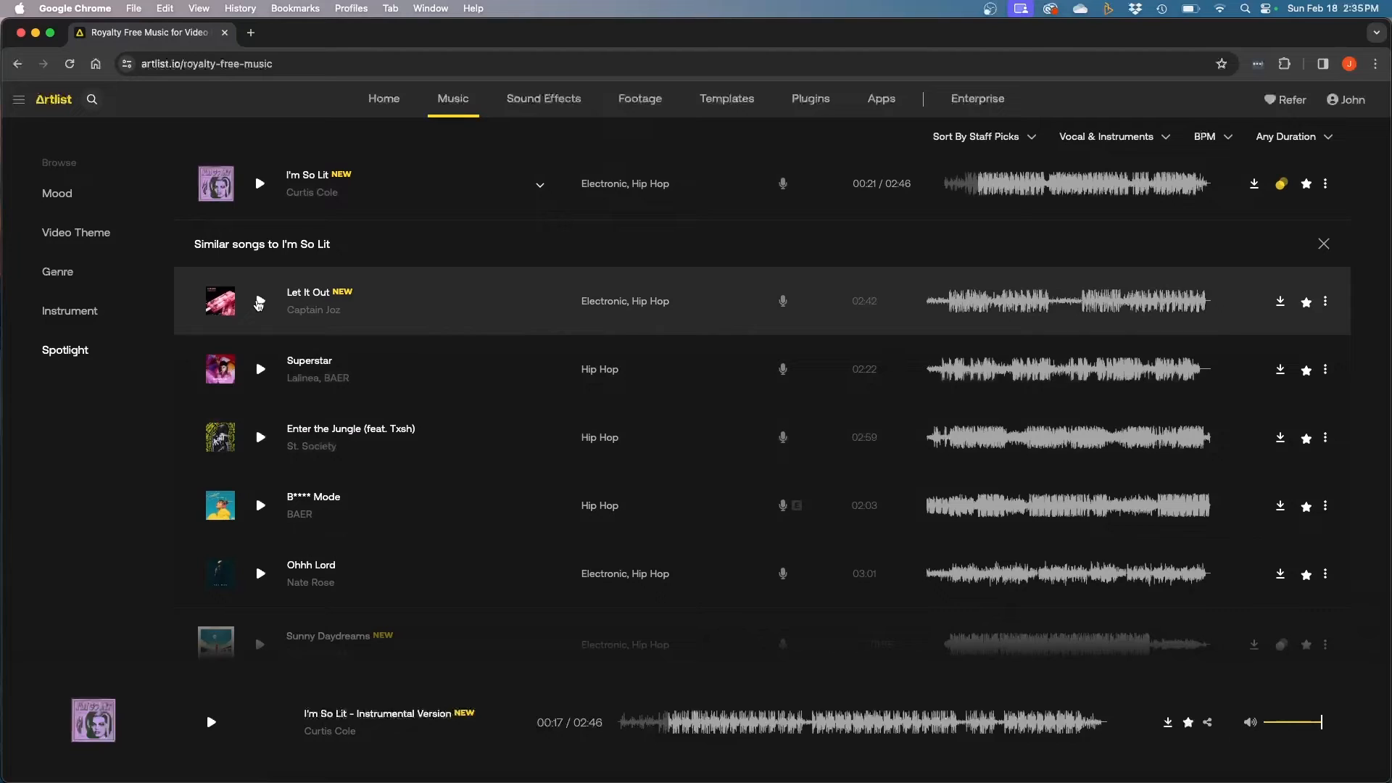
pyautogui.click(260, 301)
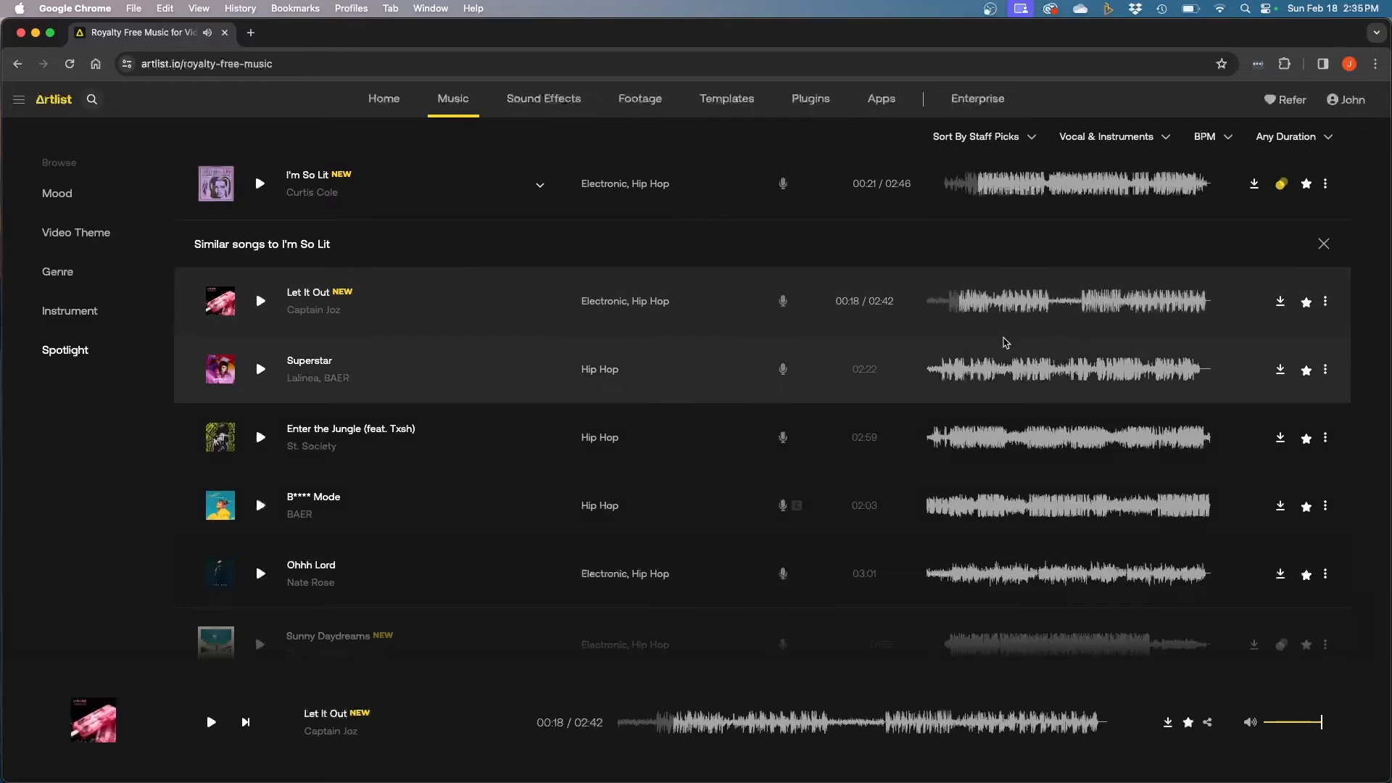
pyautogui.moveTo(949, 320)
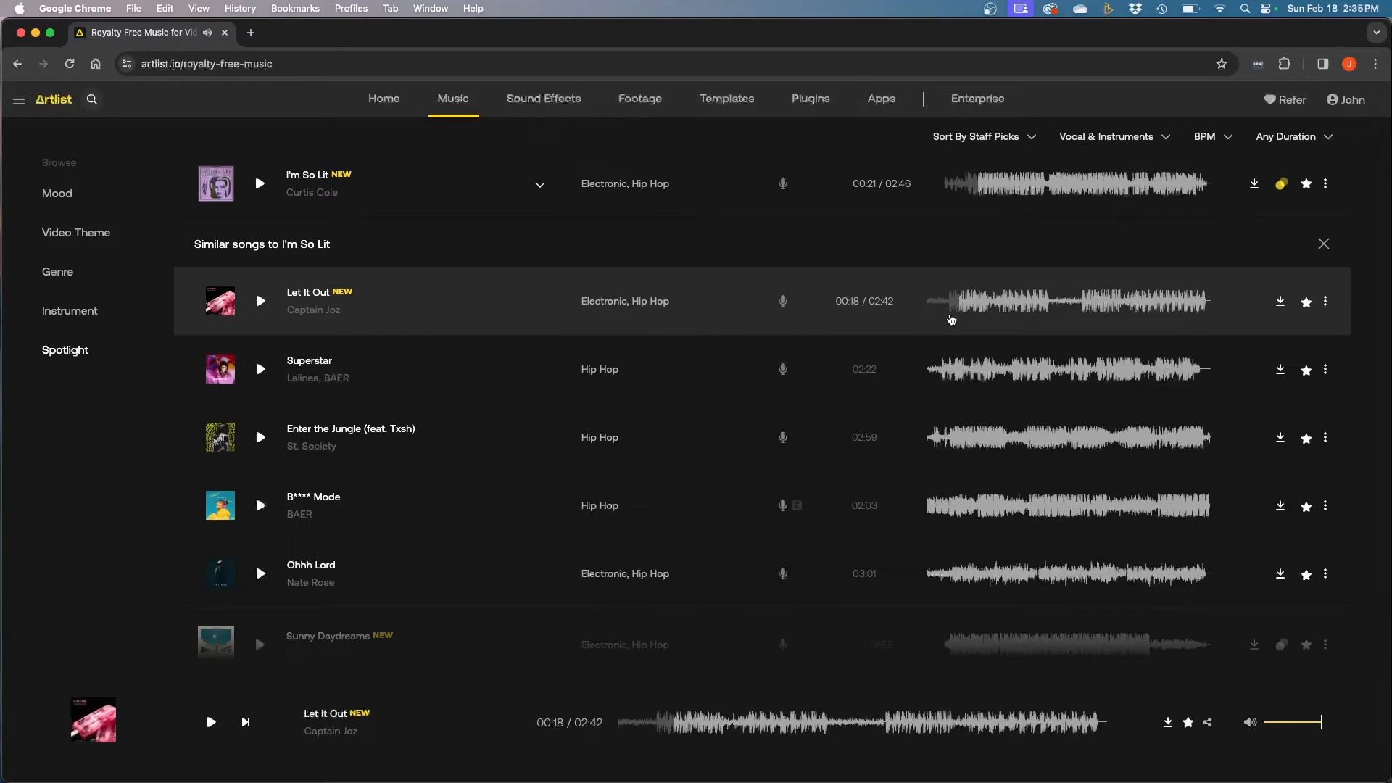
pyautogui.moveTo(331, 174)
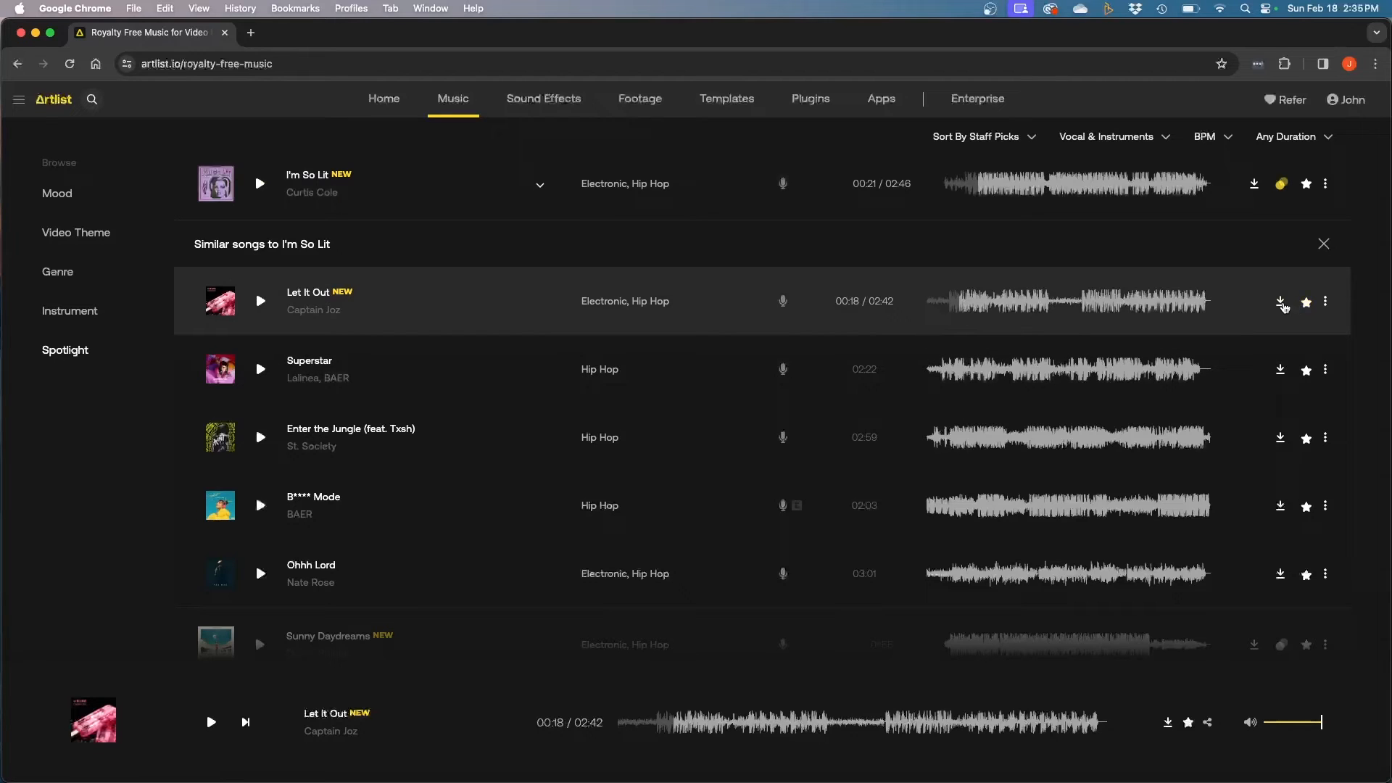
# - Close the similar songs panel and check I'm So Lit's more-options menu
pyautogui.click(1322, 243)
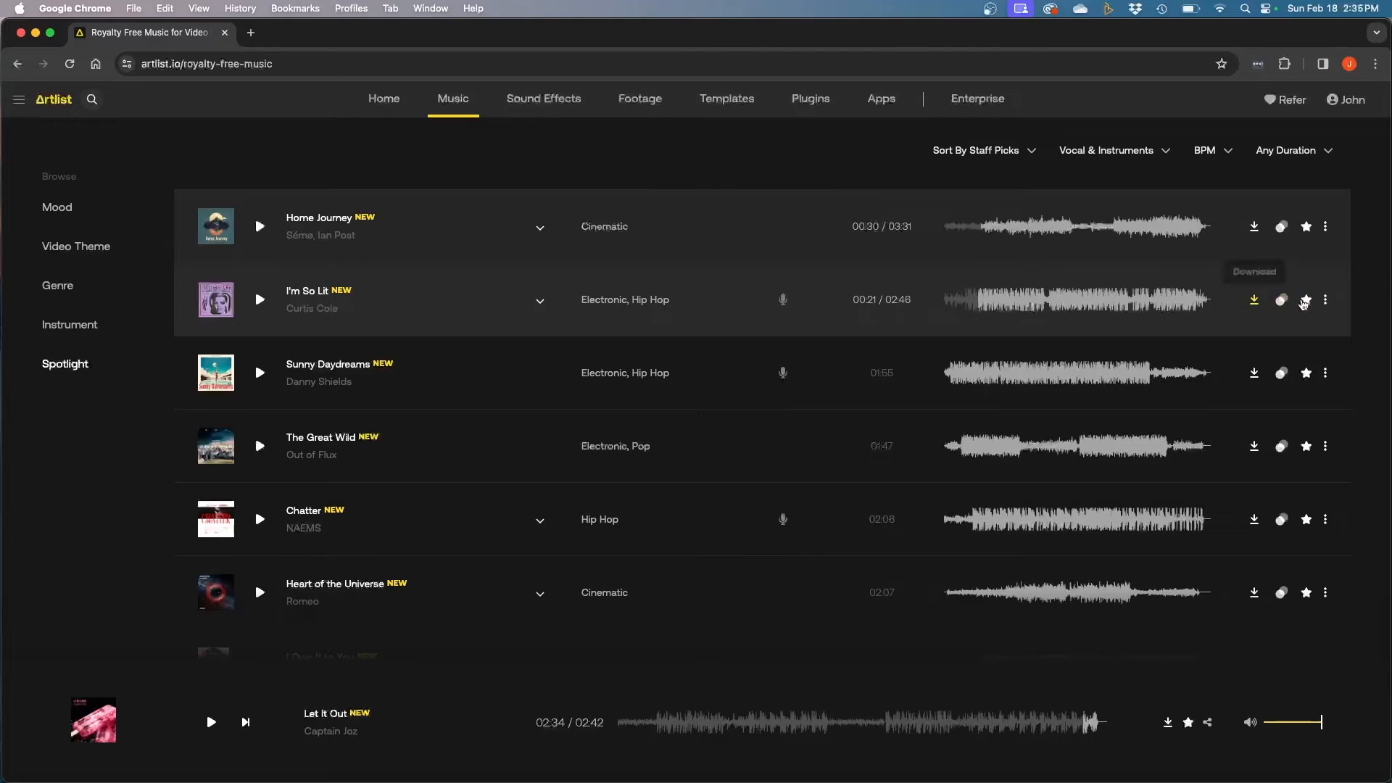
pyautogui.moveTo(1324, 300)
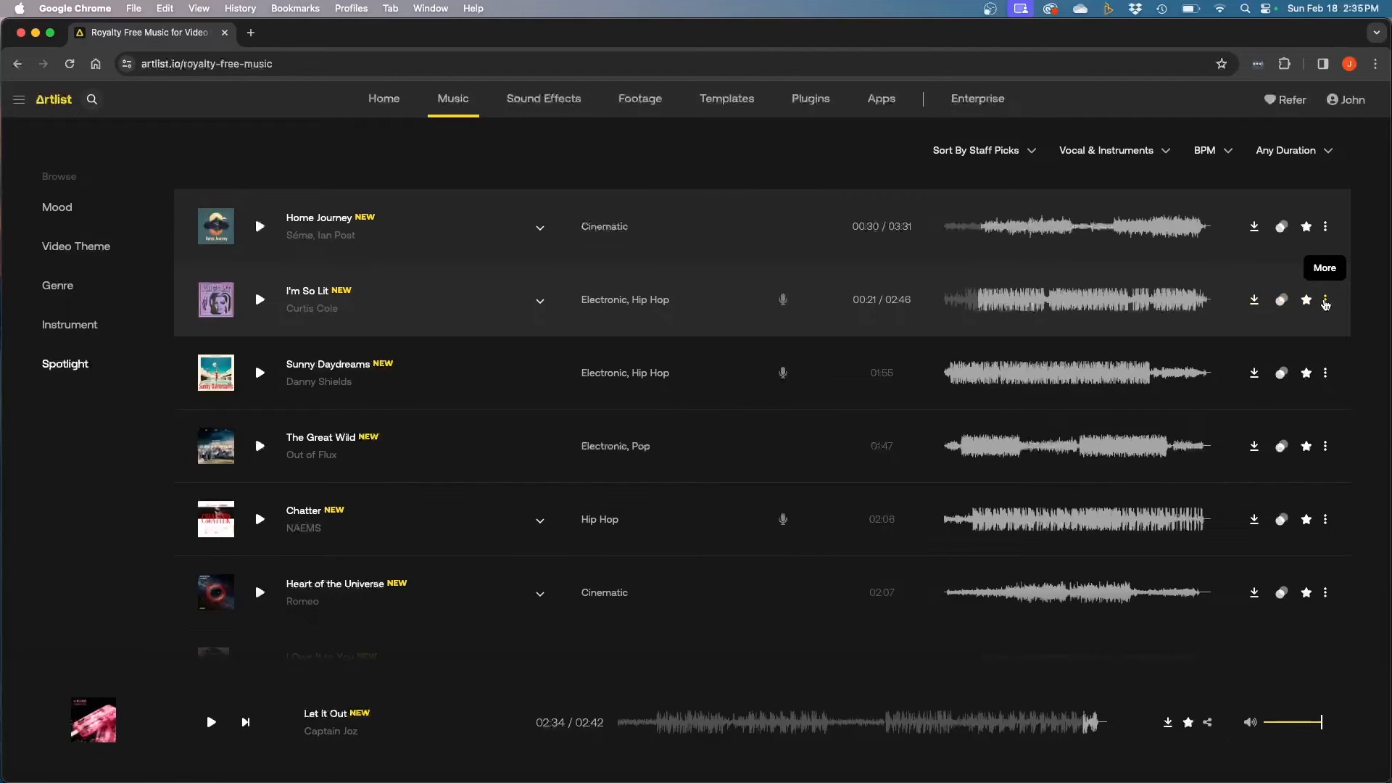
pyautogui.click(1324, 301)
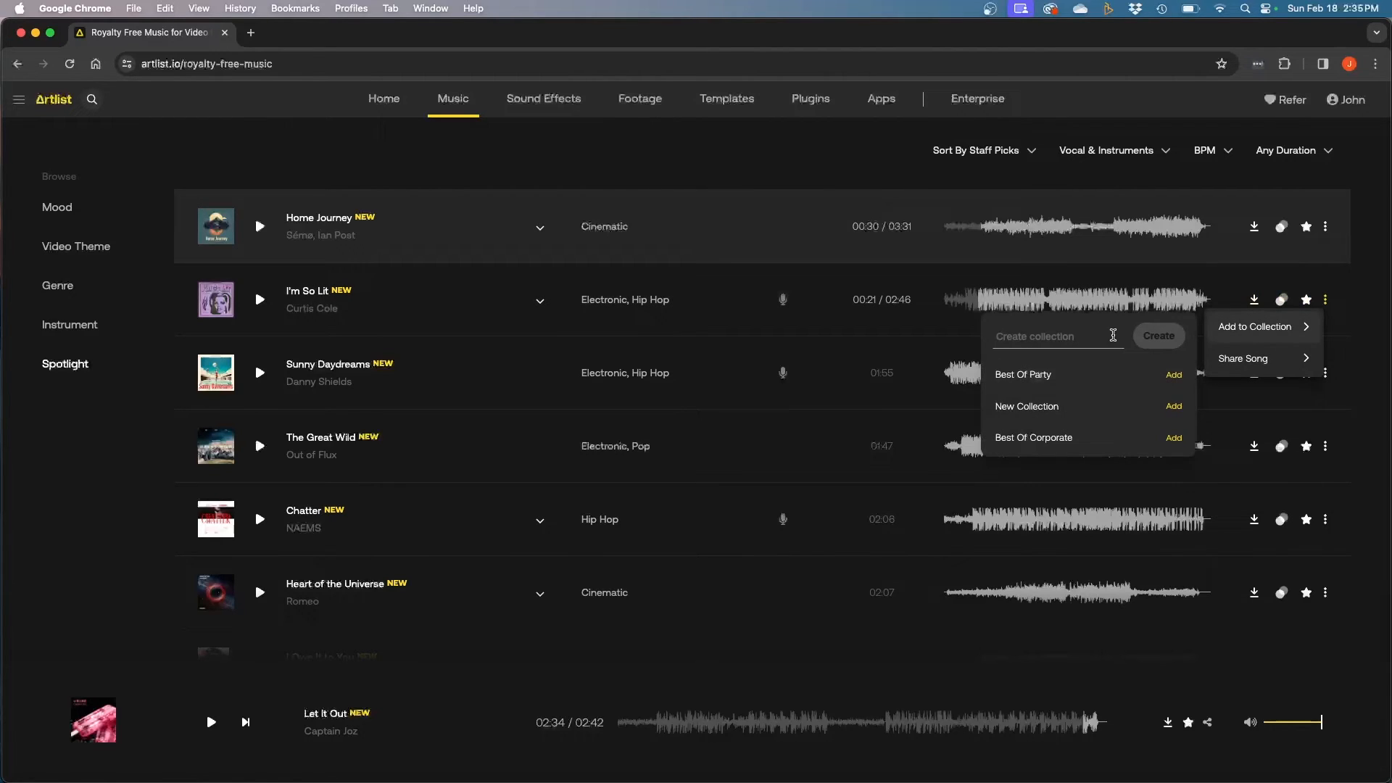
pyautogui.moveTo(1055, 382)
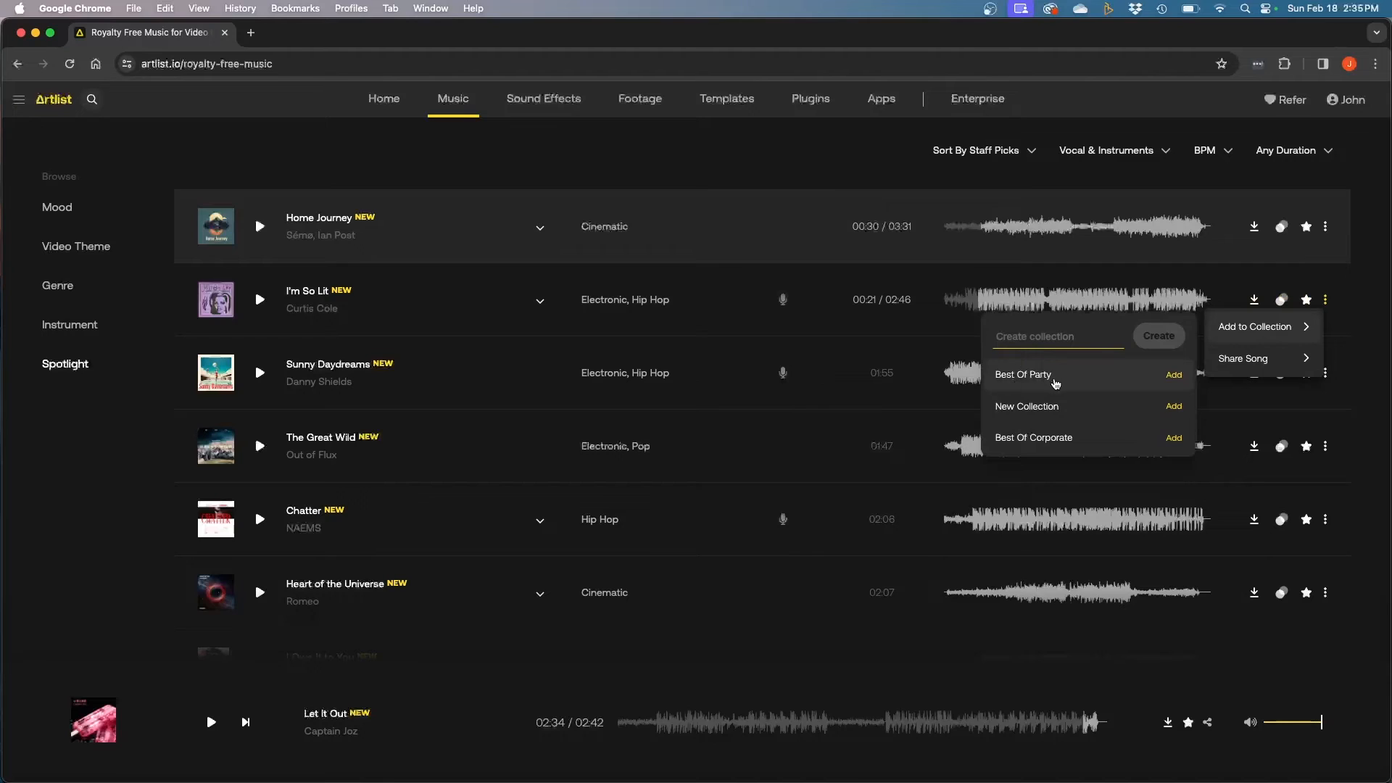
pyautogui.moveTo(1053, 442)
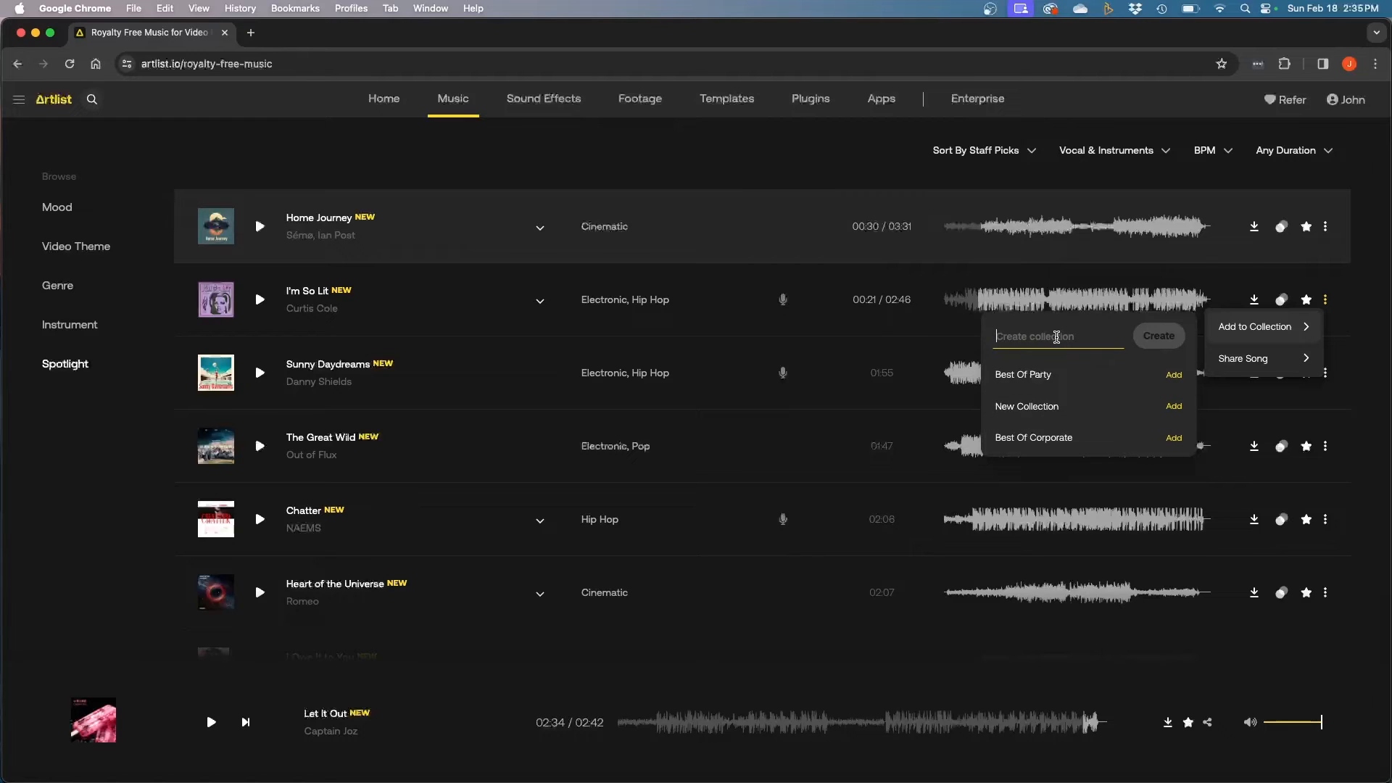
pyautogui.moveTo(893, 289)
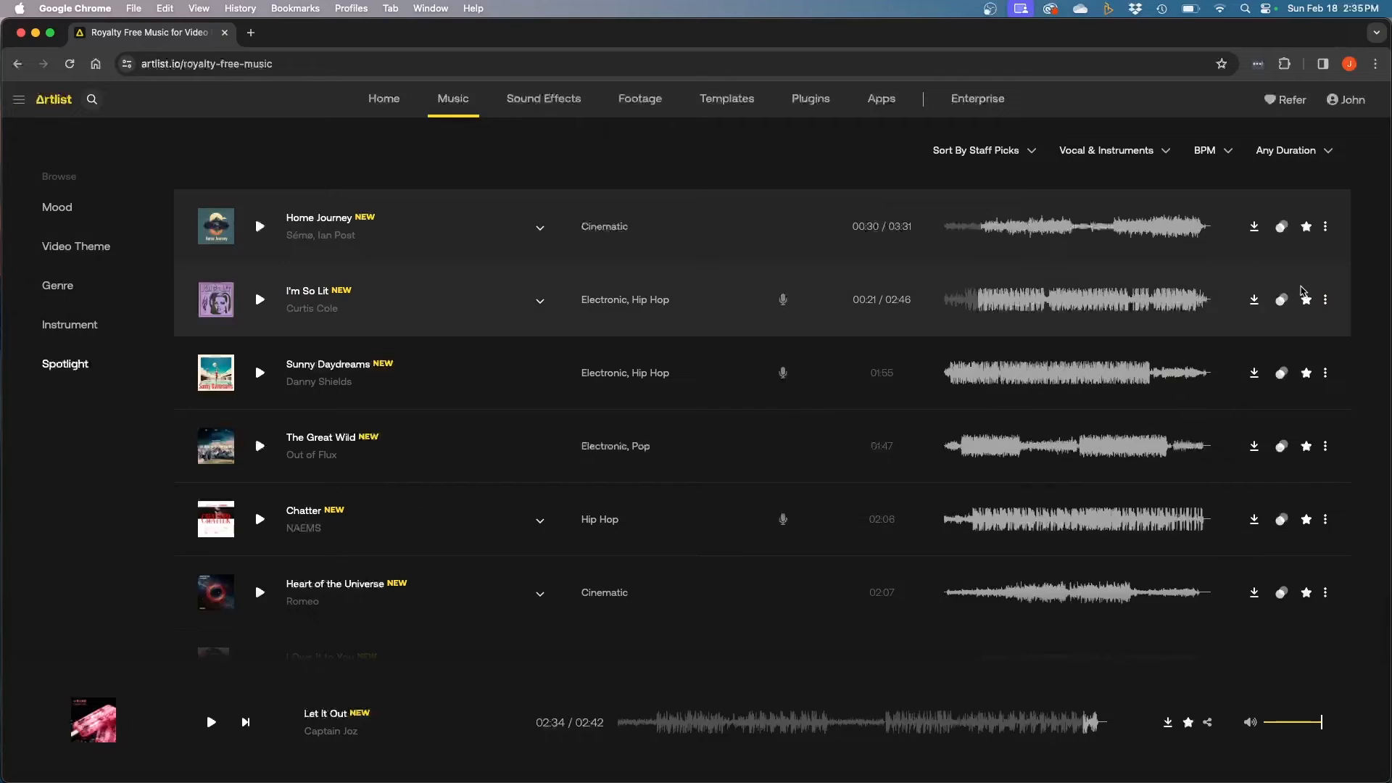
pyautogui.moveTo(1138, 322)
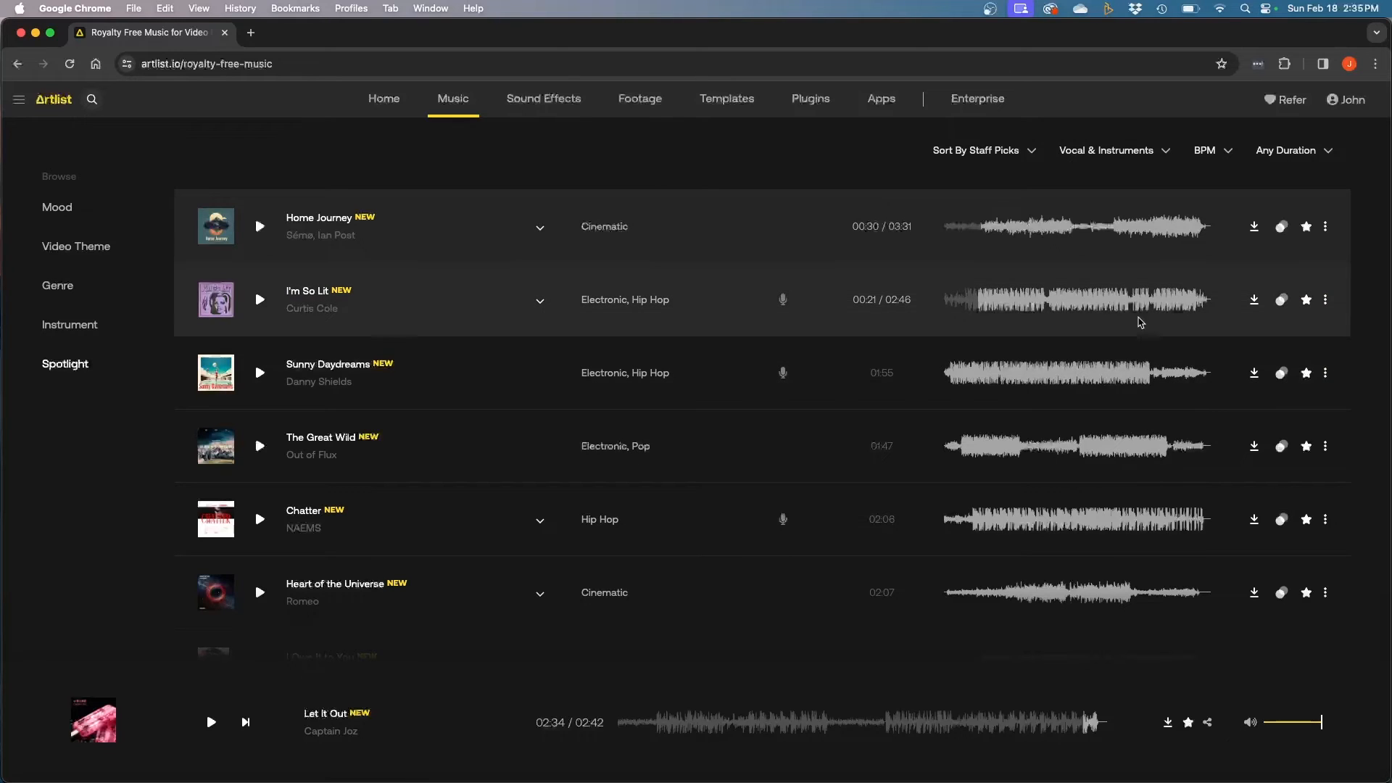
pyautogui.moveTo(1188, 265)
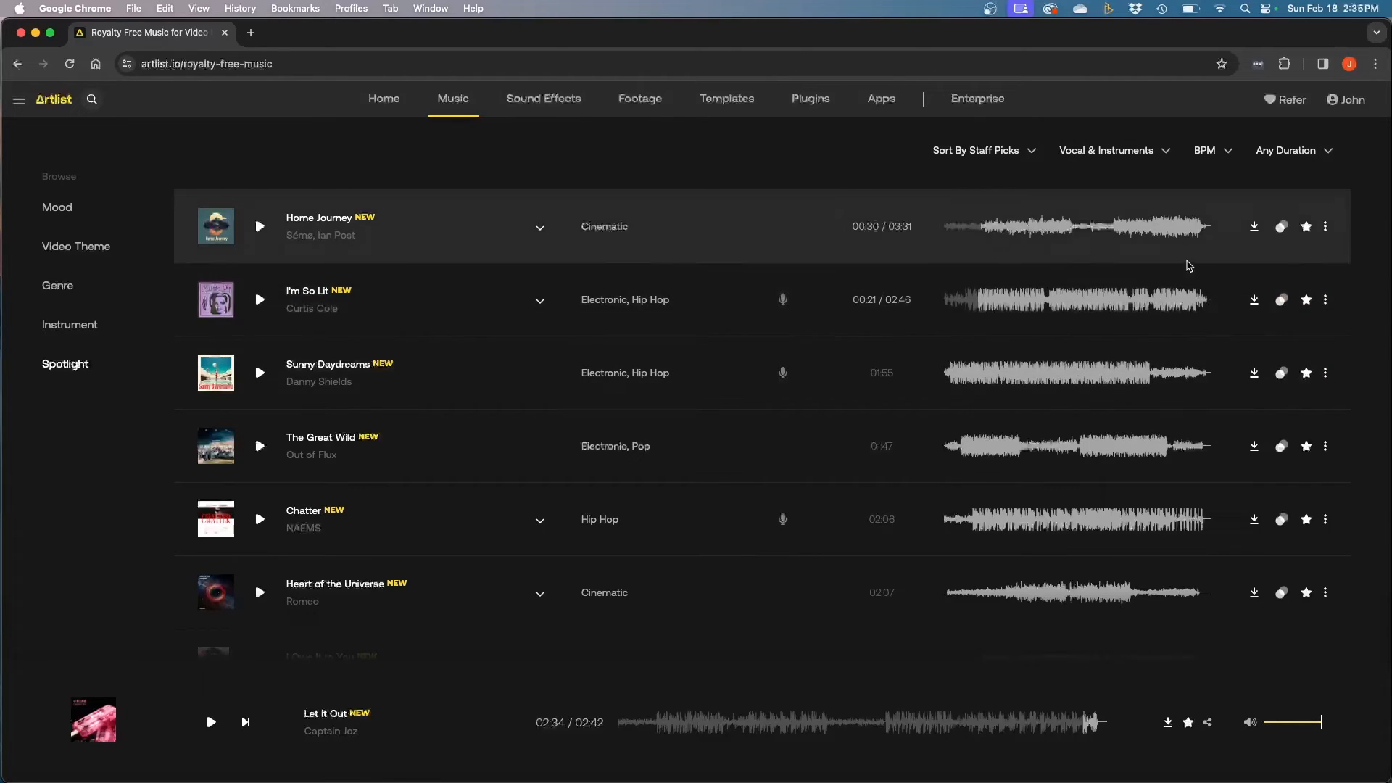
pyautogui.moveTo(813, 304)
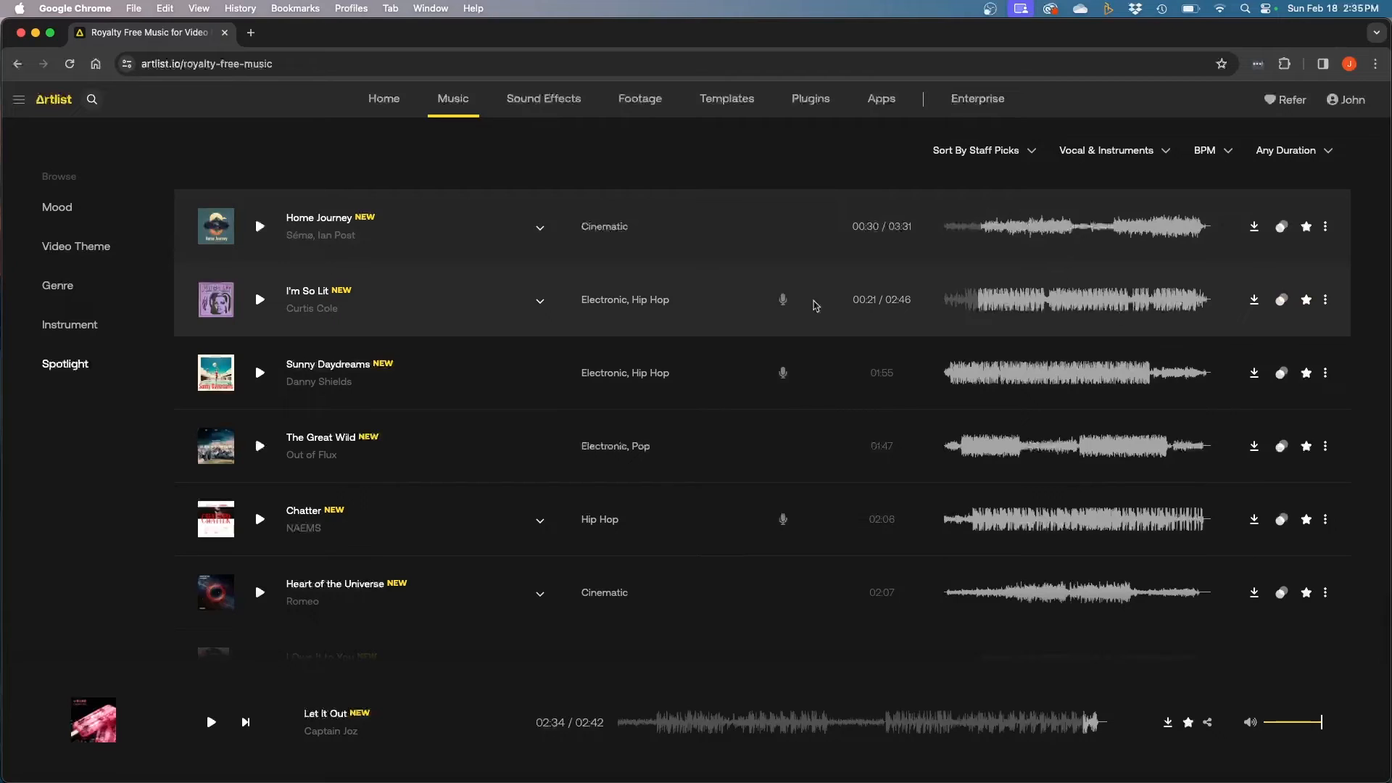
pyautogui.moveTo(1229, 312)
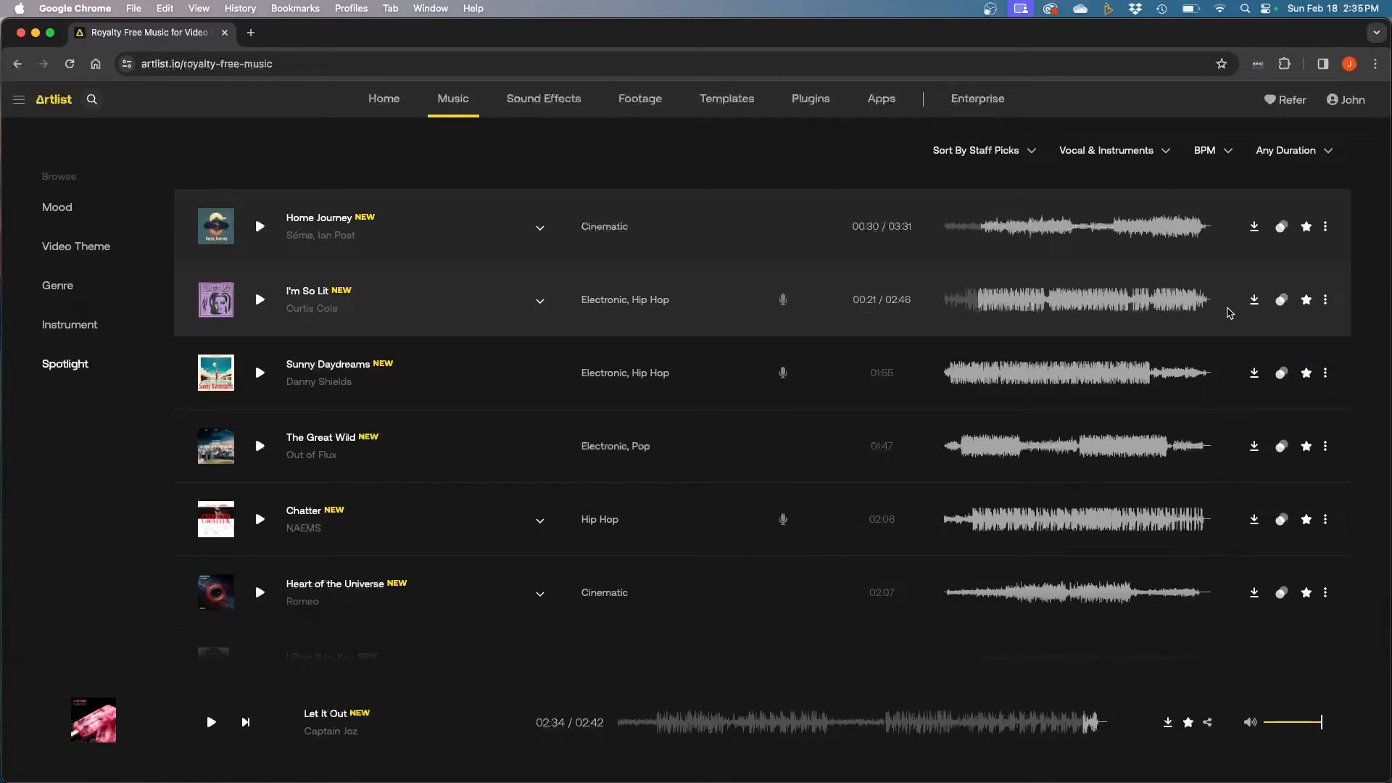
pyautogui.moveTo(1252, 301)
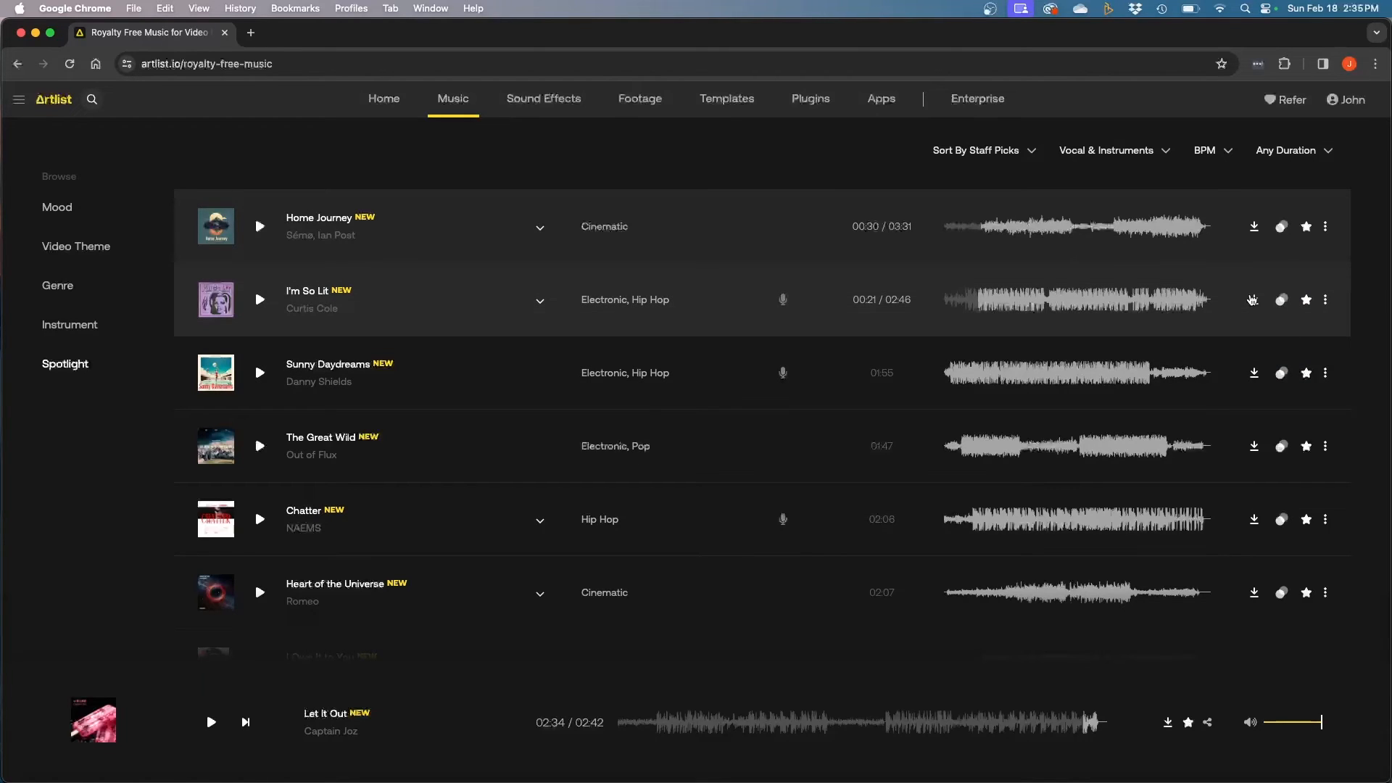
pyautogui.click(1253, 300)
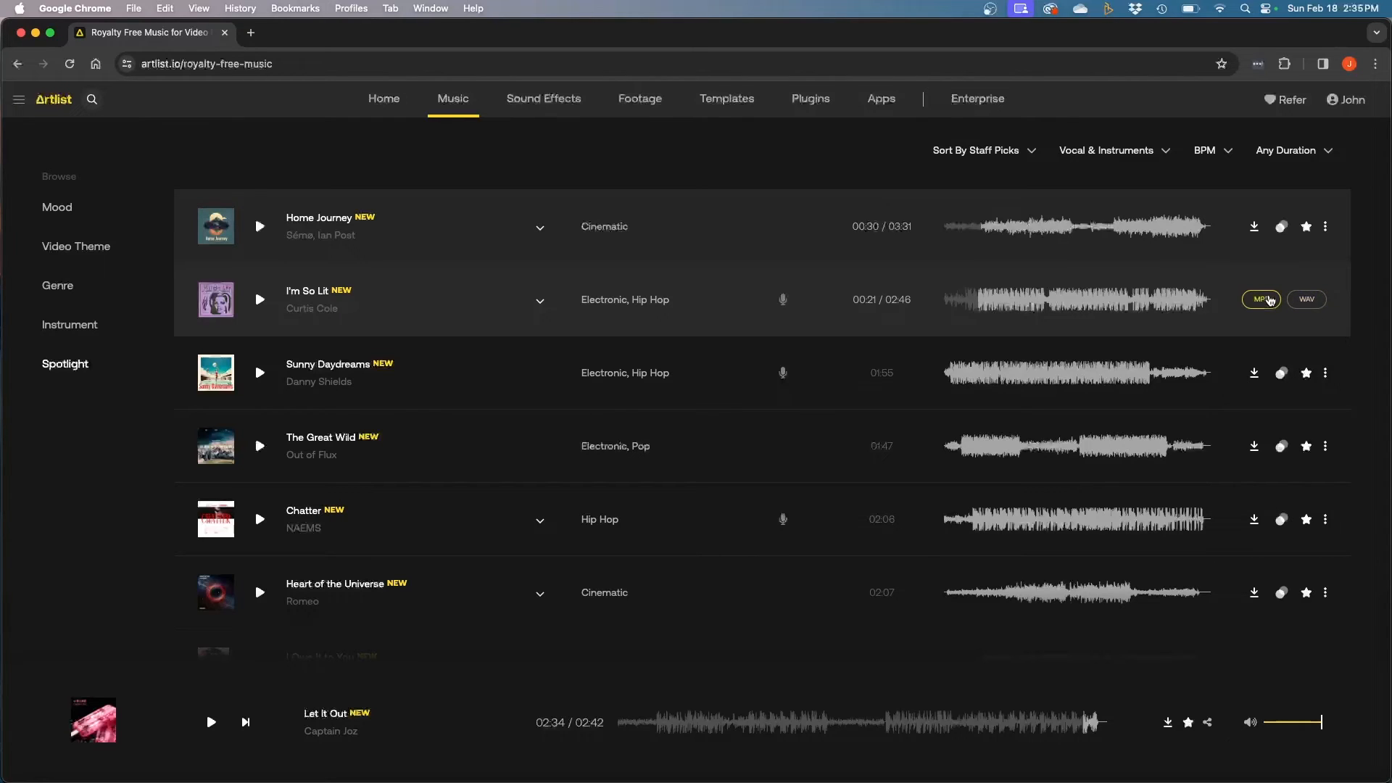
pyautogui.moveTo(1256, 274)
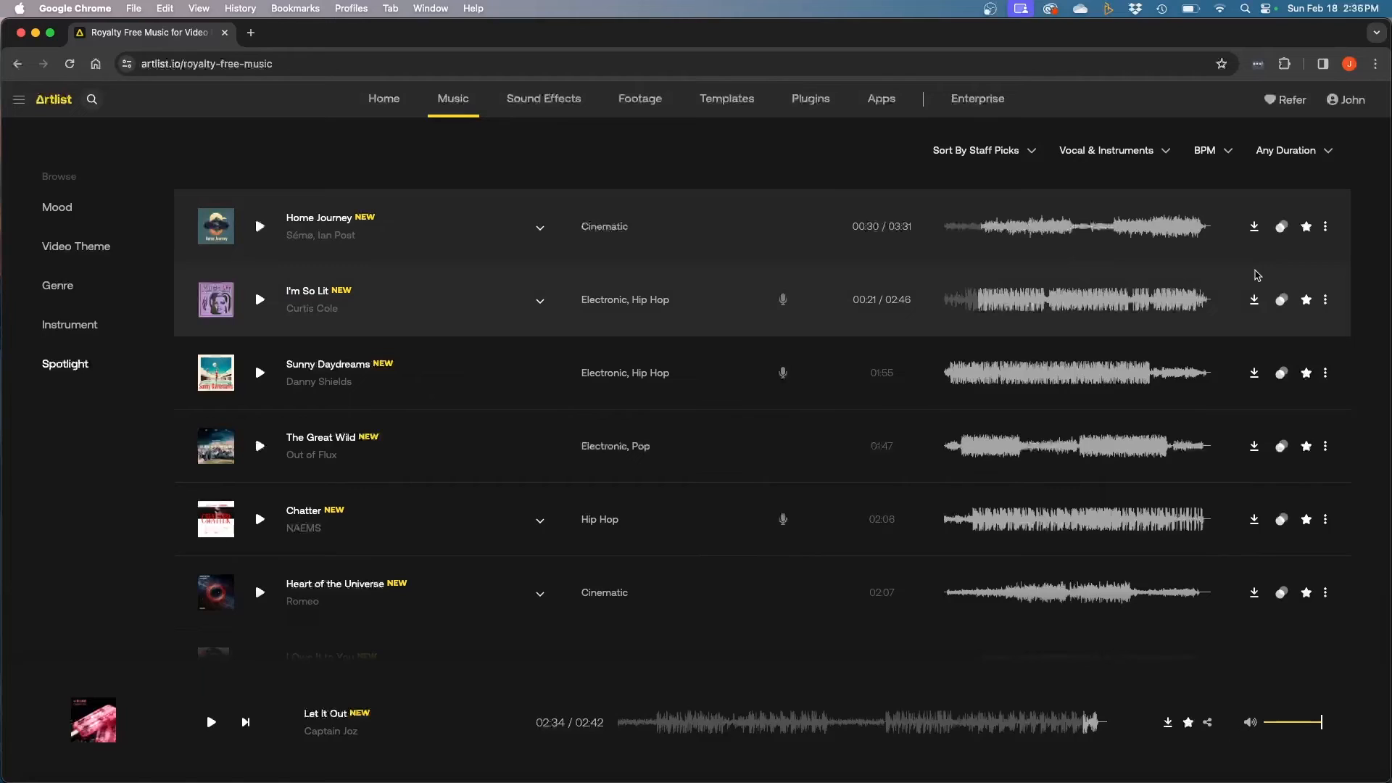
pyautogui.moveTo(1304, 300)
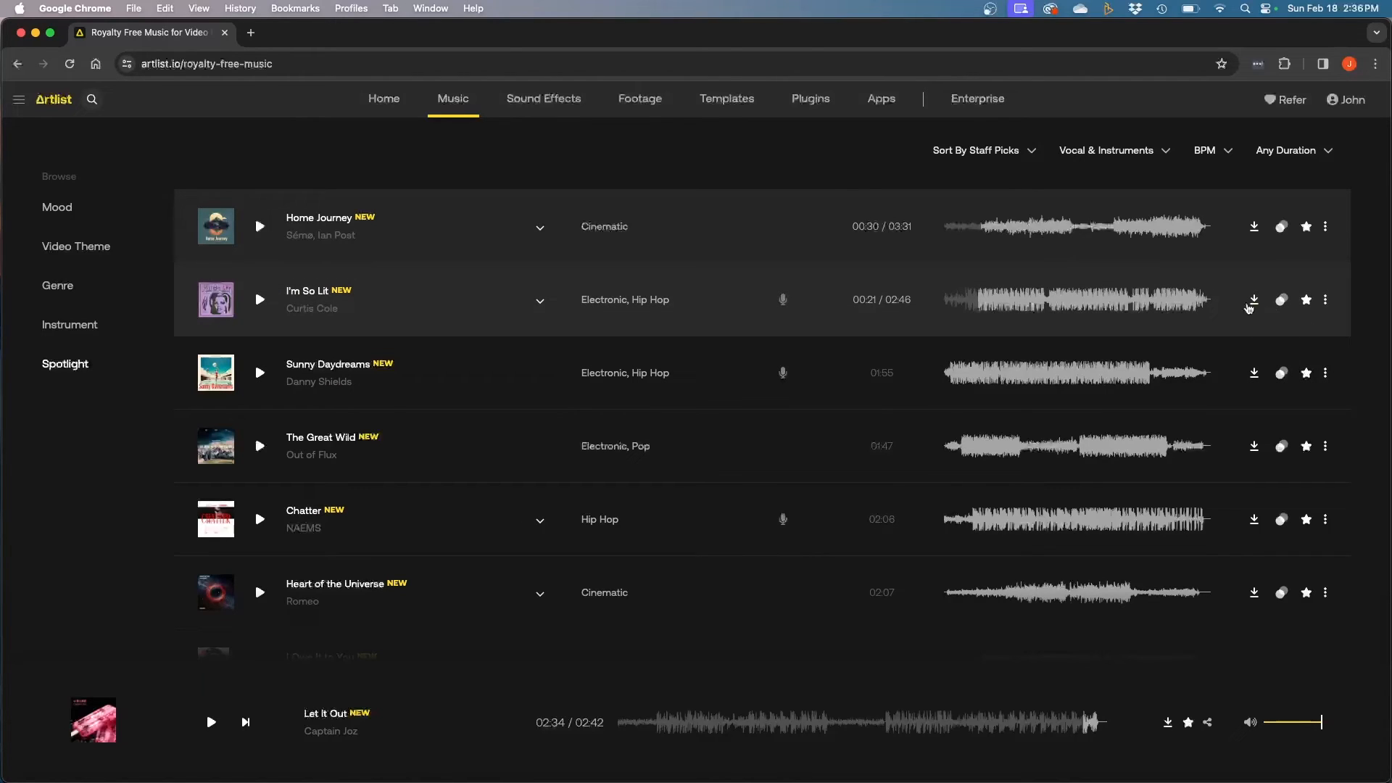
pyautogui.moveTo(1253, 300)
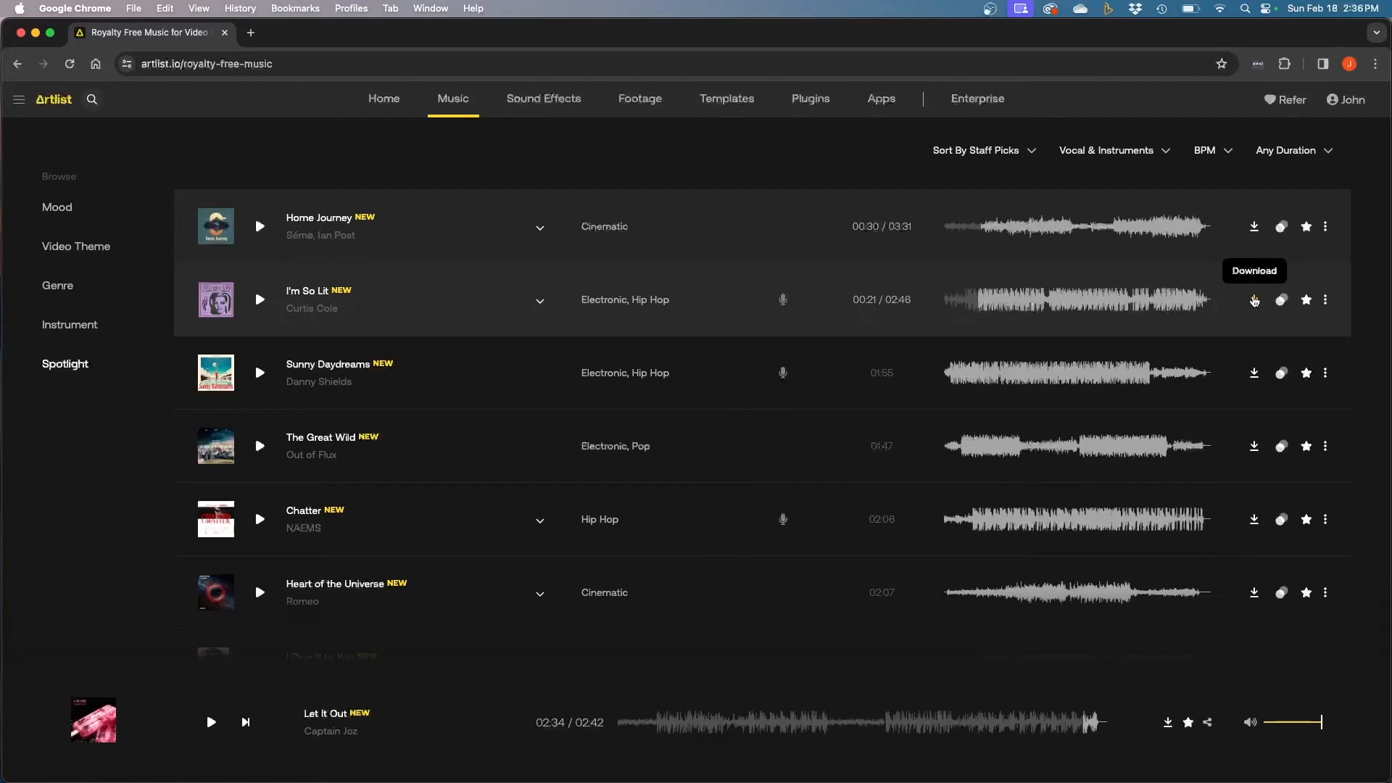
pyautogui.click(1253, 300)
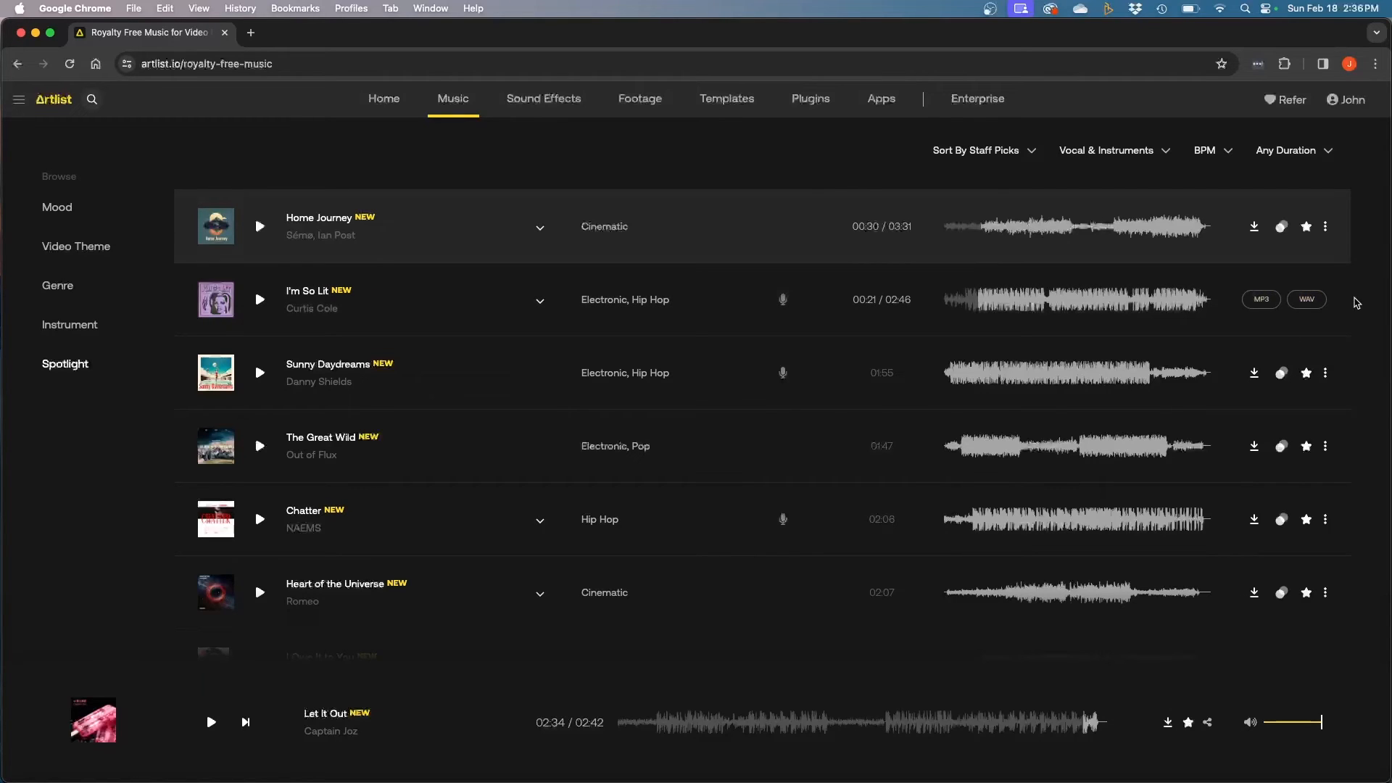
pyautogui.click(975, 150)
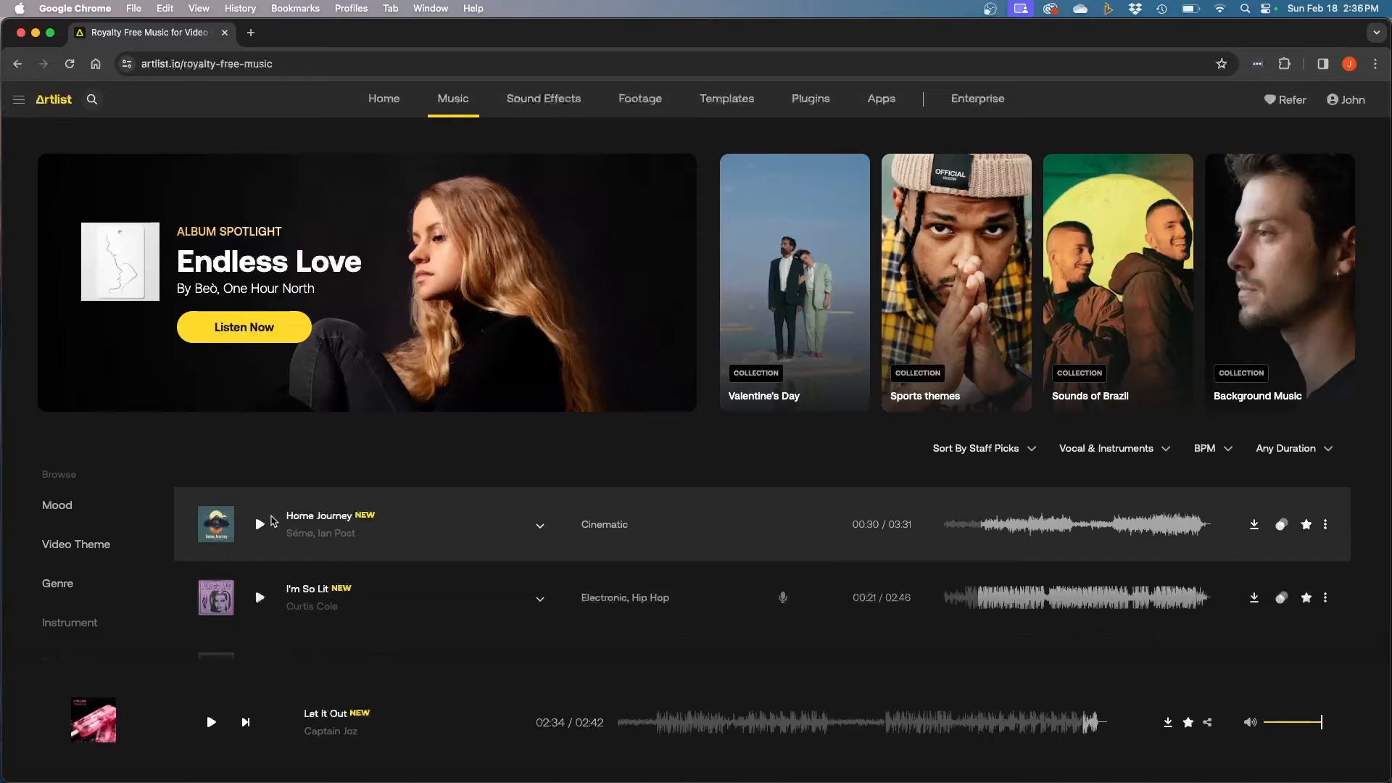
# - Sort the track list by Top Downloads, with The Sky Within leading
pyautogui.click(975, 447)
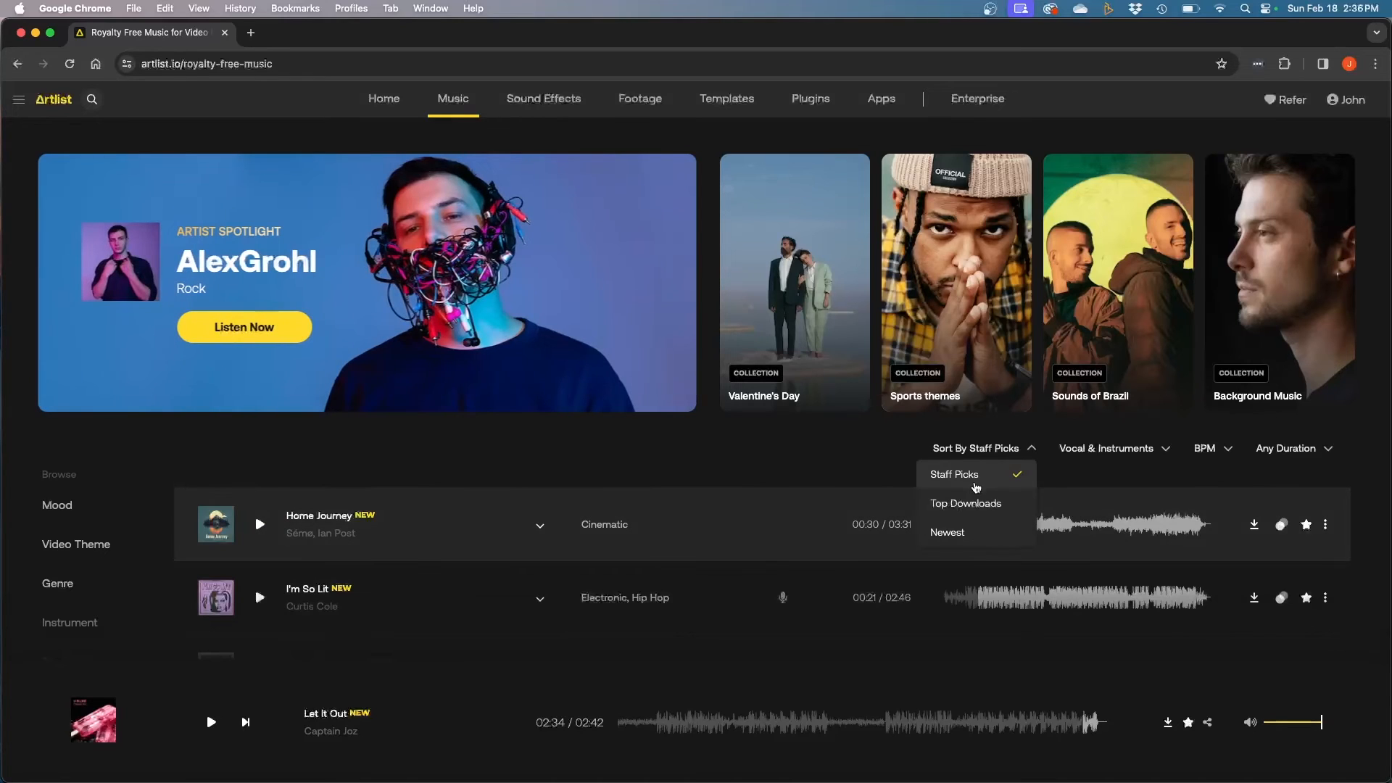
pyautogui.click(964, 503)
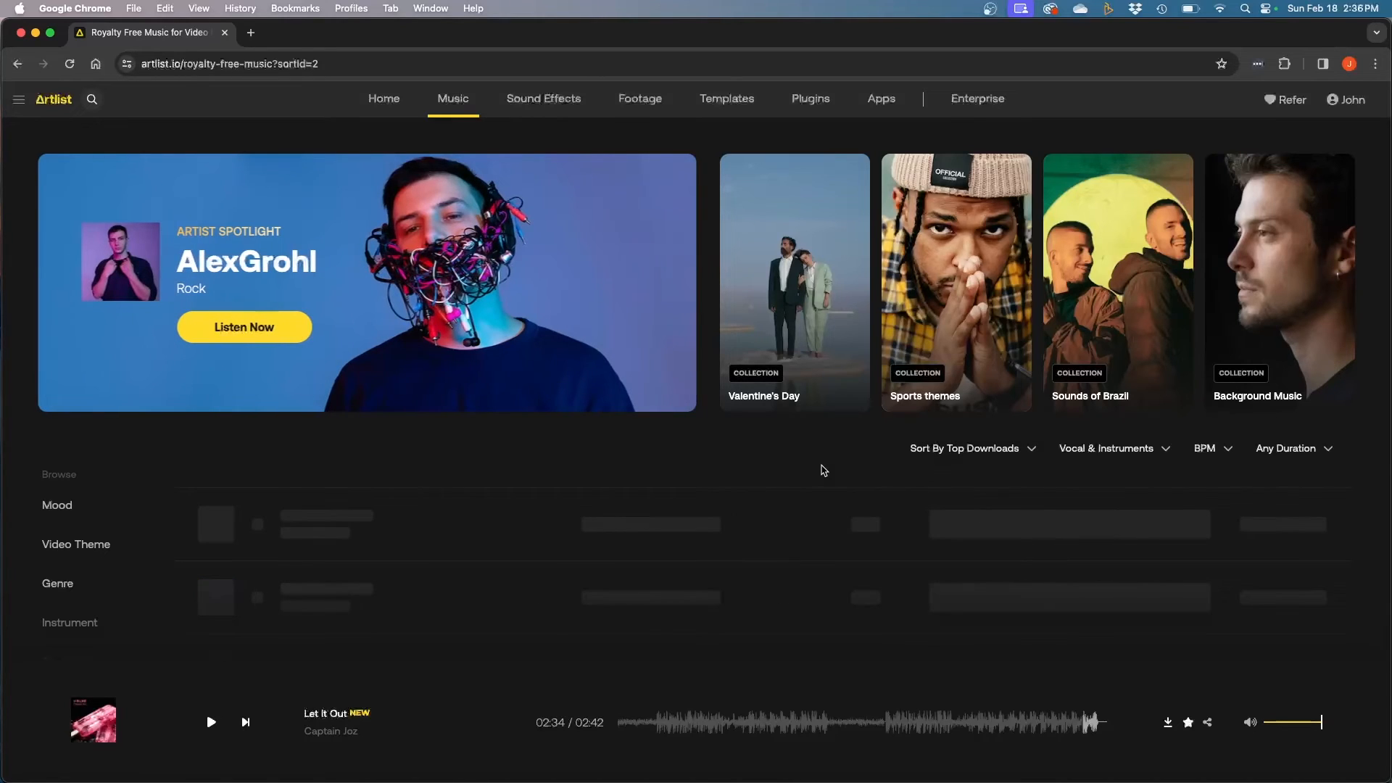
pyautogui.scroll(-3)
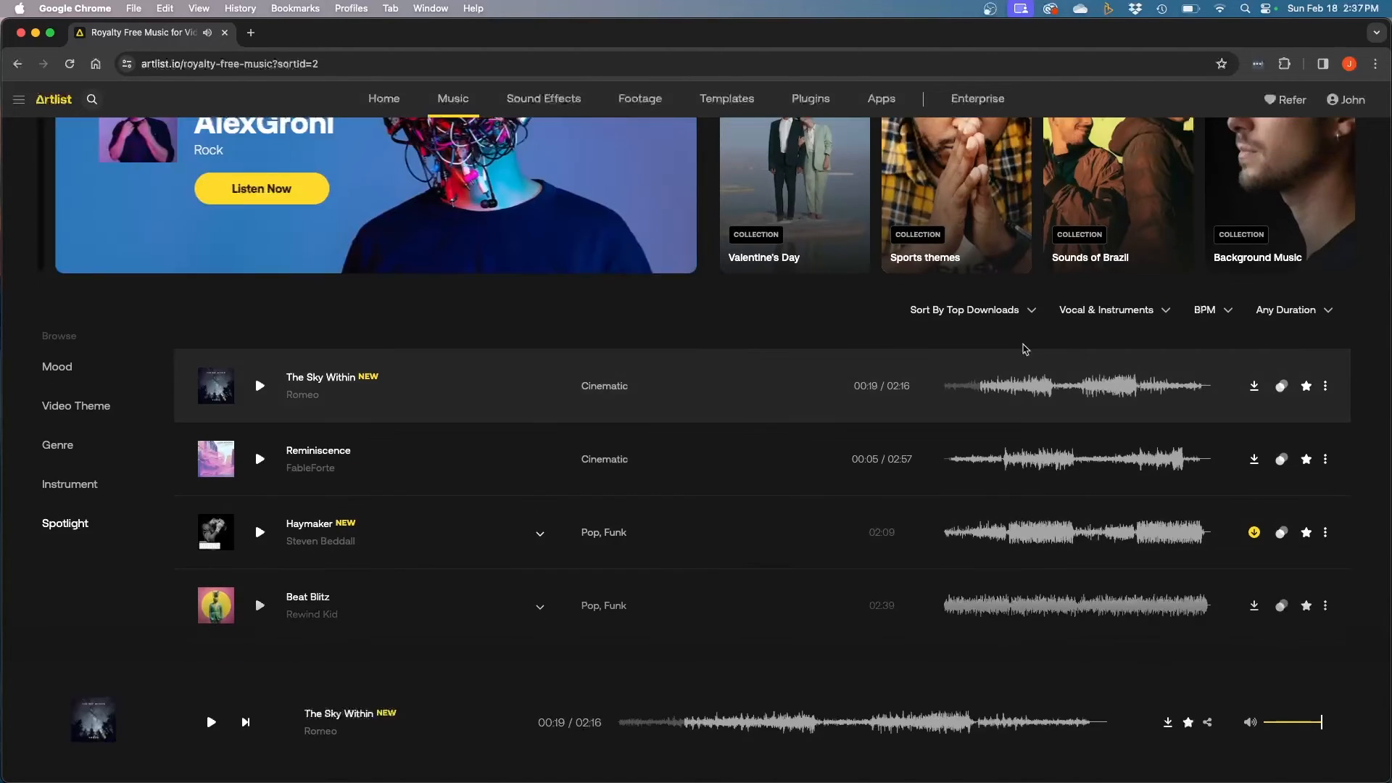
pyautogui.click(964, 310)
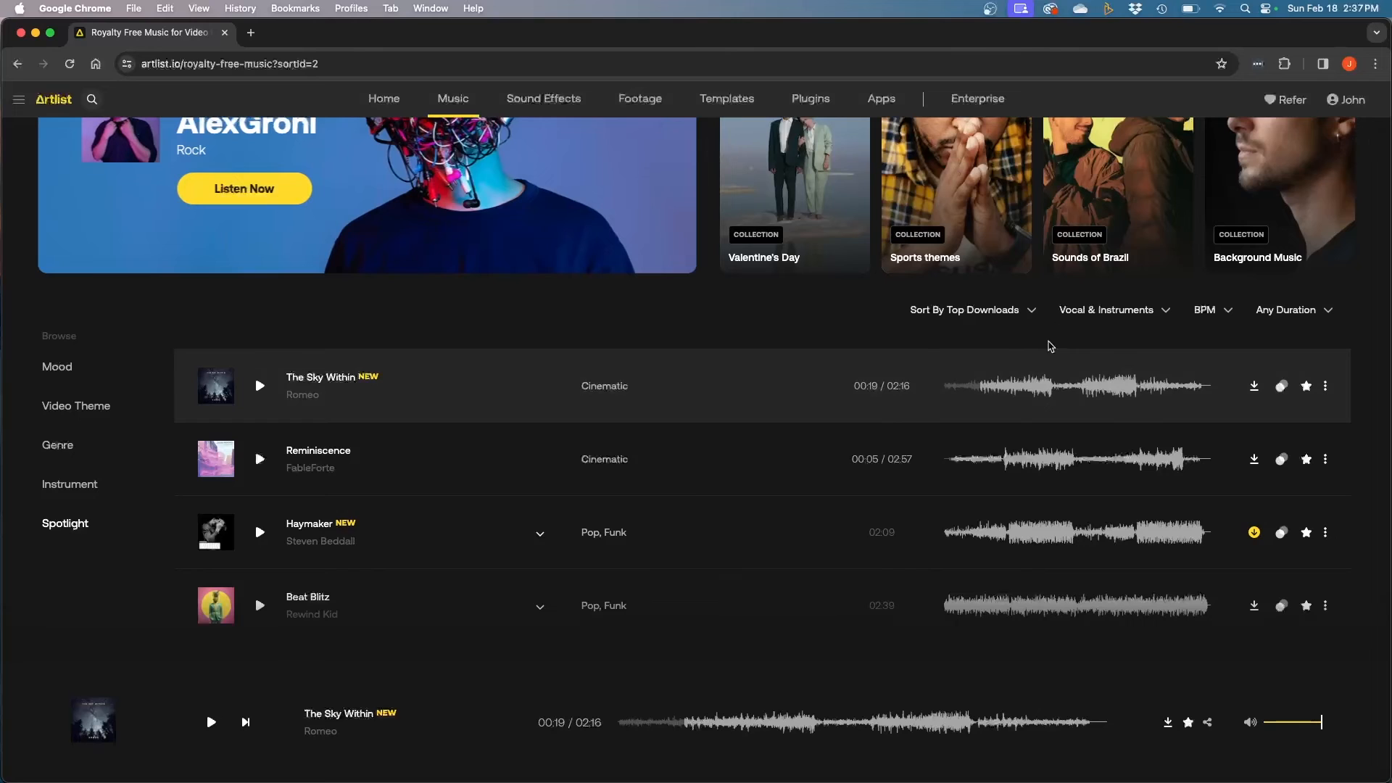
pyautogui.moveTo(1001, 341)
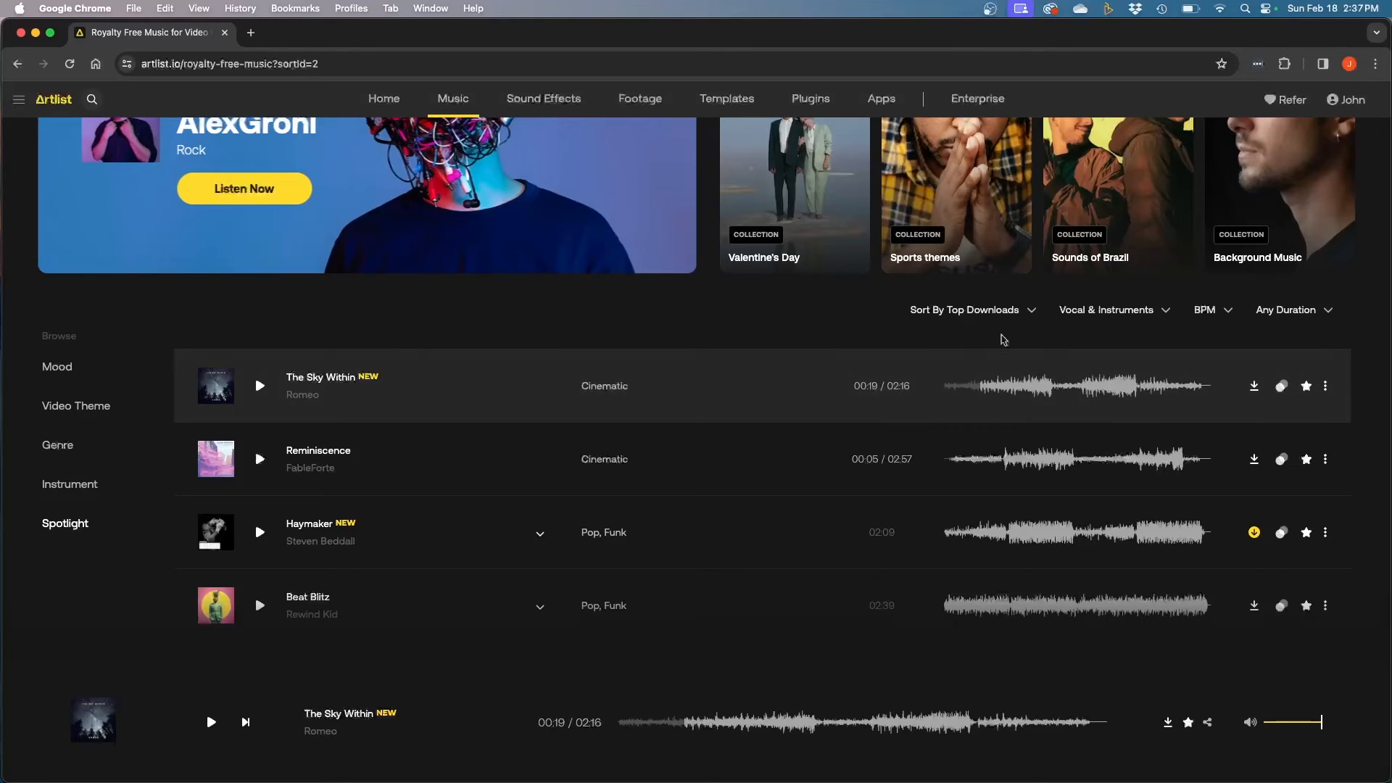
pyautogui.click(963, 309)
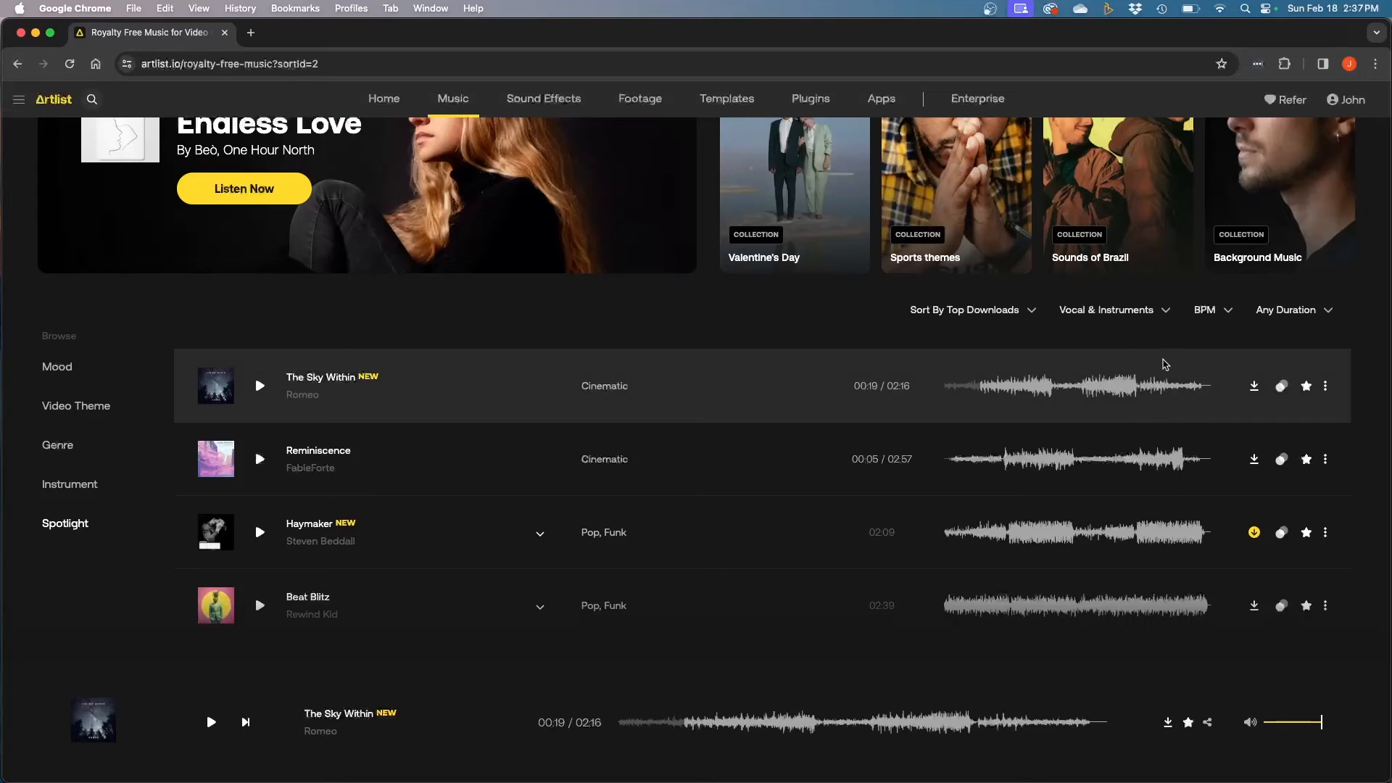
# - Filter the Vocal & Instruments dropdown to Instrumental tracks only
pyautogui.click(1113, 309)
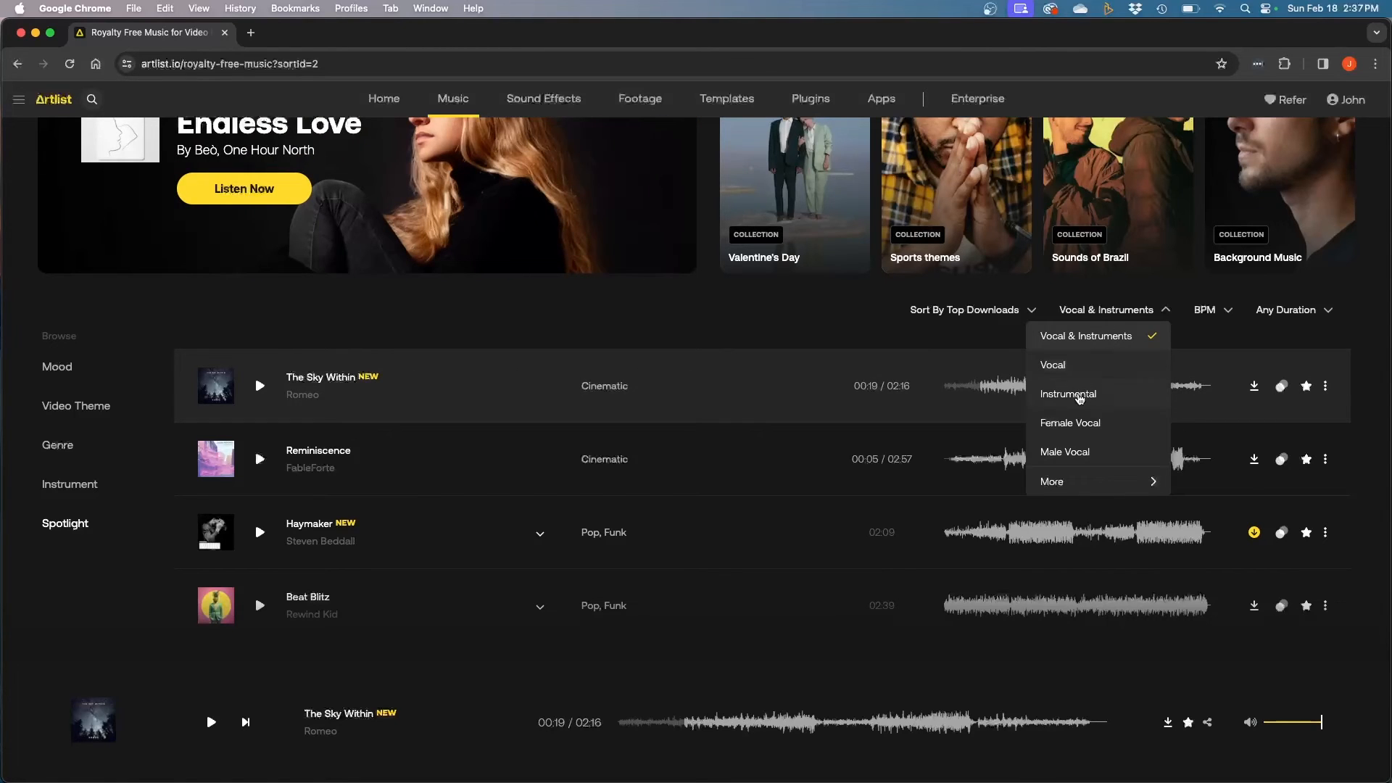
pyautogui.click(1068, 395)
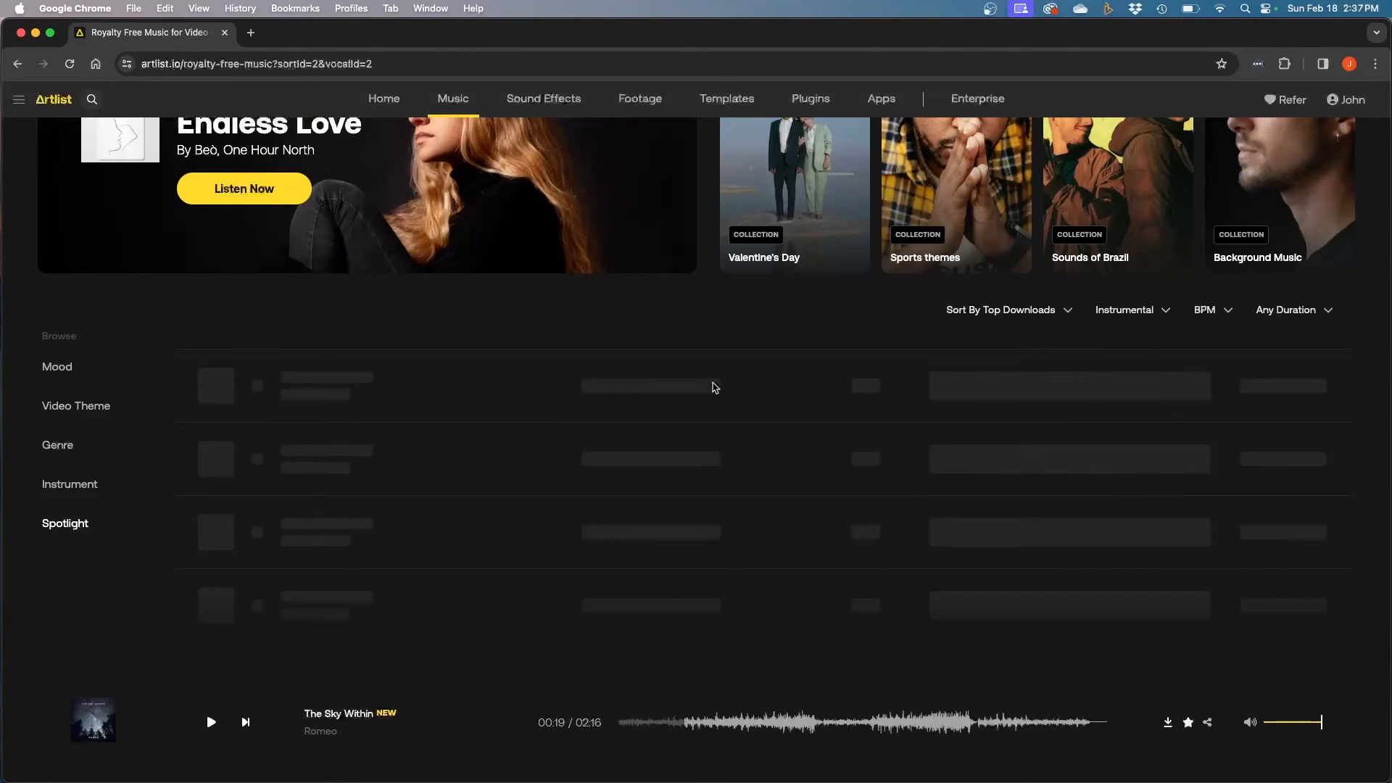
pyautogui.click(1130, 310)
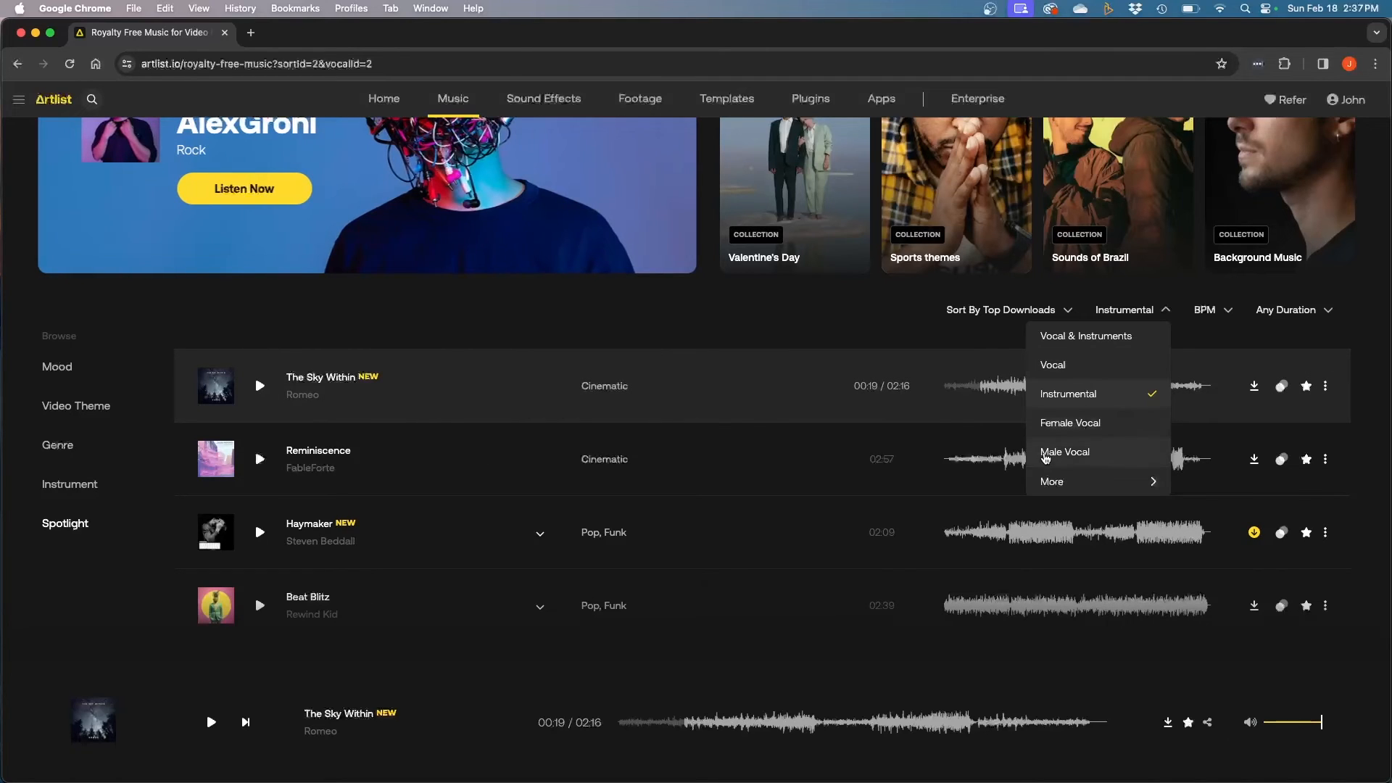
pyautogui.moveTo(1090, 429)
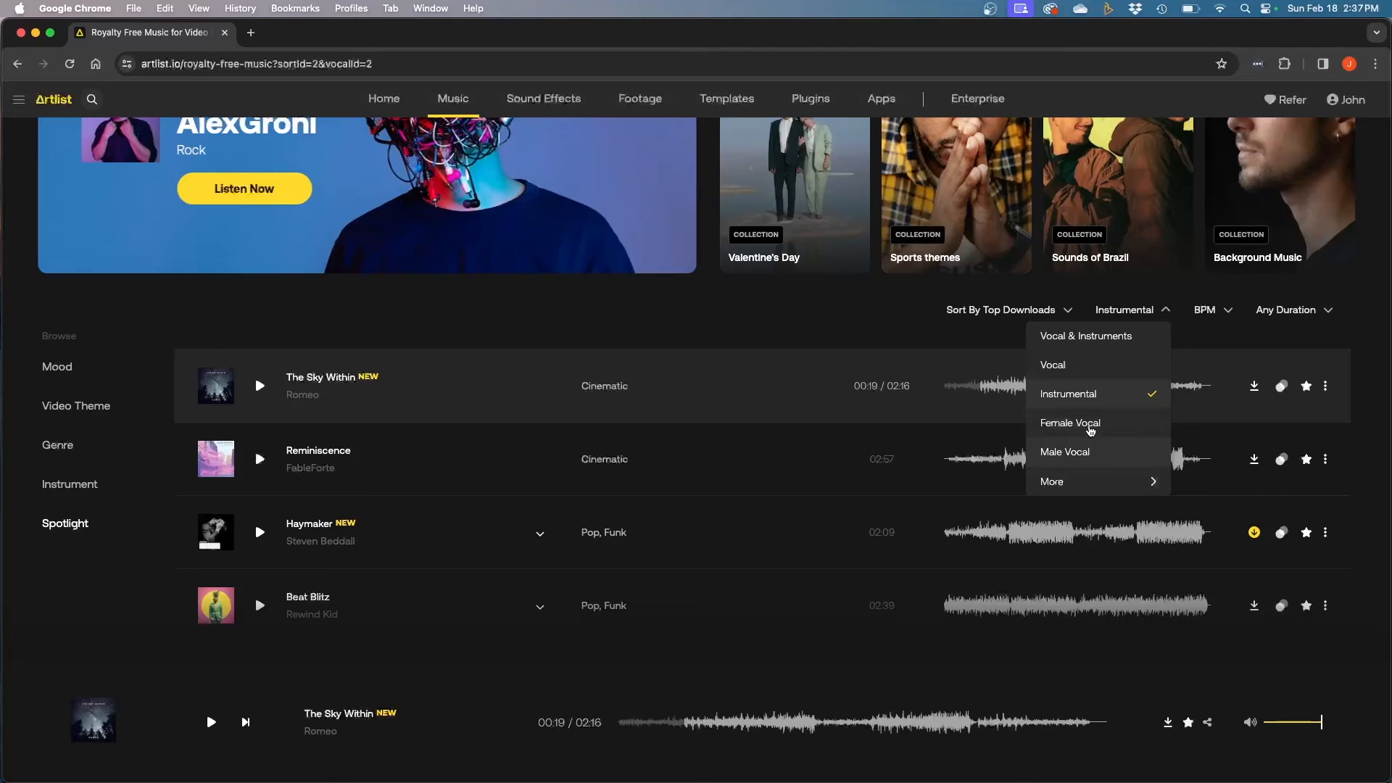
pyautogui.click(1174, 296)
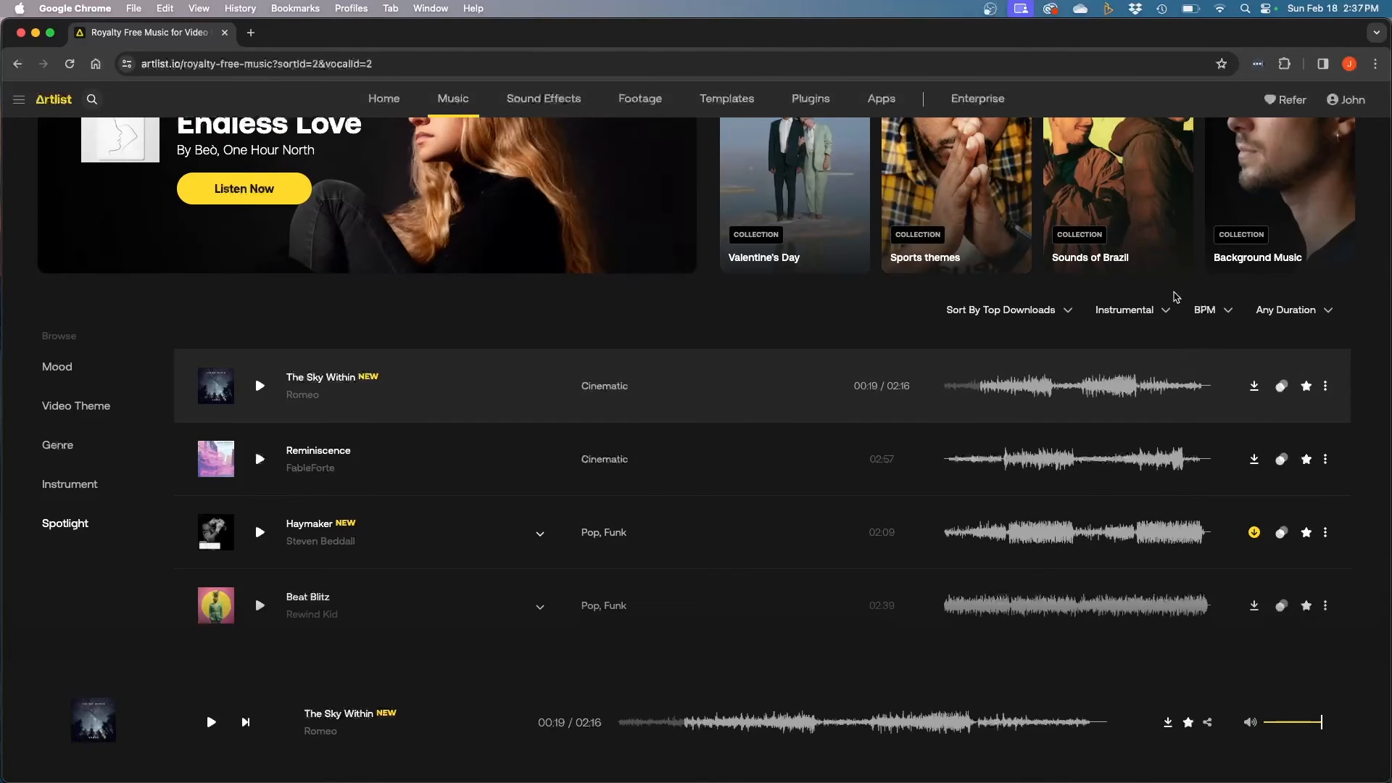
pyautogui.click(1205, 310)
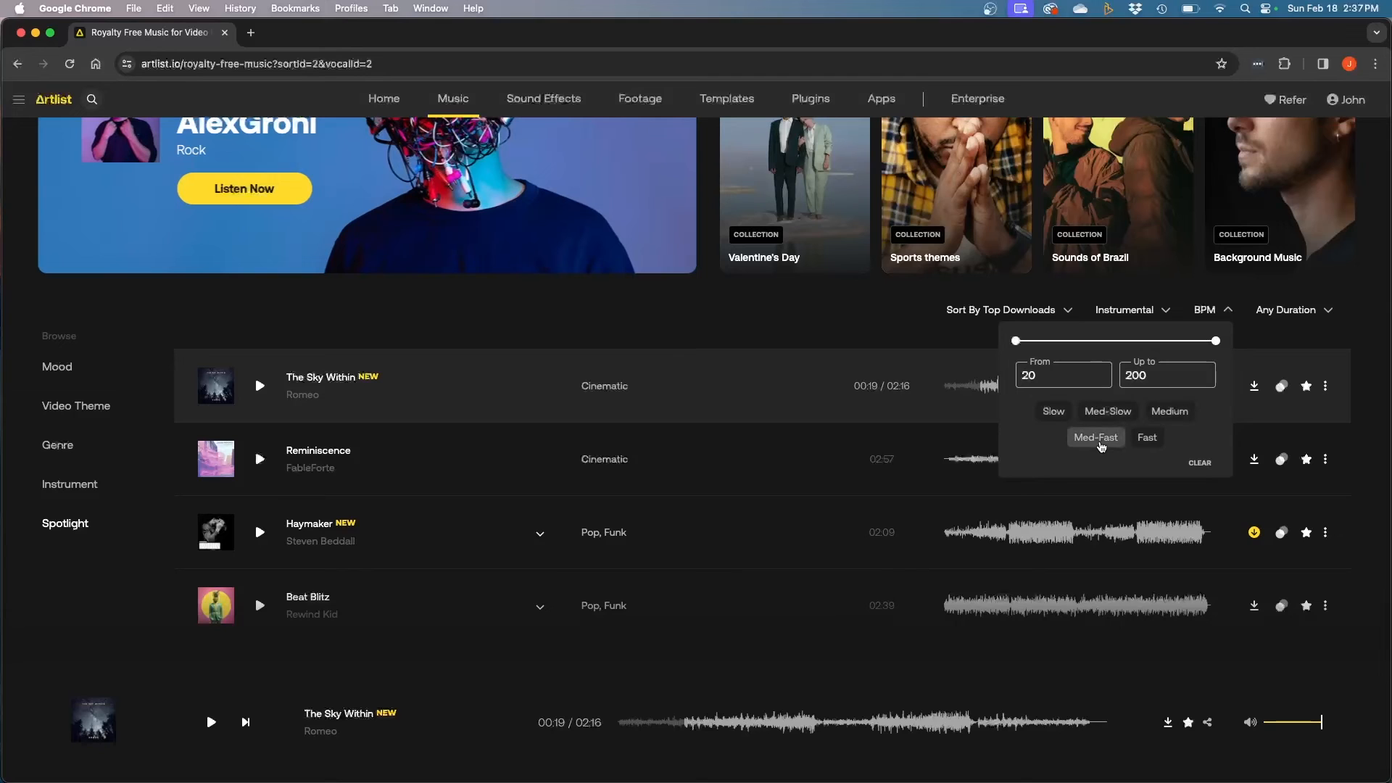
# - Apply the Med-Fast BPM preset (110–130) and scroll through the results
pyautogui.click(1095, 436)
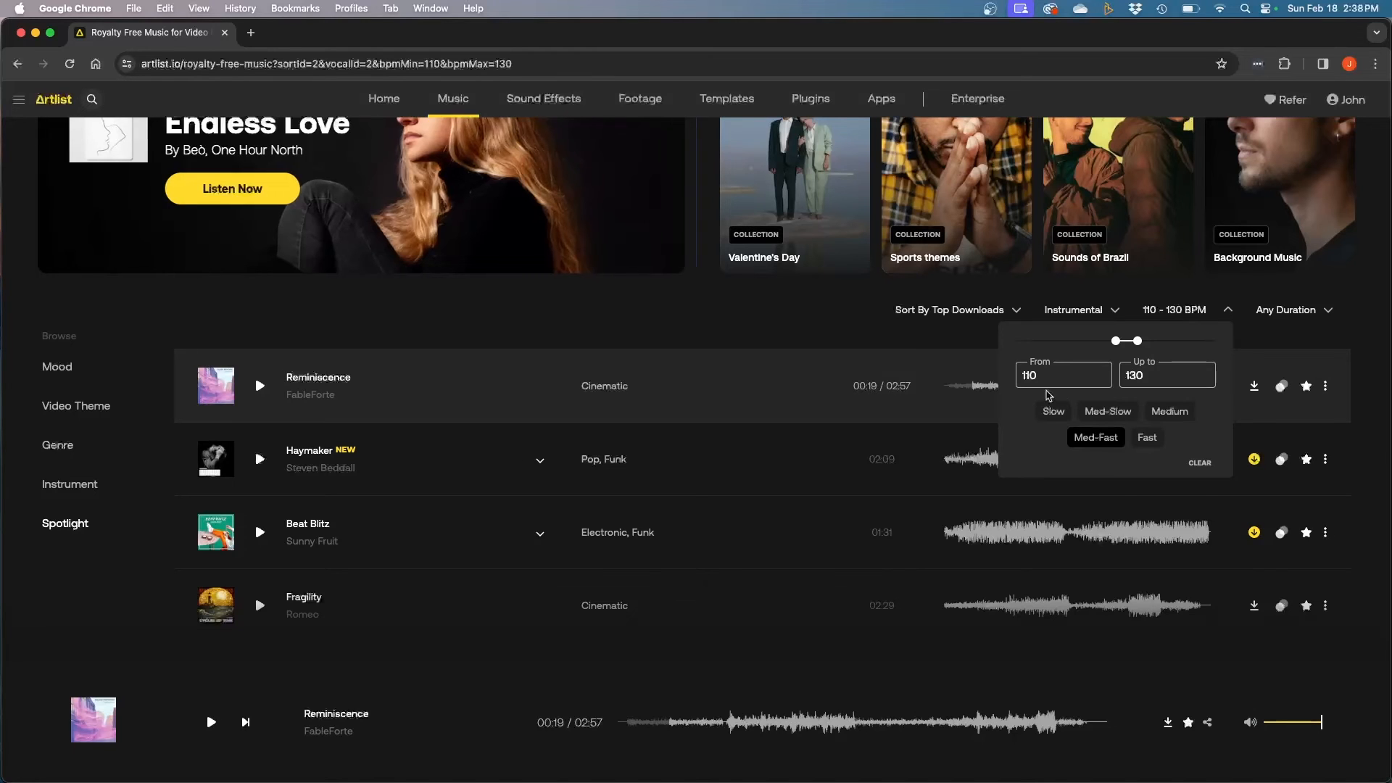
pyautogui.click(1289, 310)
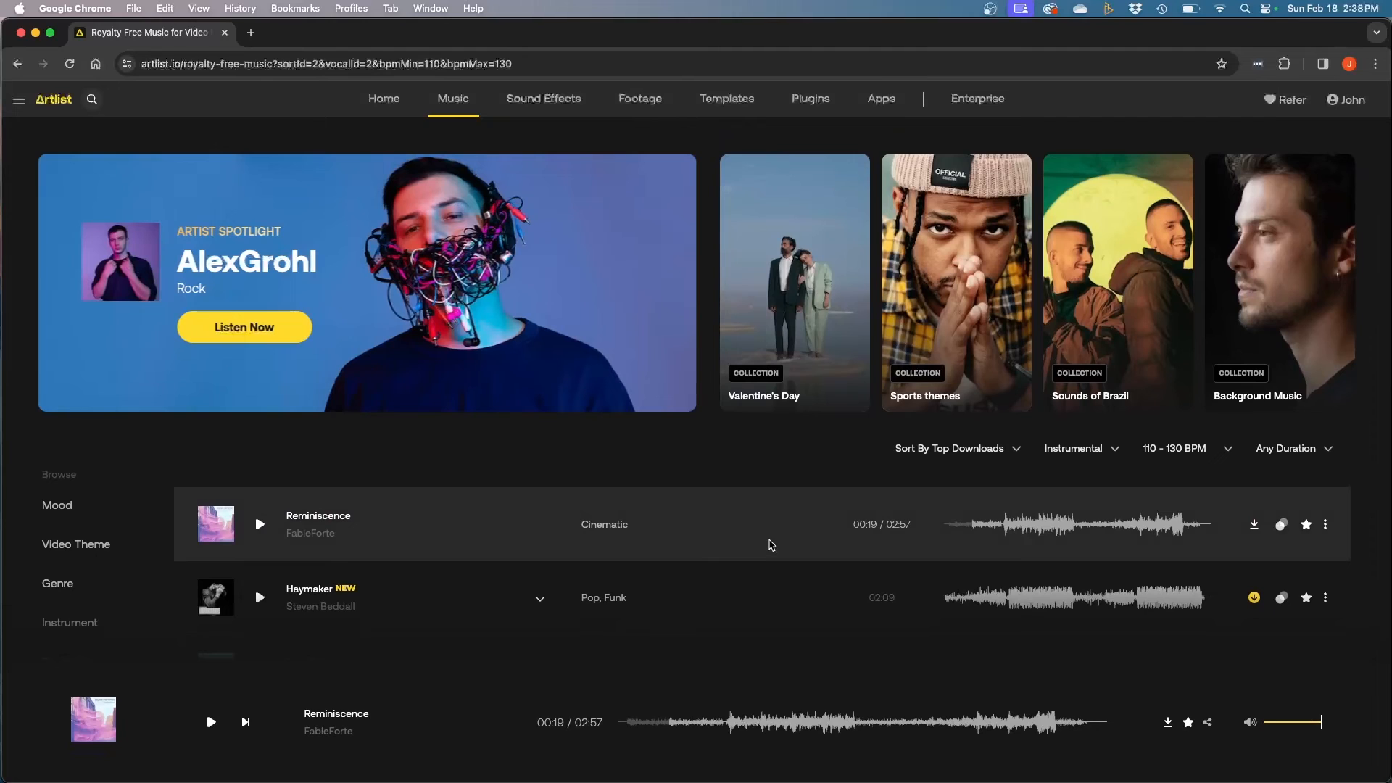
pyautogui.scroll(-3)
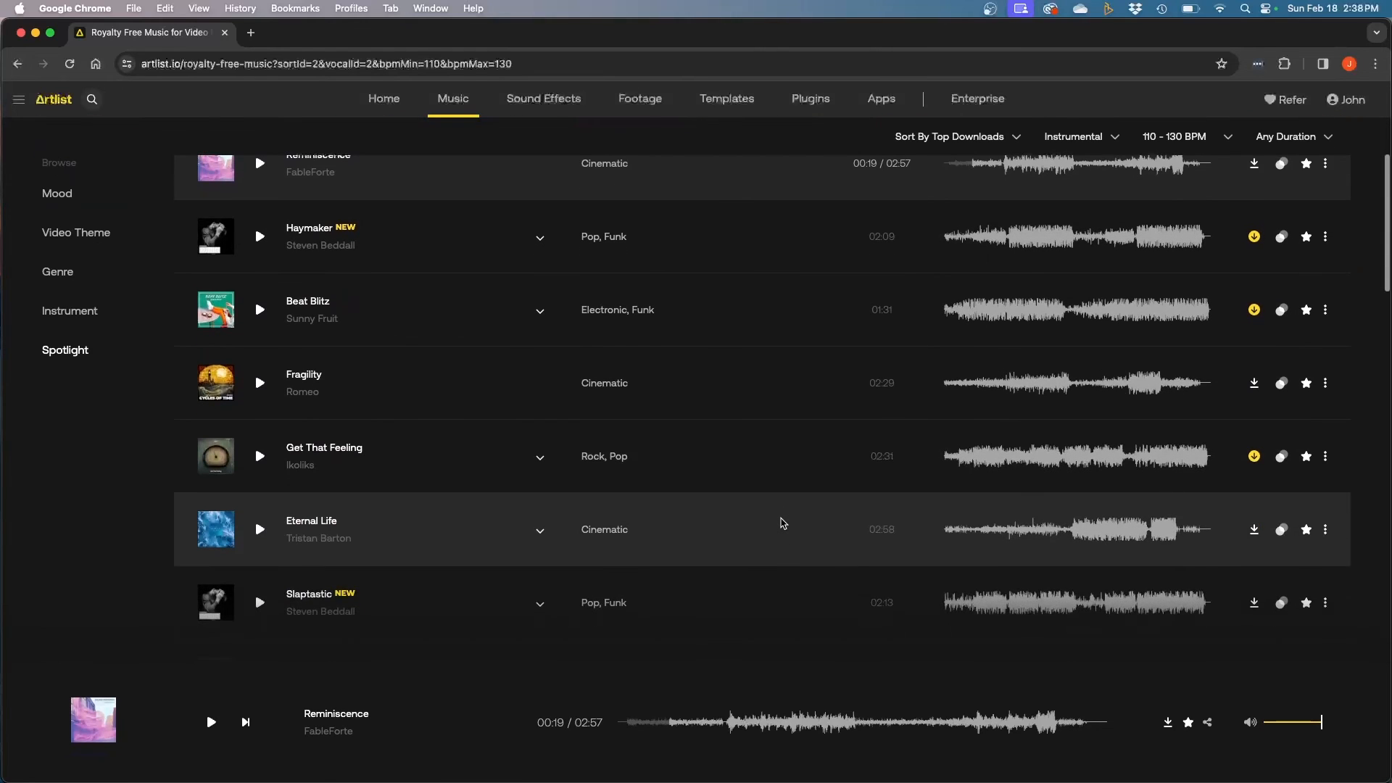
pyautogui.scroll(3)
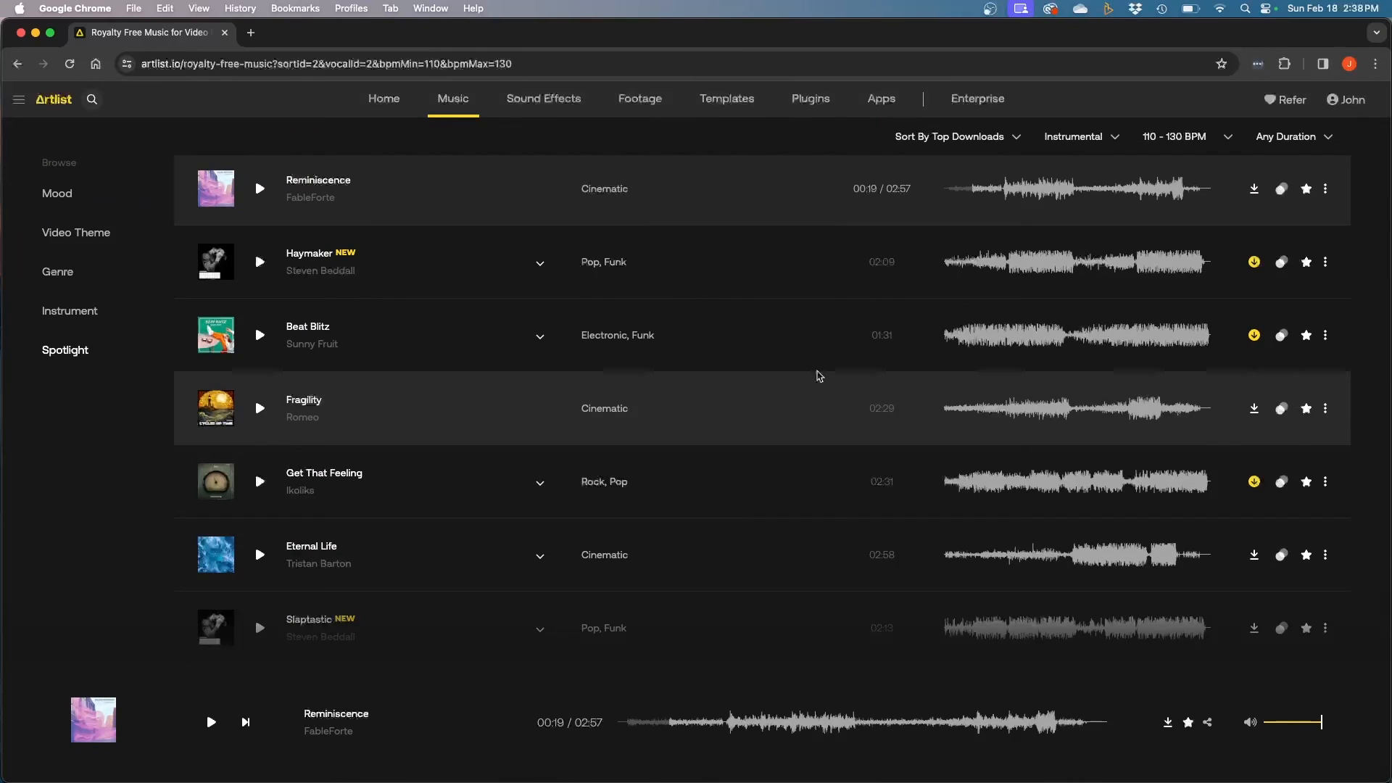
# - Go to My Account from the account name menu at top right
pyautogui.scroll(3)
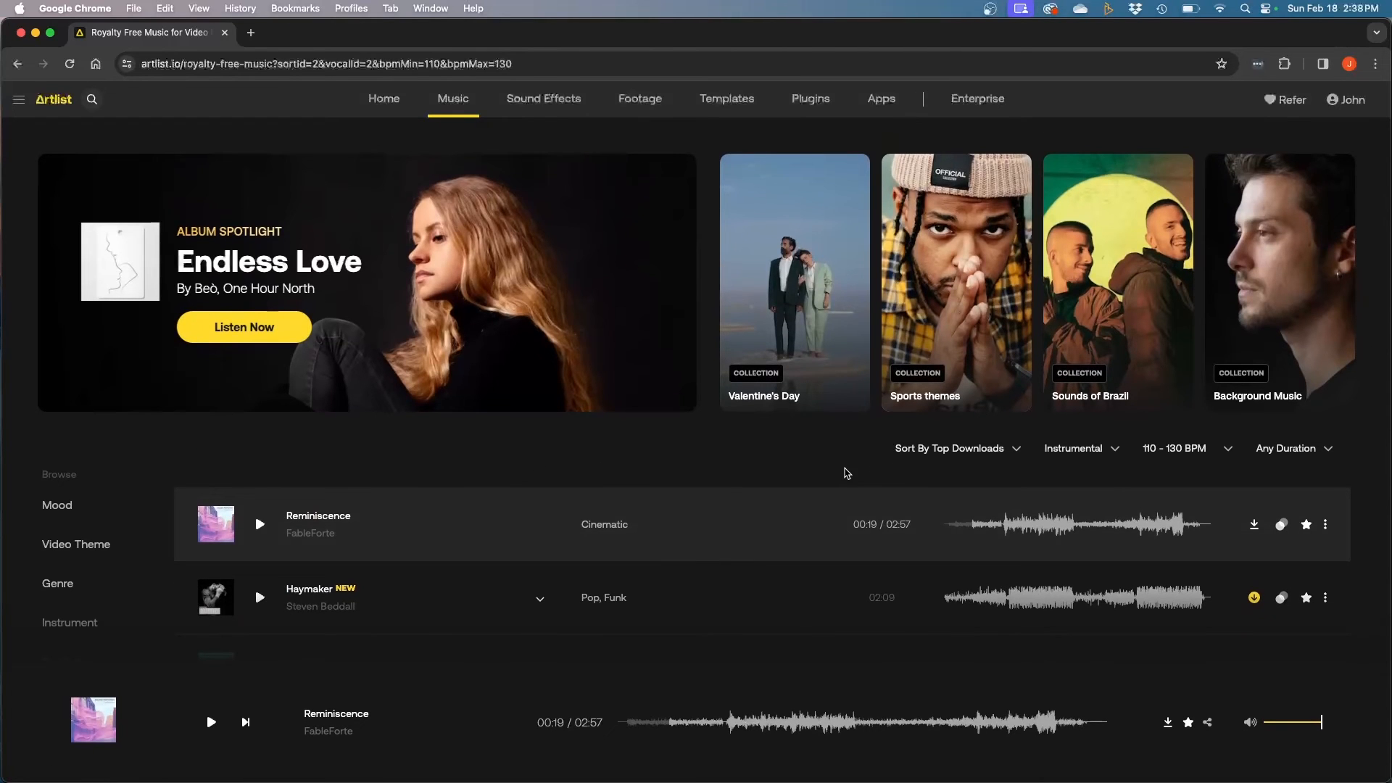
pyautogui.click(1347, 99)
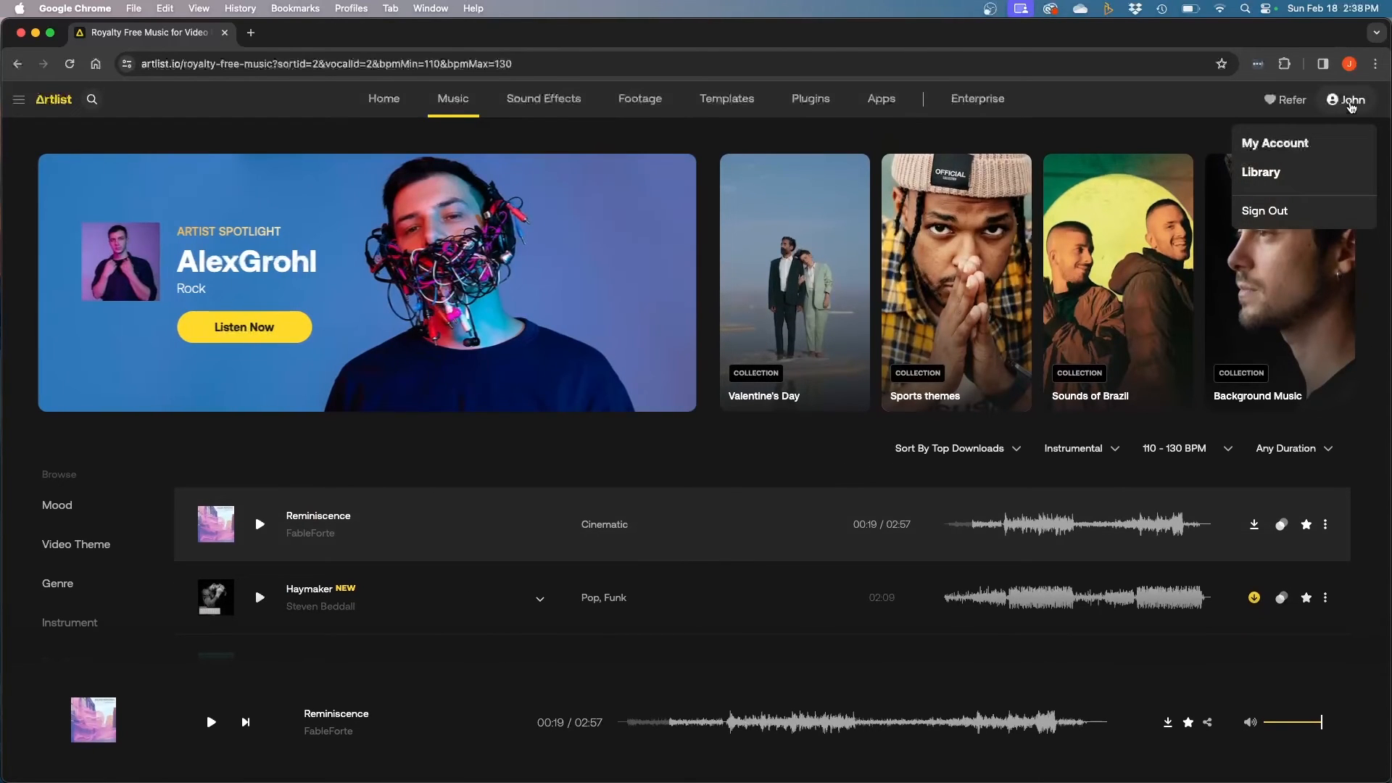
pyautogui.click(1276, 143)
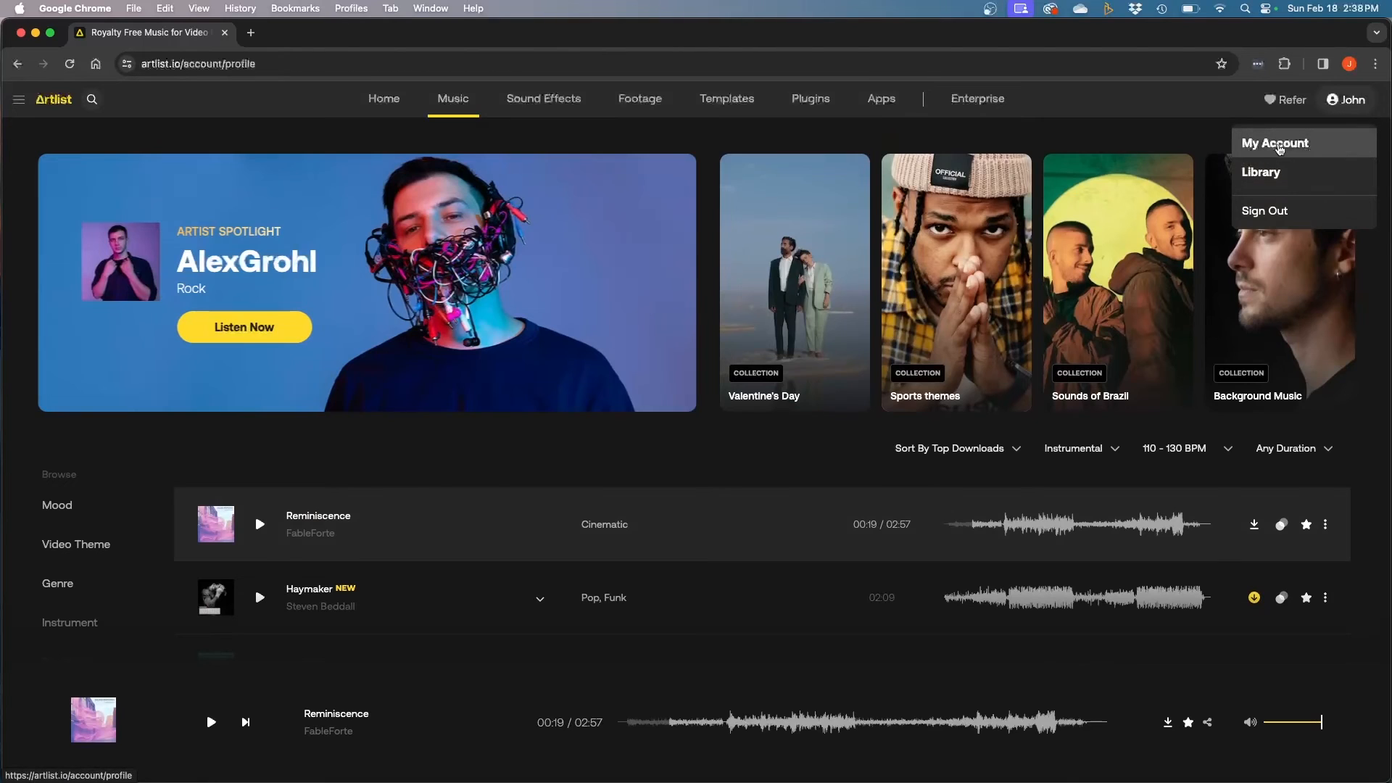
pyautogui.click(1275, 143)
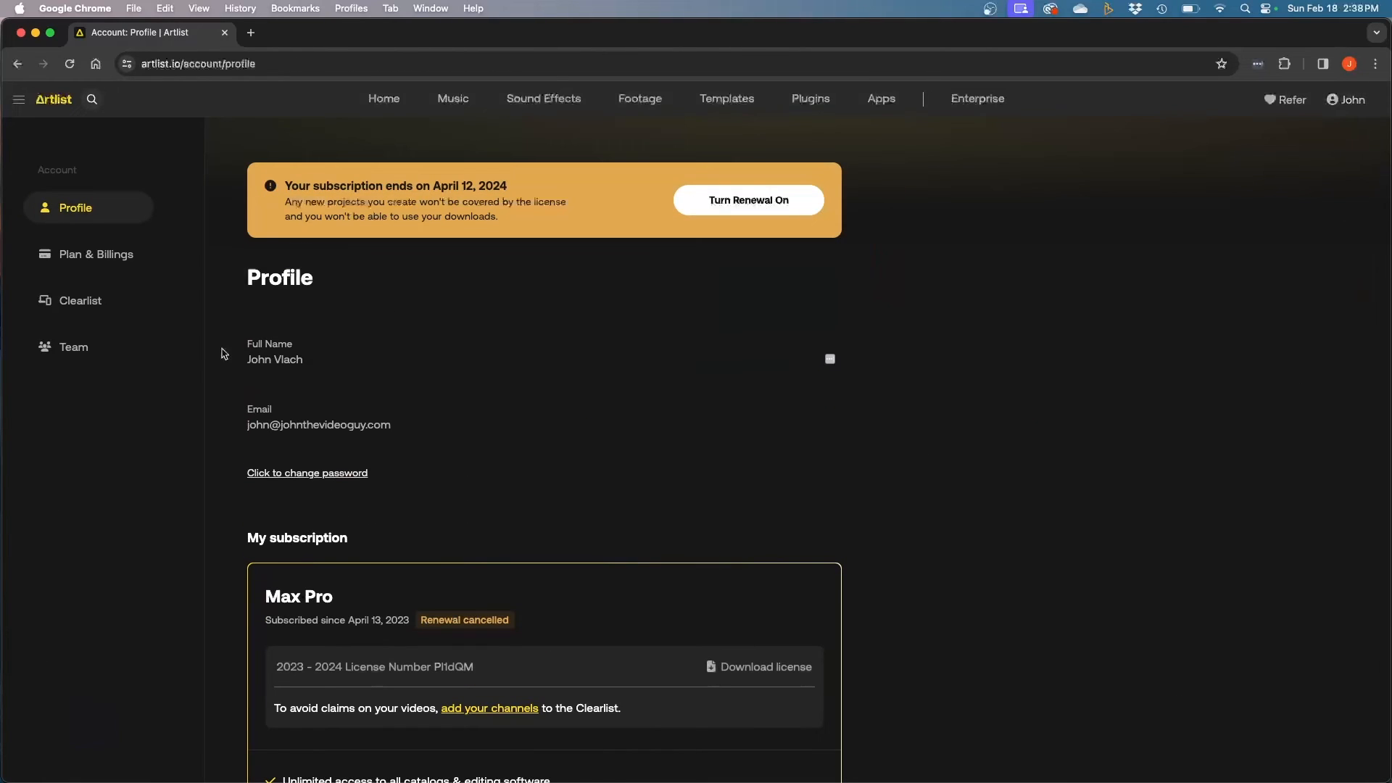
pyautogui.moveTo(80, 300)
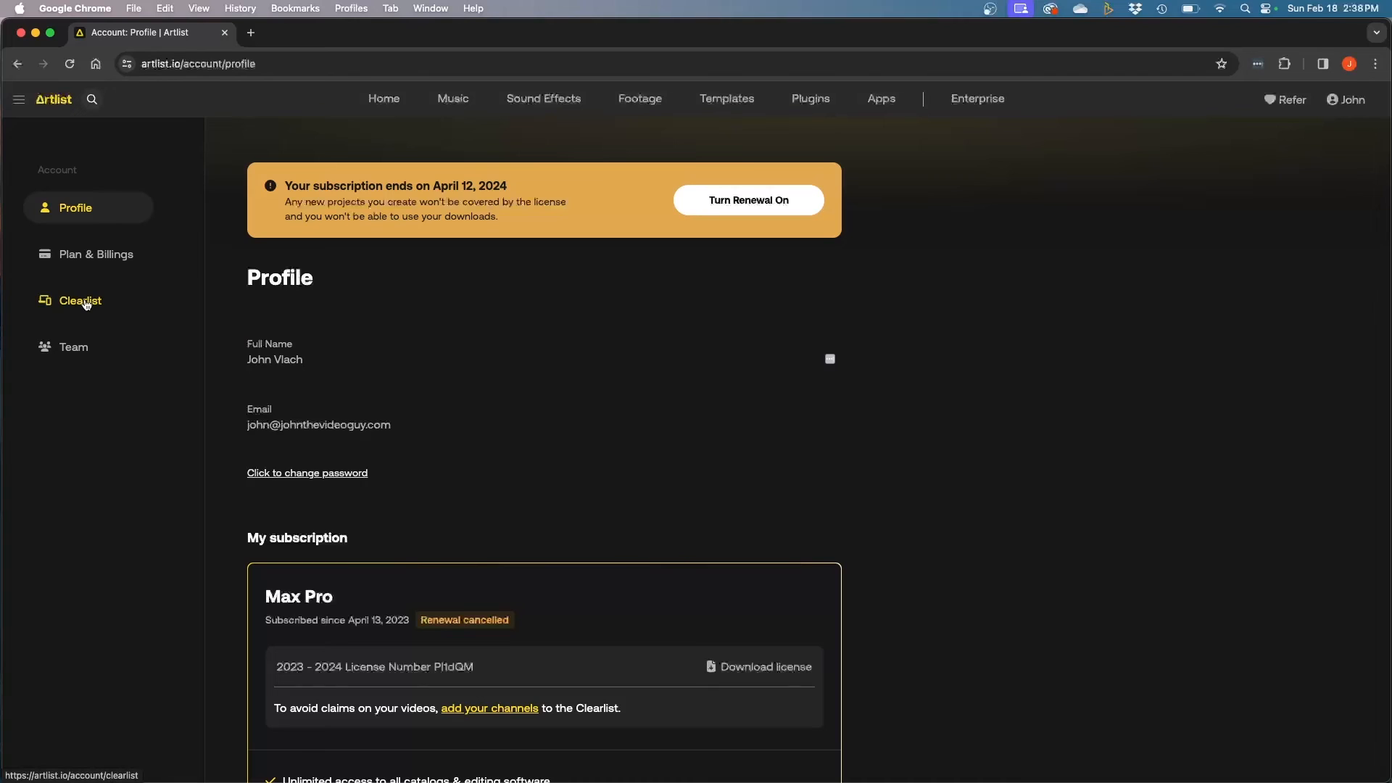
# - Open Clearlist and expand more platforms: TikTok, Twitch, Podcast and Website
pyautogui.click(80, 300)
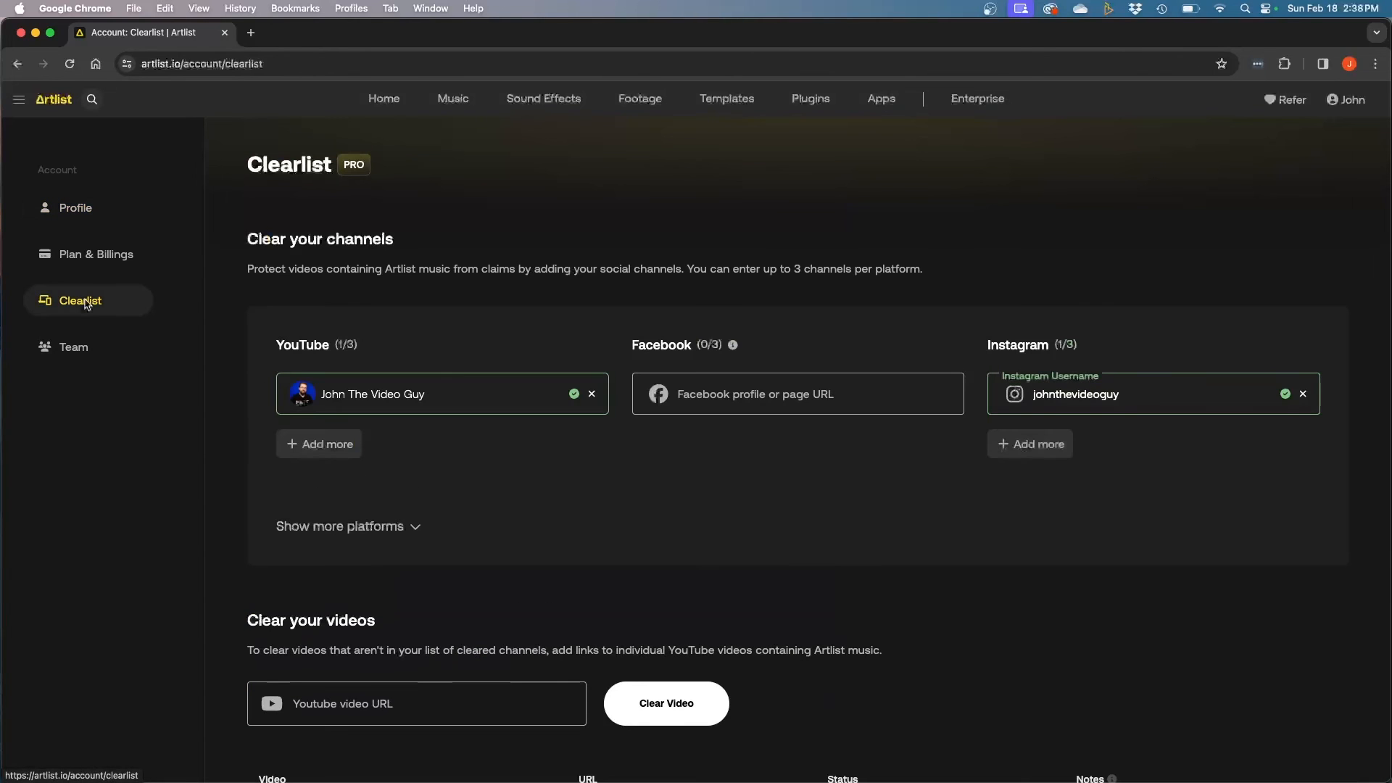
pyautogui.click(426, 394)
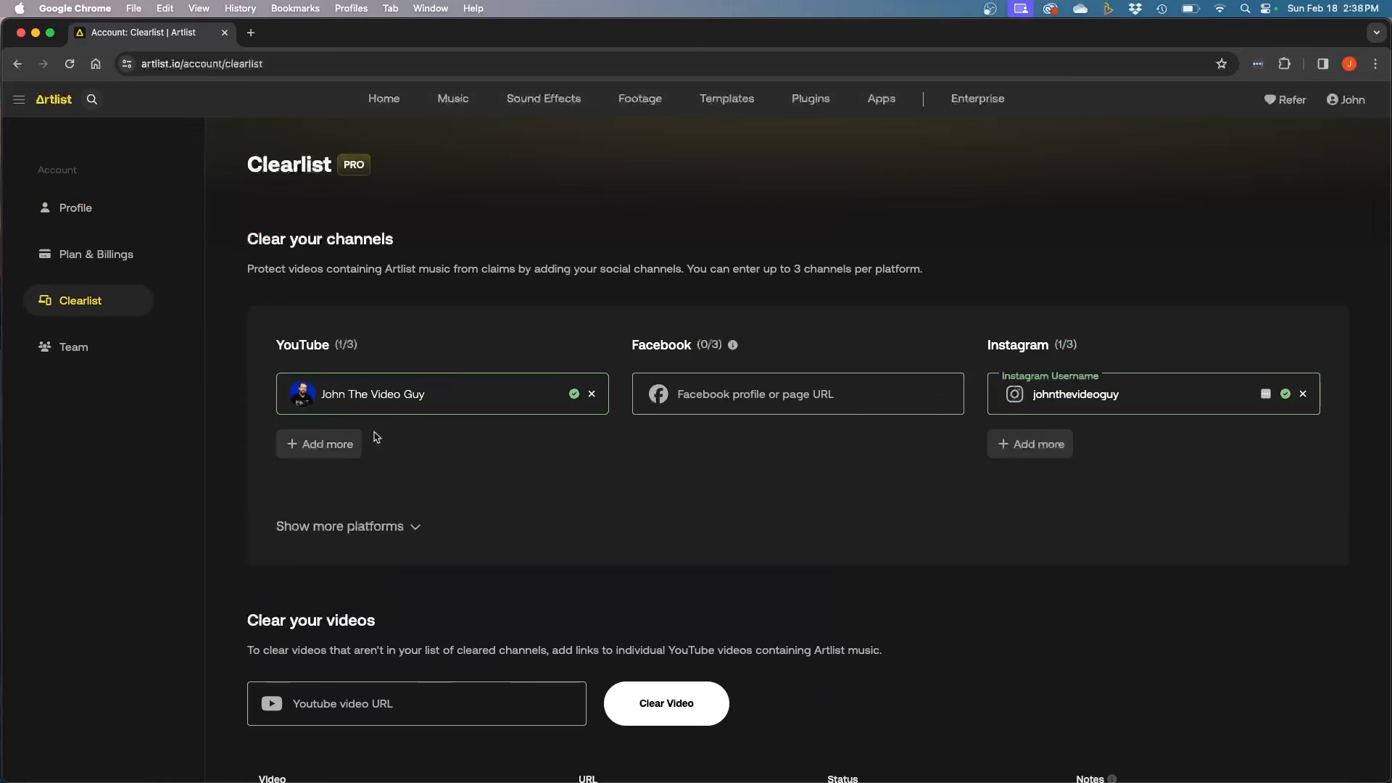
pyautogui.moveTo(483, 342)
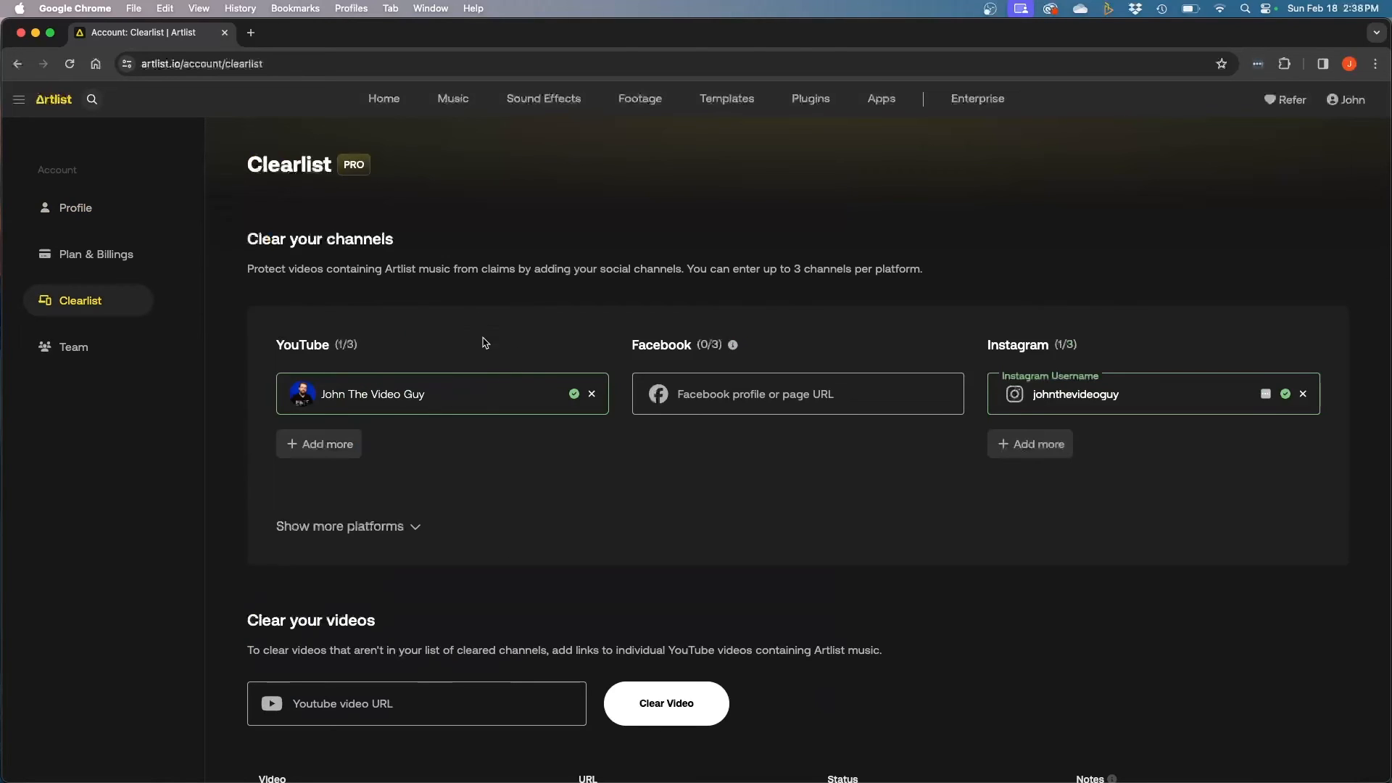
pyautogui.moveTo(1090, 439)
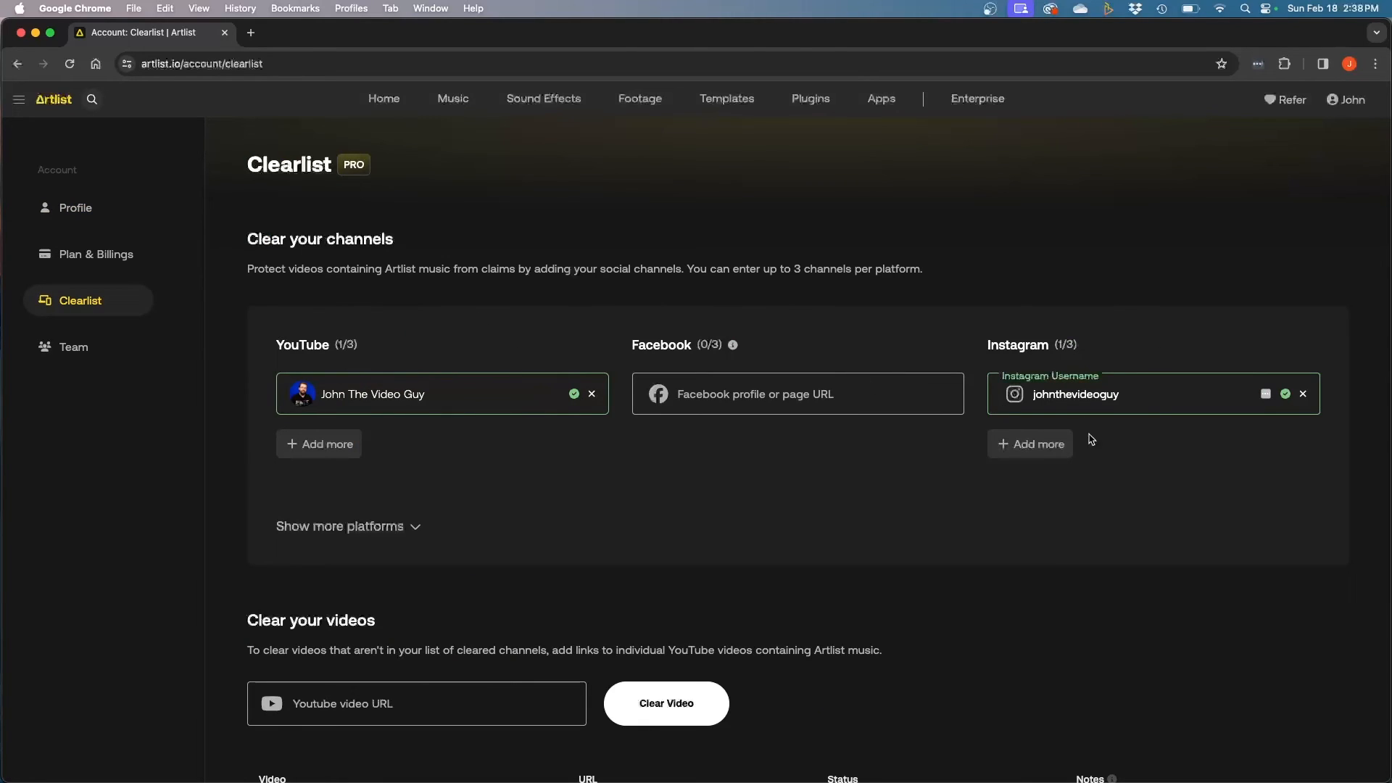
pyautogui.moveTo(319, 444)
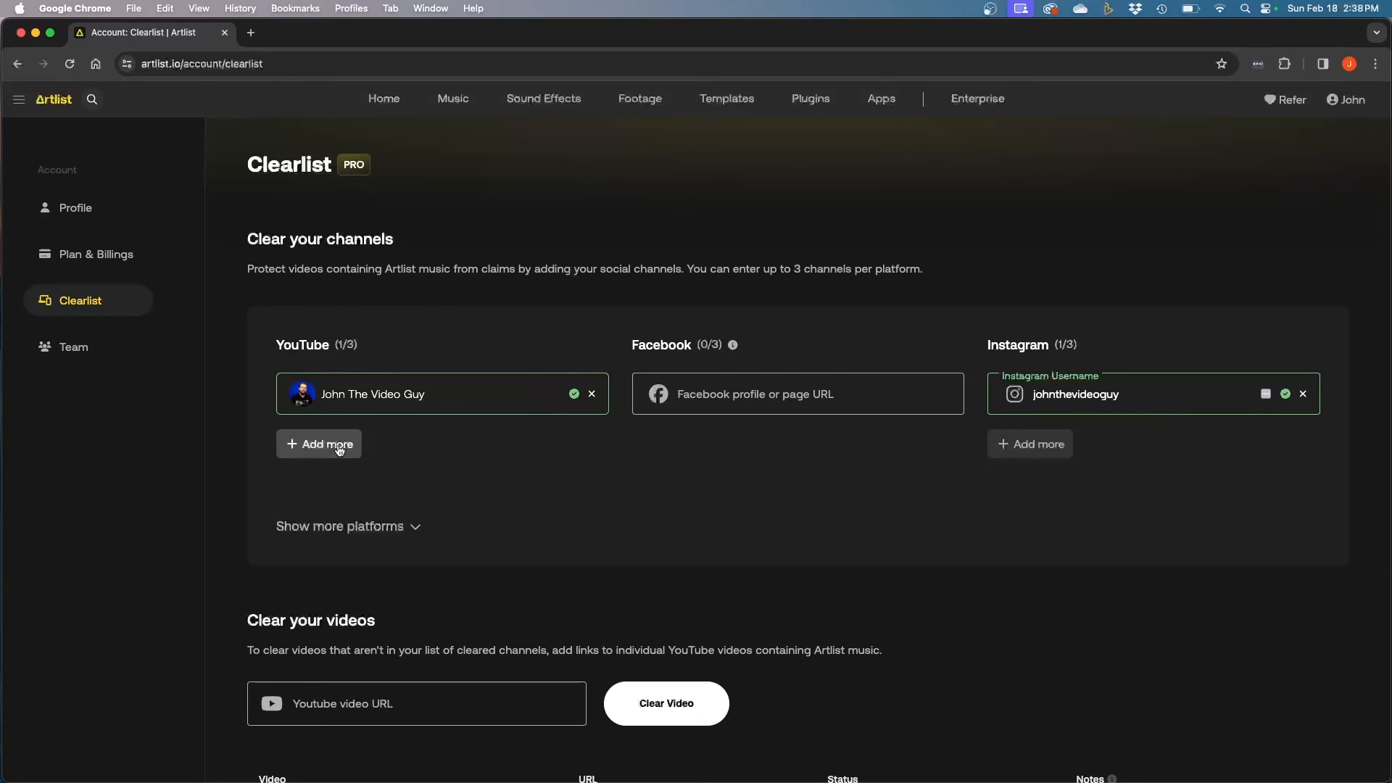
pyautogui.click(340, 526)
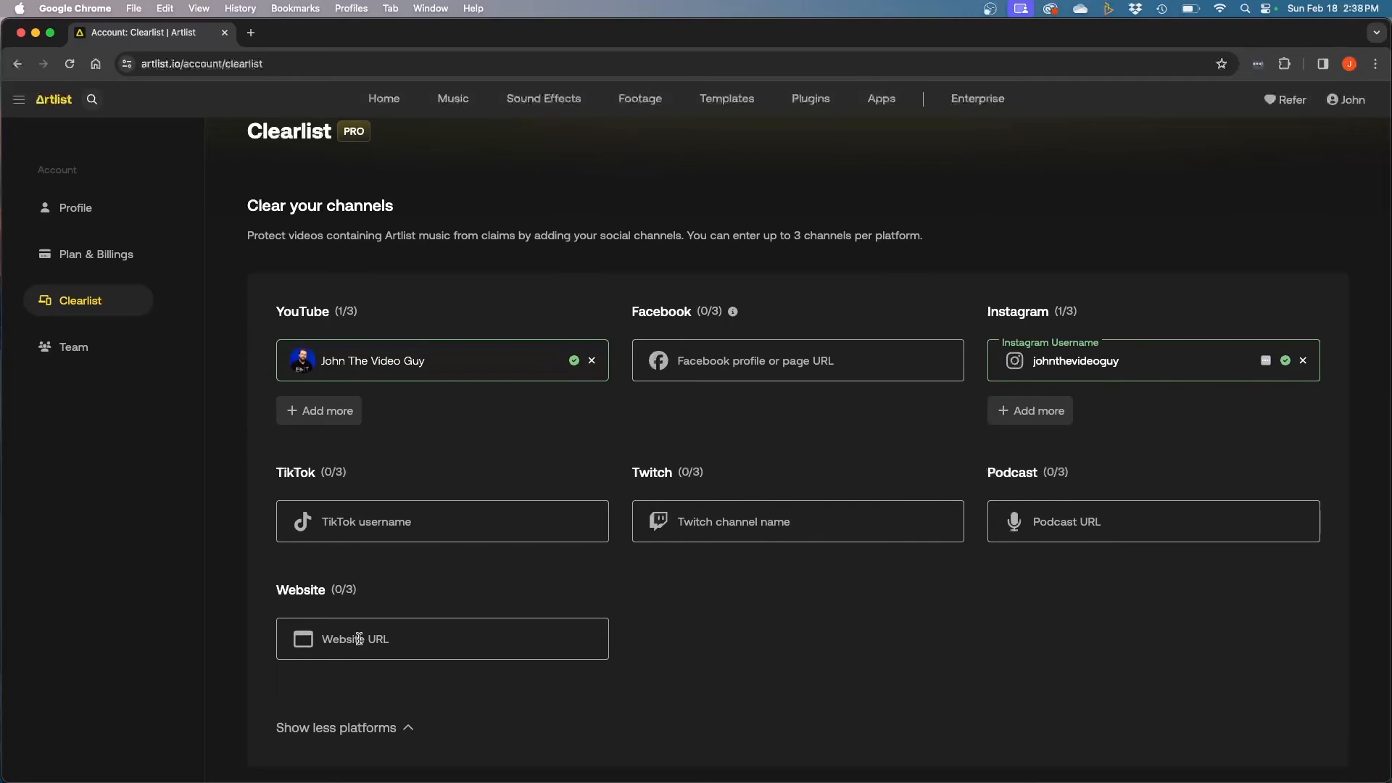
pyautogui.scroll(-3)
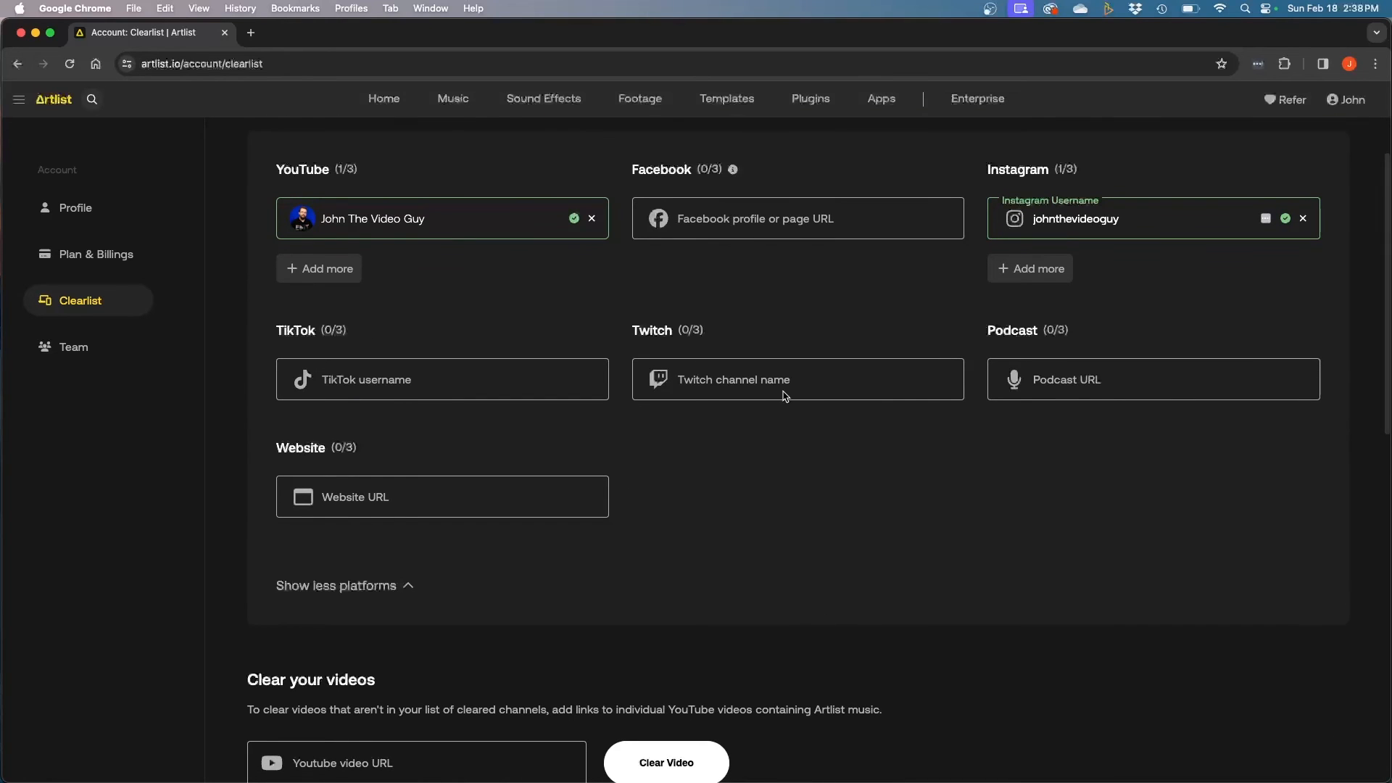
pyautogui.moveTo(1089, 345)
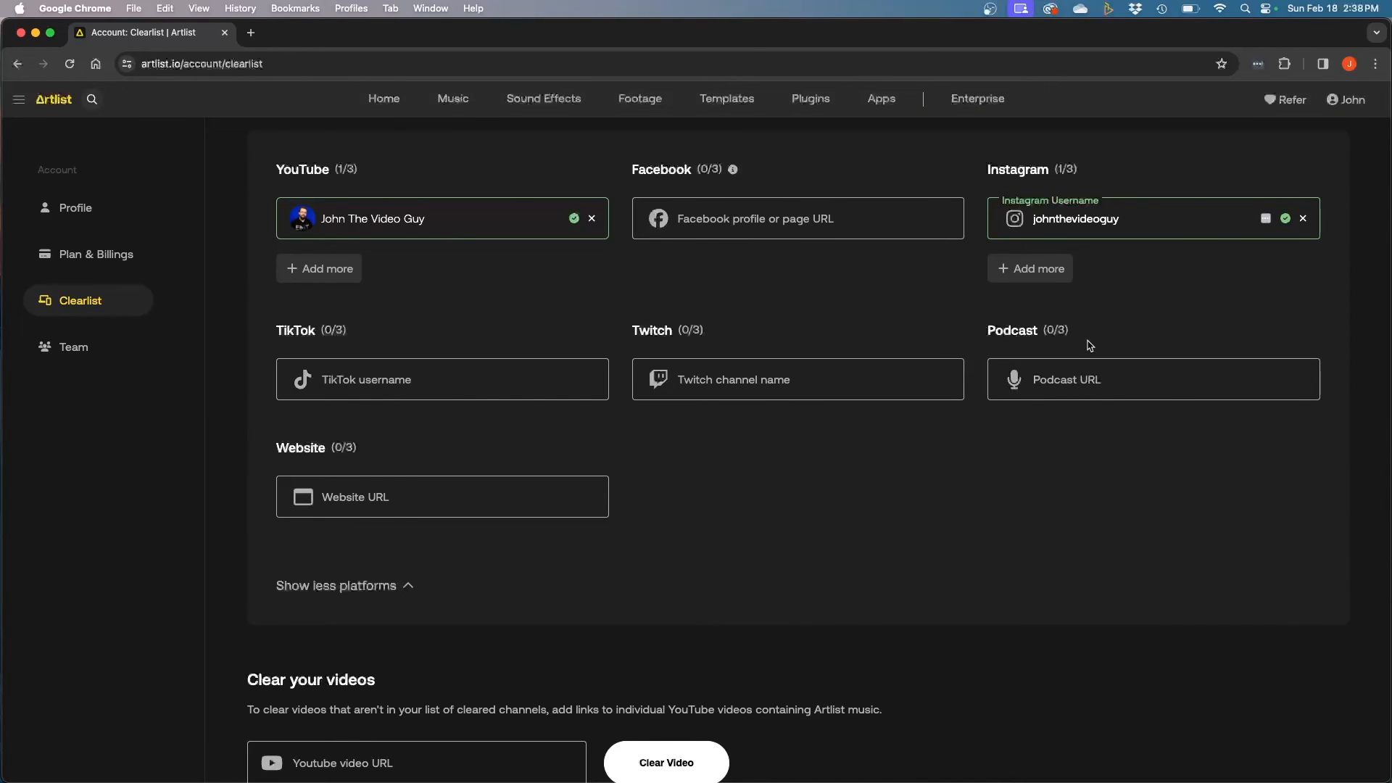
pyautogui.click(96, 254)
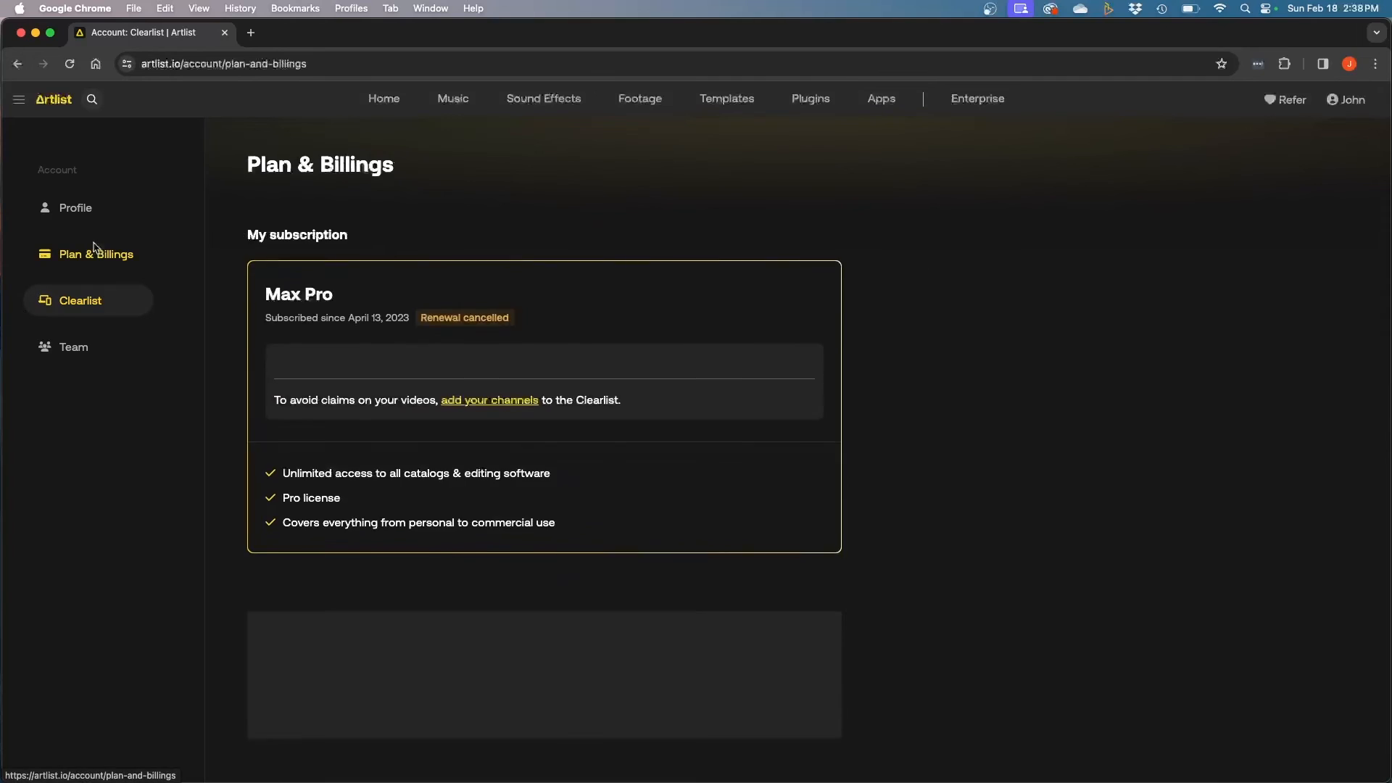
pyautogui.click(95, 254)
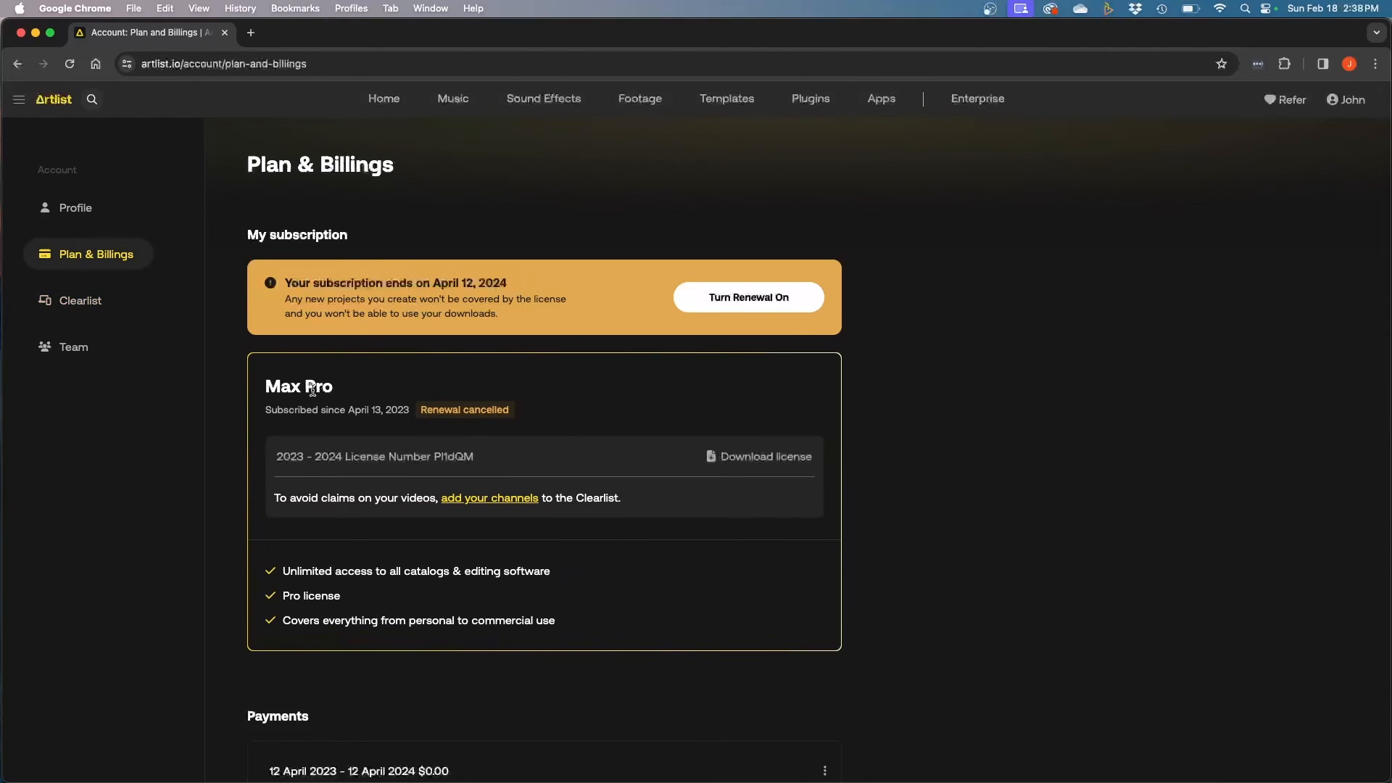
pyautogui.click(80, 300)
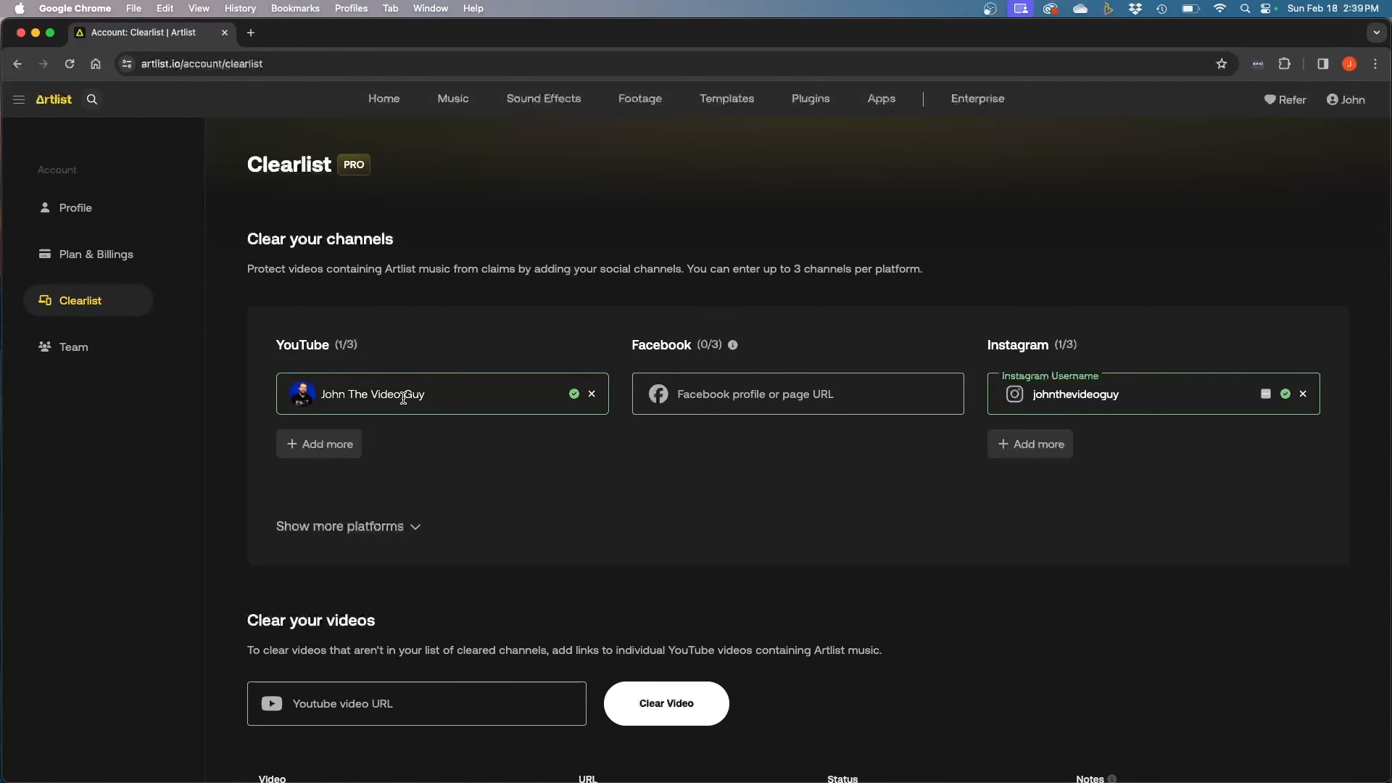
pyautogui.scroll(-3)
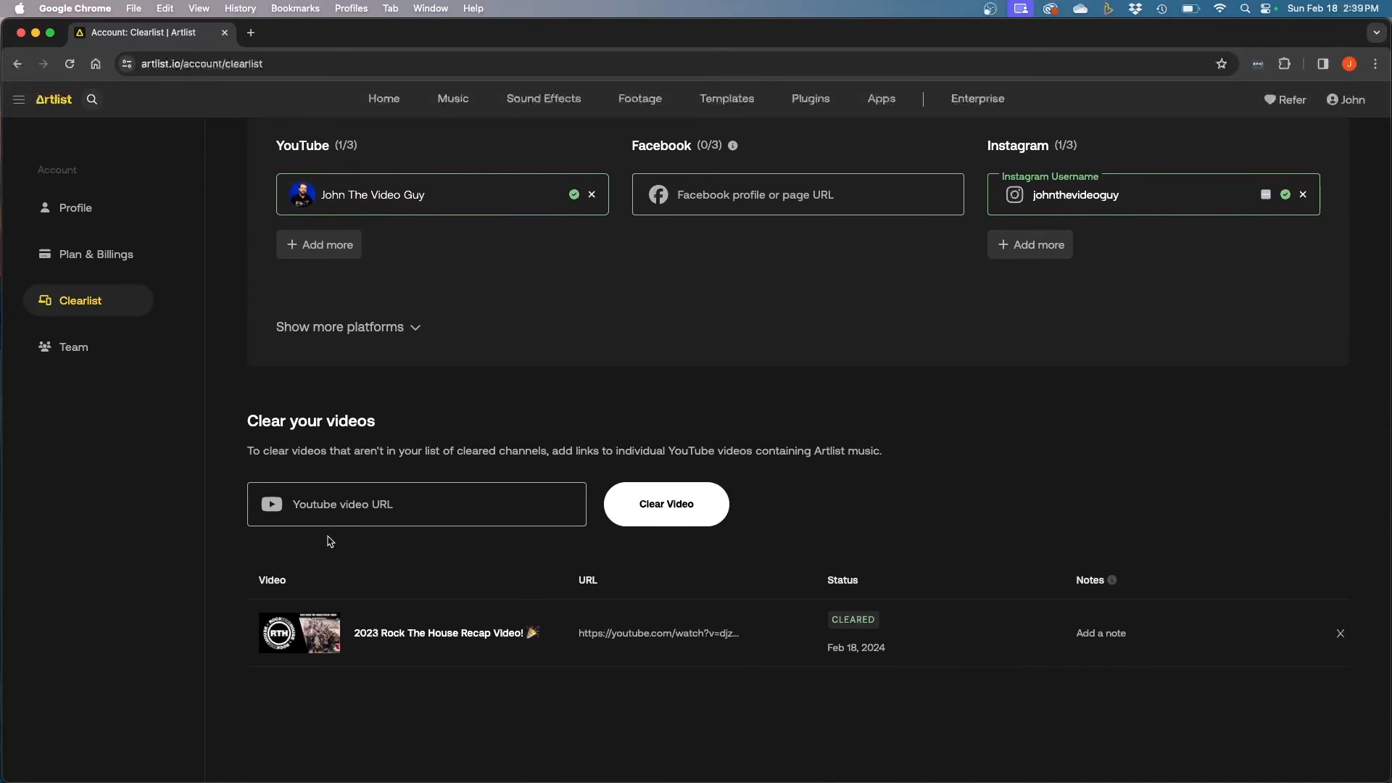
pyautogui.click(415, 503)
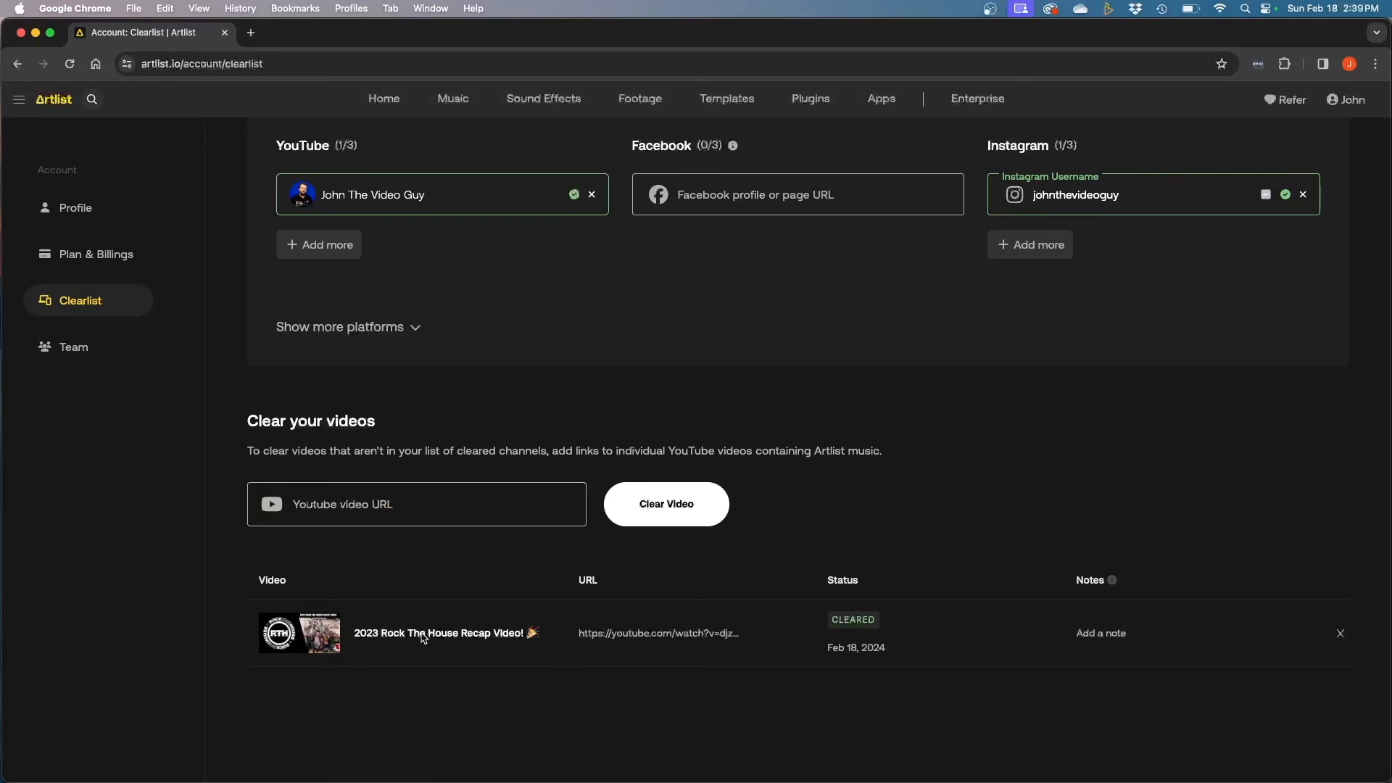
pyautogui.moveTo(536, 684)
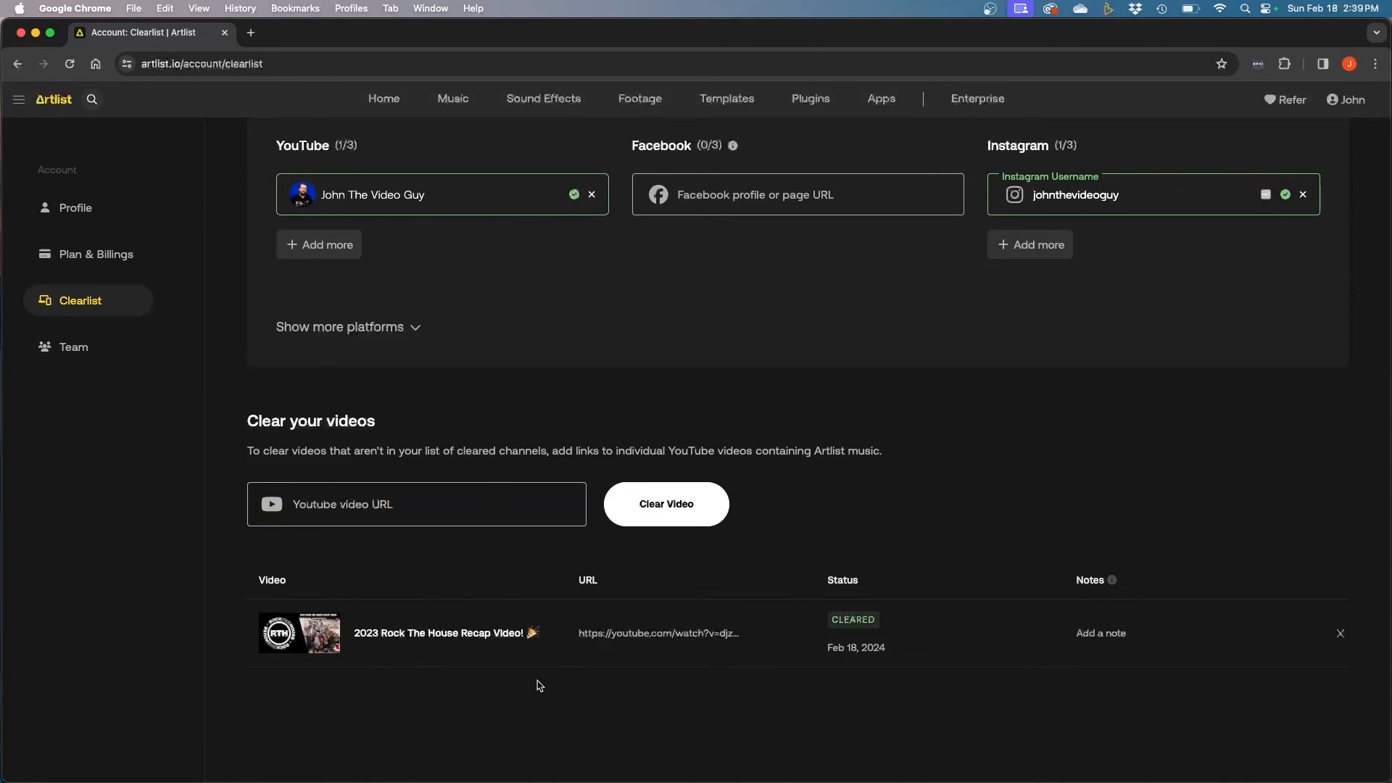
pyautogui.moveTo(671, 549)
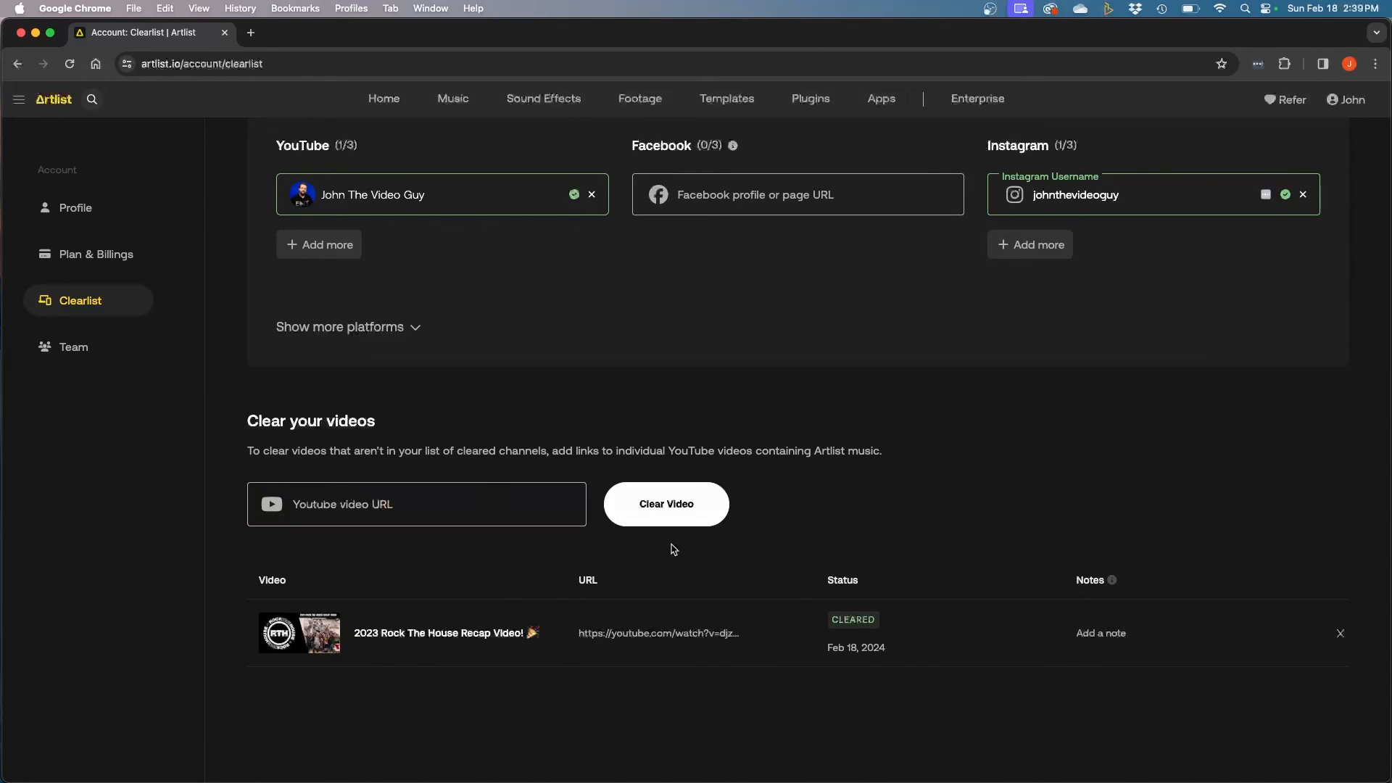
pyautogui.moveTo(552, 522)
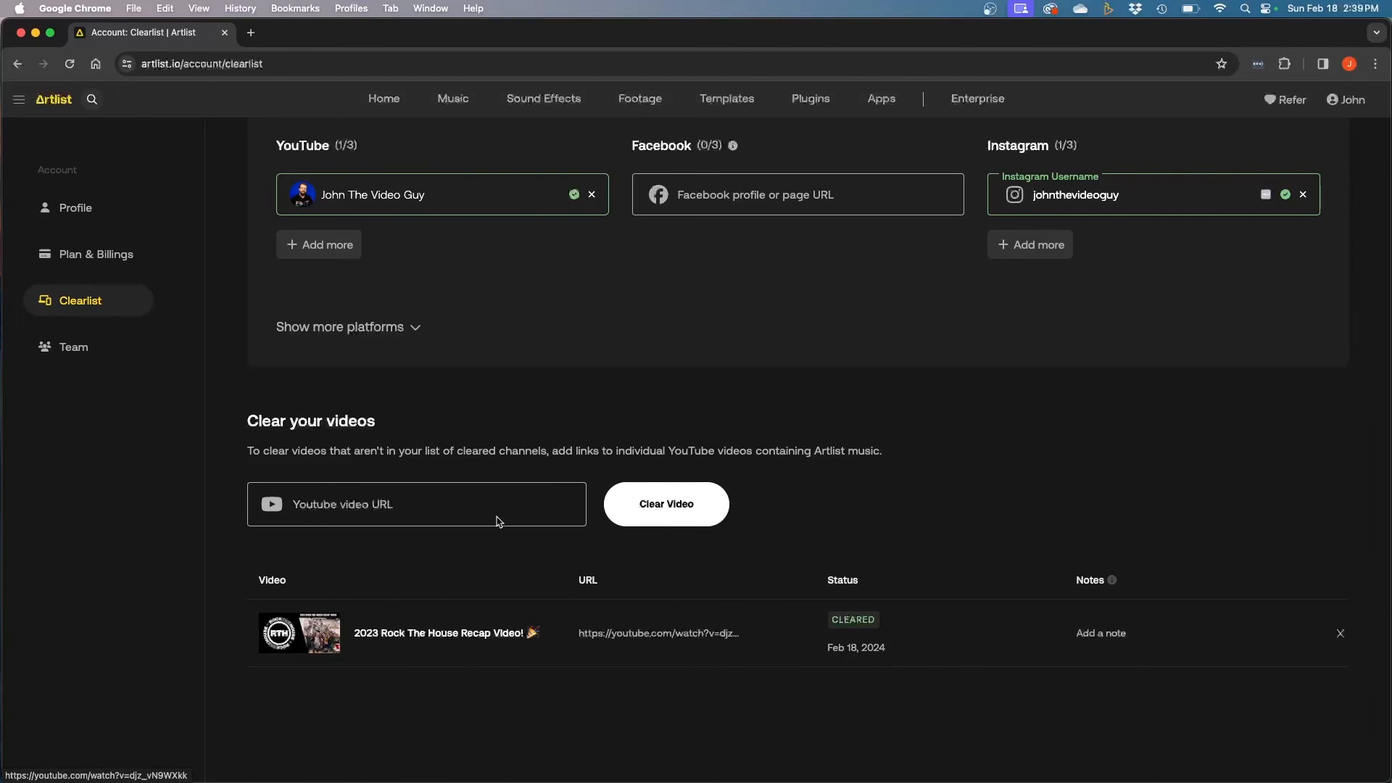
pyautogui.click(415, 503)
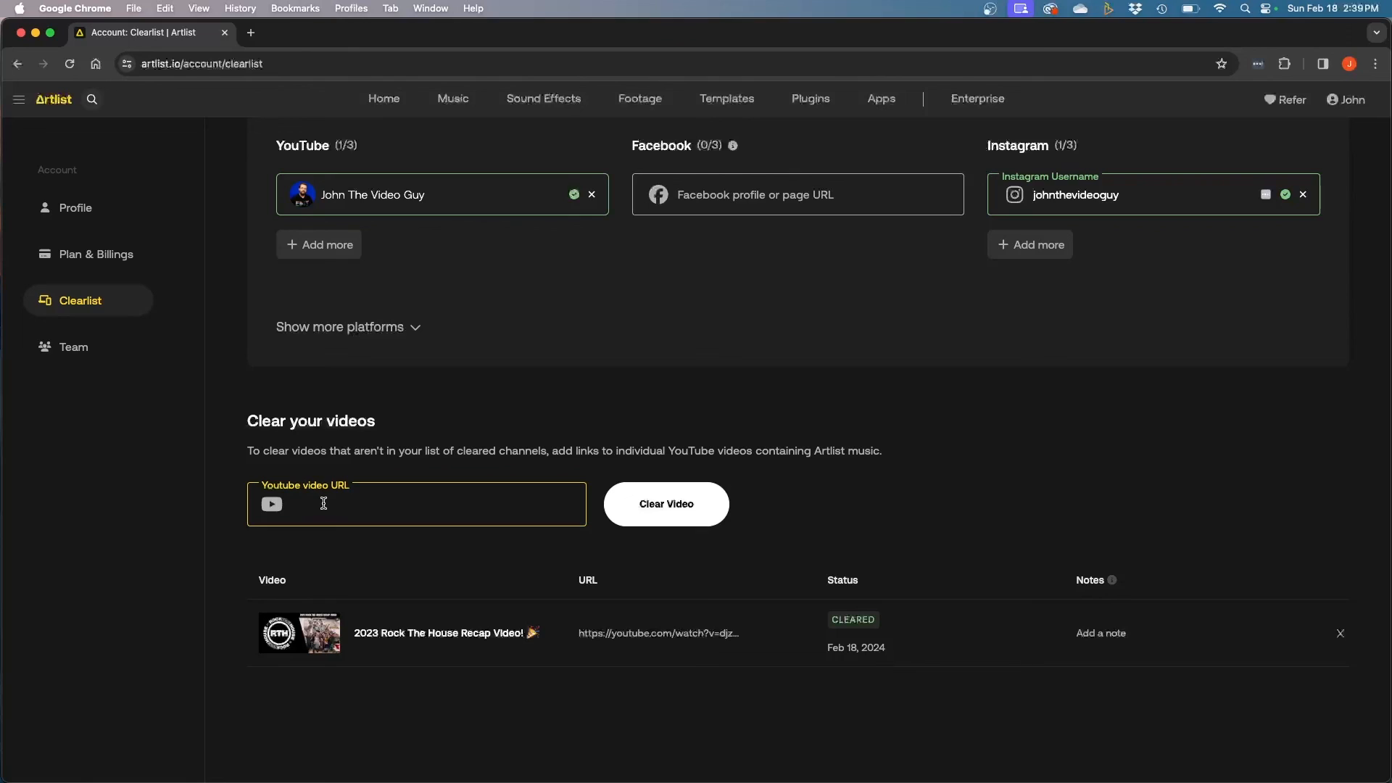
pyautogui.moveTo(667, 592)
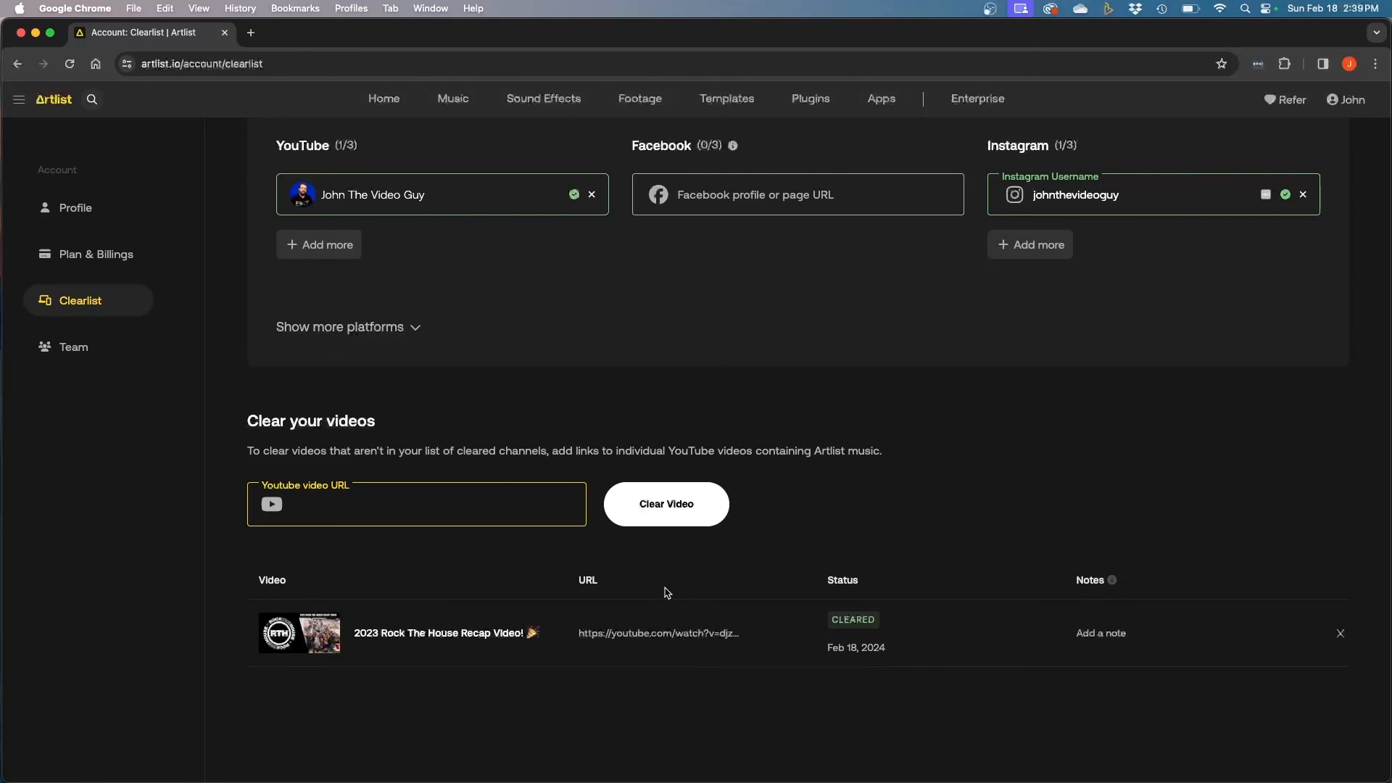
pyautogui.moveTo(689, 722)
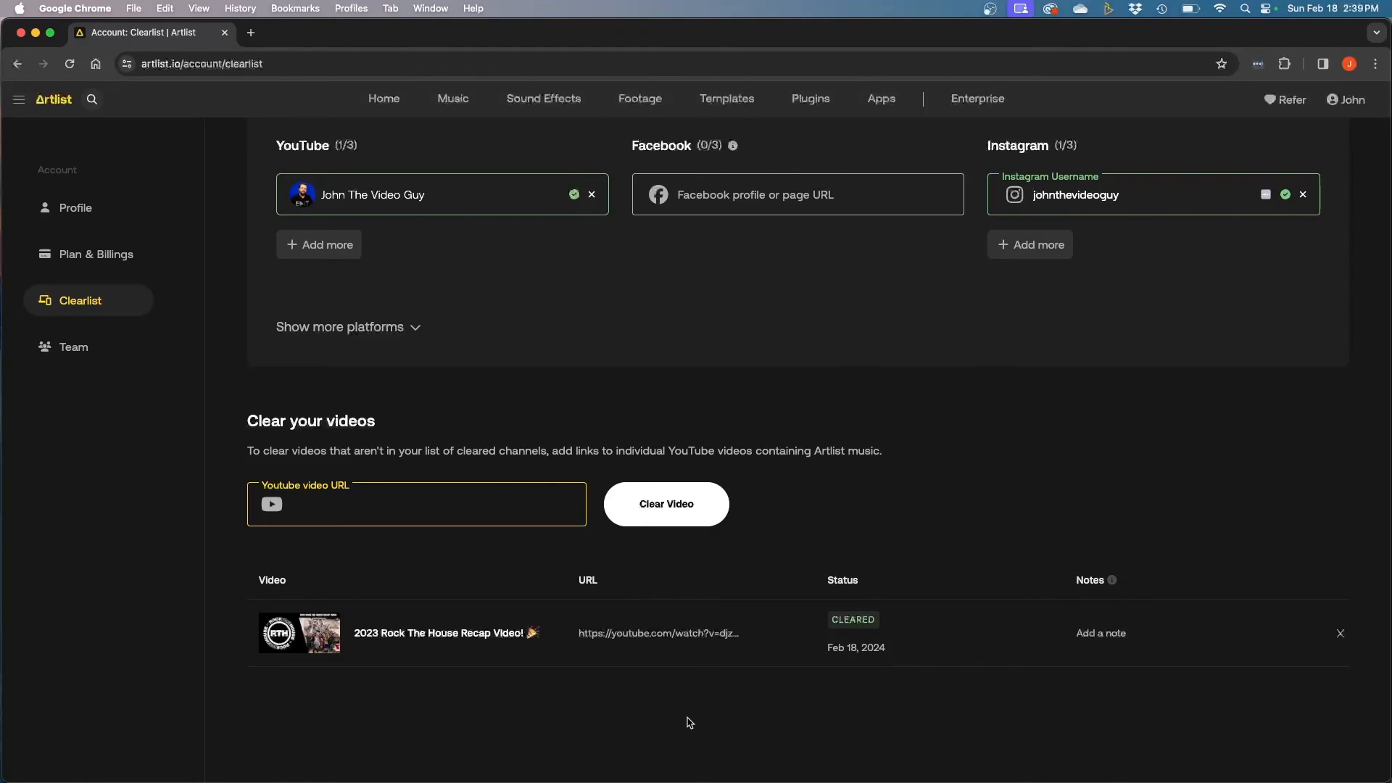
pyautogui.scroll(3)
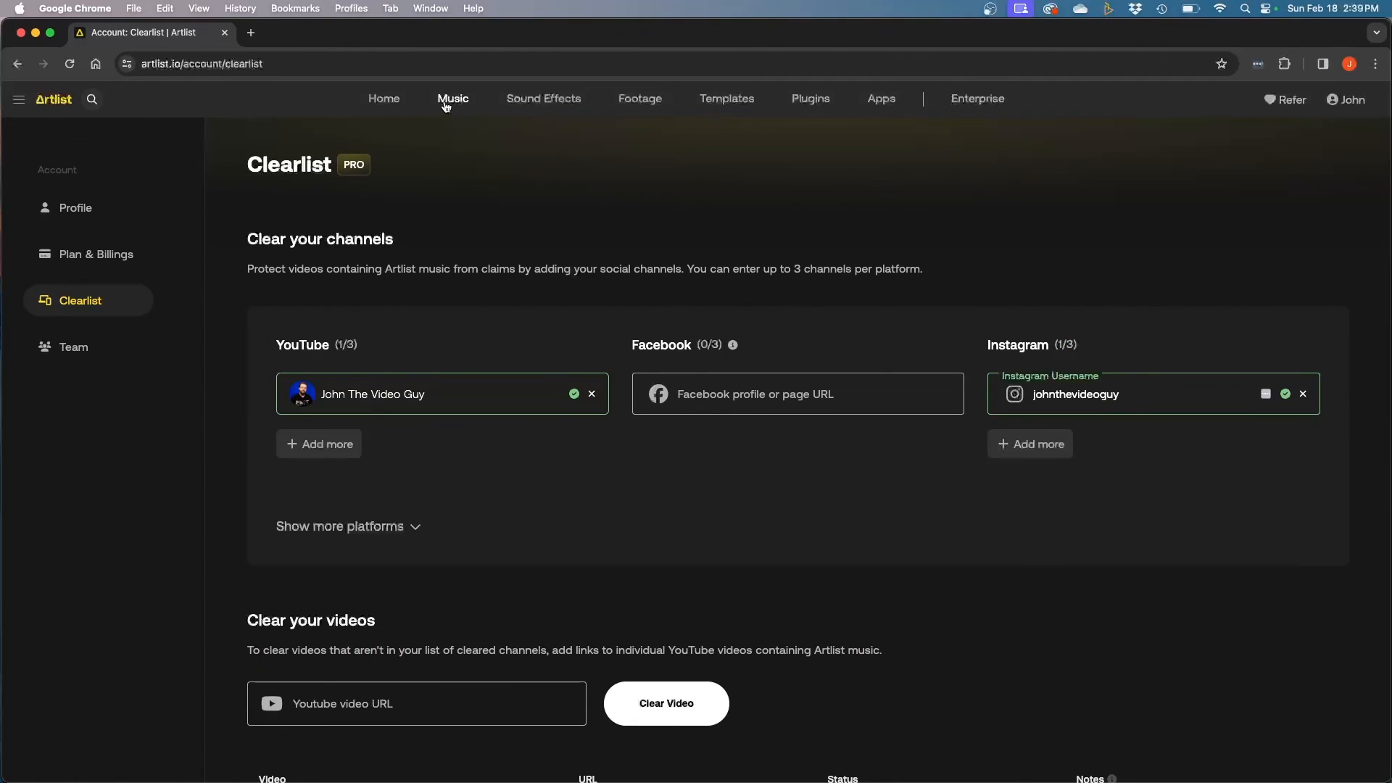
# - Open Music in the top navigation and scroll through the new tracks
pyautogui.click(453, 99)
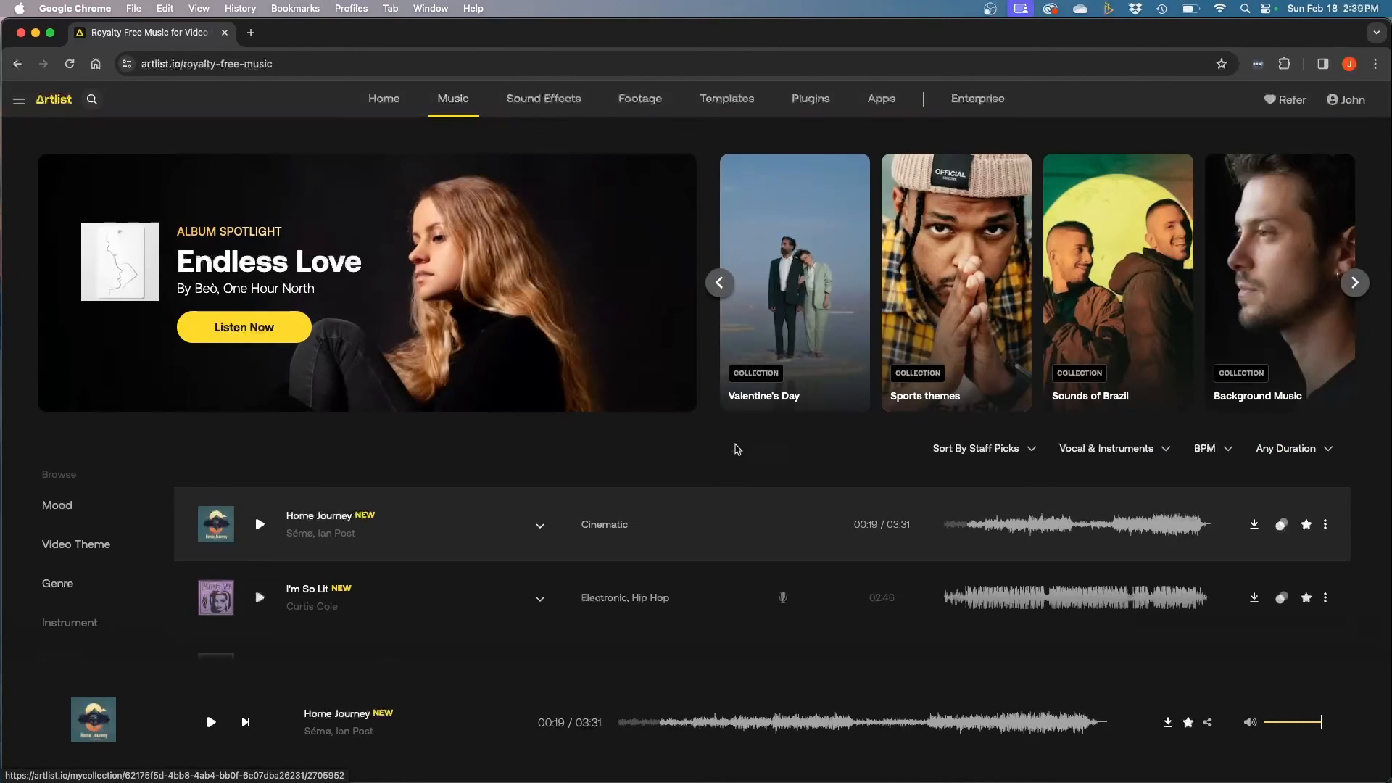
pyautogui.scroll(-3)
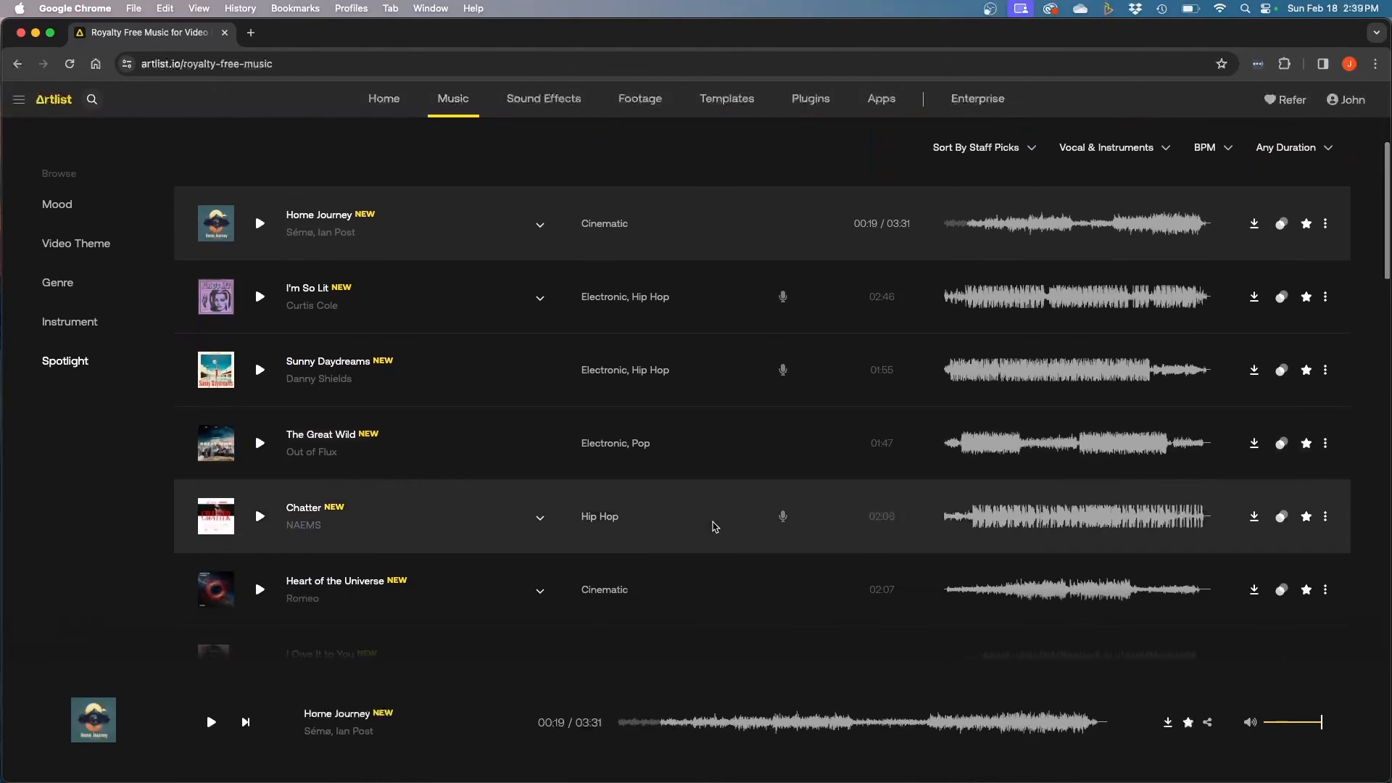
pyautogui.moveTo(735, 325)
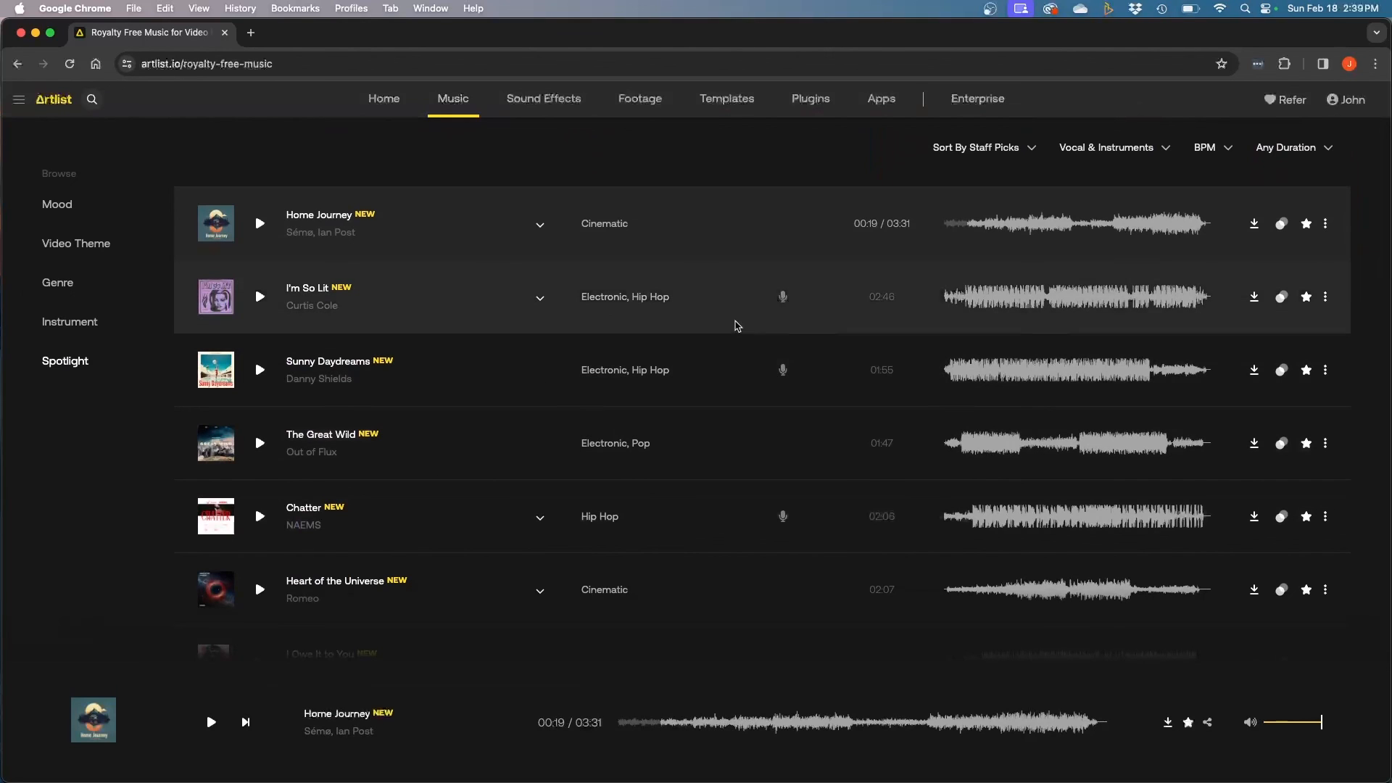
pyautogui.moveTo(994, 318)
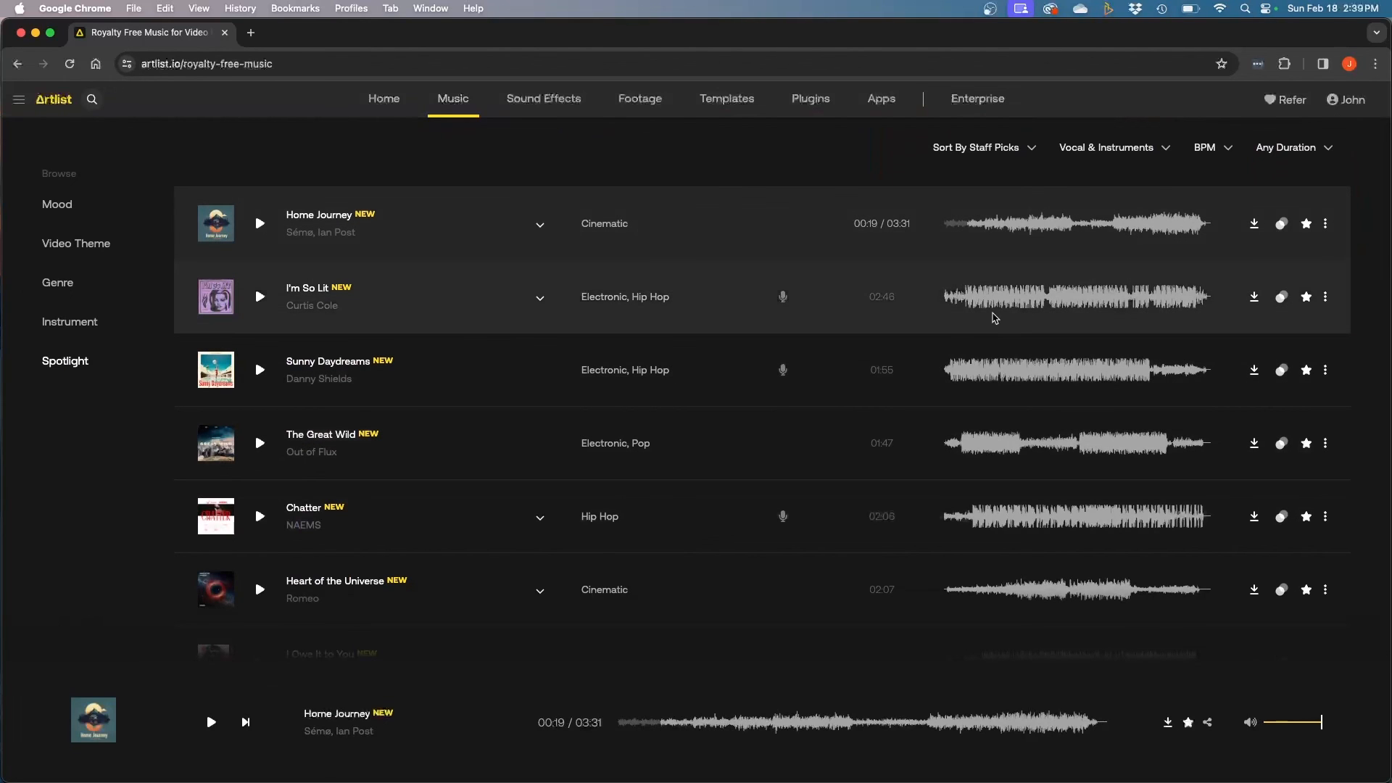
pyautogui.moveTo(774, 226)
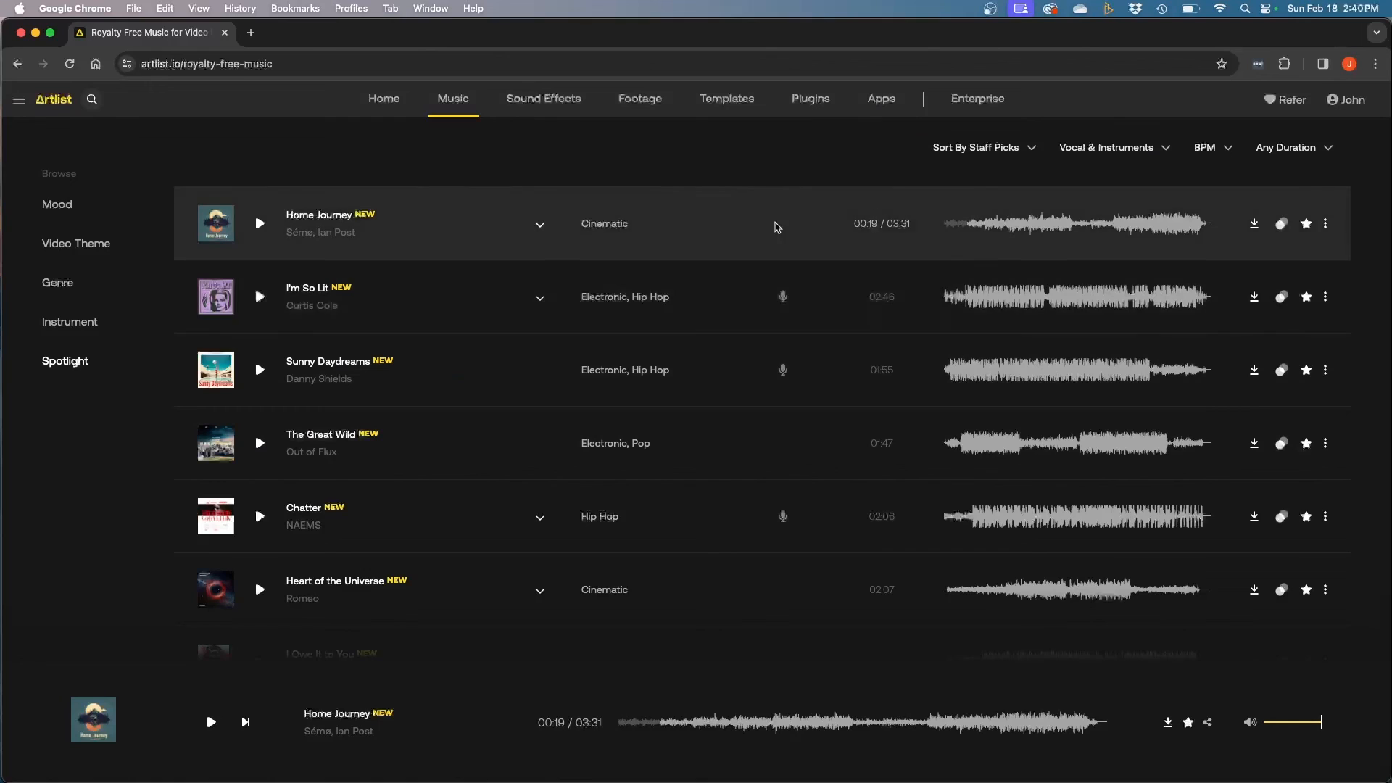
pyautogui.moveTo(981, 241)
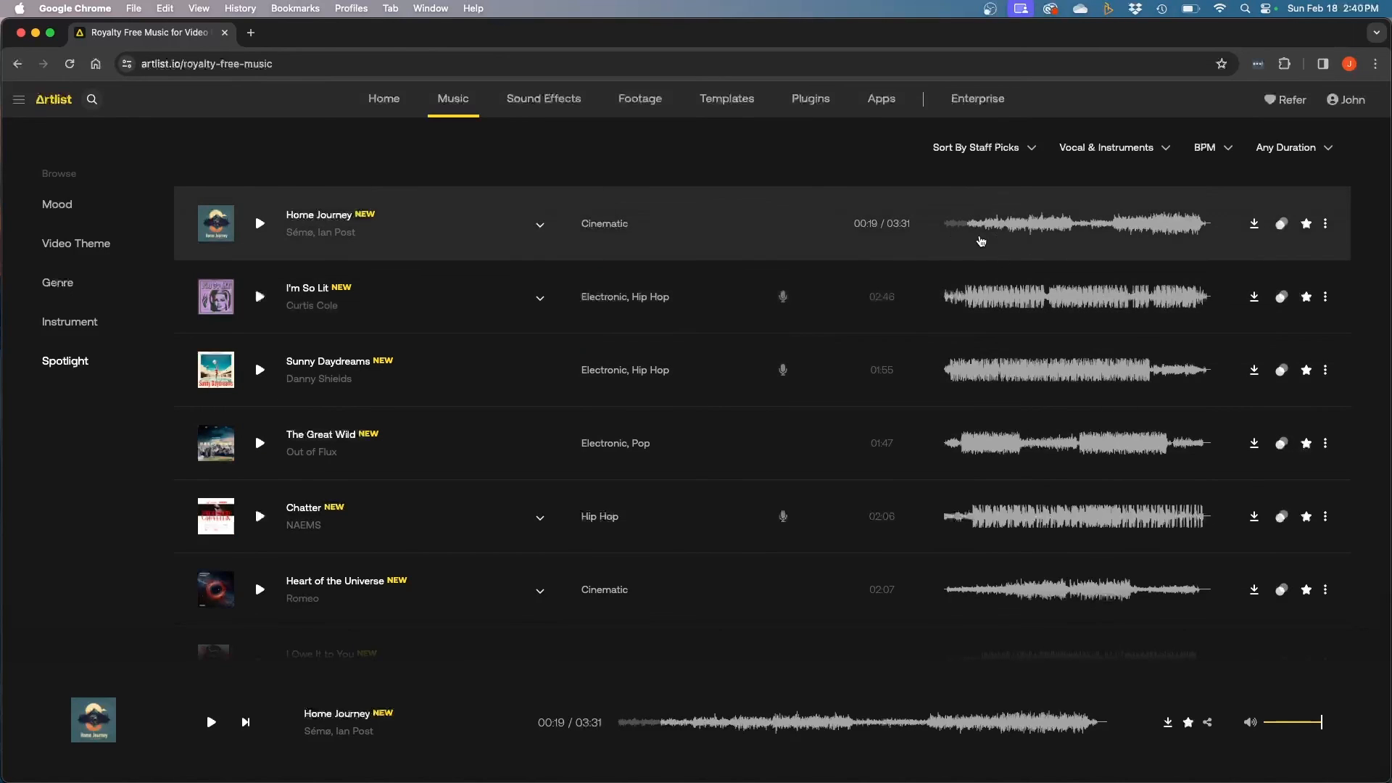
pyautogui.moveTo(1051, 280)
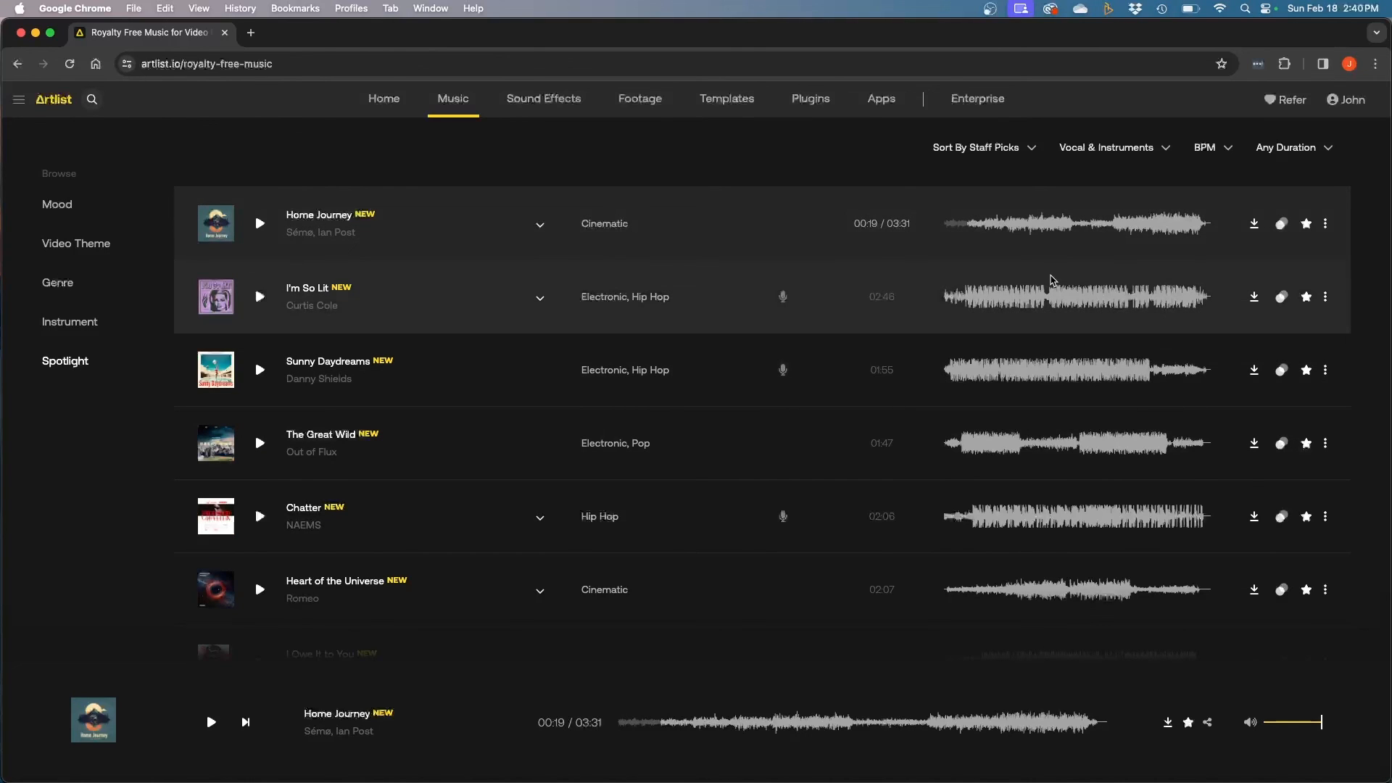
pyautogui.moveTo(983, 389)
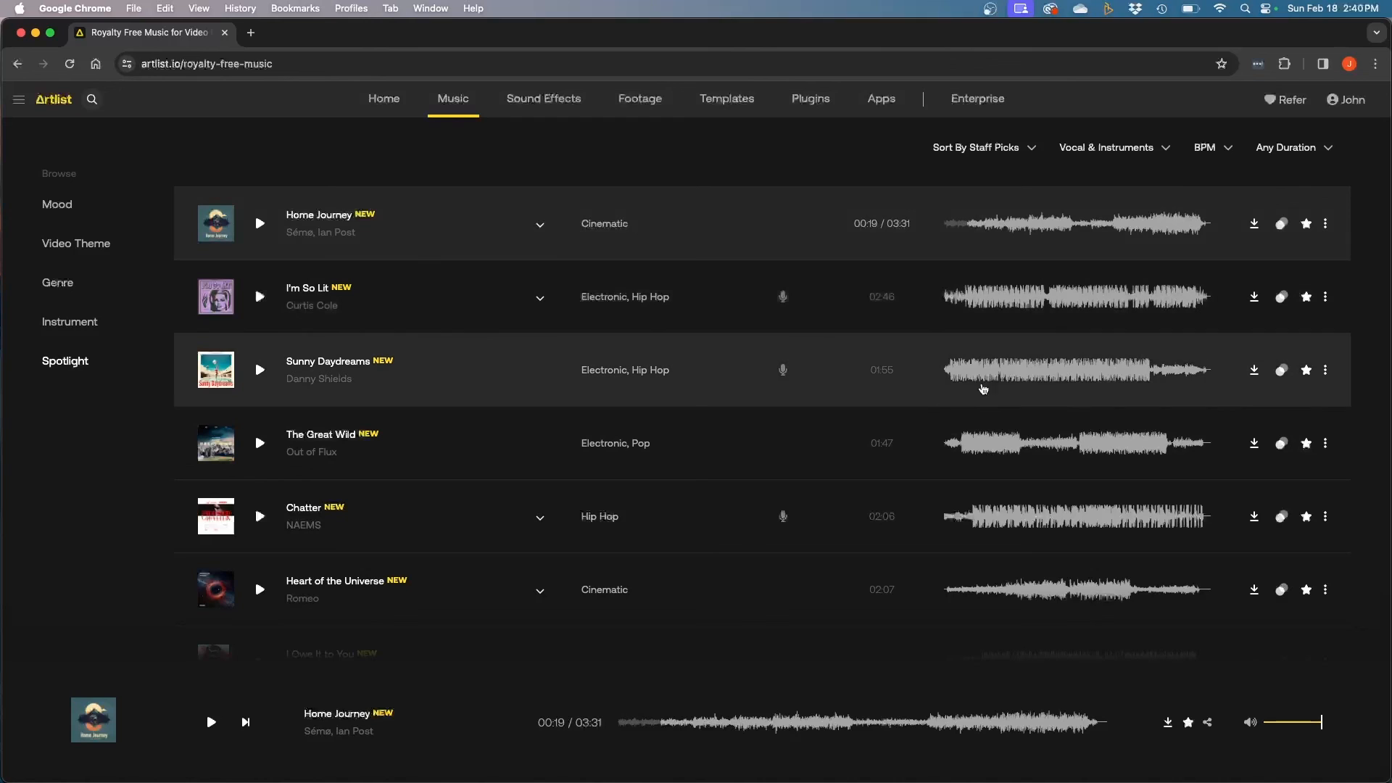
pyautogui.moveTo(1008, 396)
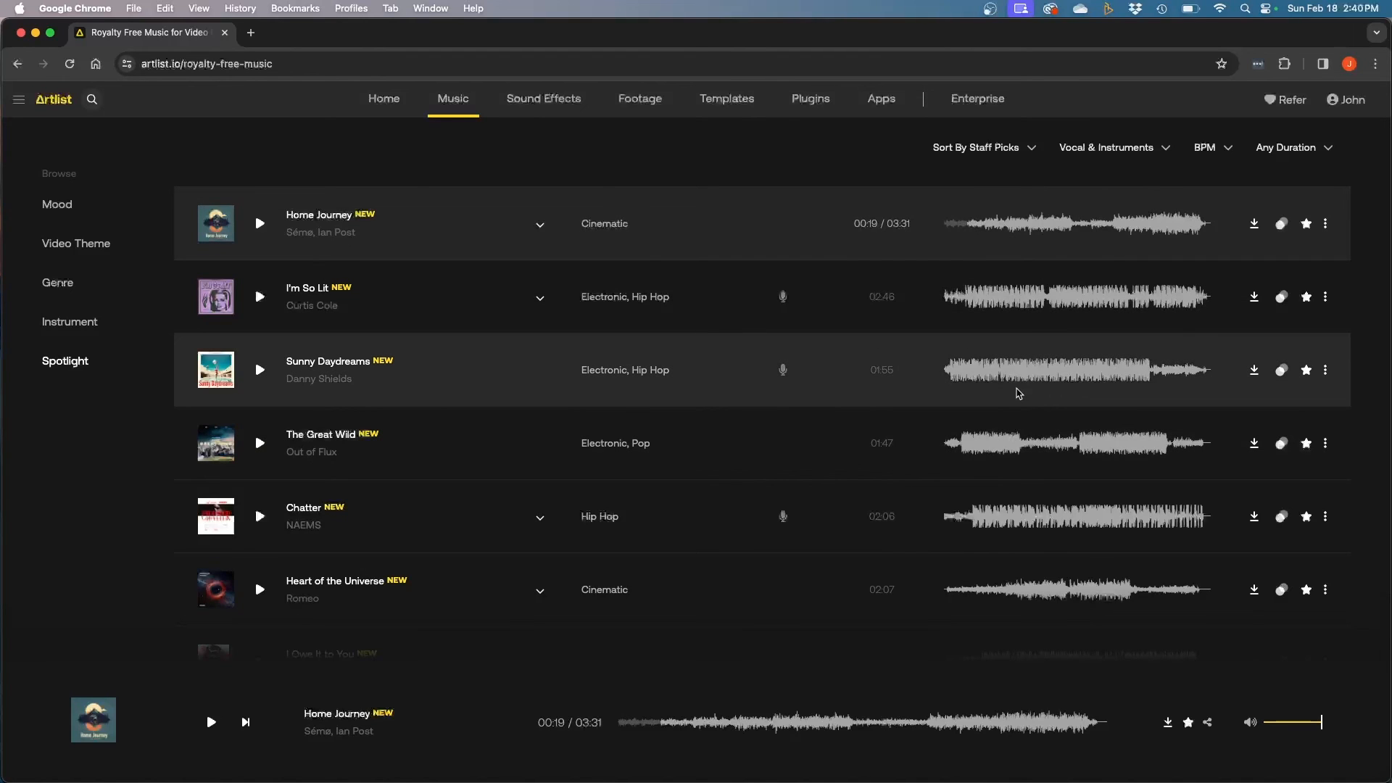
pyautogui.moveTo(1111, 430)
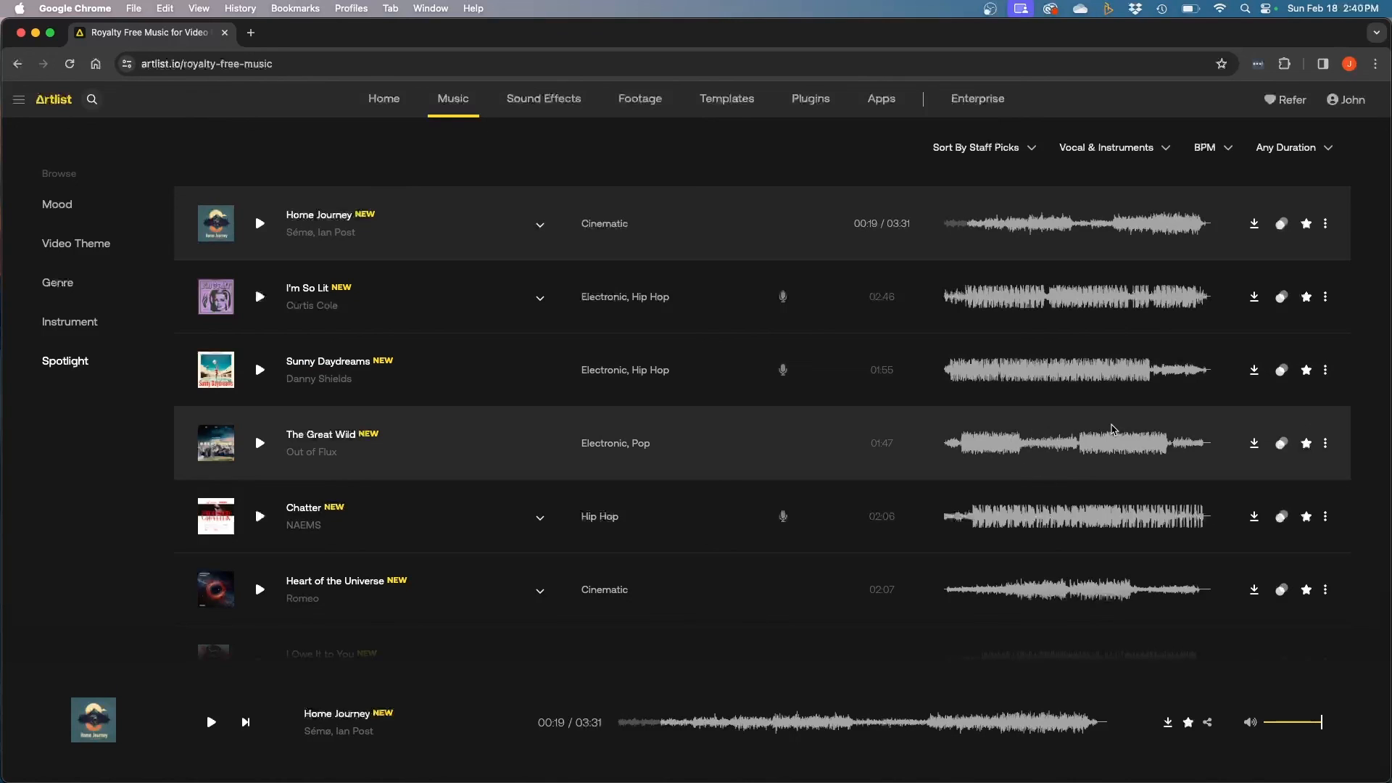
pyautogui.moveTo(1092, 463)
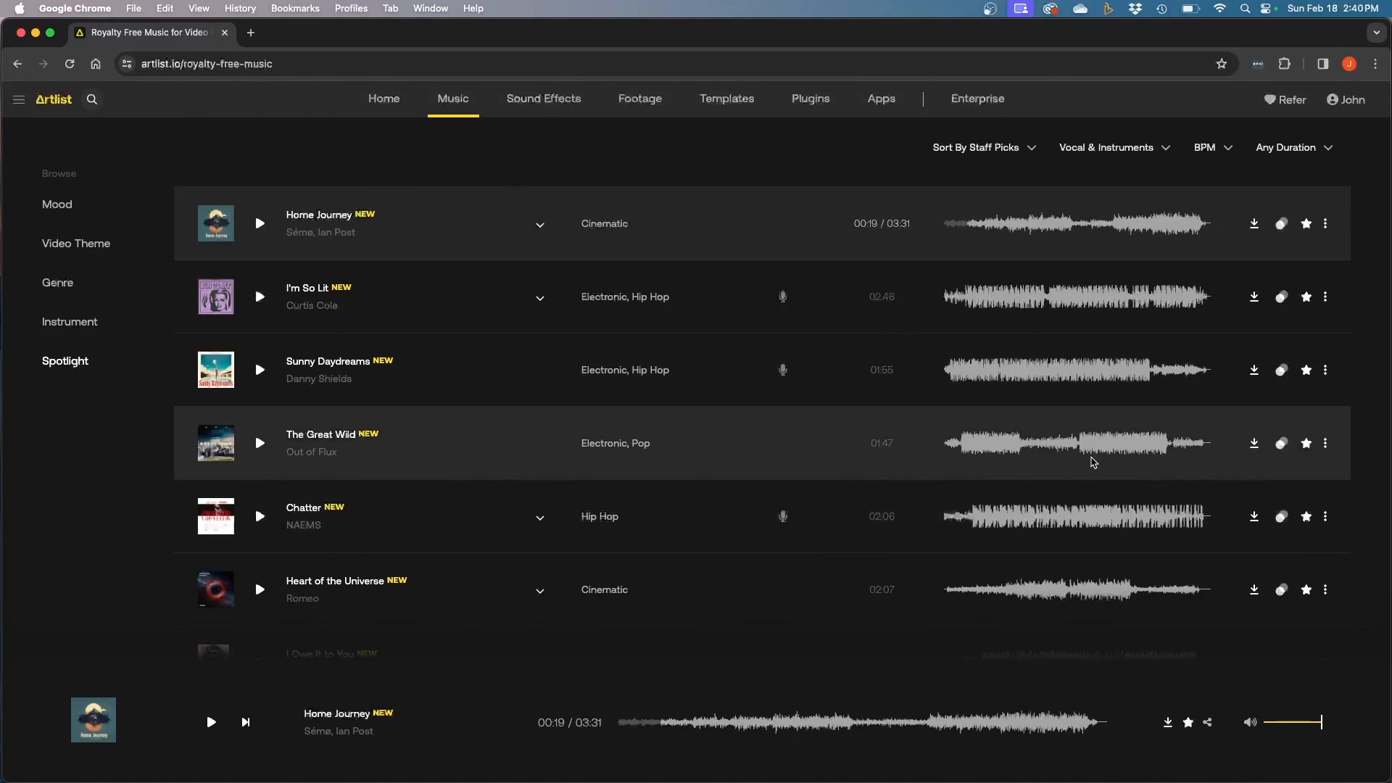
pyautogui.moveTo(1036, 497)
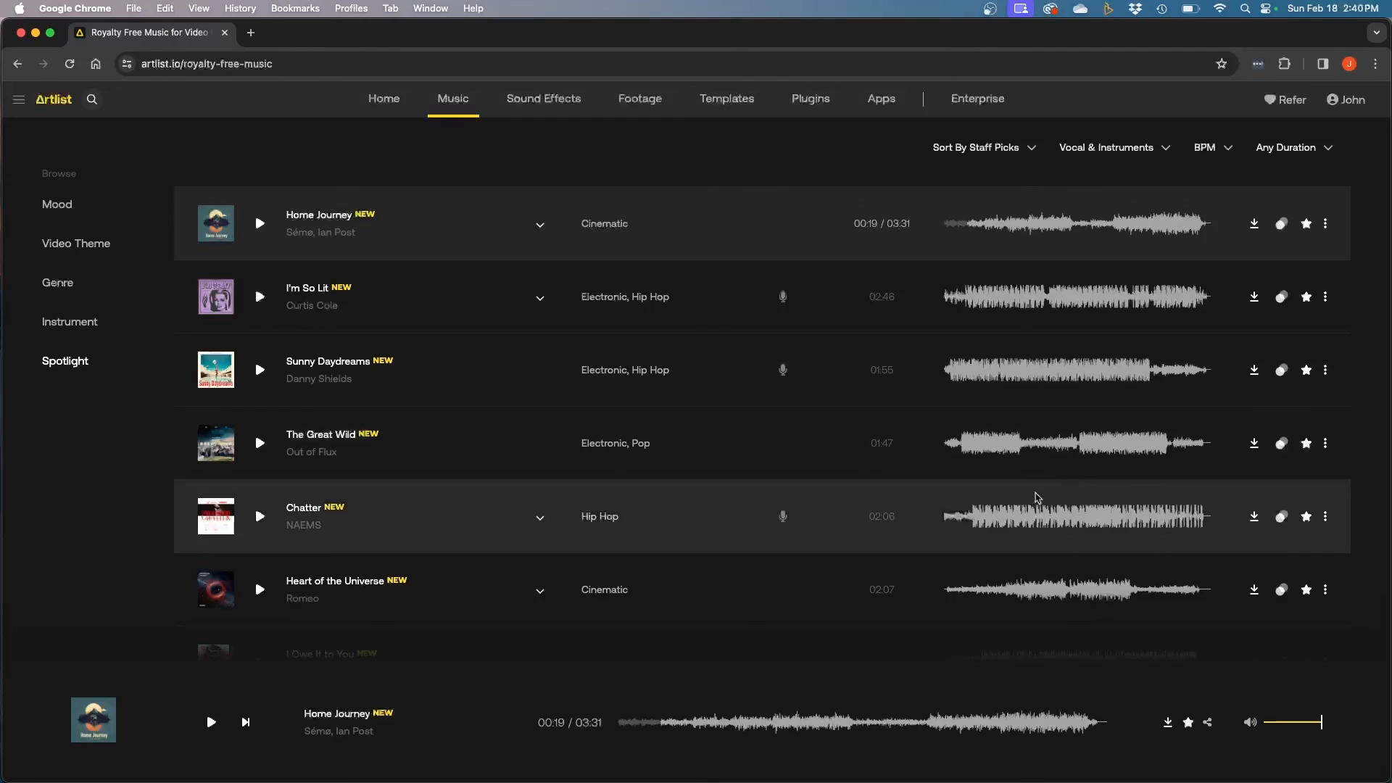
pyautogui.moveTo(918, 469)
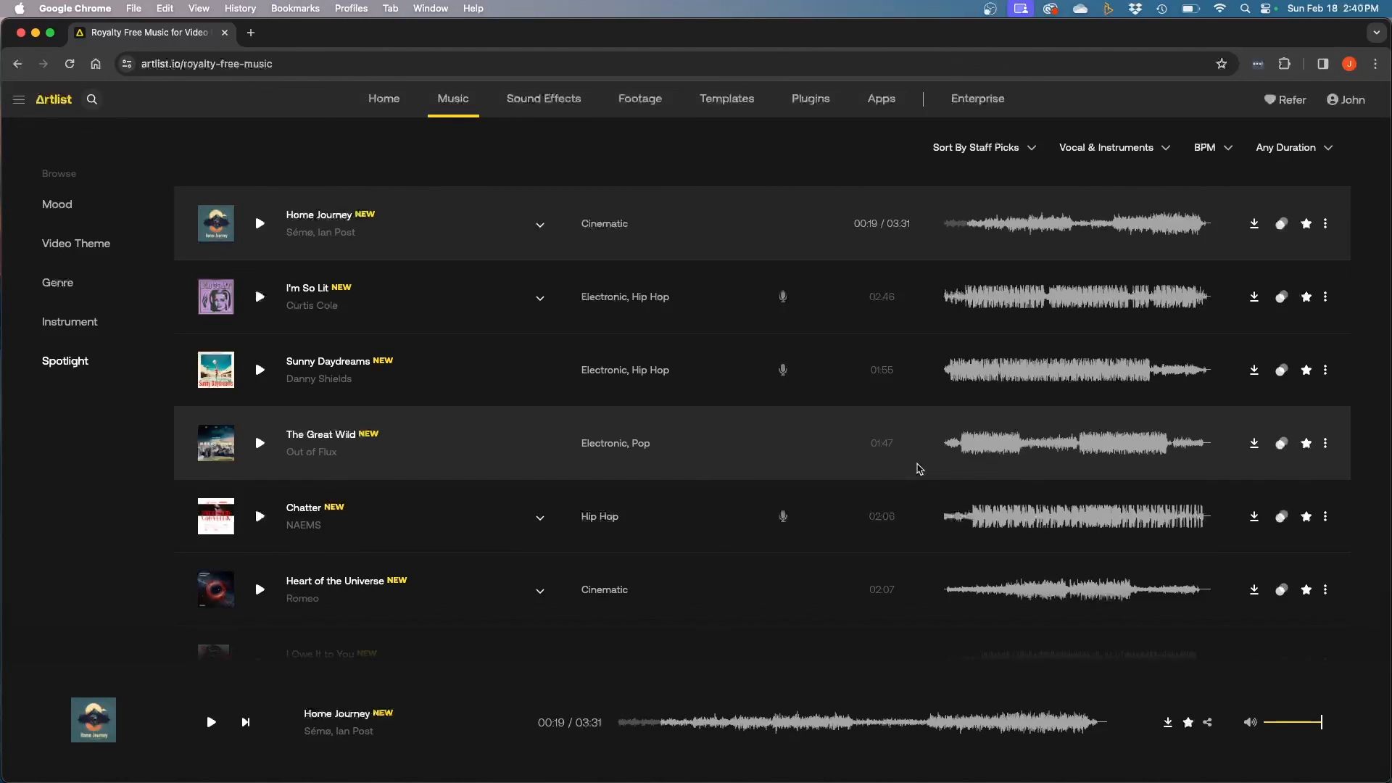
pyautogui.moveTo(805, 450)
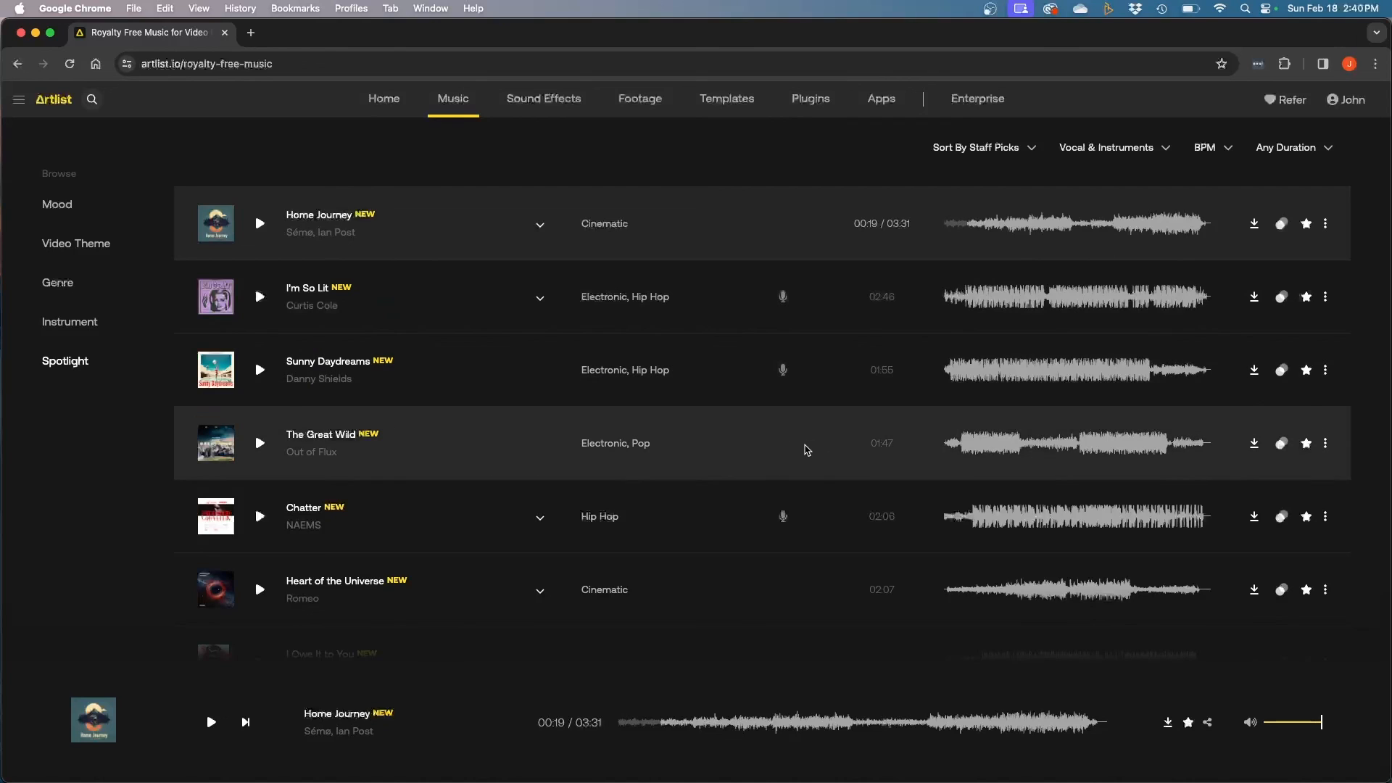